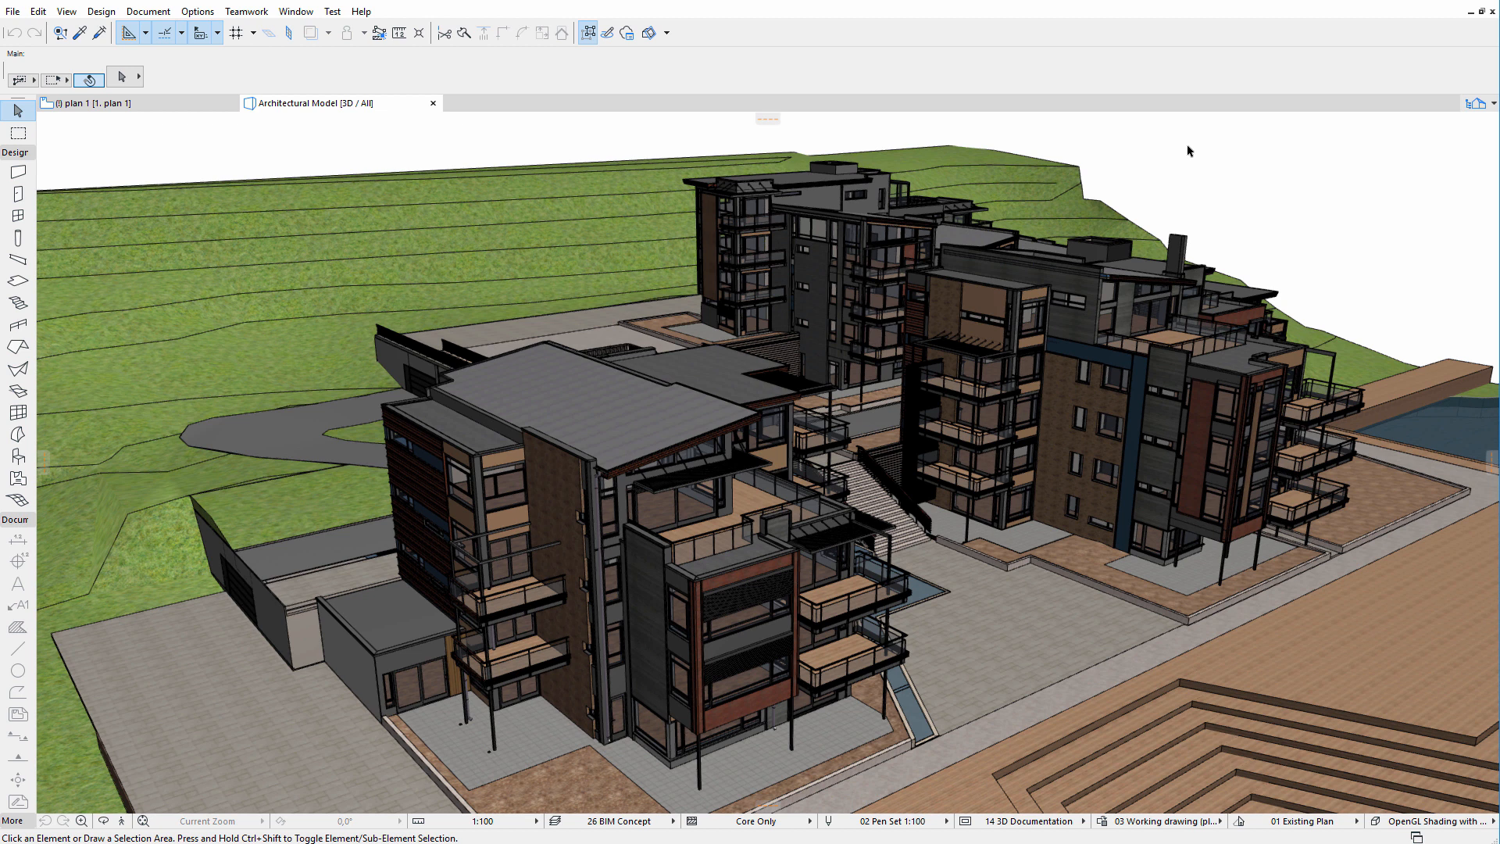
mouse_move(1227, 149)
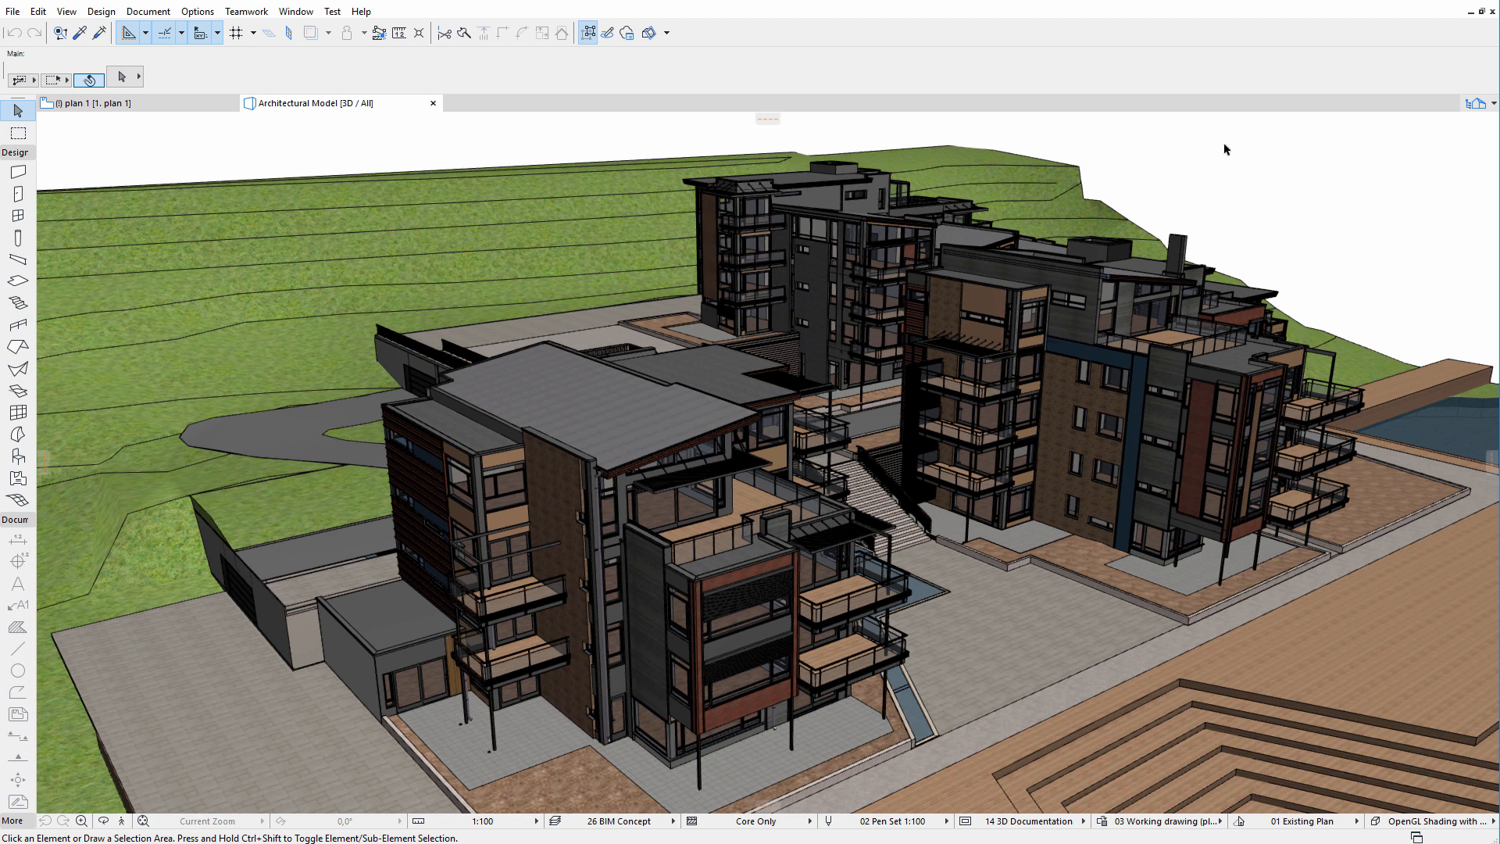
mouse_move(1454, 138)
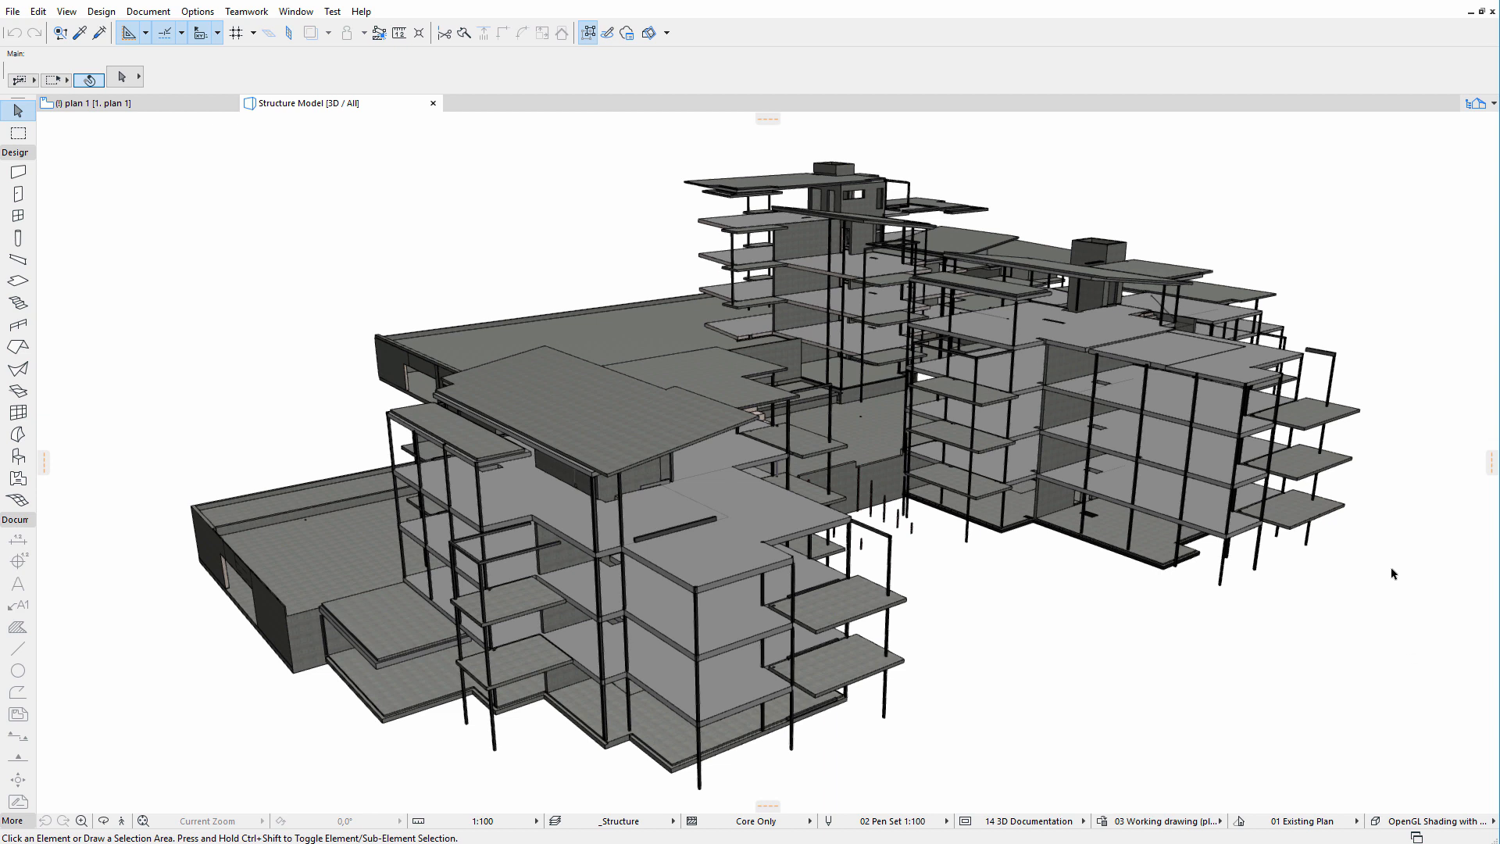
mouse_move(1425, 279)
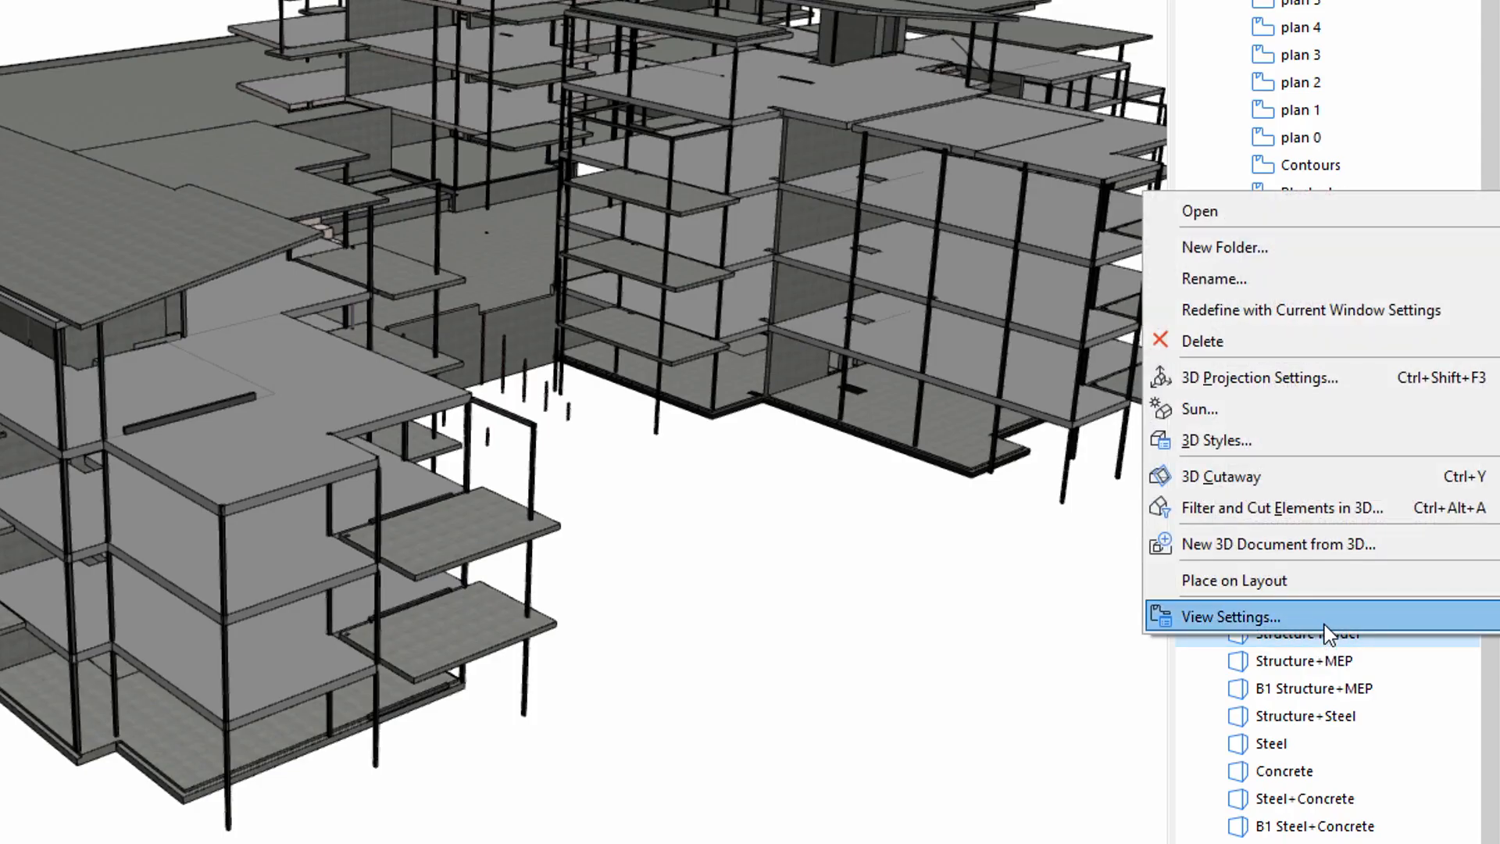
click(1232, 617)
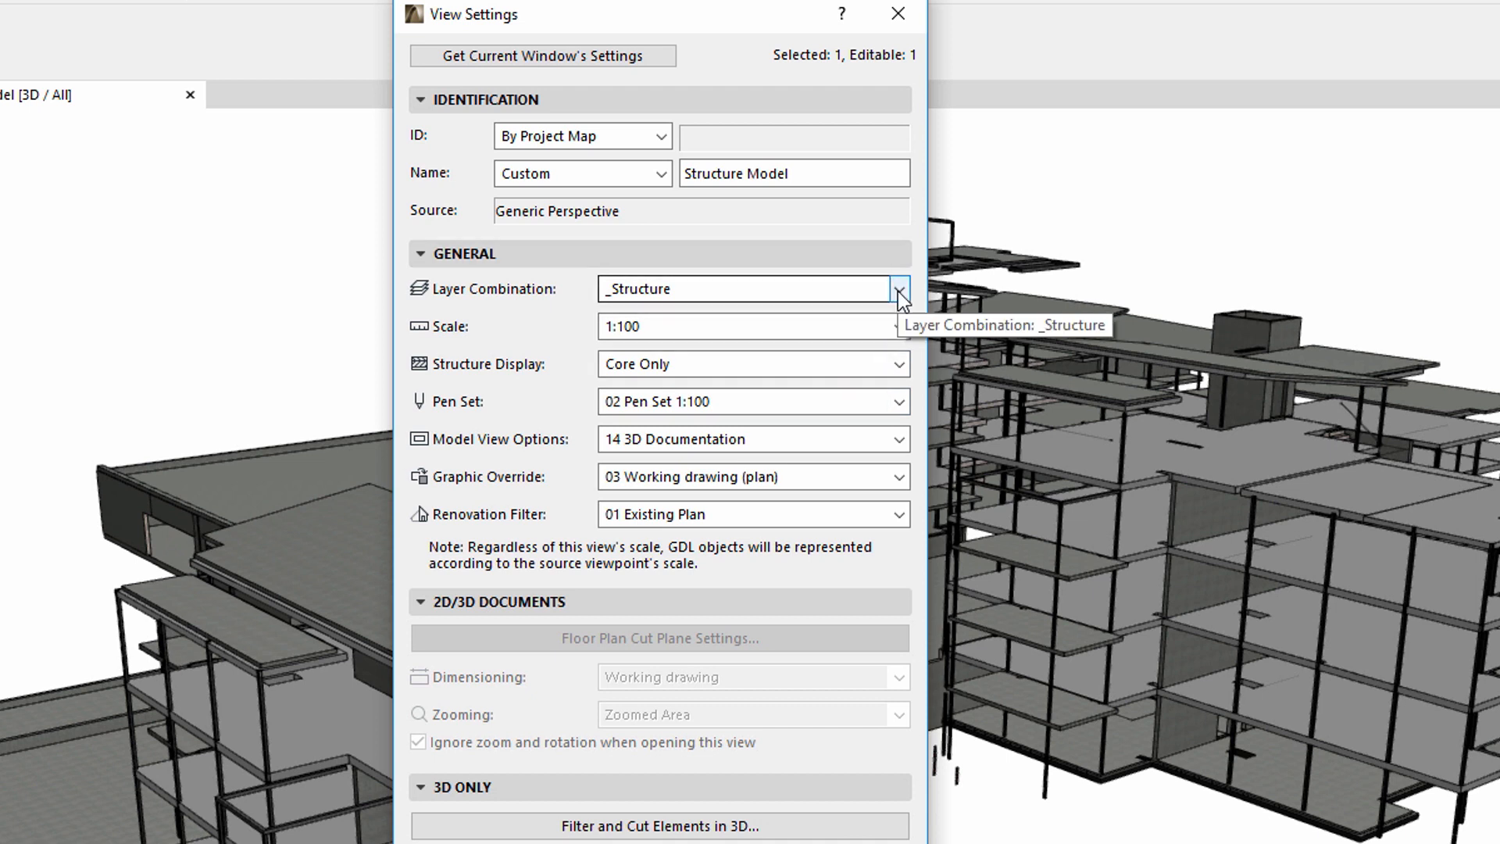
mouse_move(902, 302)
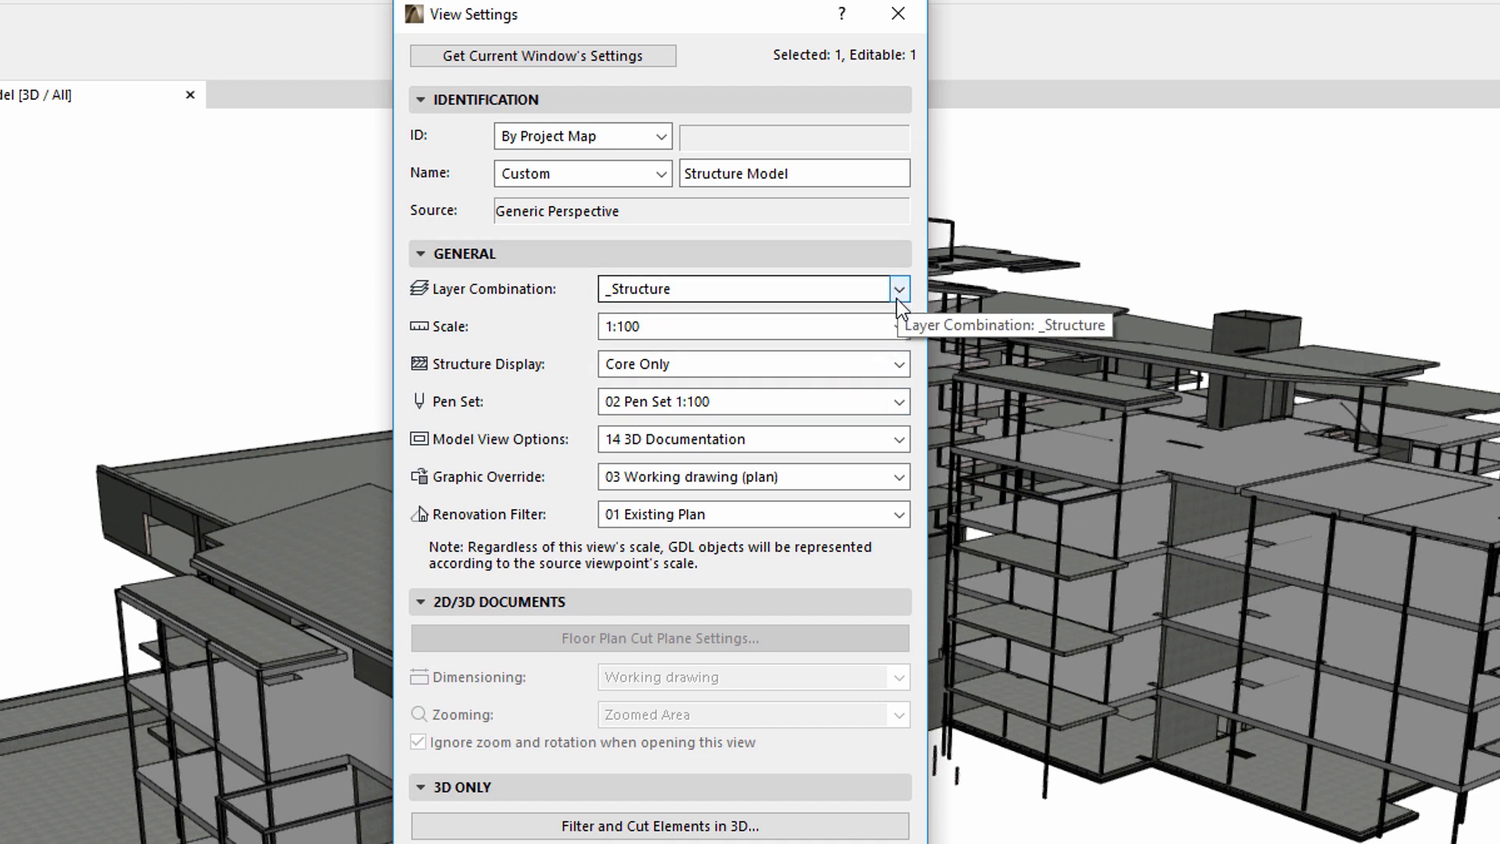
mouse_move(903, 363)
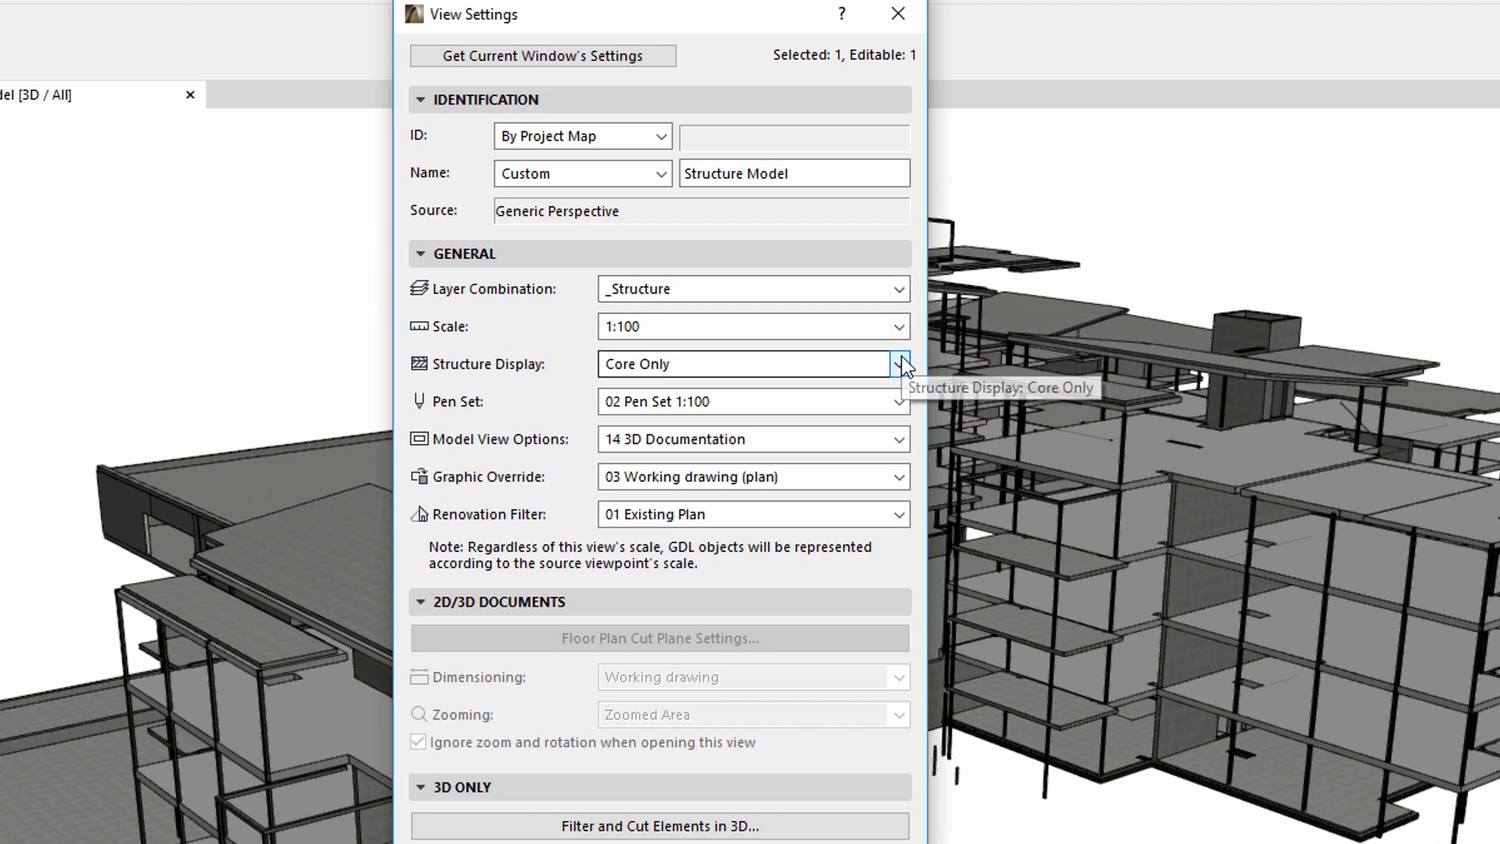
click(900, 363)
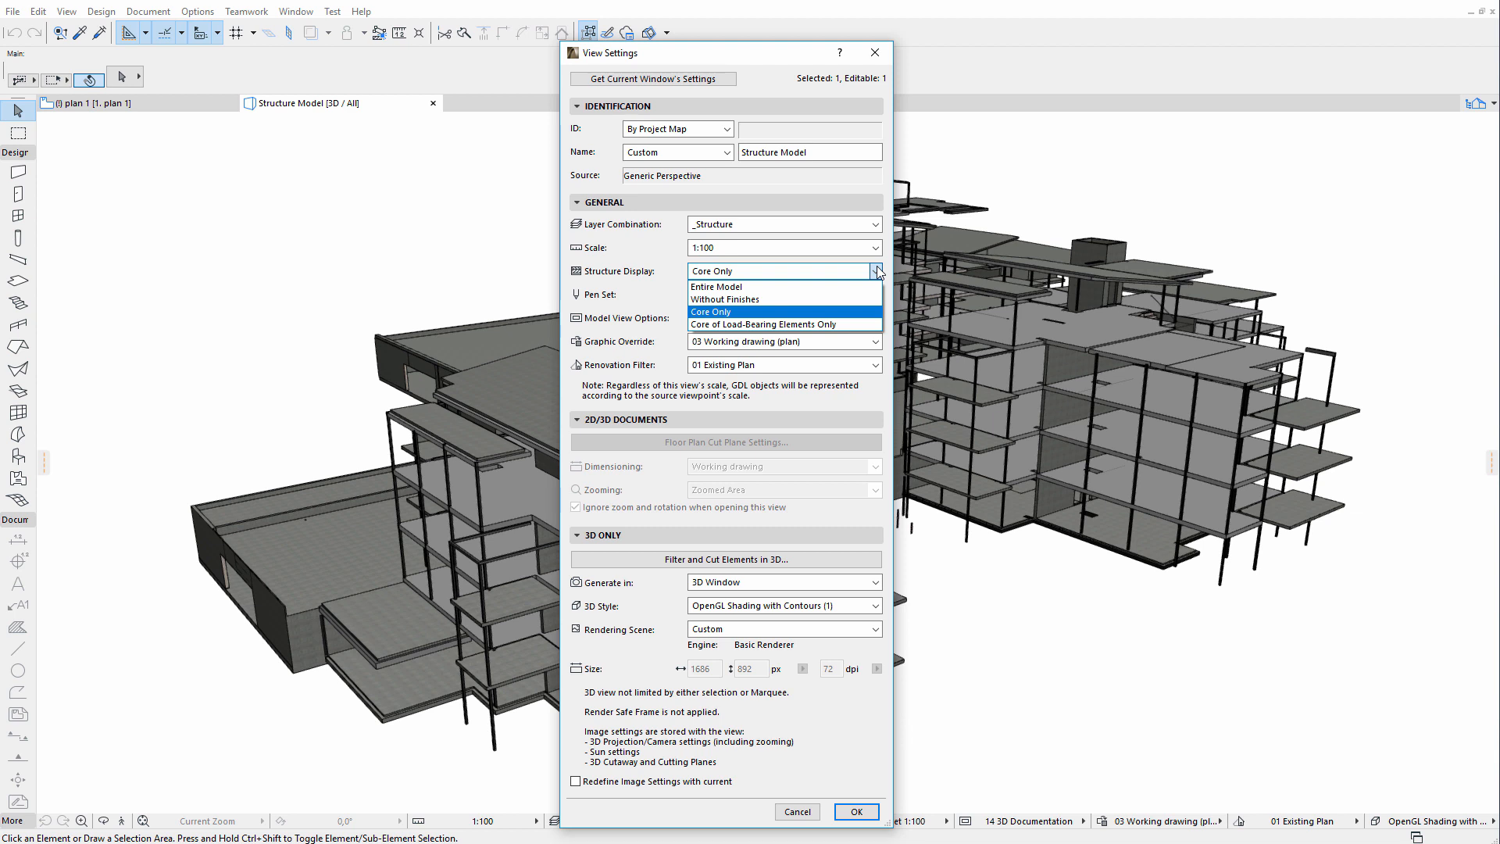
click(711, 311)
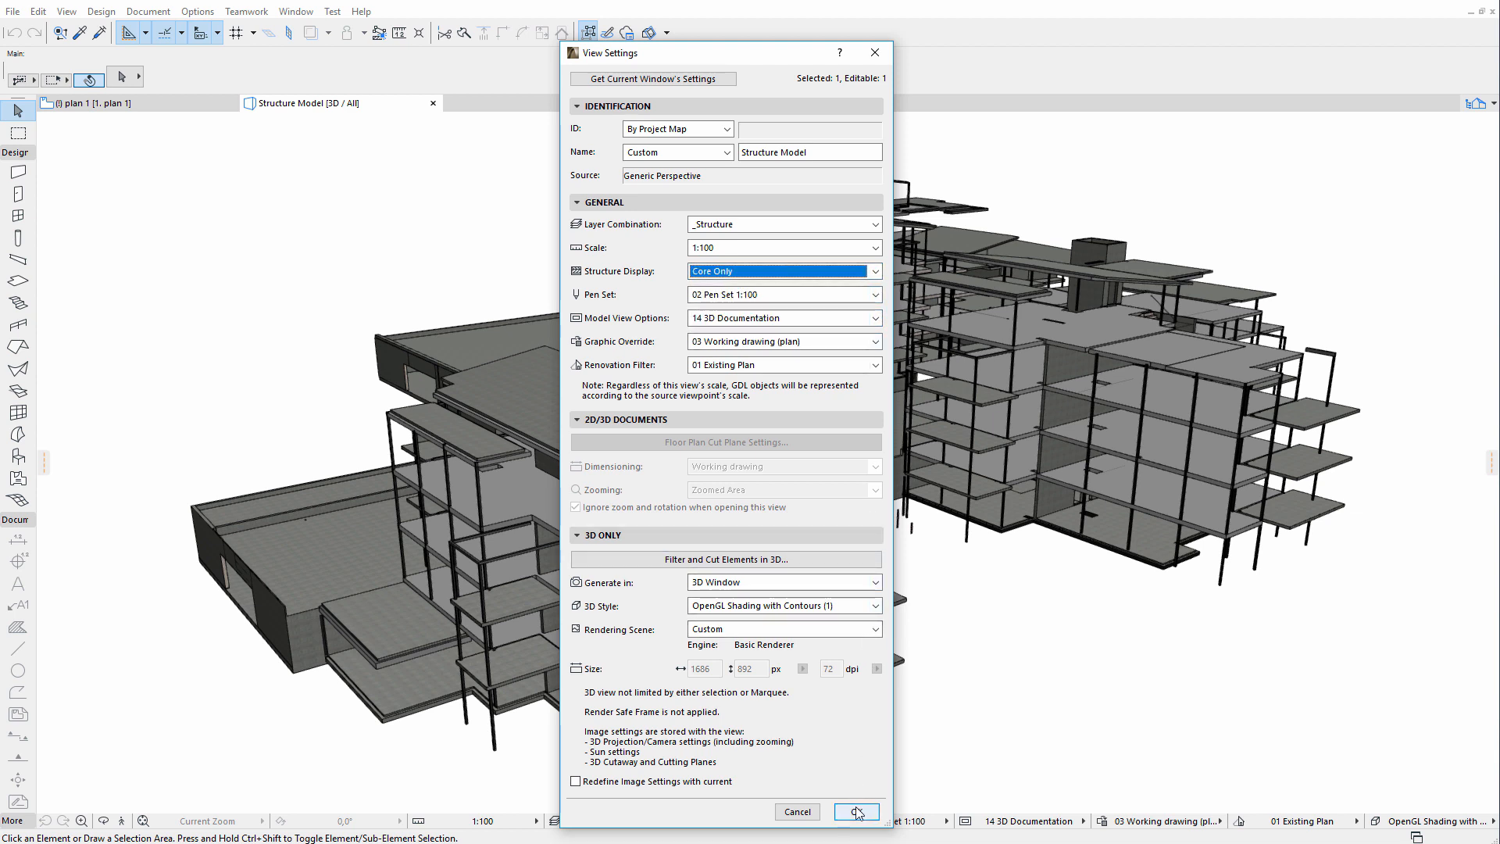
click(857, 813)
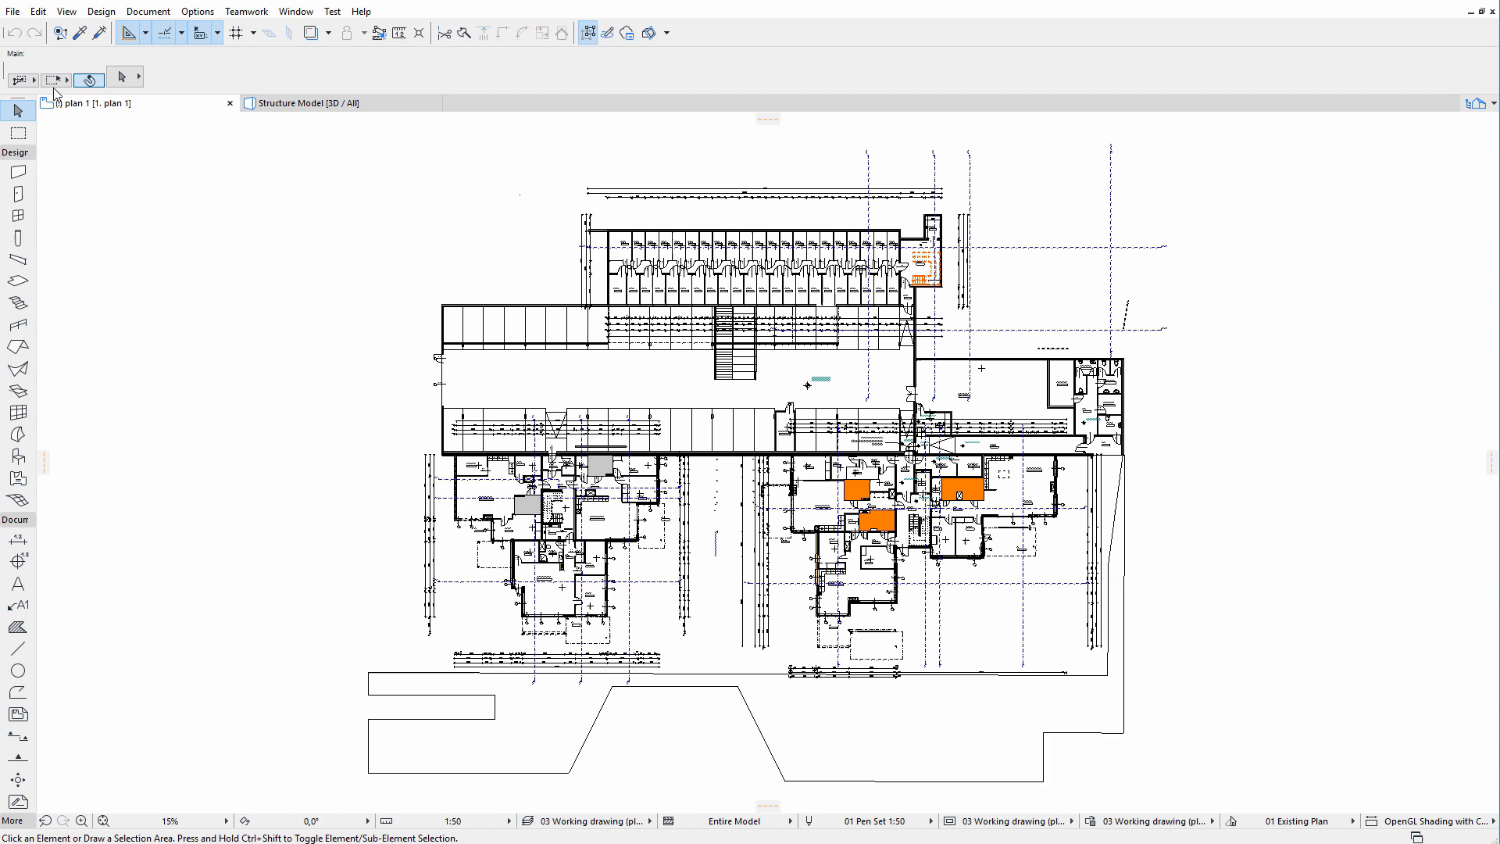
Step: Start Place Hotlink via File > External Content and choose Select Module, then New Module
click(11, 13)
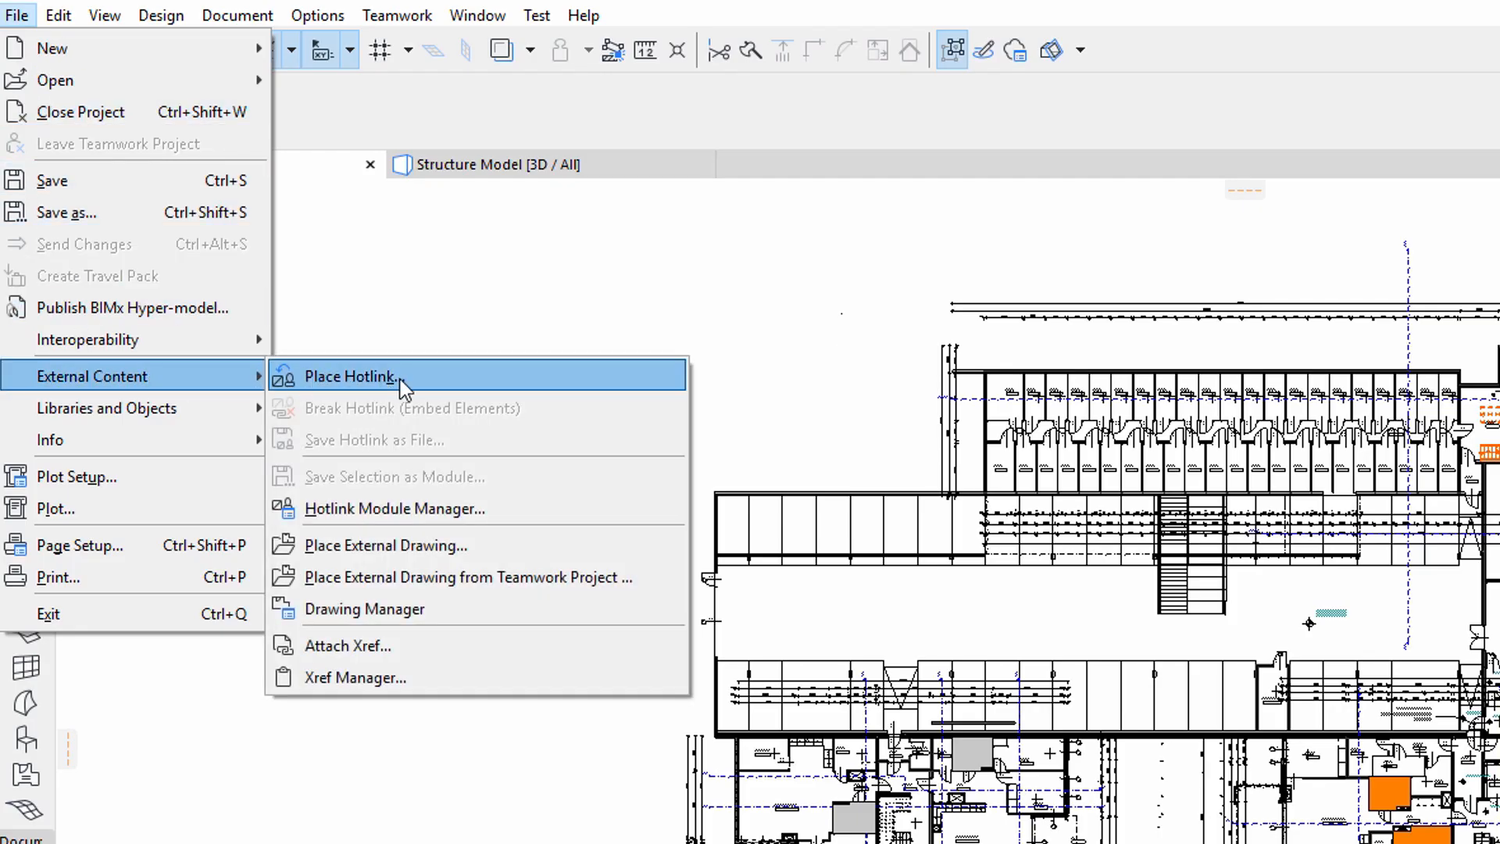
click(349, 377)
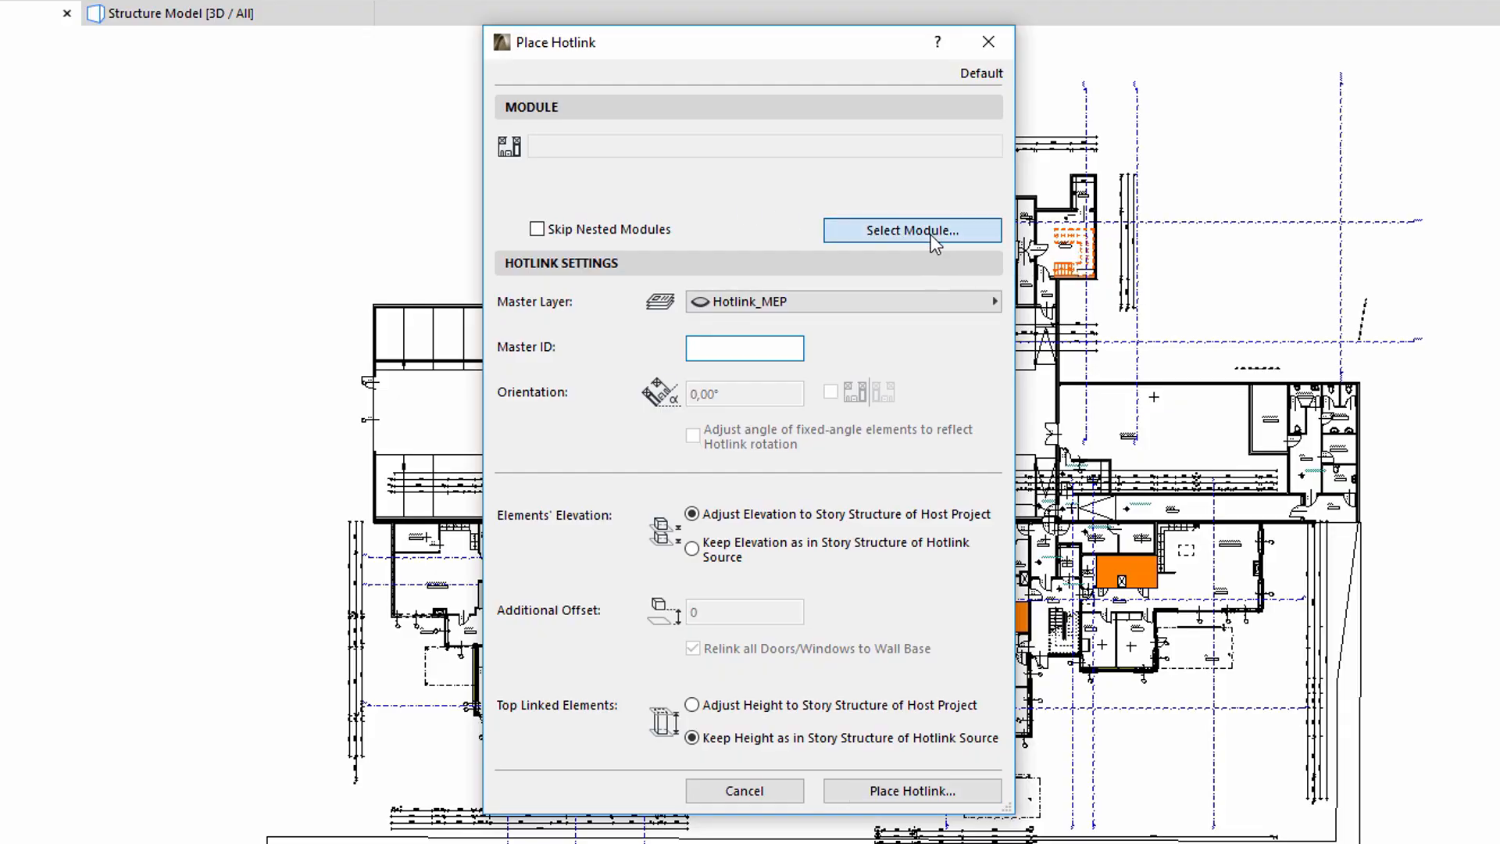
click(913, 230)
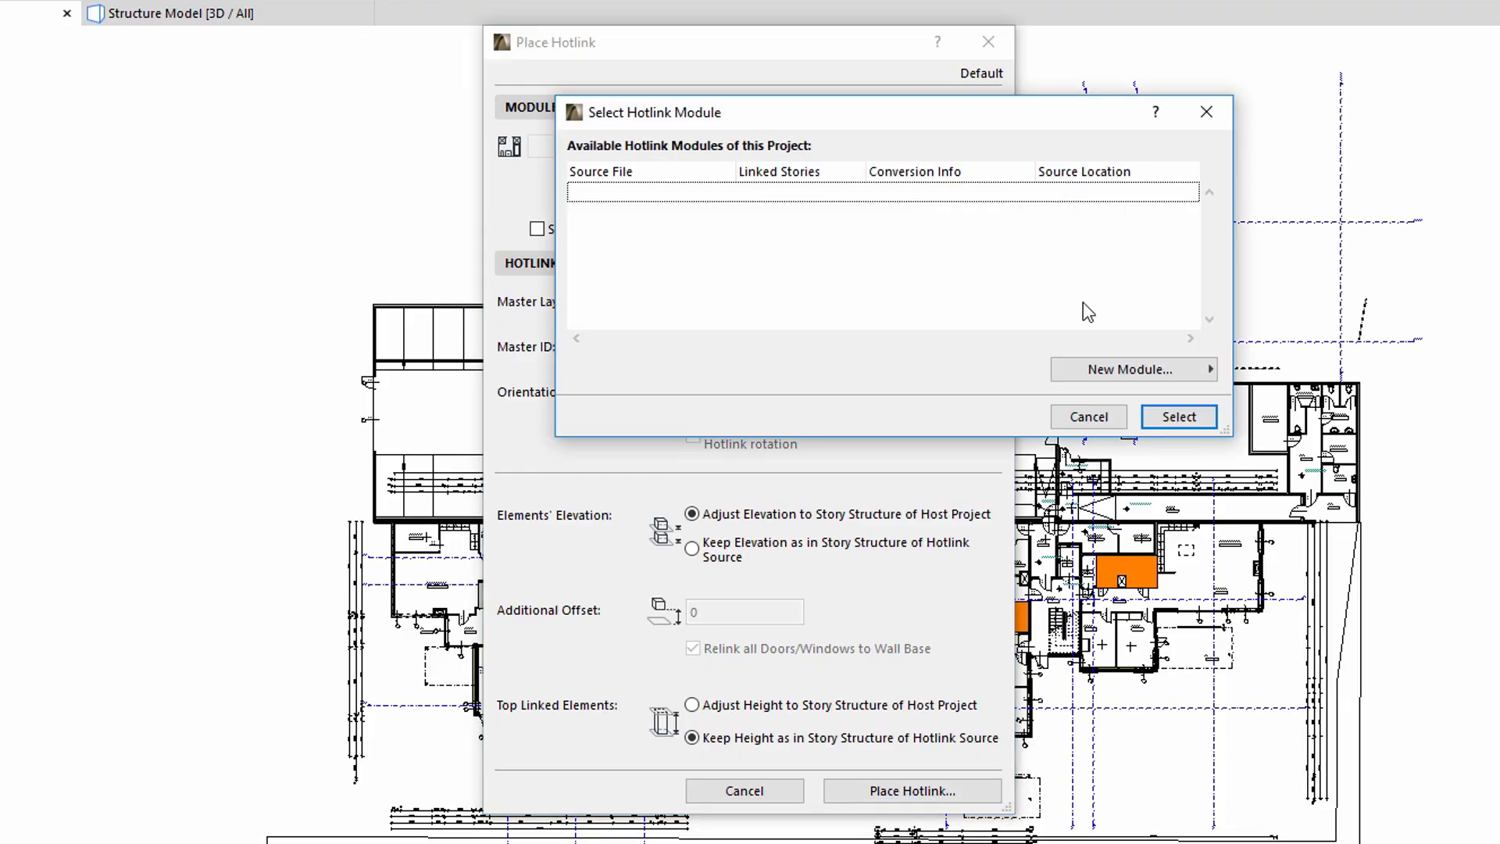
click(1135, 369)
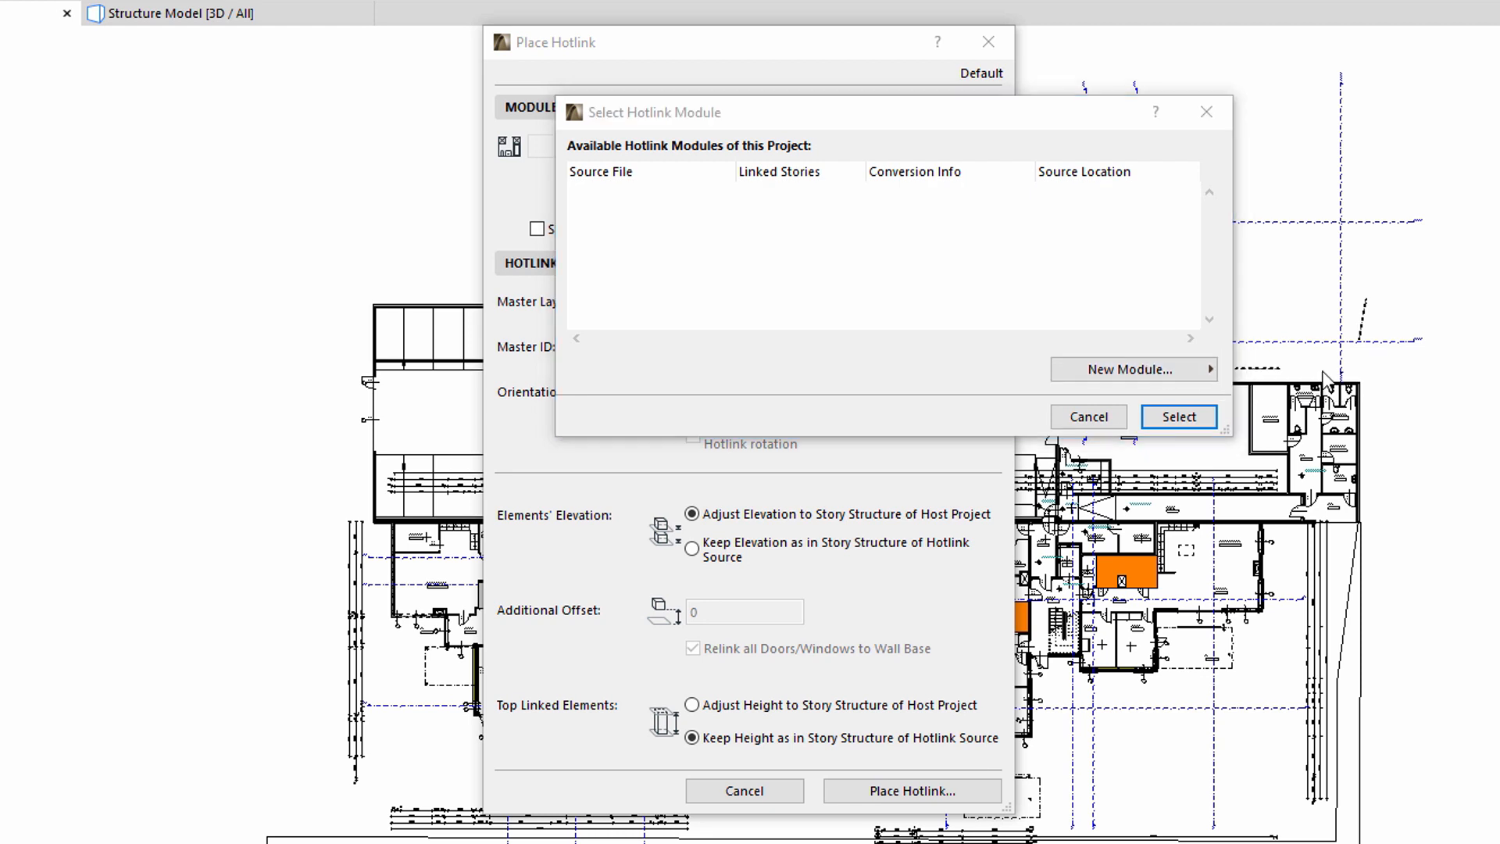
click(1135, 368)
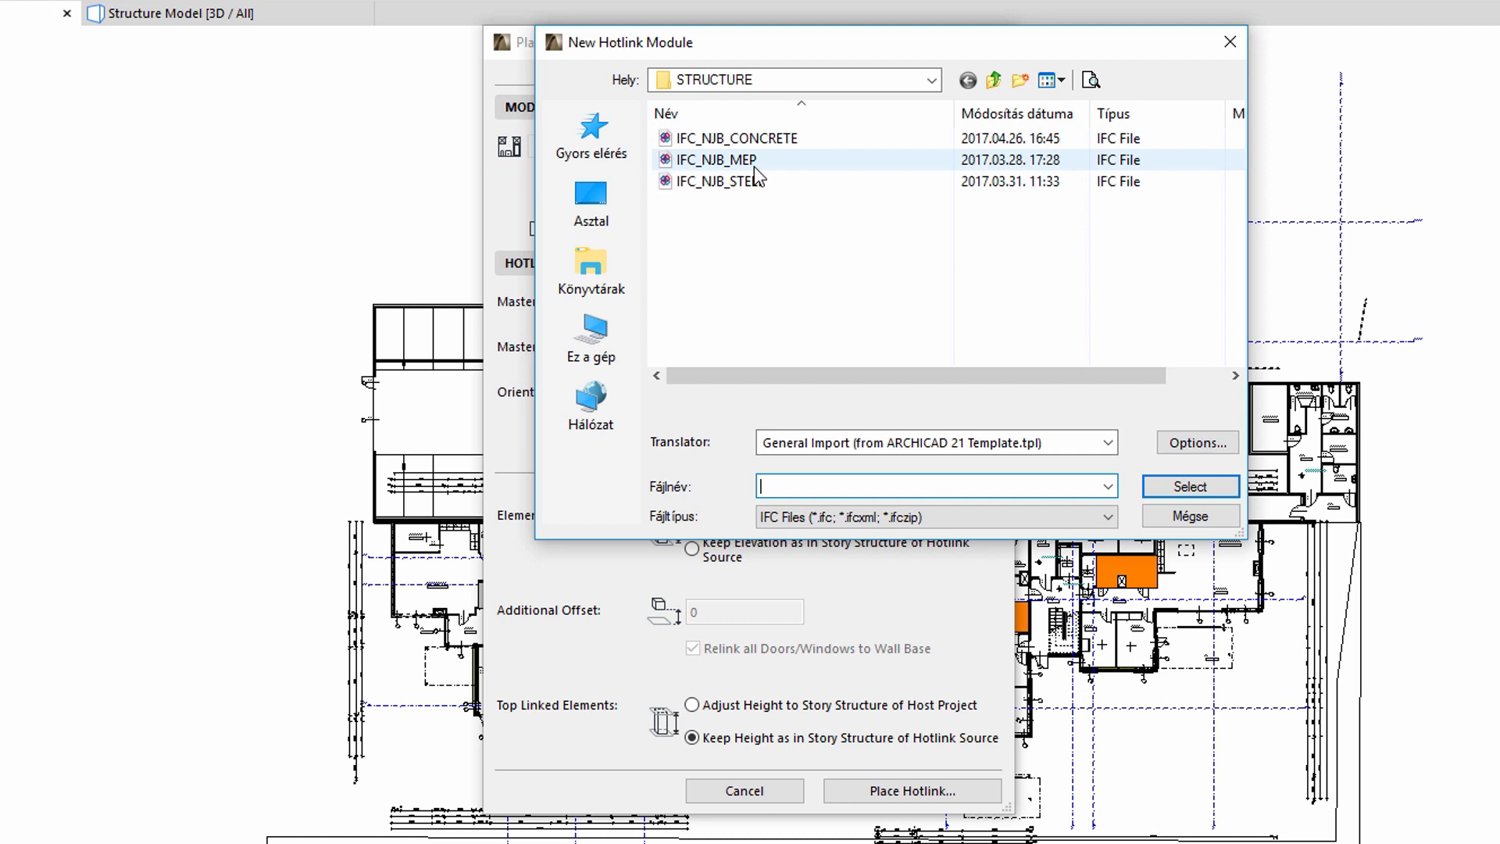
Step: Make IFC_NJB_MEP.ifc from the STRUCTURE folder the hotlink module, keeping the General Import translator
click(715, 160)
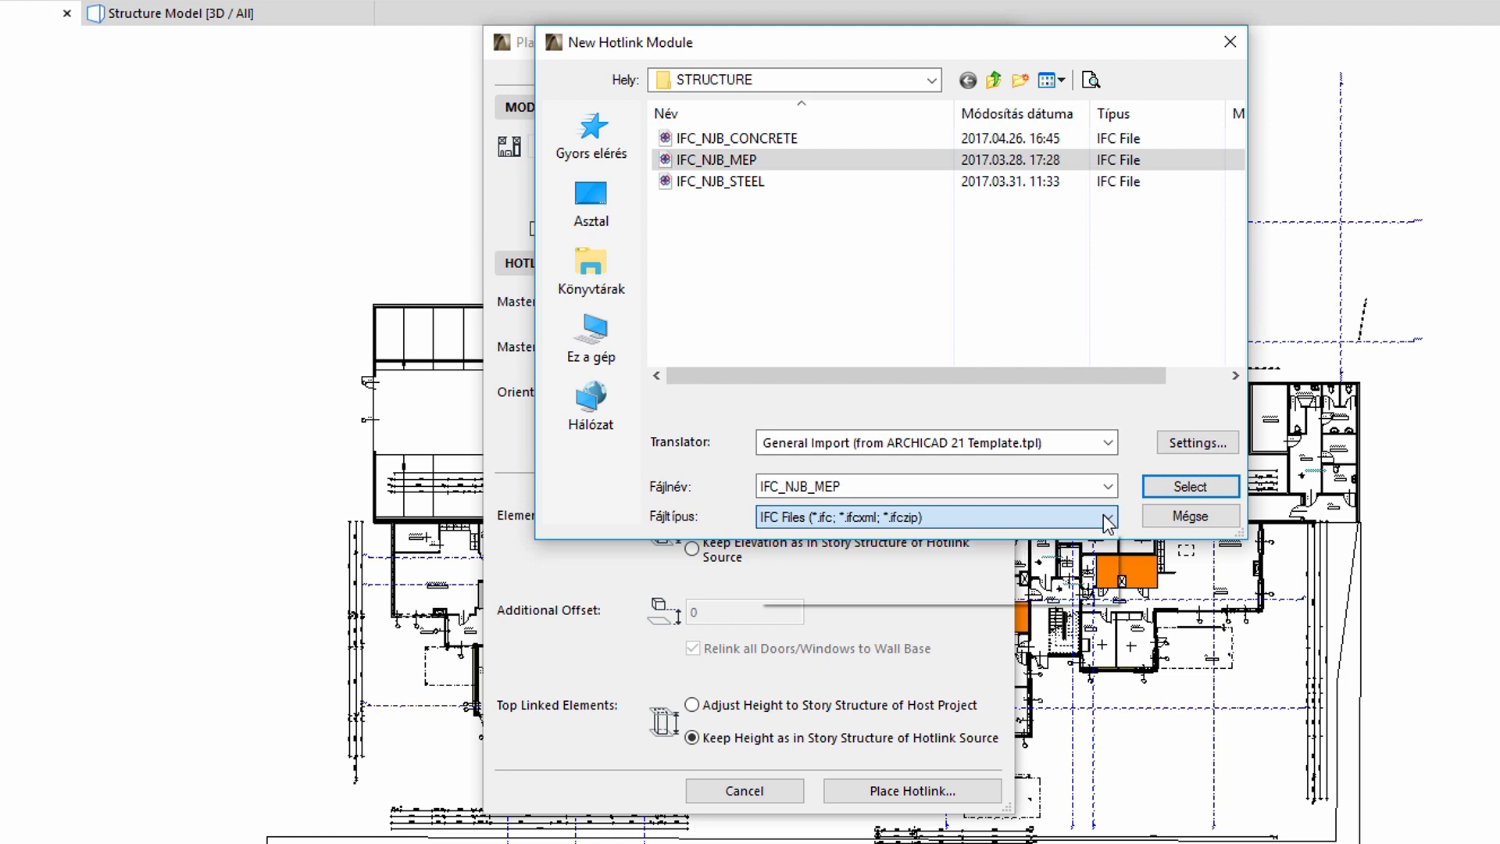
click(1106, 444)
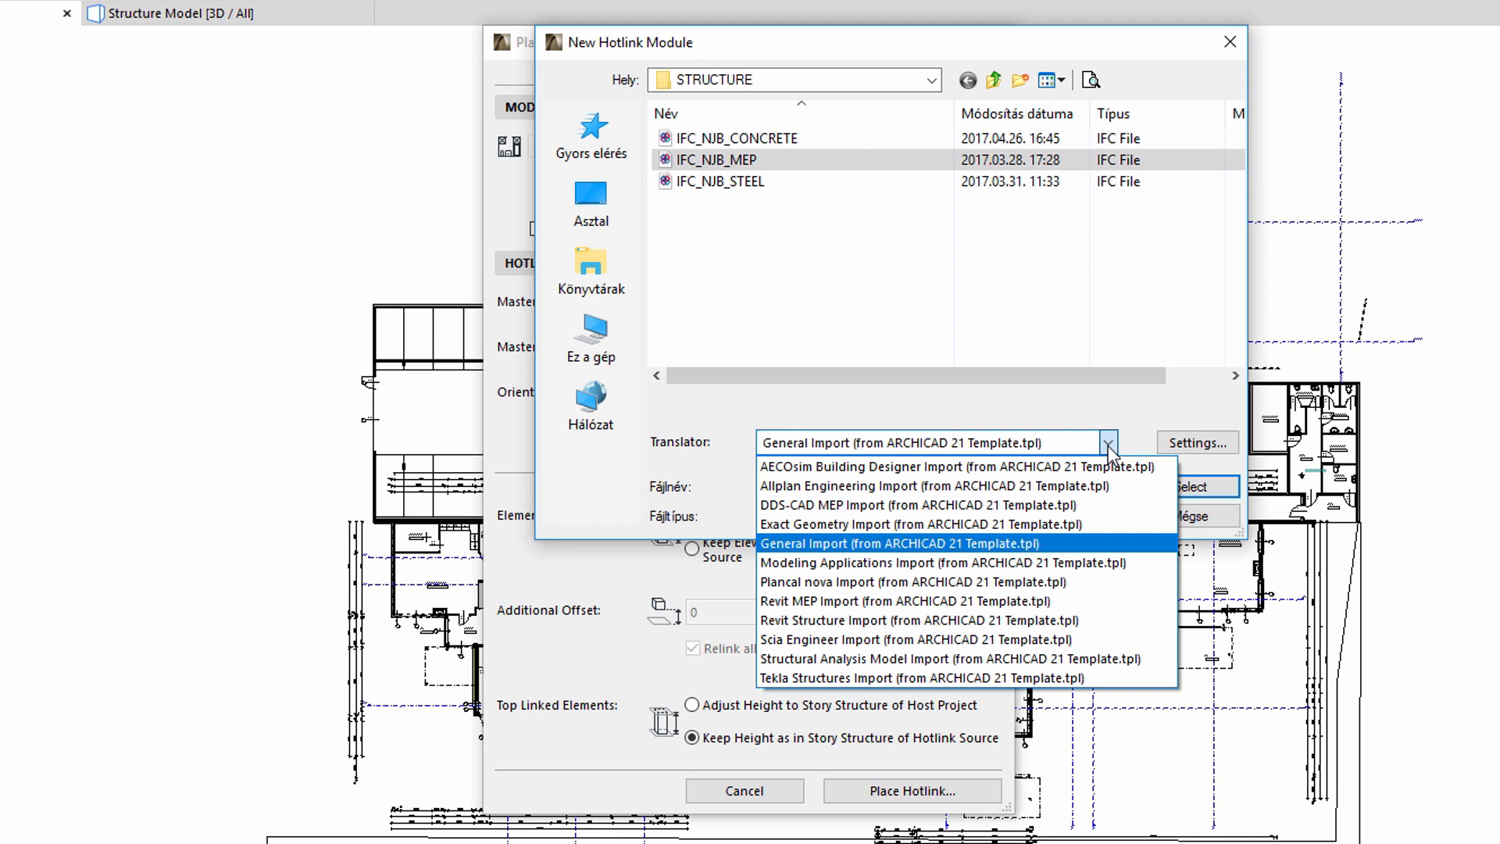
click(908, 544)
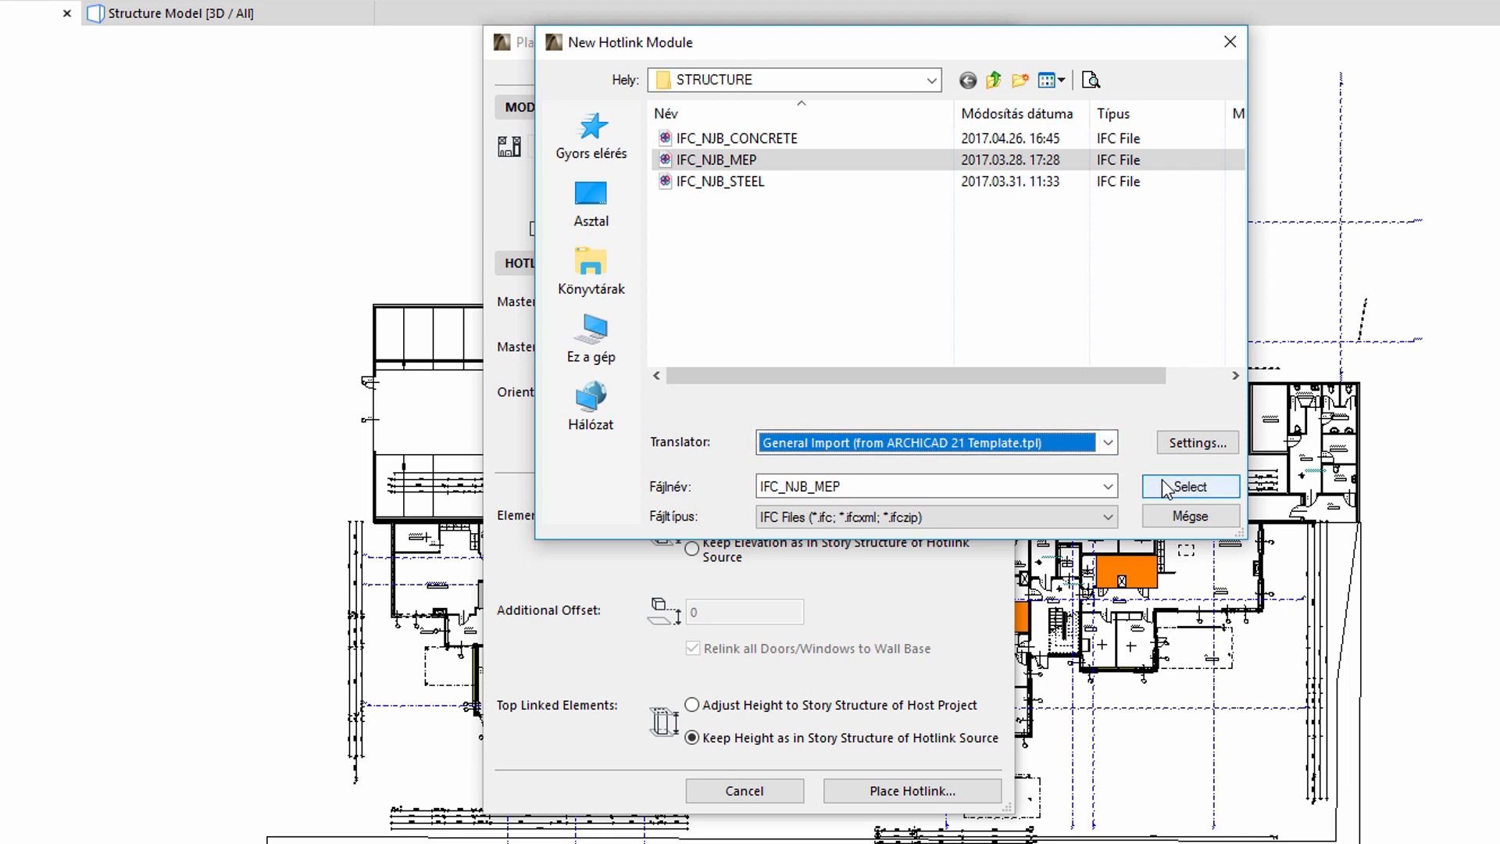
click(1190, 486)
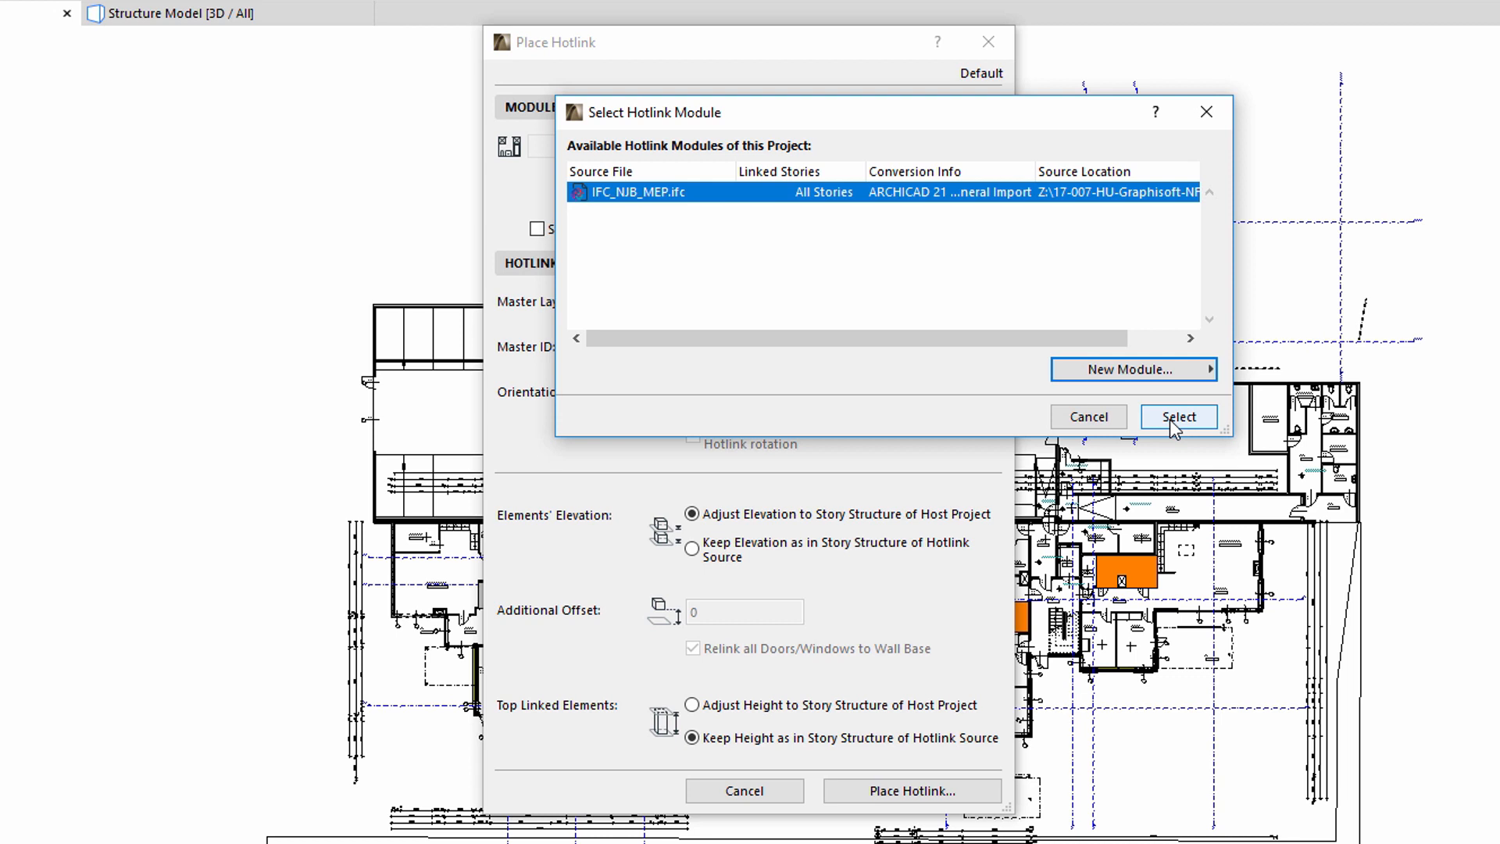
click(1178, 416)
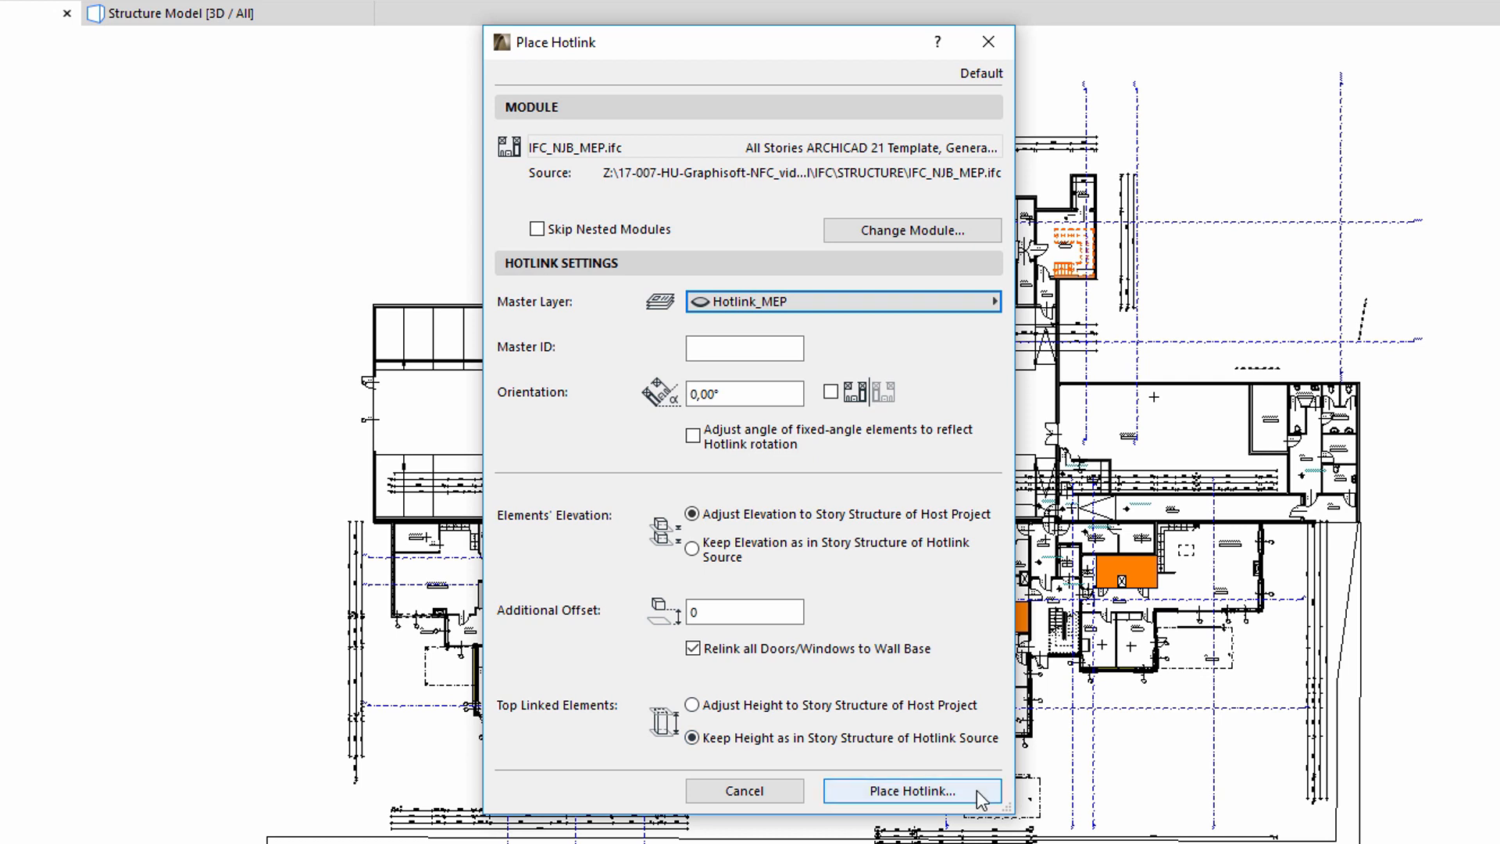
Step: Place the MEP hotlink with the current settings, reaching the Library Parts Location choice
click(912, 790)
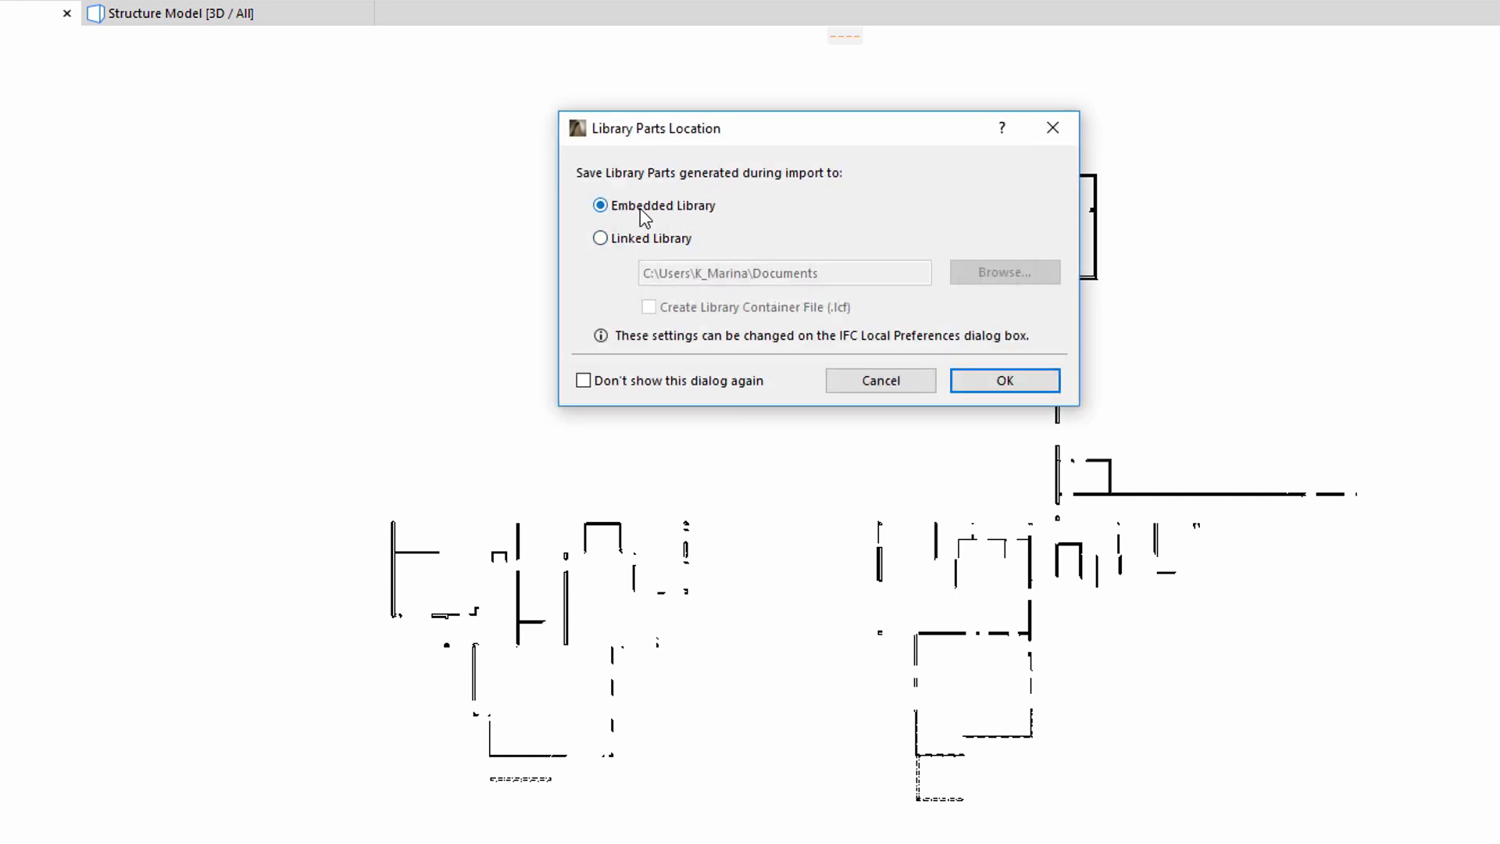
mouse_move(882, 296)
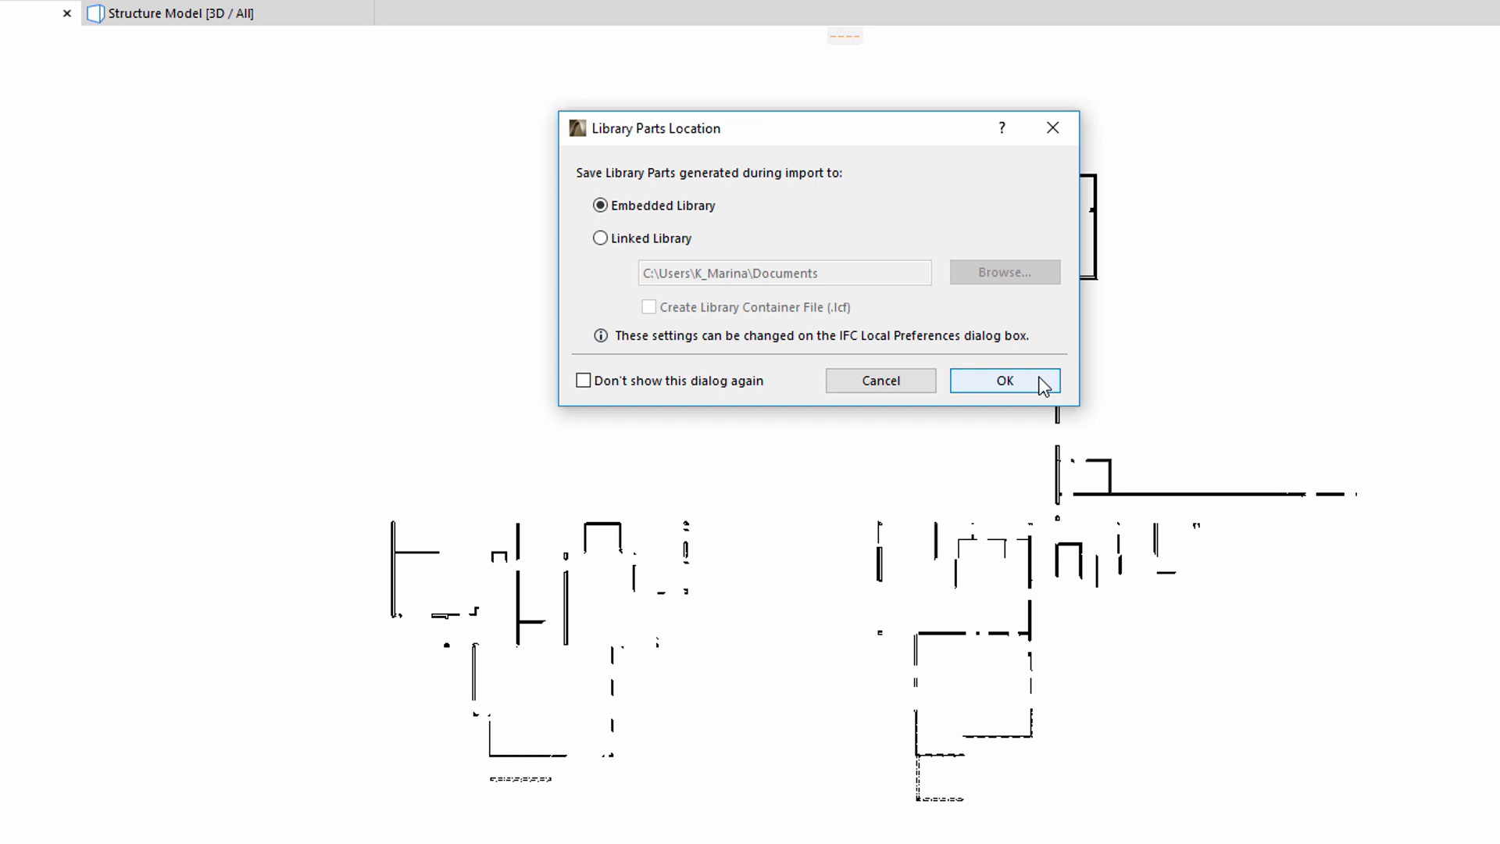
Step: Save library parts to the Embedded Library, match hotlink story 1. plan 1 to the host, and place the hotlink
click(1005, 380)
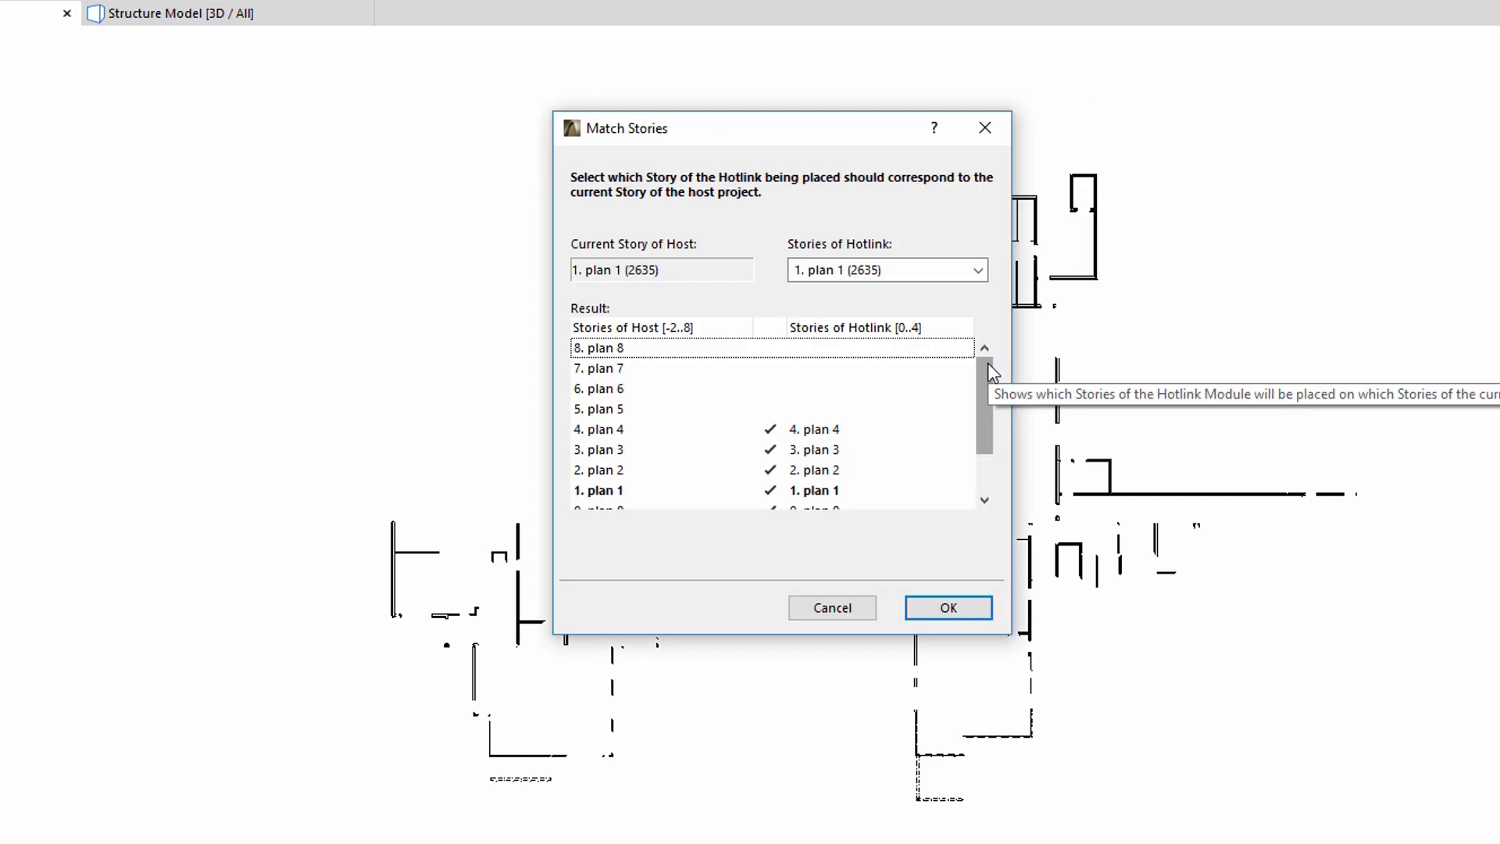
scroll(down, 3)
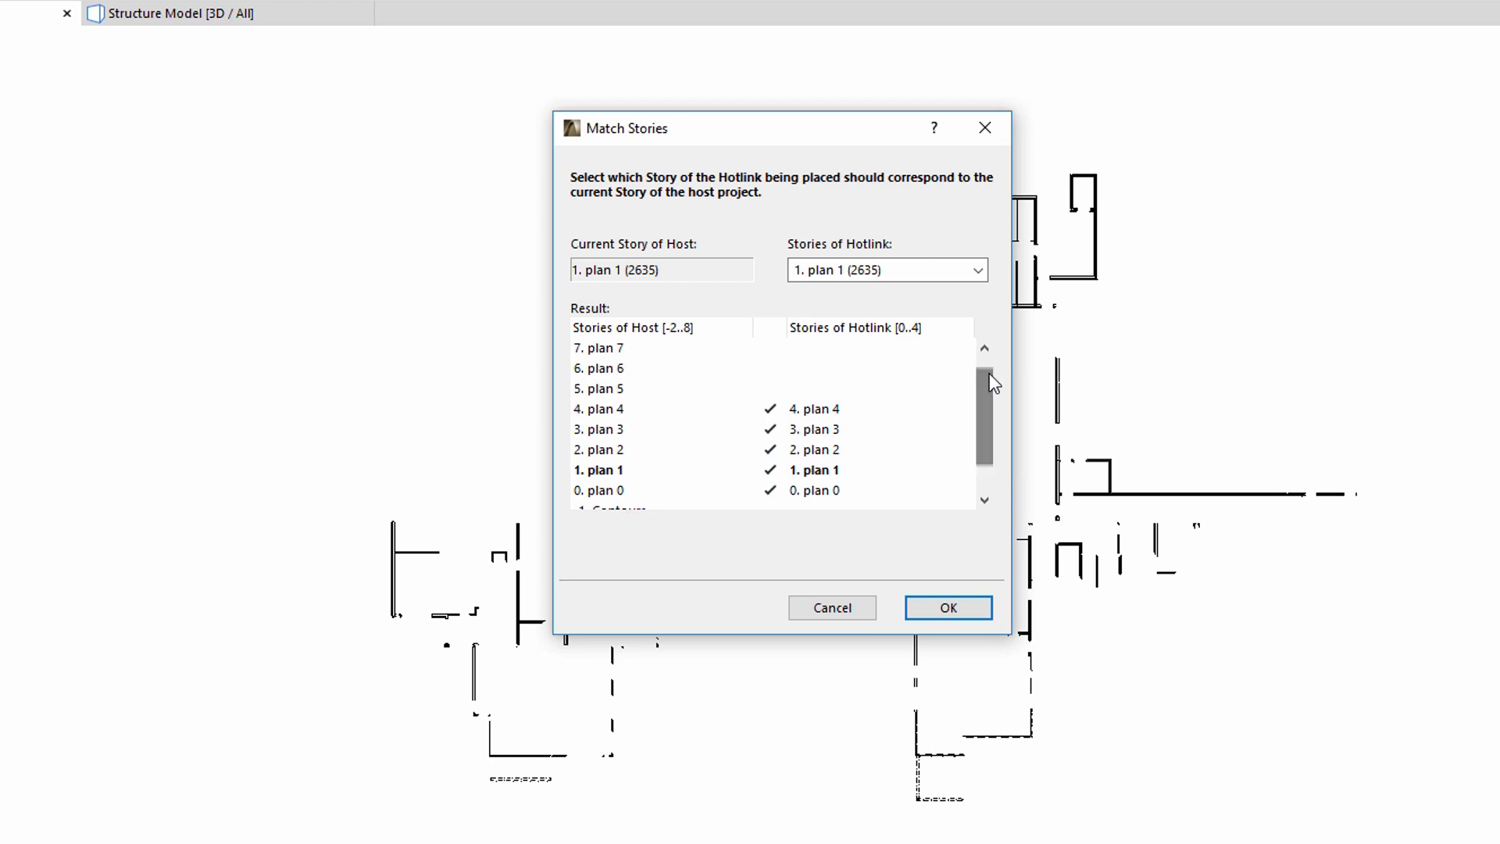
click(975, 268)
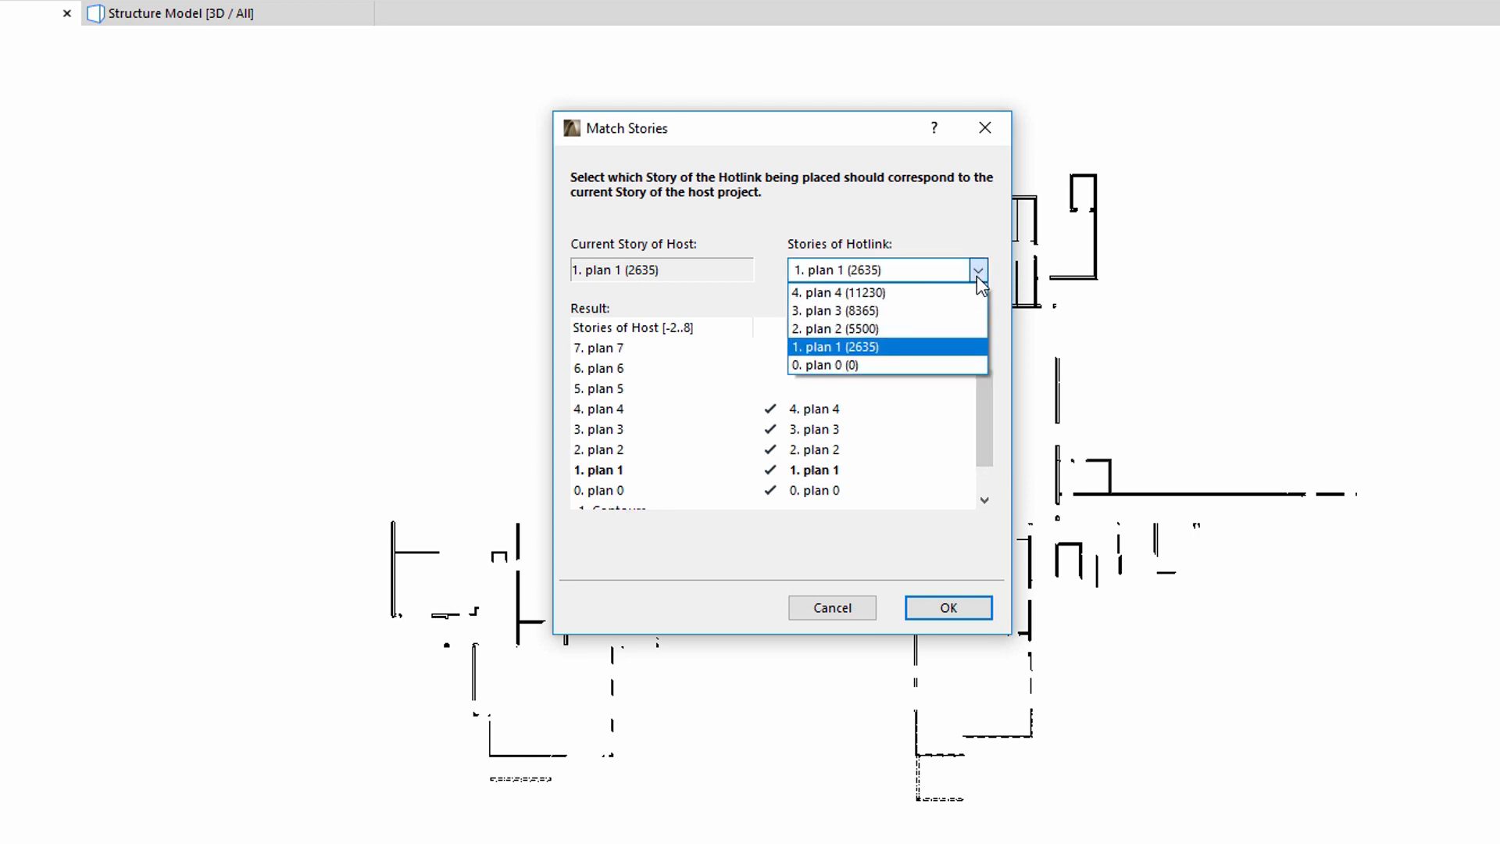
click(840, 345)
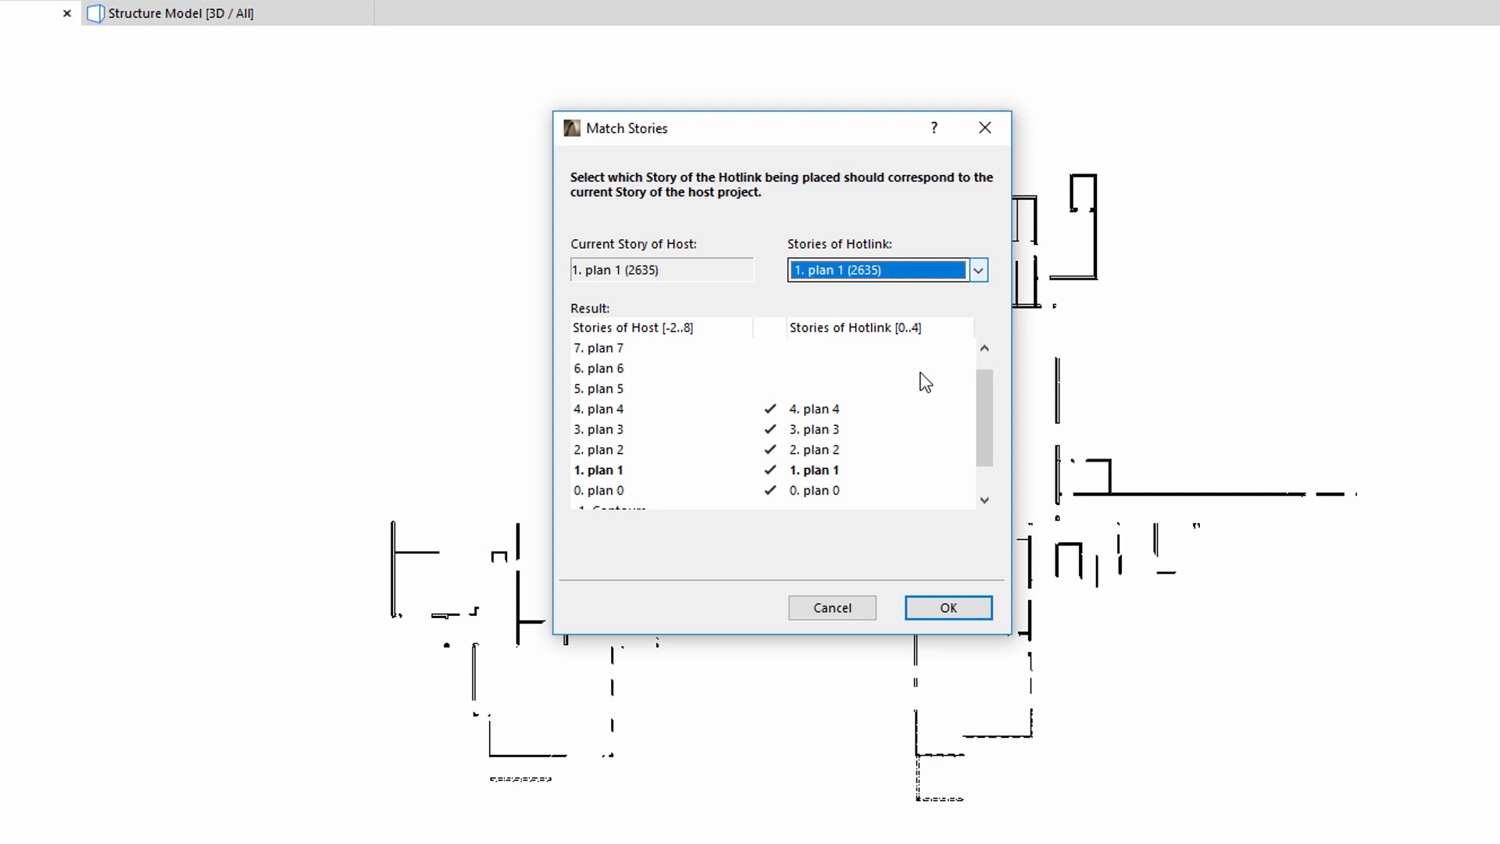
mouse_move(974, 616)
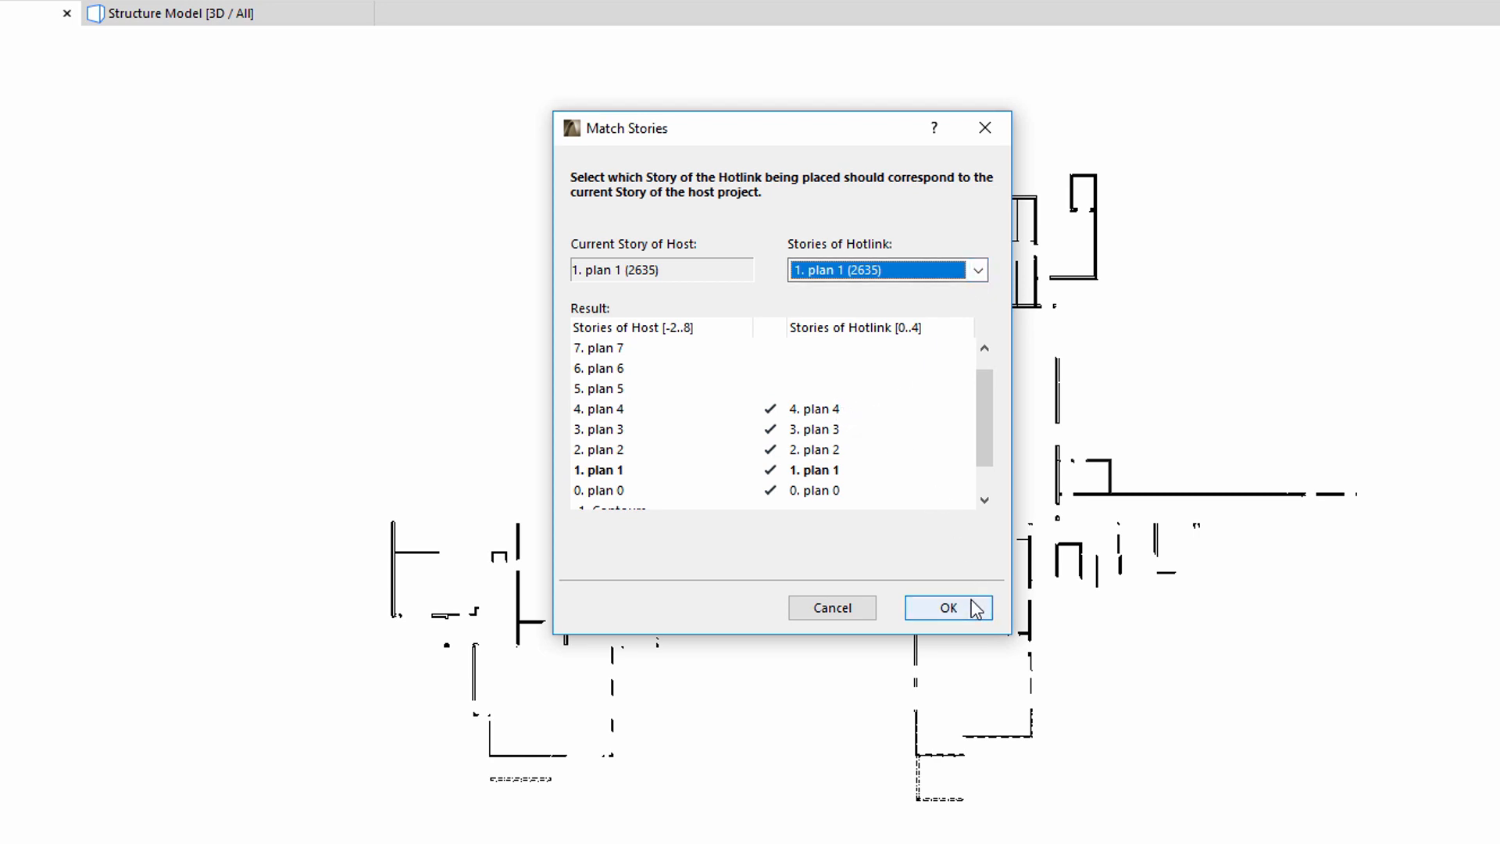
click(949, 607)
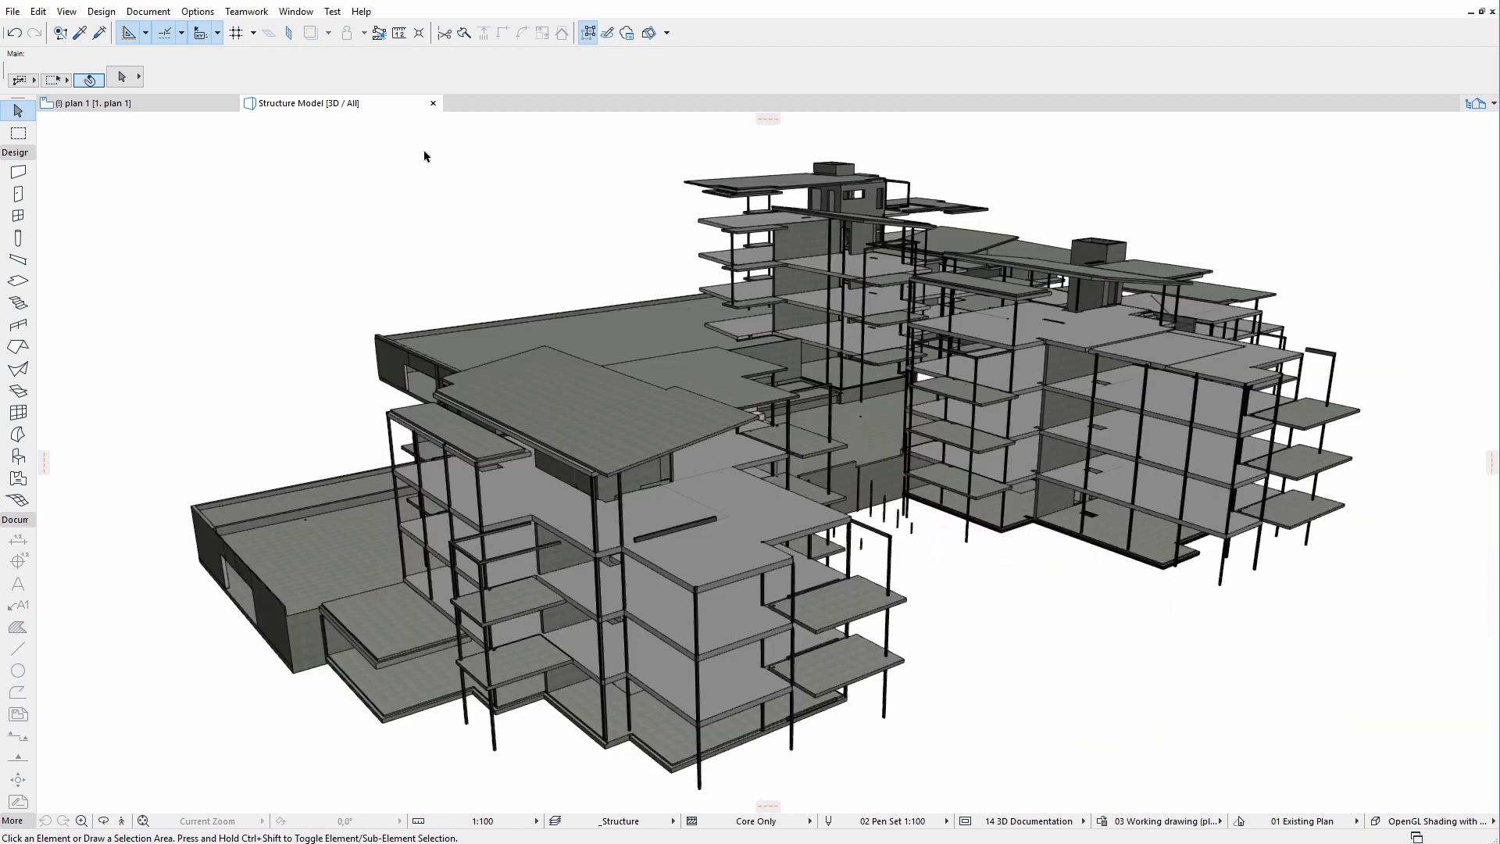
Step: In Layer Settings, make the DDS-CAD MEP layers (Eletrical Machines to Warmwater) visible
click(147, 11)
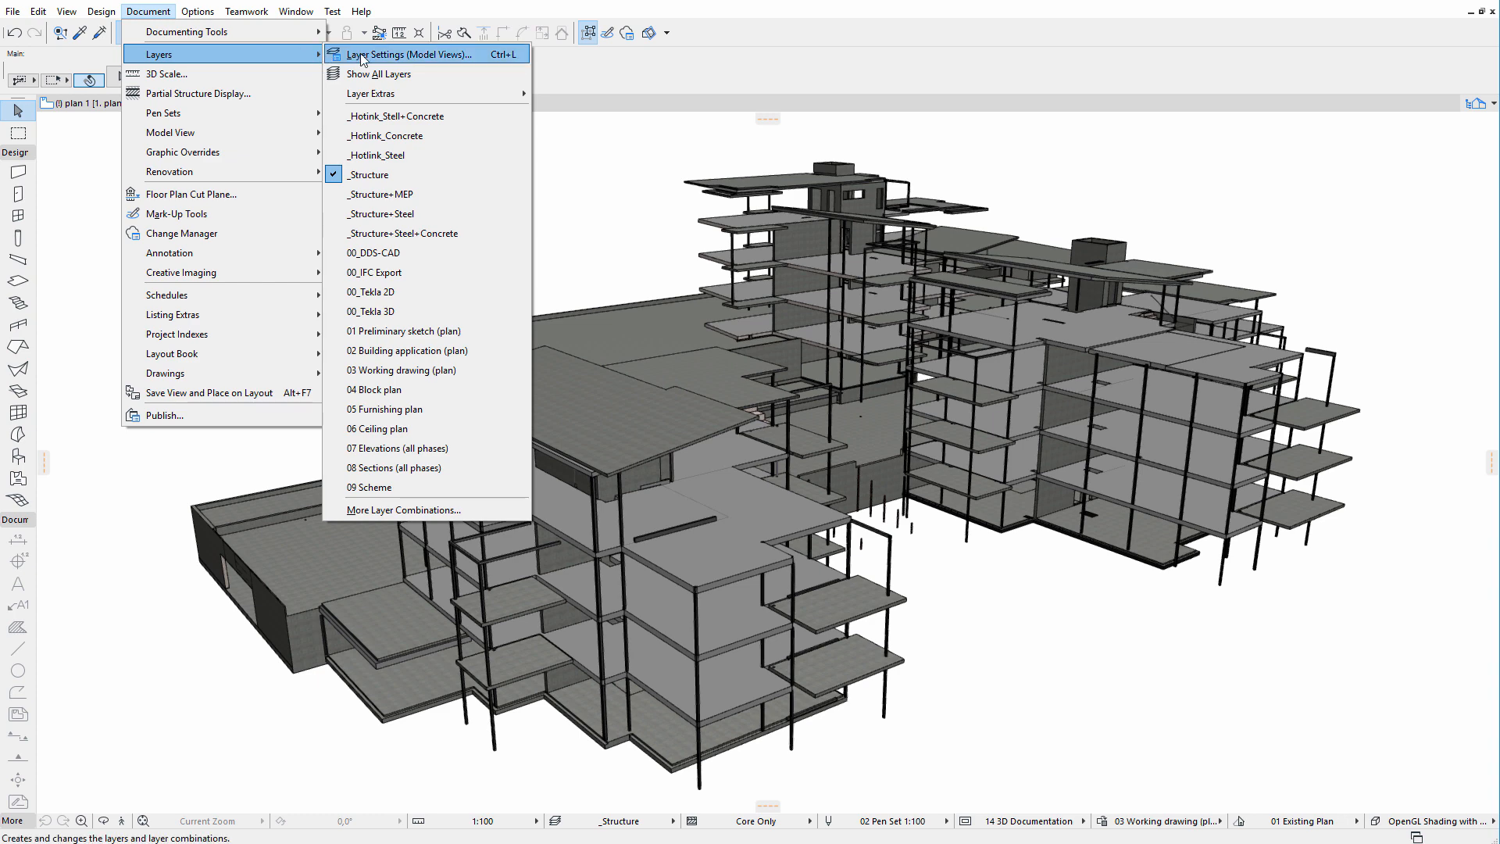
click(425, 55)
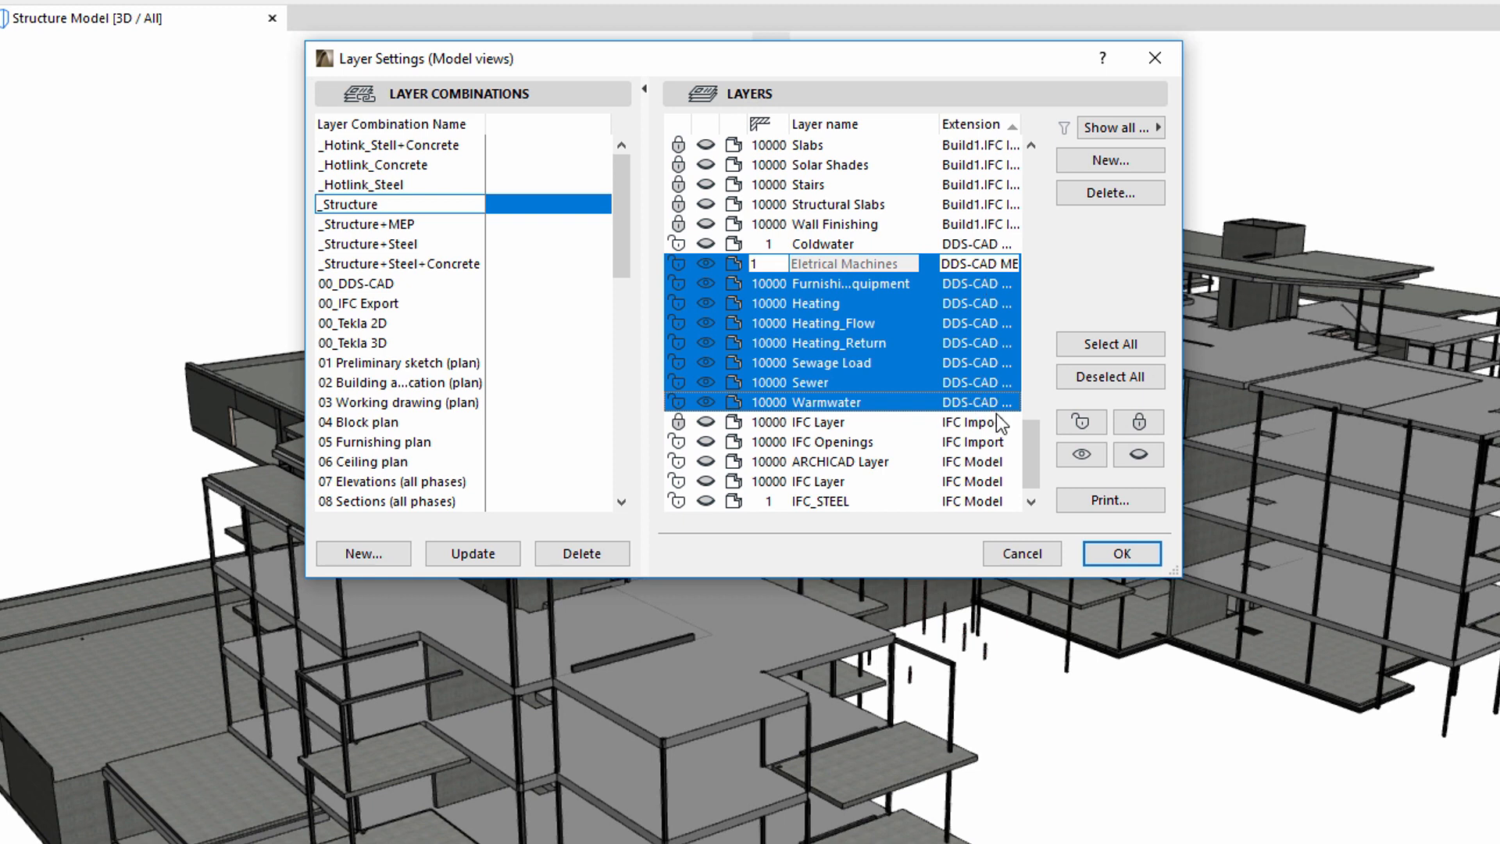
click(1122, 553)
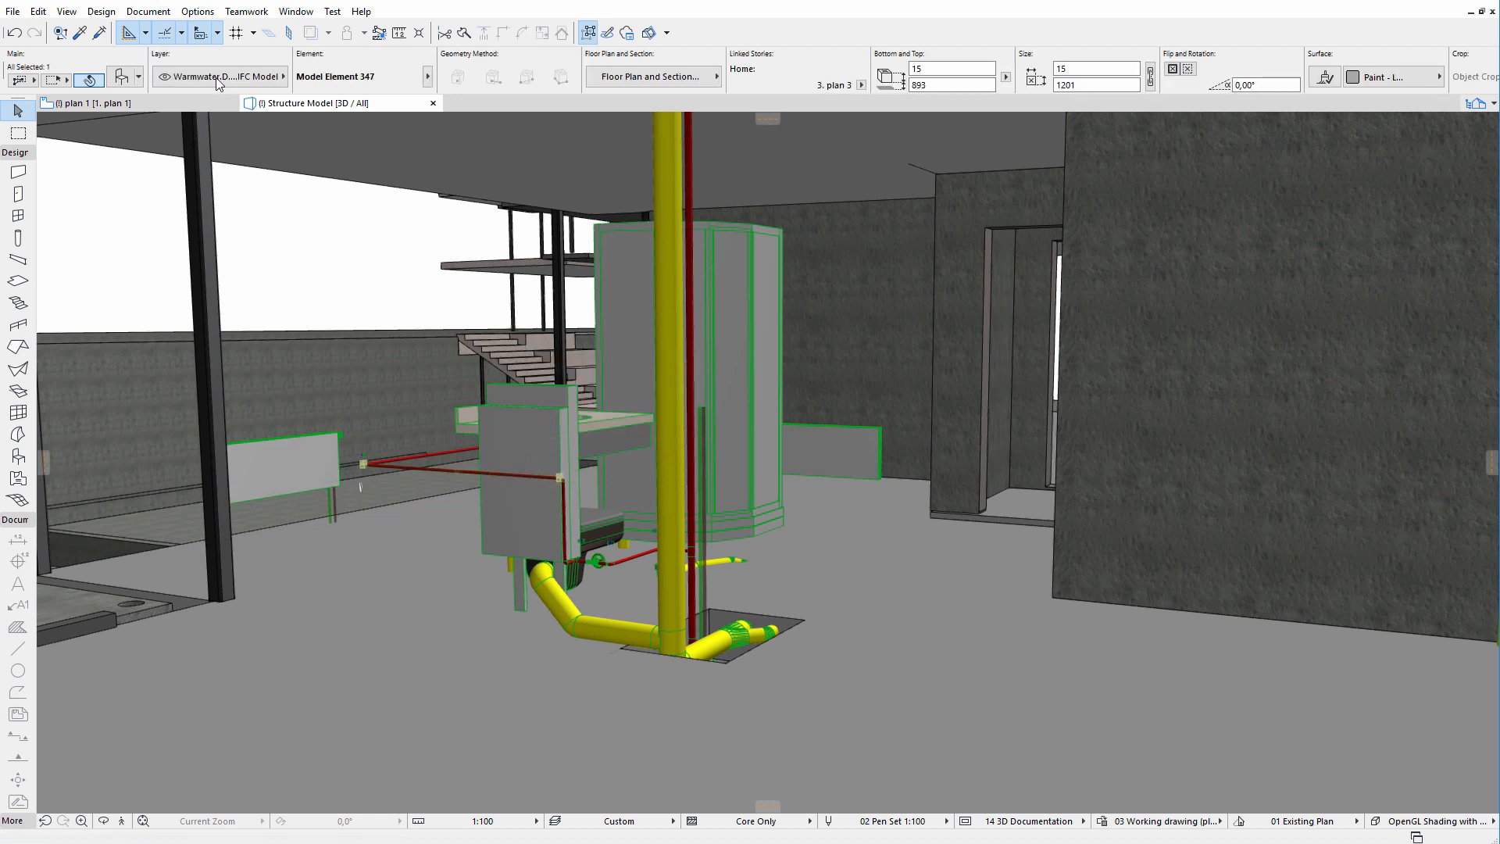
mouse_move(219, 85)
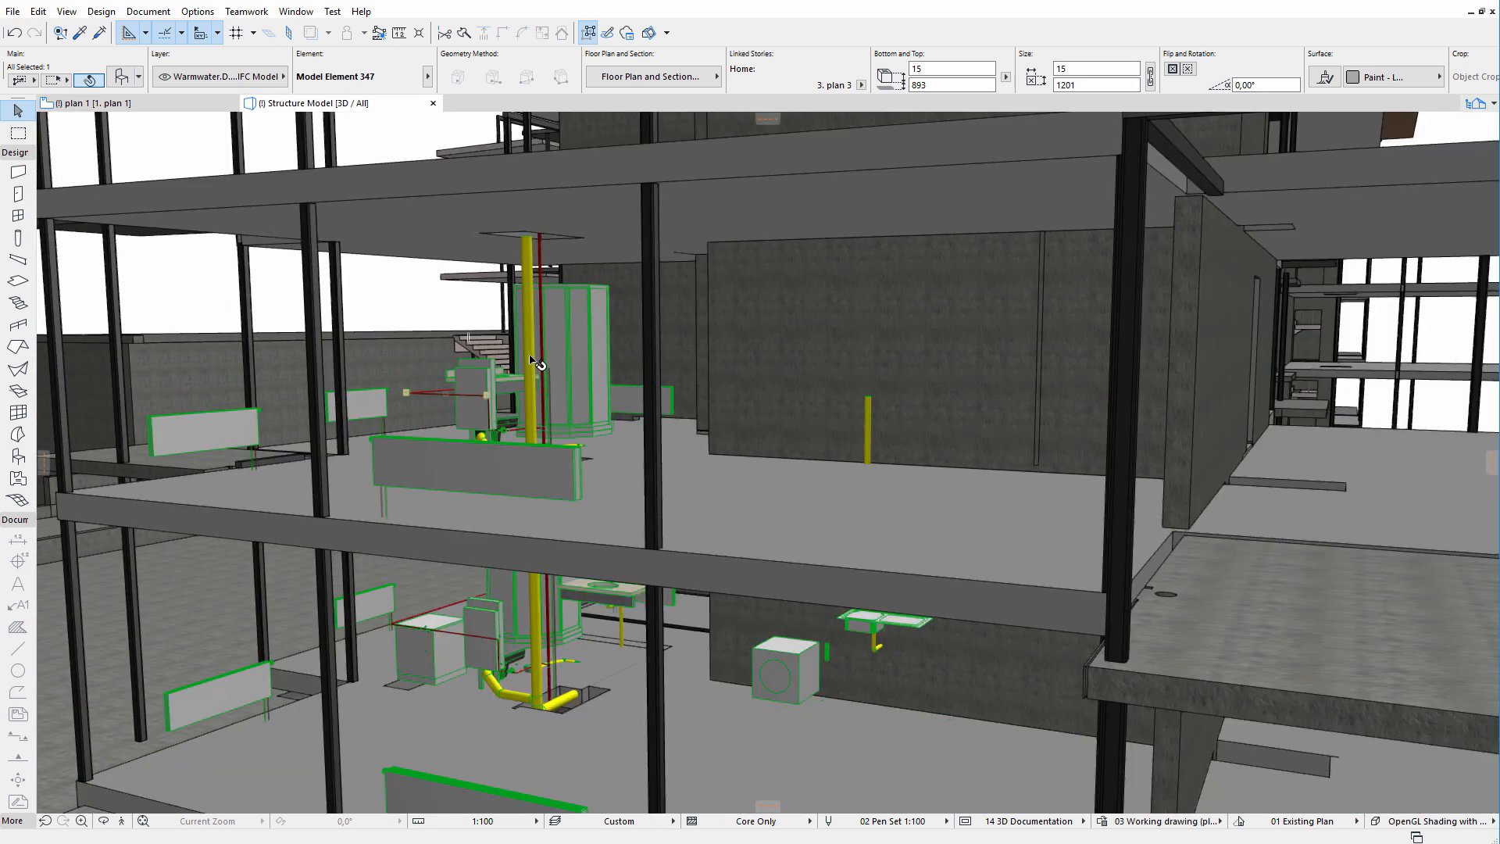
Step: Select the vertical sewer pipe in 3D to inspect it, then bring up the Design menu
click(531, 372)
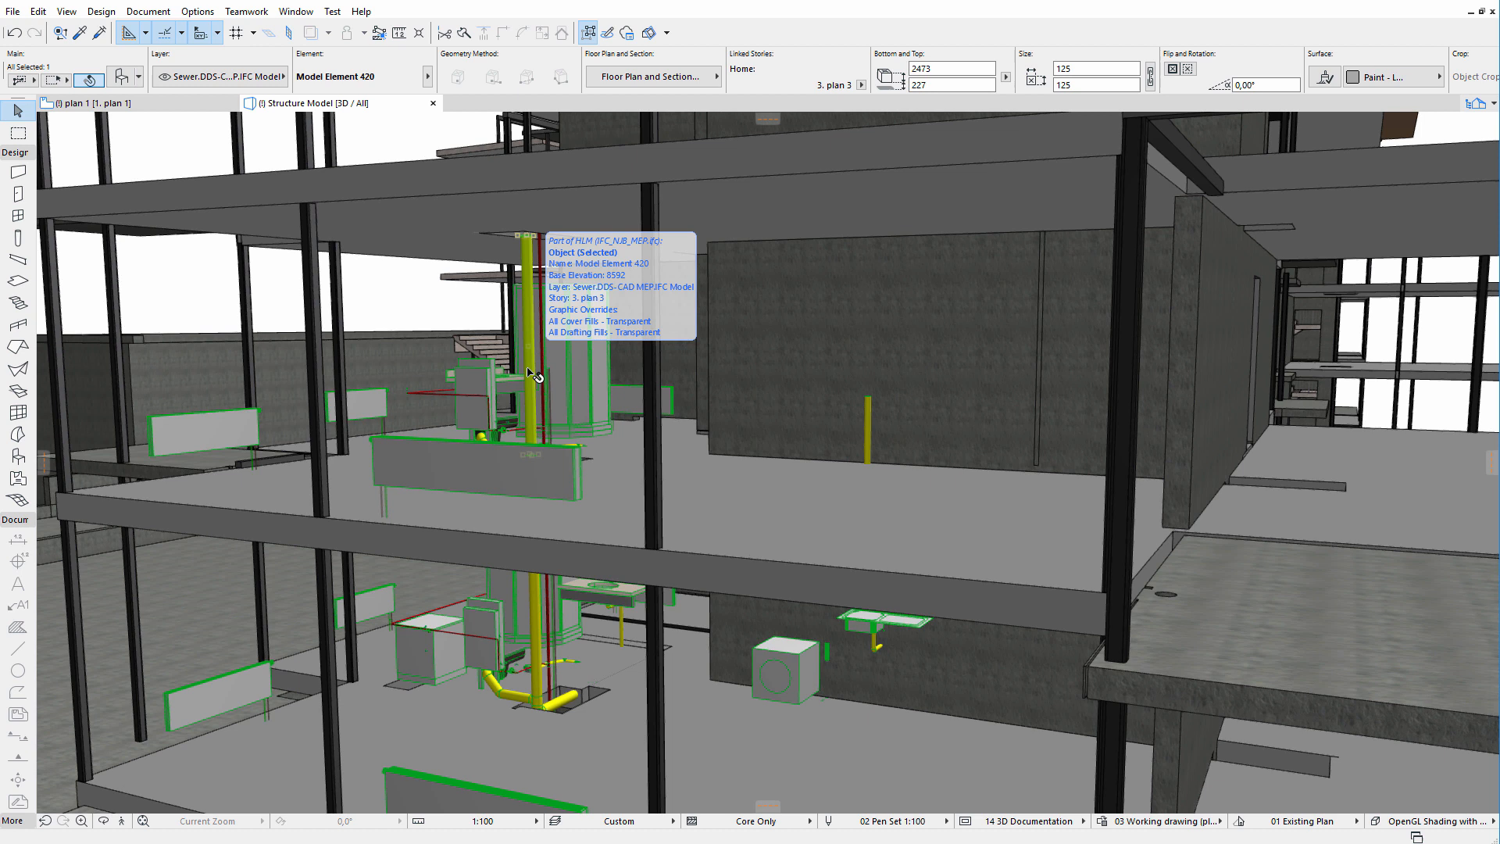
click(484, 469)
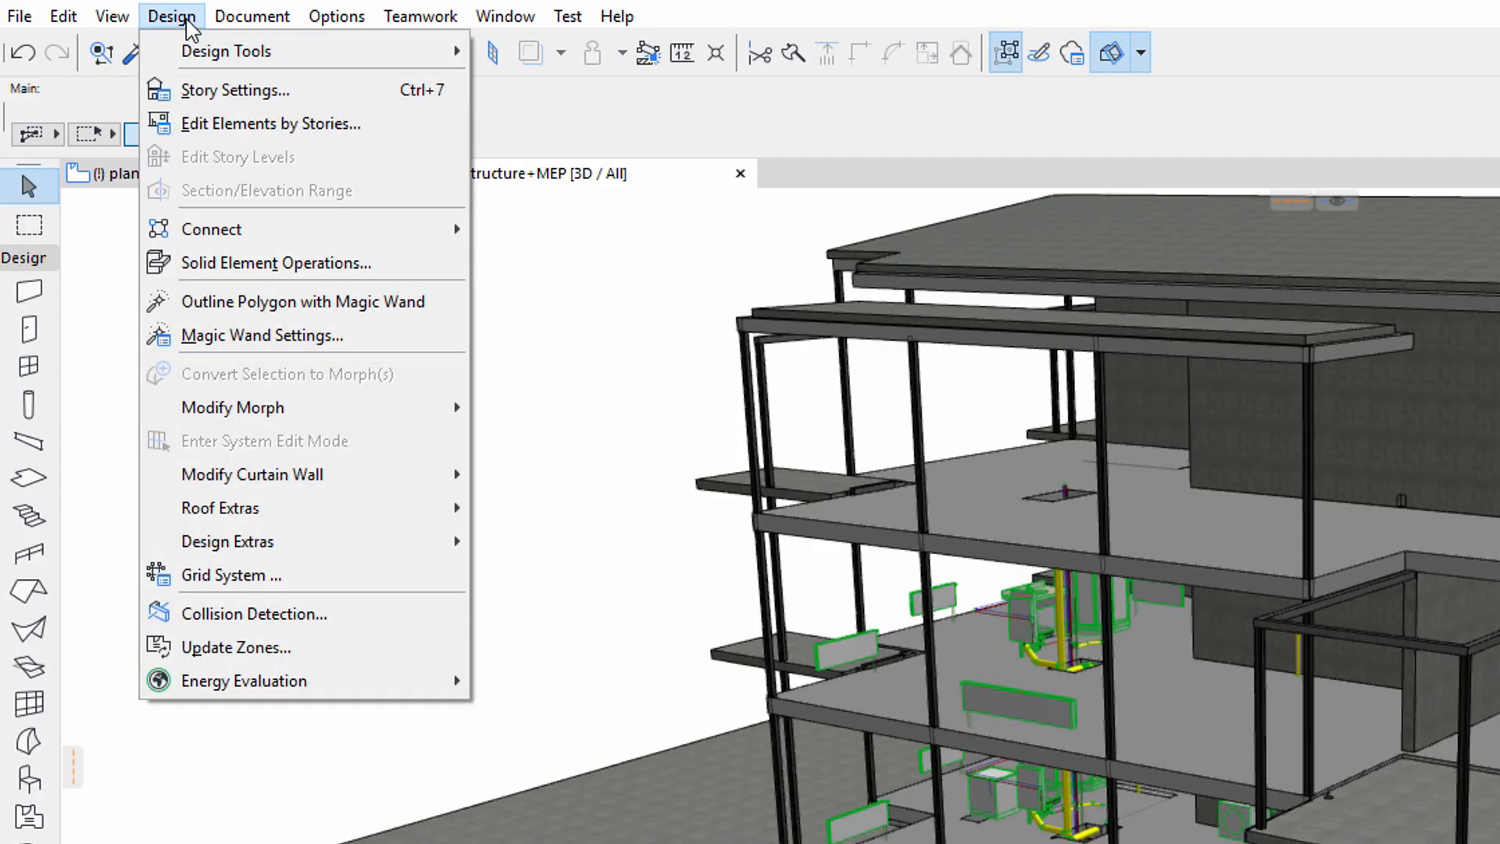
mouse_move(274, 623)
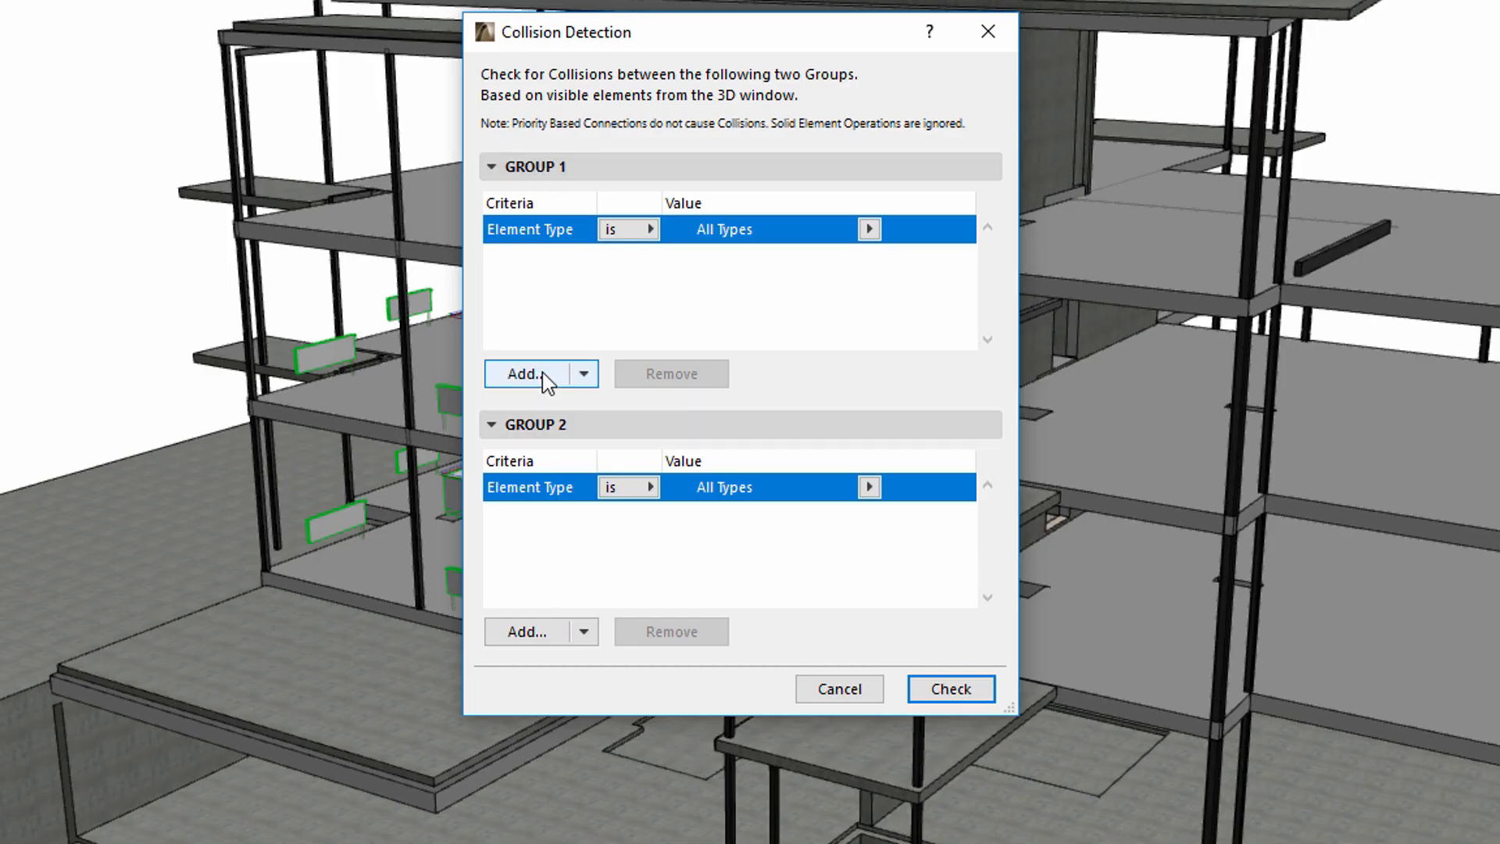
Step: Browse the Group 1 Add criteria list in Collision Detection without adding anything yet
click(526, 374)
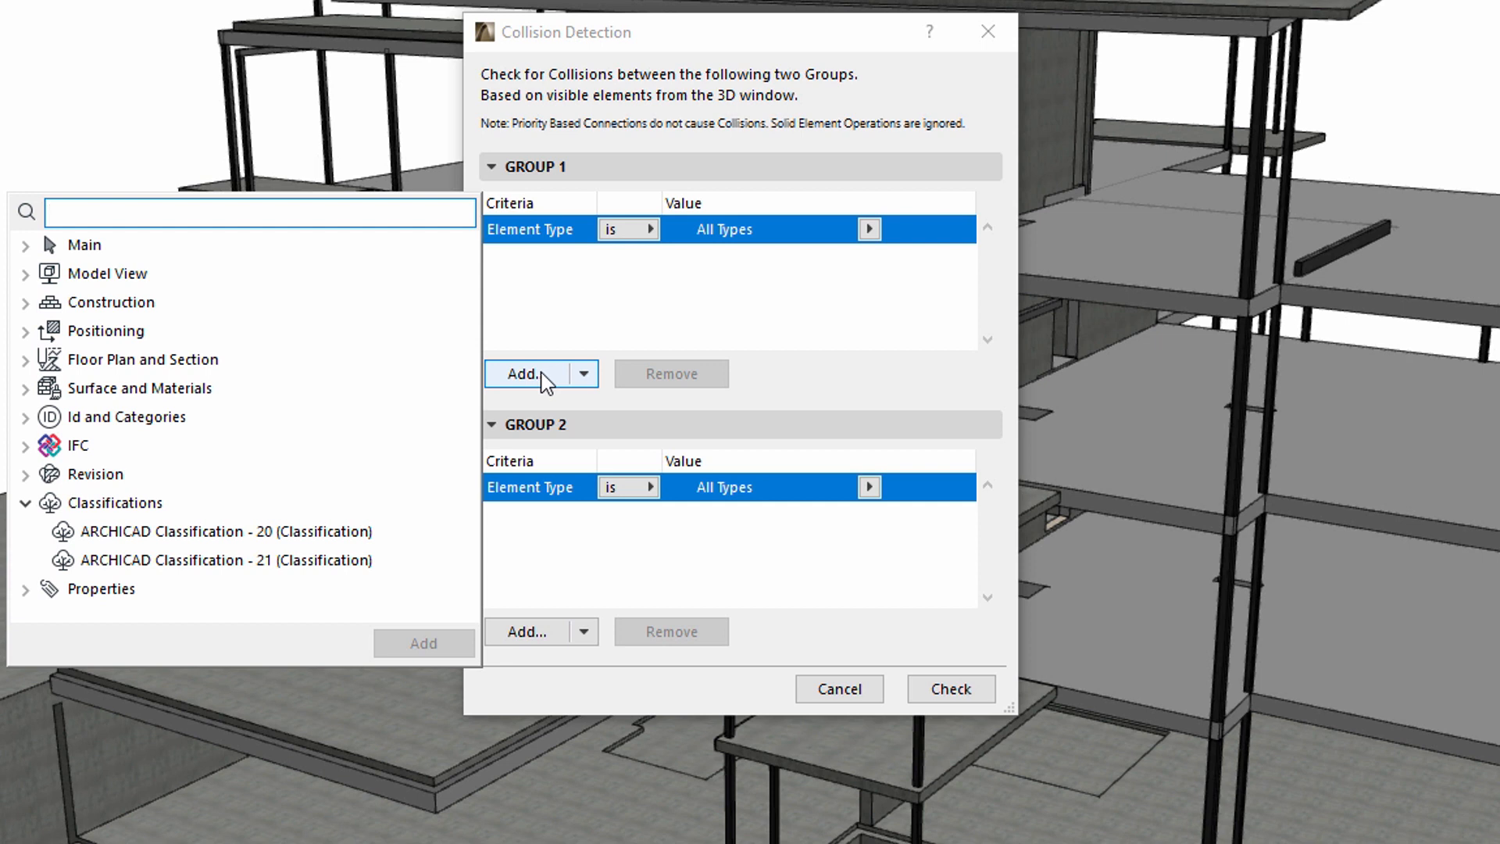
click(528, 631)
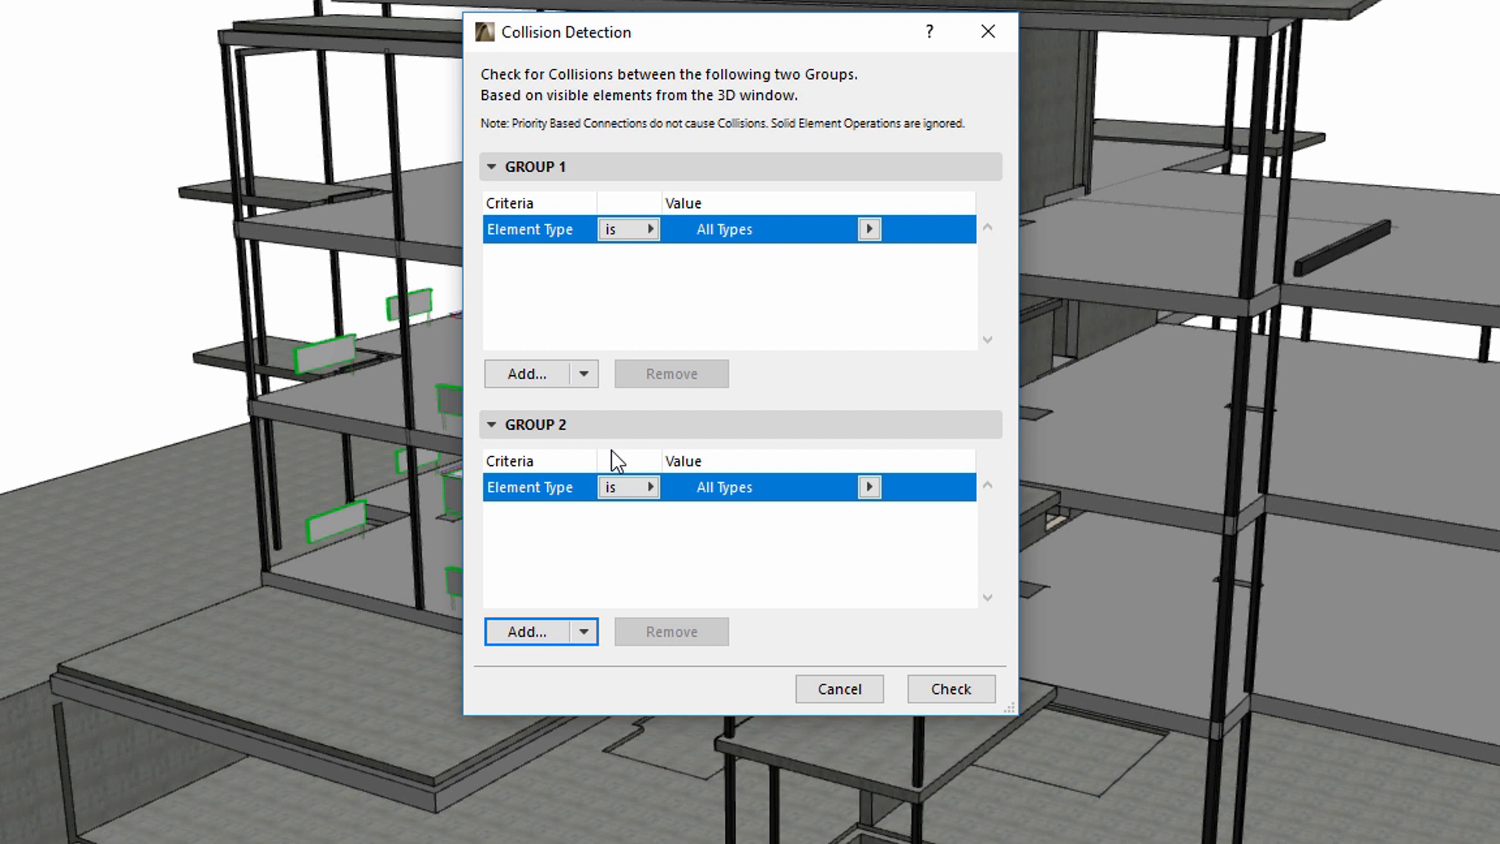
mouse_move(622, 306)
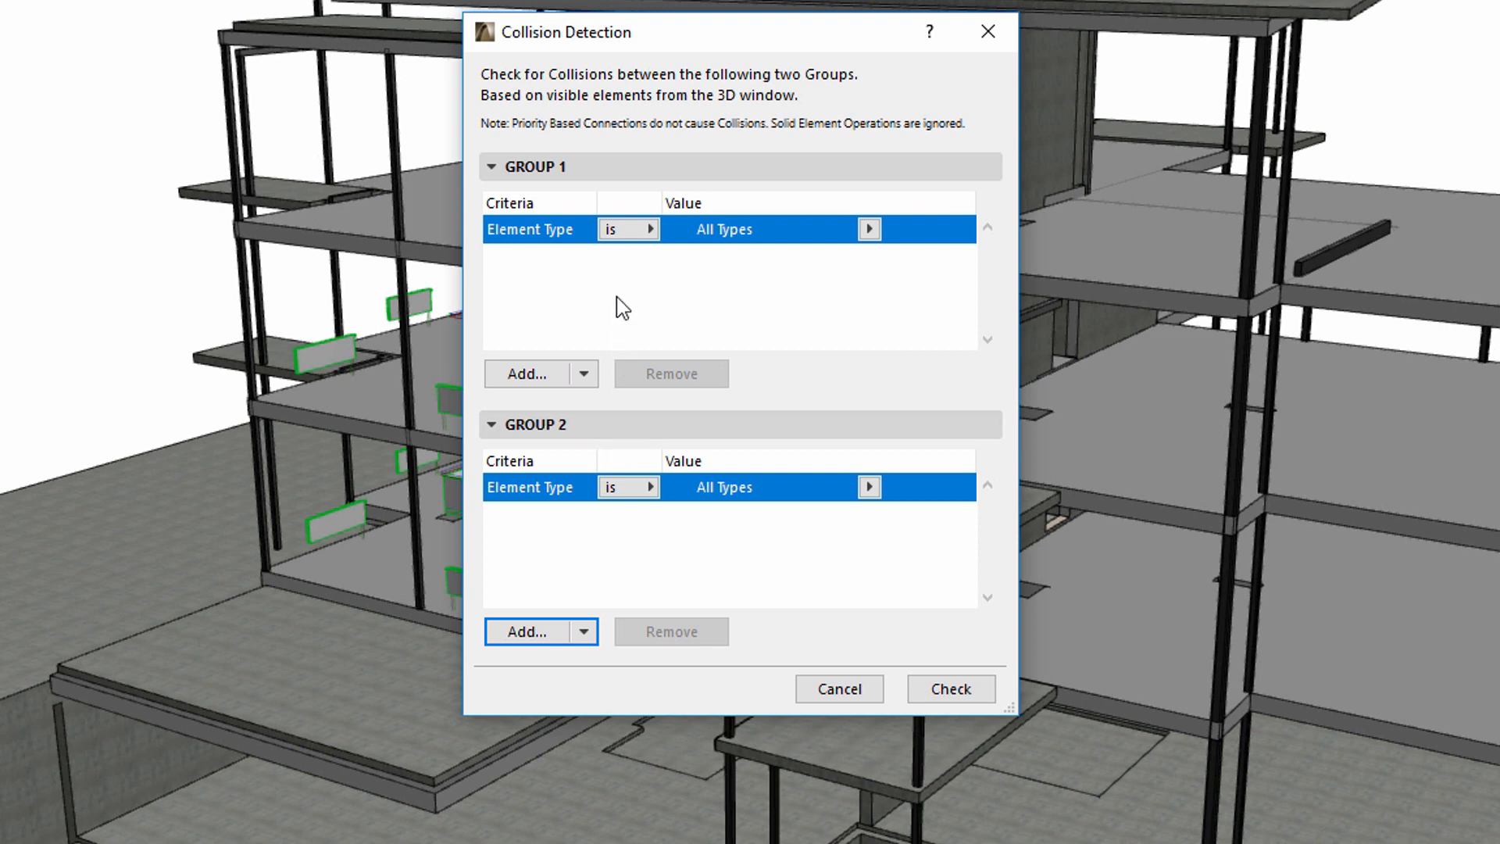
mouse_move(642, 310)
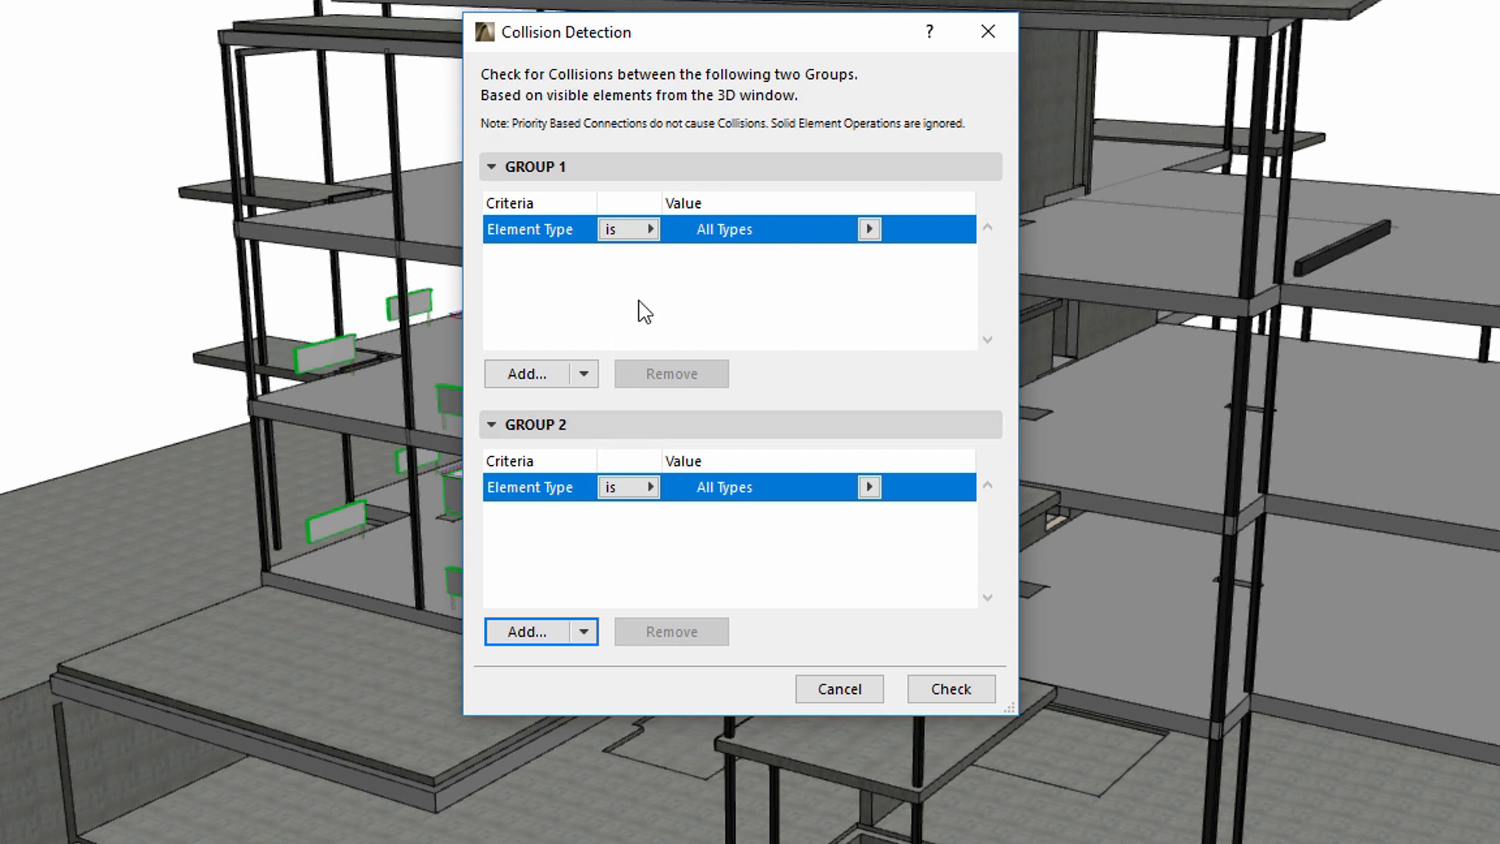
mouse_move(736, 332)
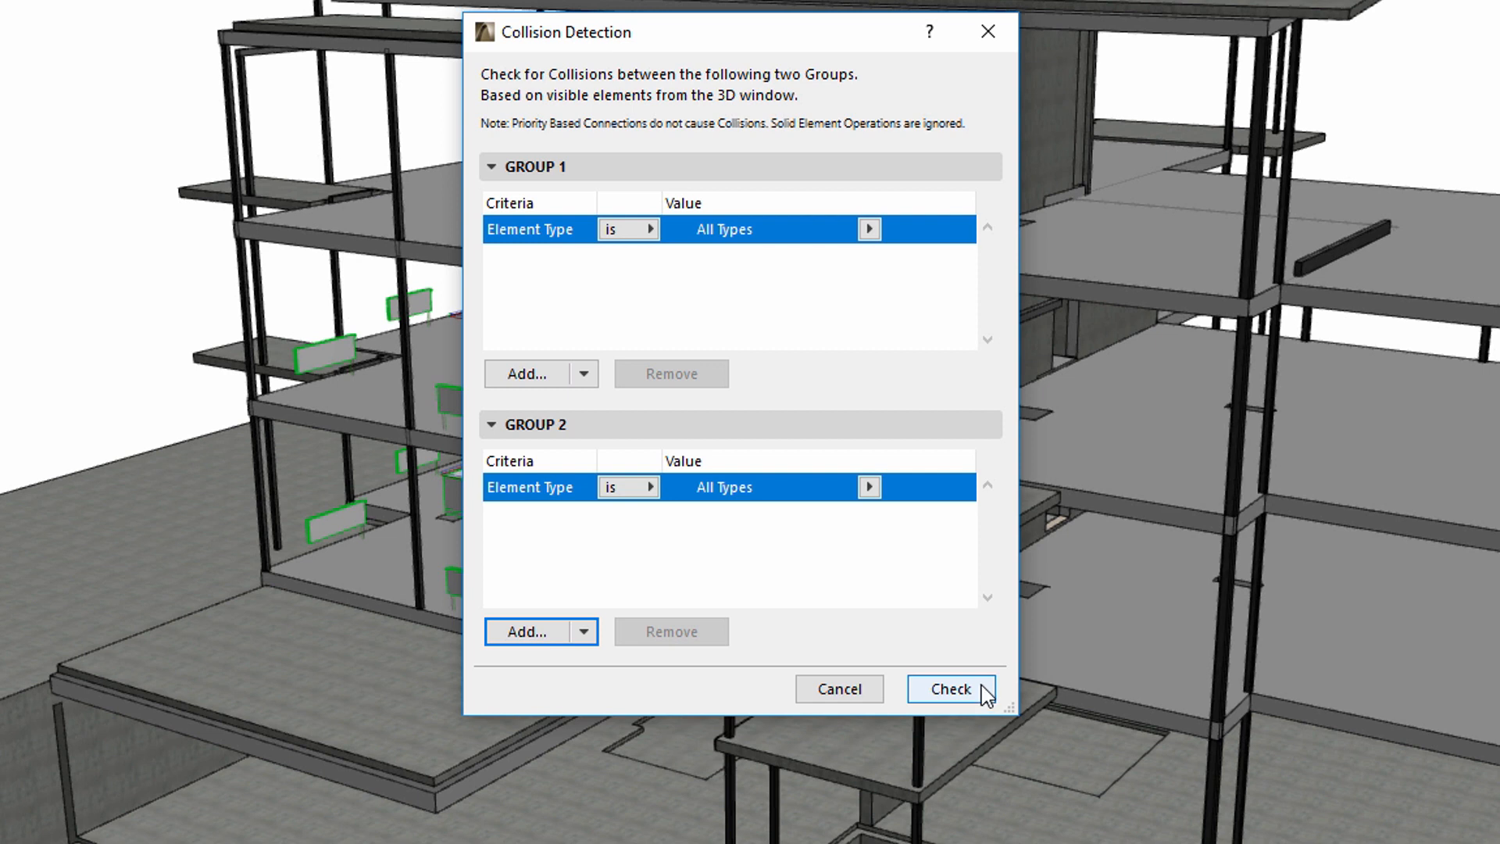
mouse_move(783, 376)
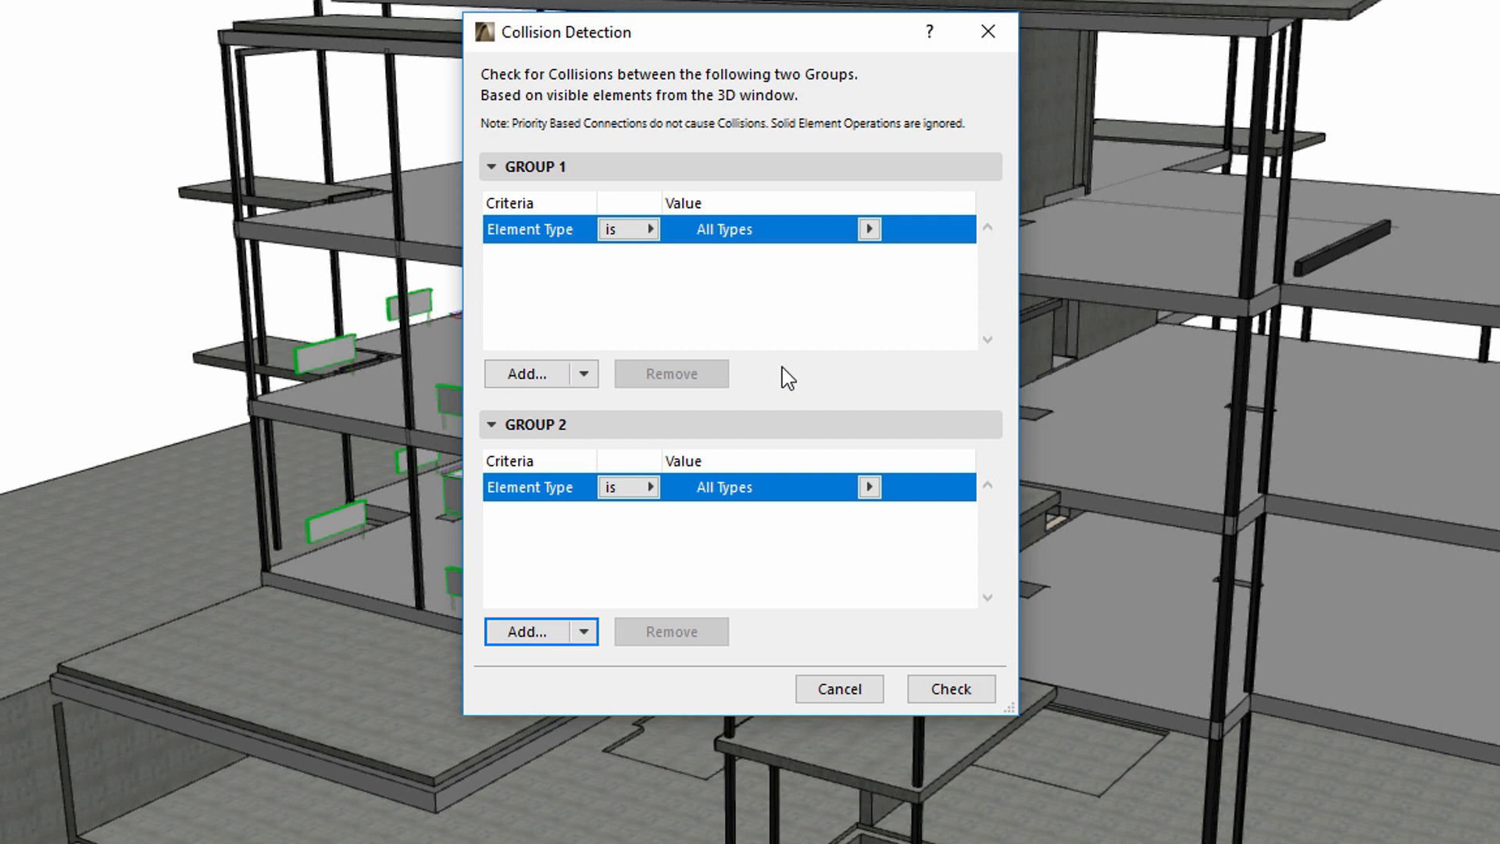
mouse_move(644, 283)
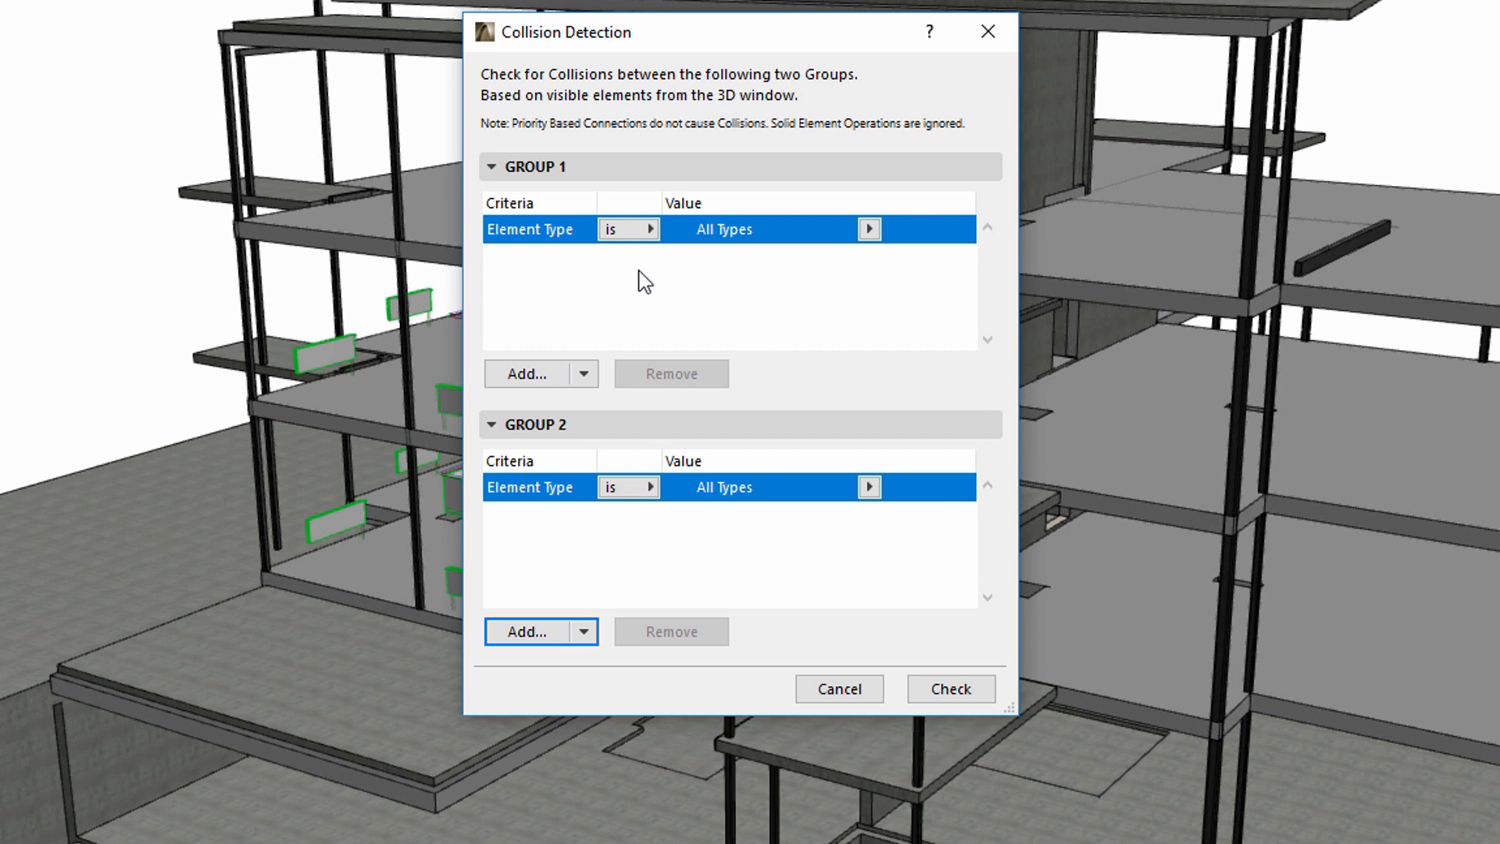
mouse_move(635, 275)
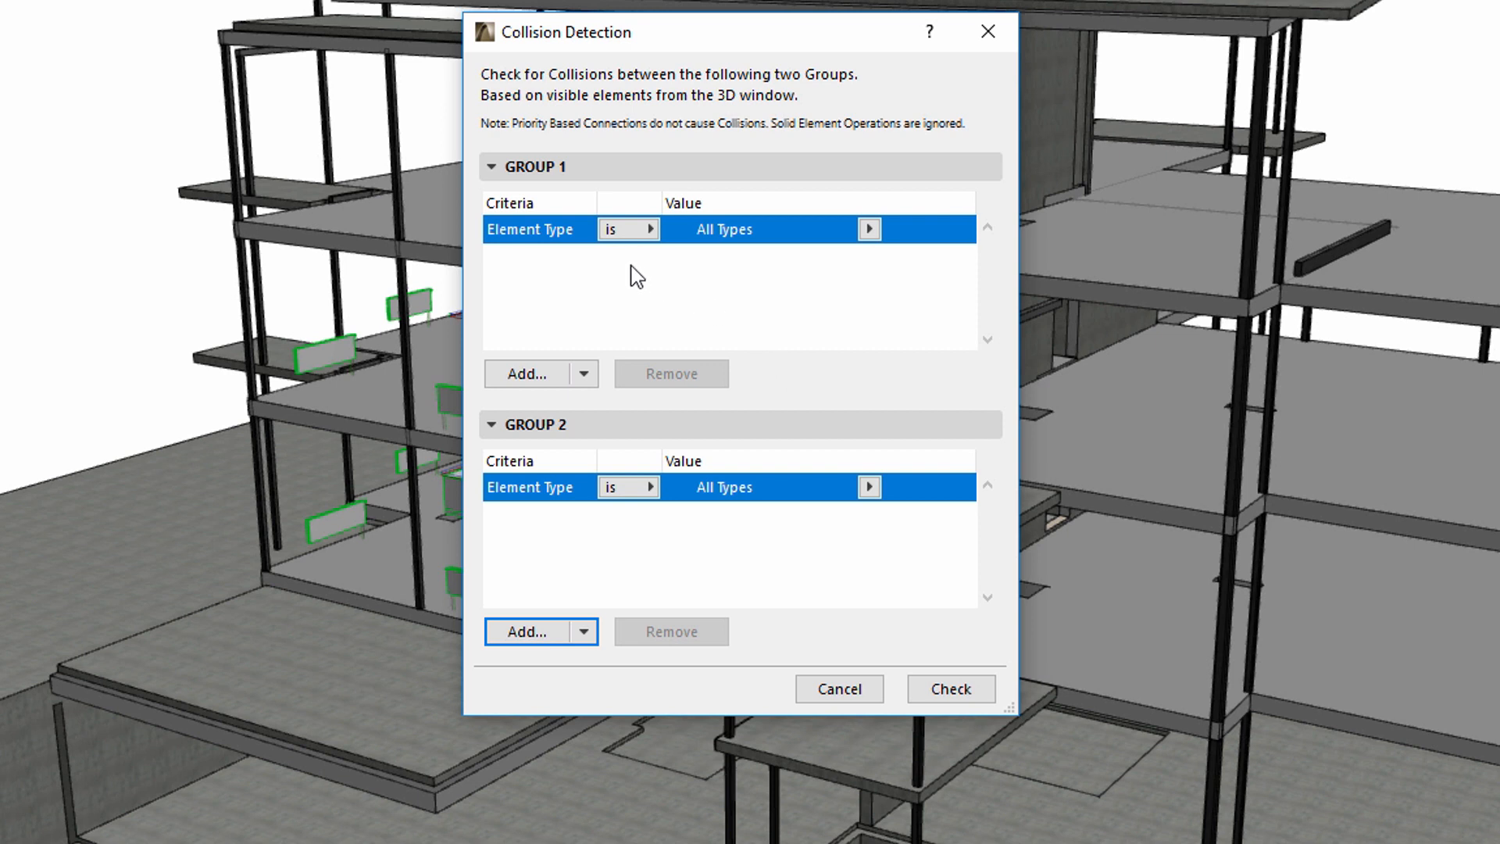
mouse_move(628, 270)
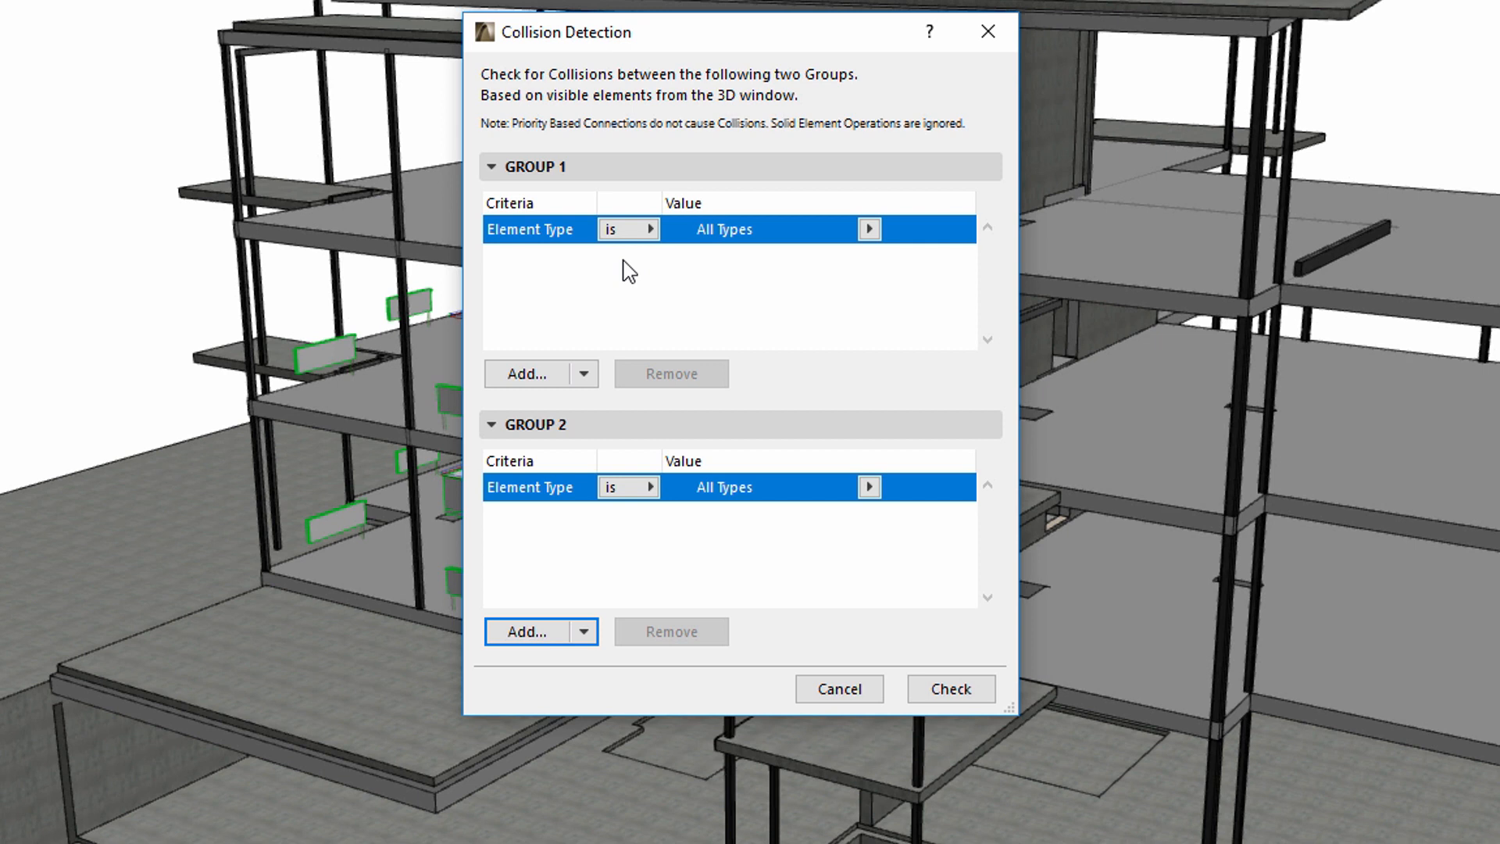
mouse_move(561, 281)
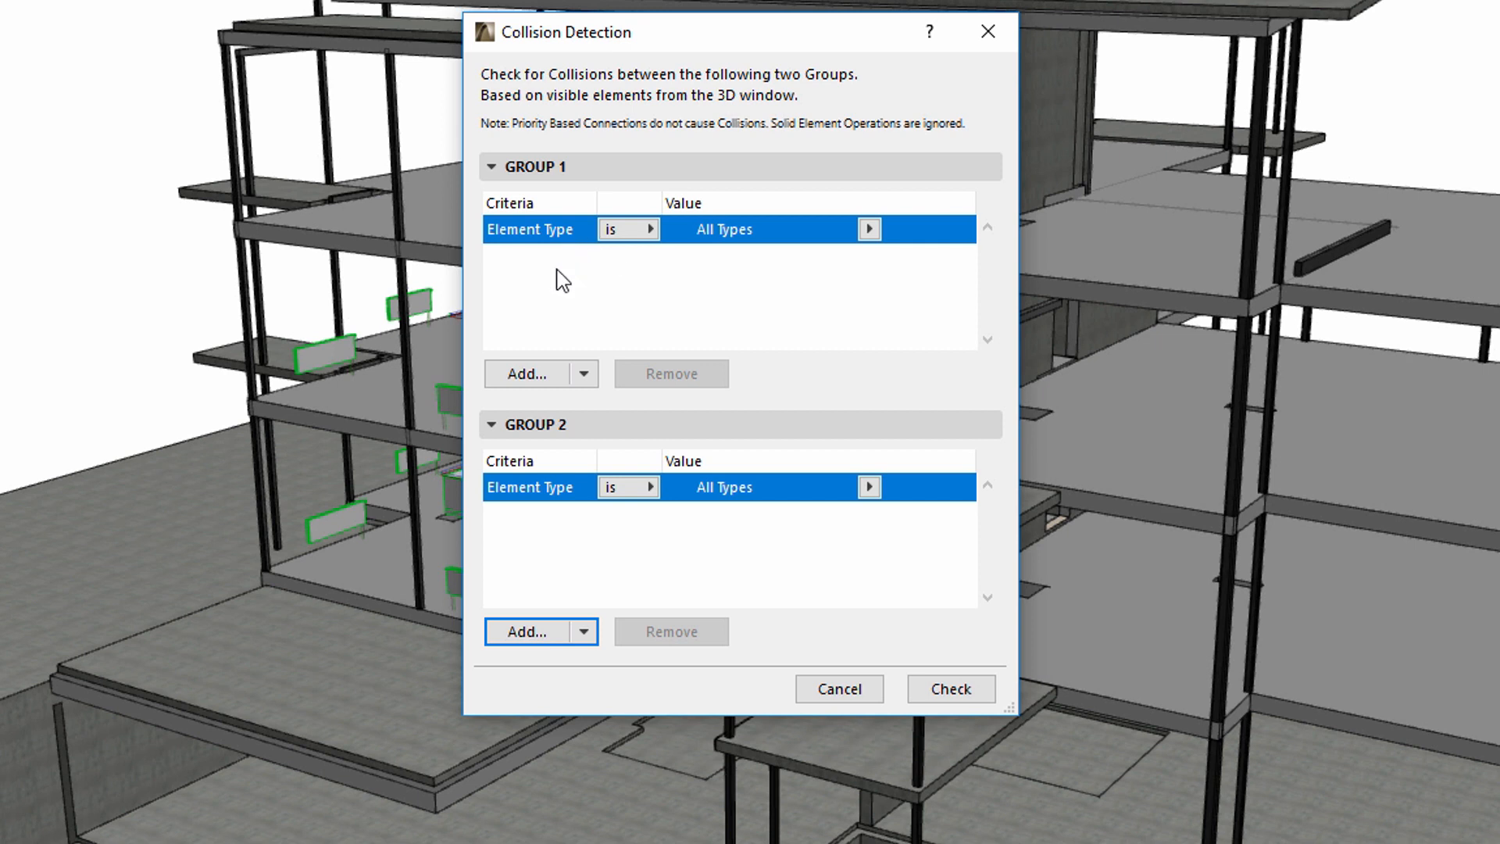
click(525, 374)
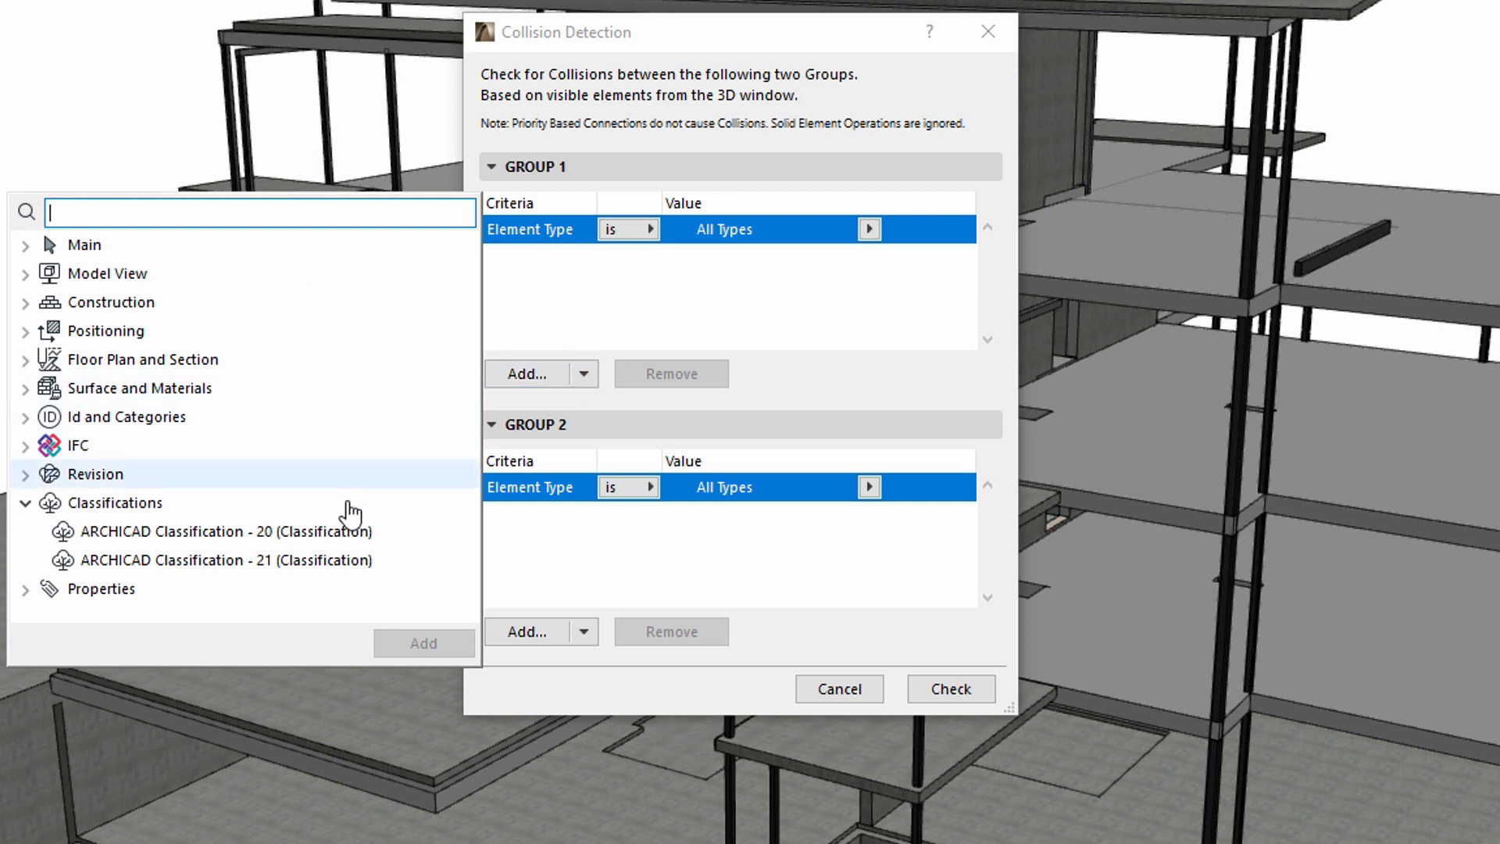
Step: Add an ARCHICAD Classification criterion to Group 1 and change its value from Beam to Wall
click(424, 644)
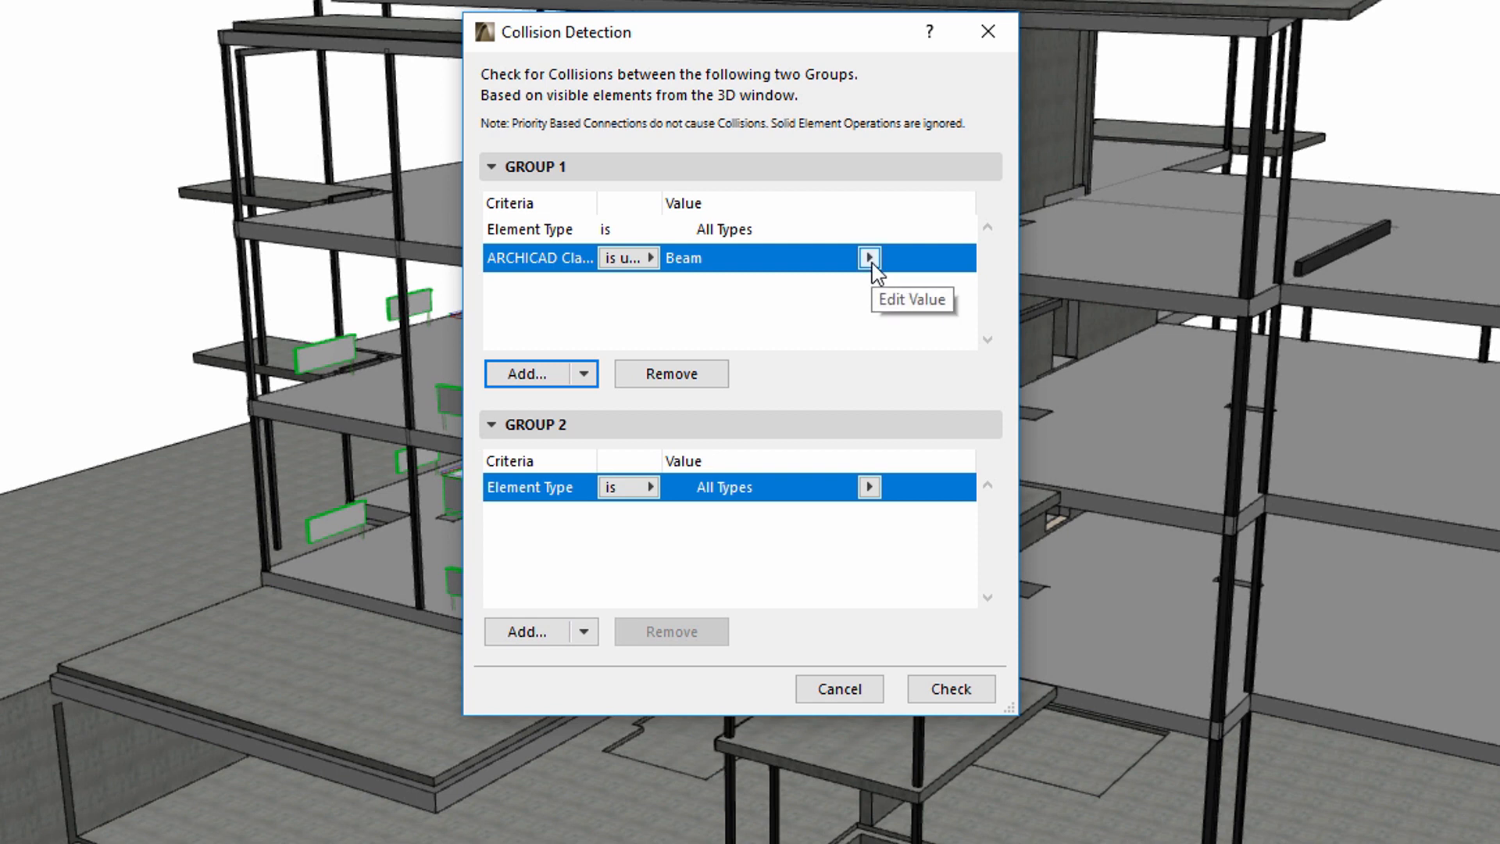
click(869, 258)
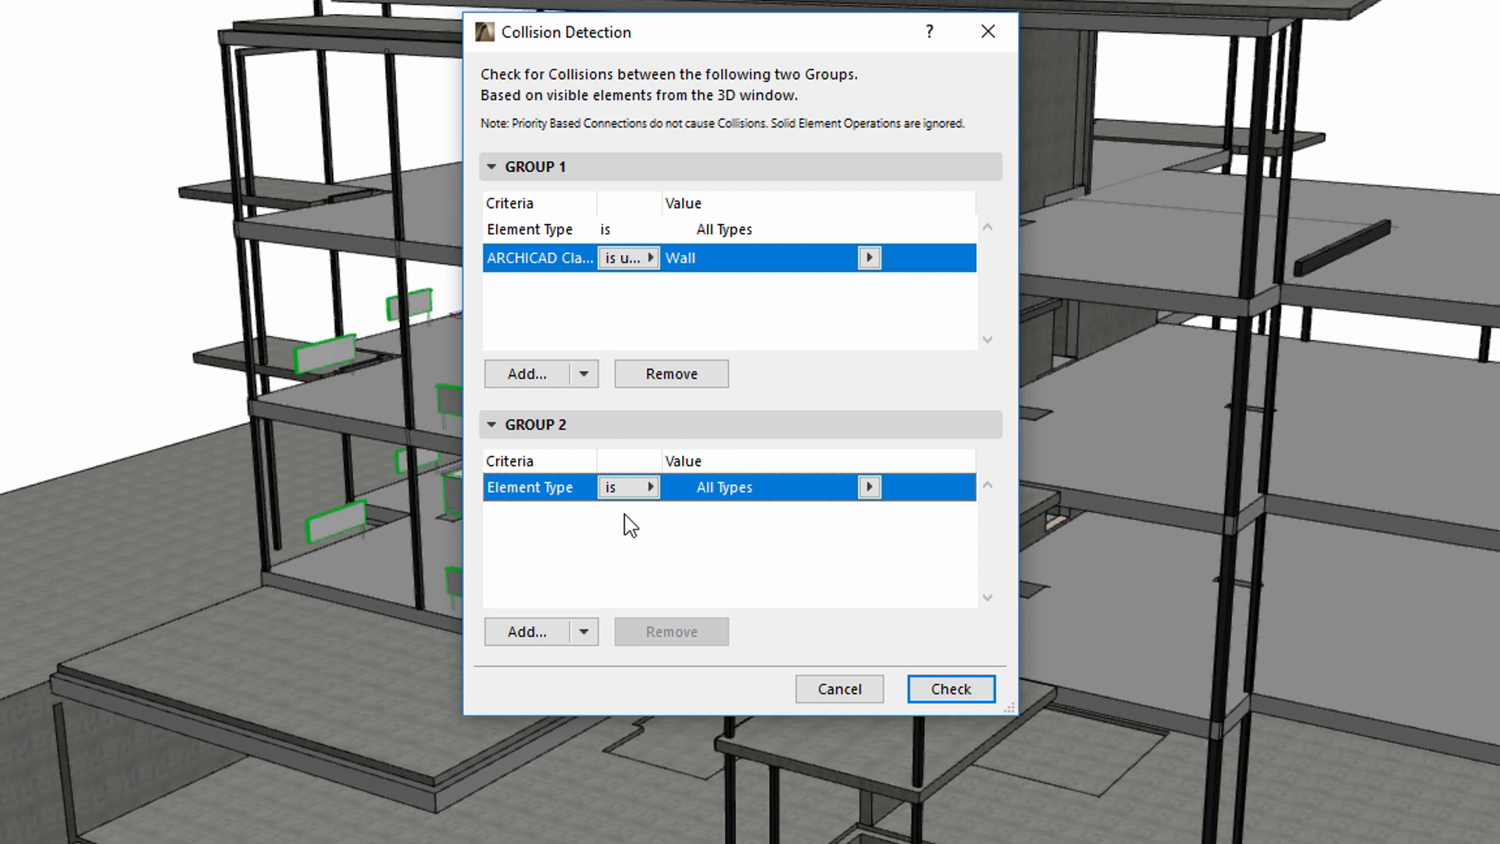
mouse_move(574, 635)
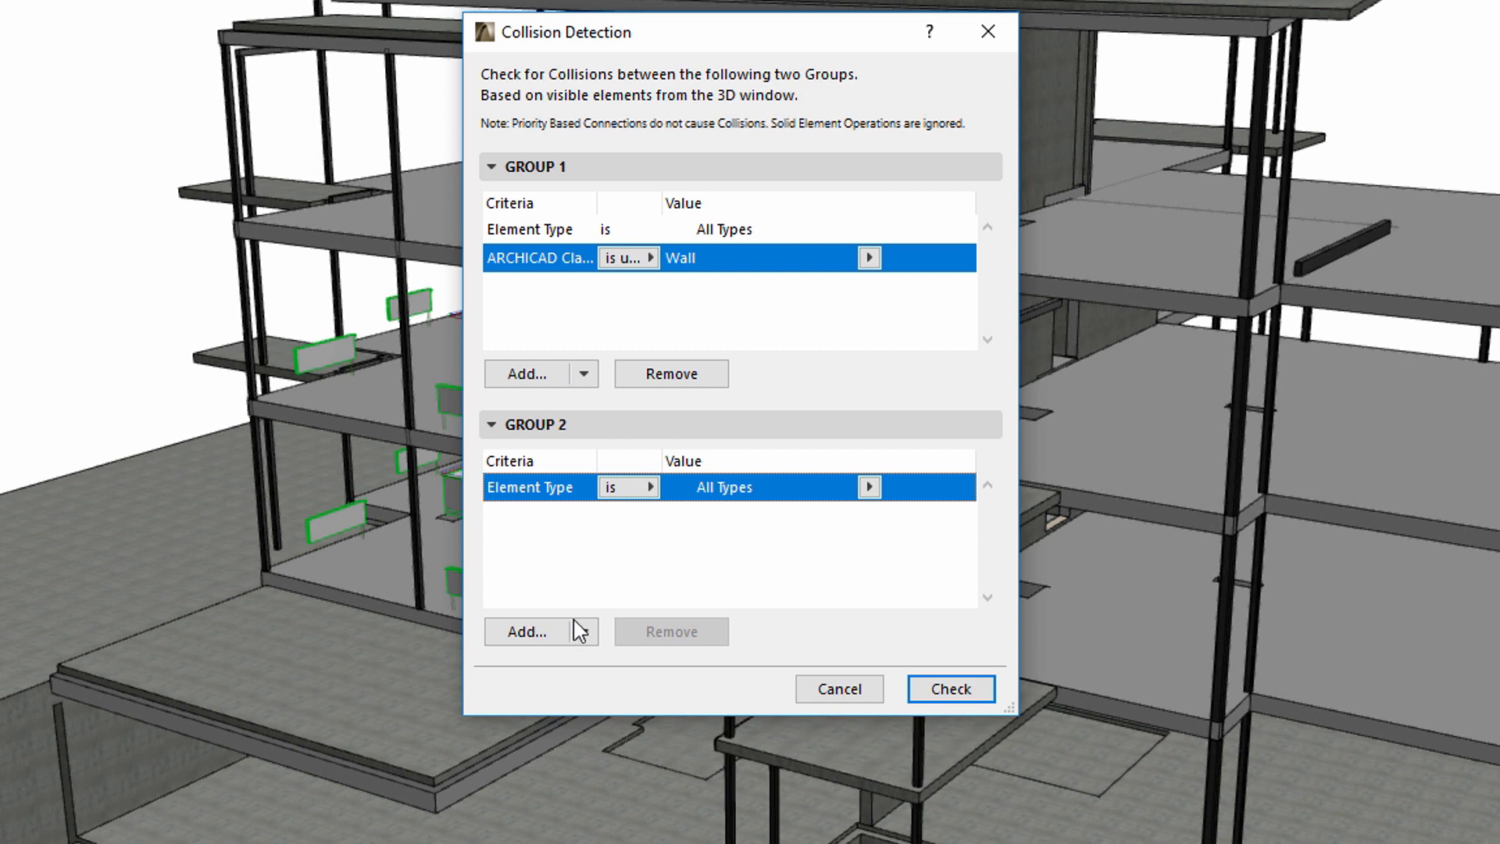
mouse_move(562, 644)
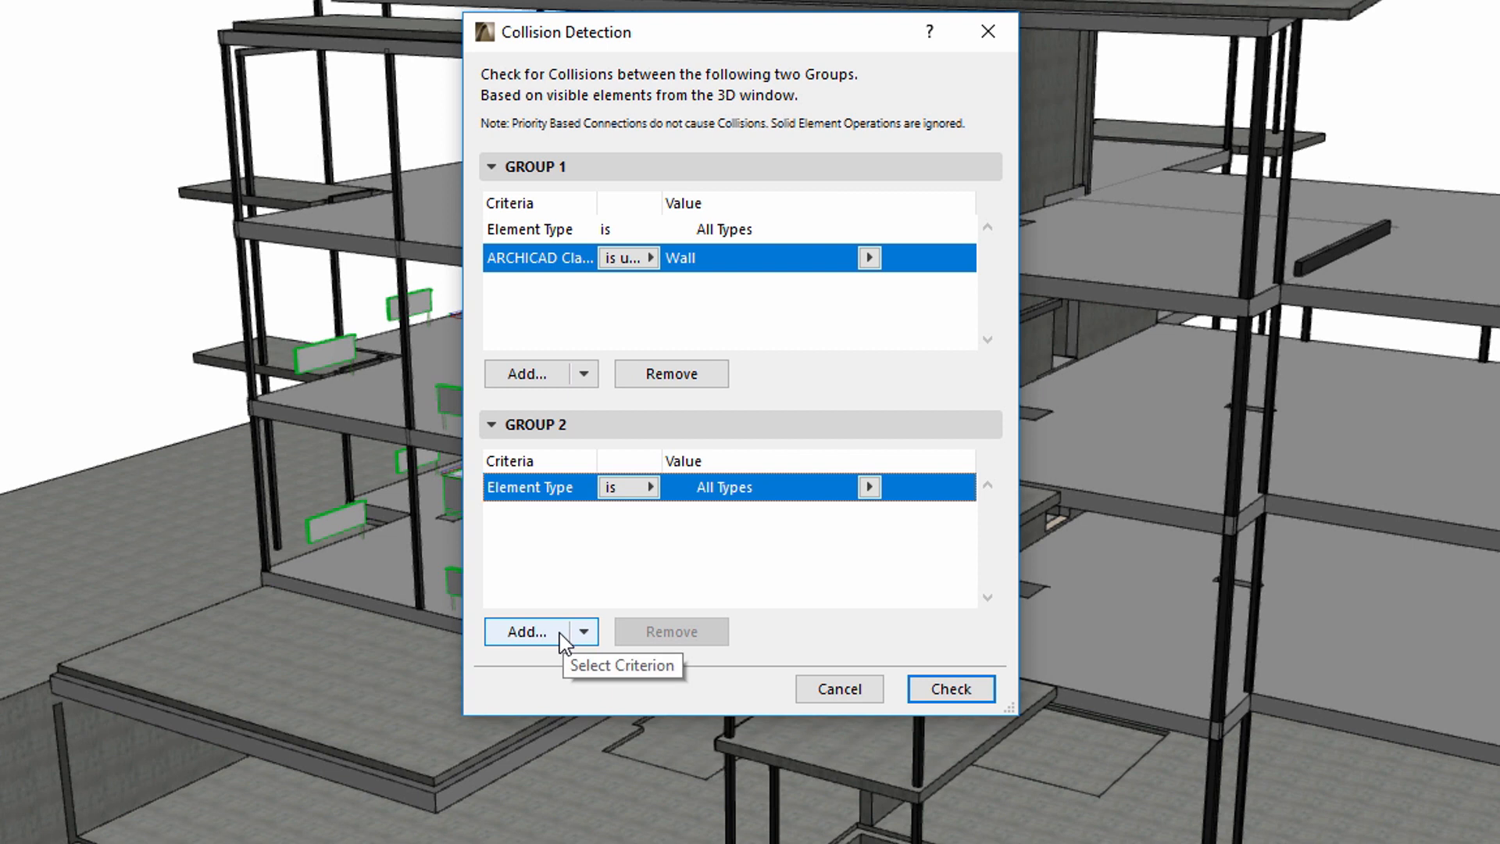
Step: Add a Layer Name criterion with value 'warmwater' to Group 2 and run the collision check
click(525, 632)
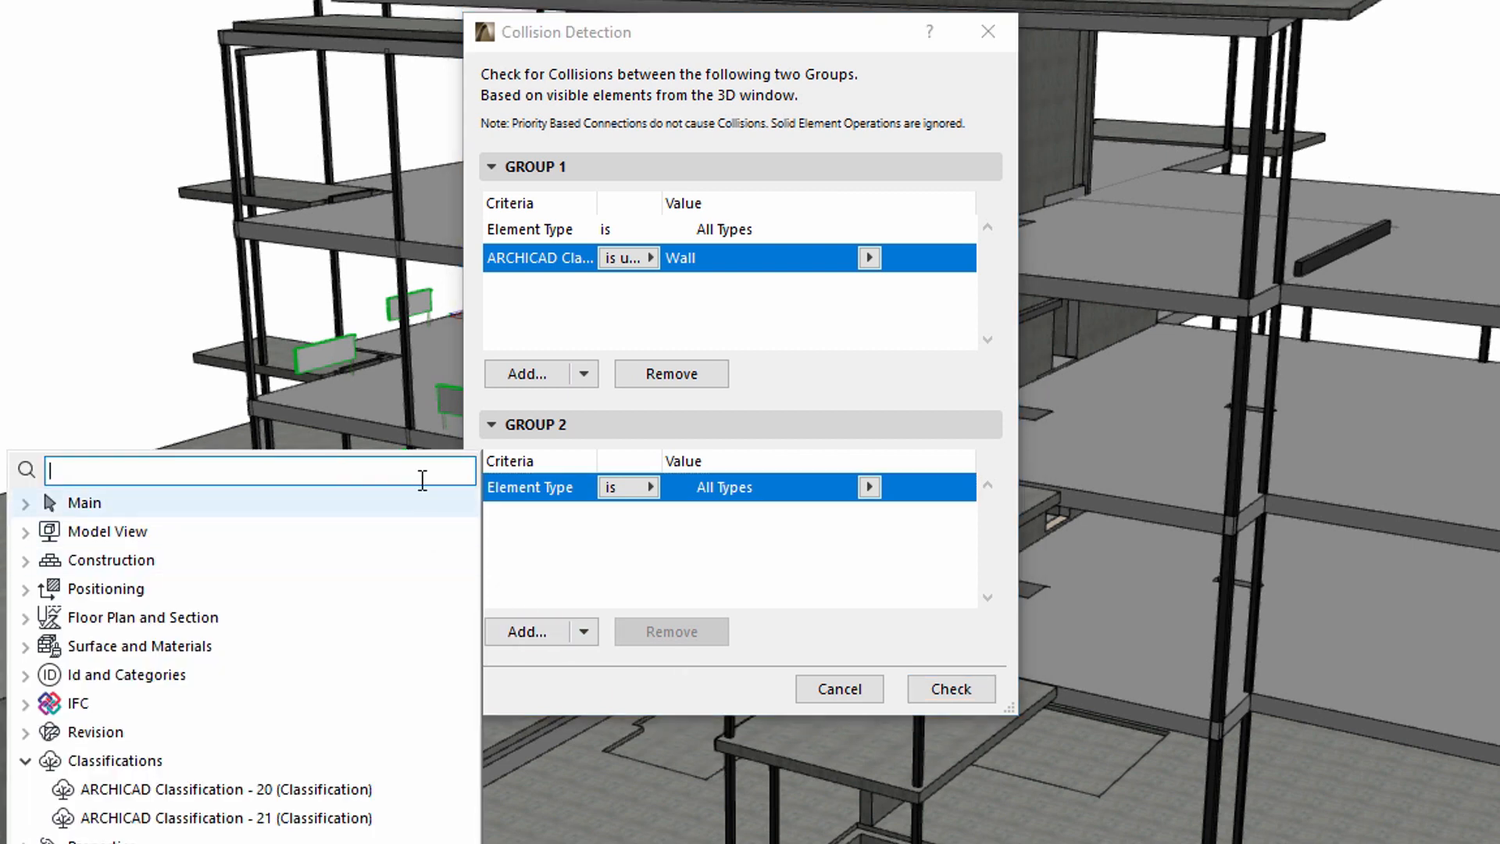
text(lay)
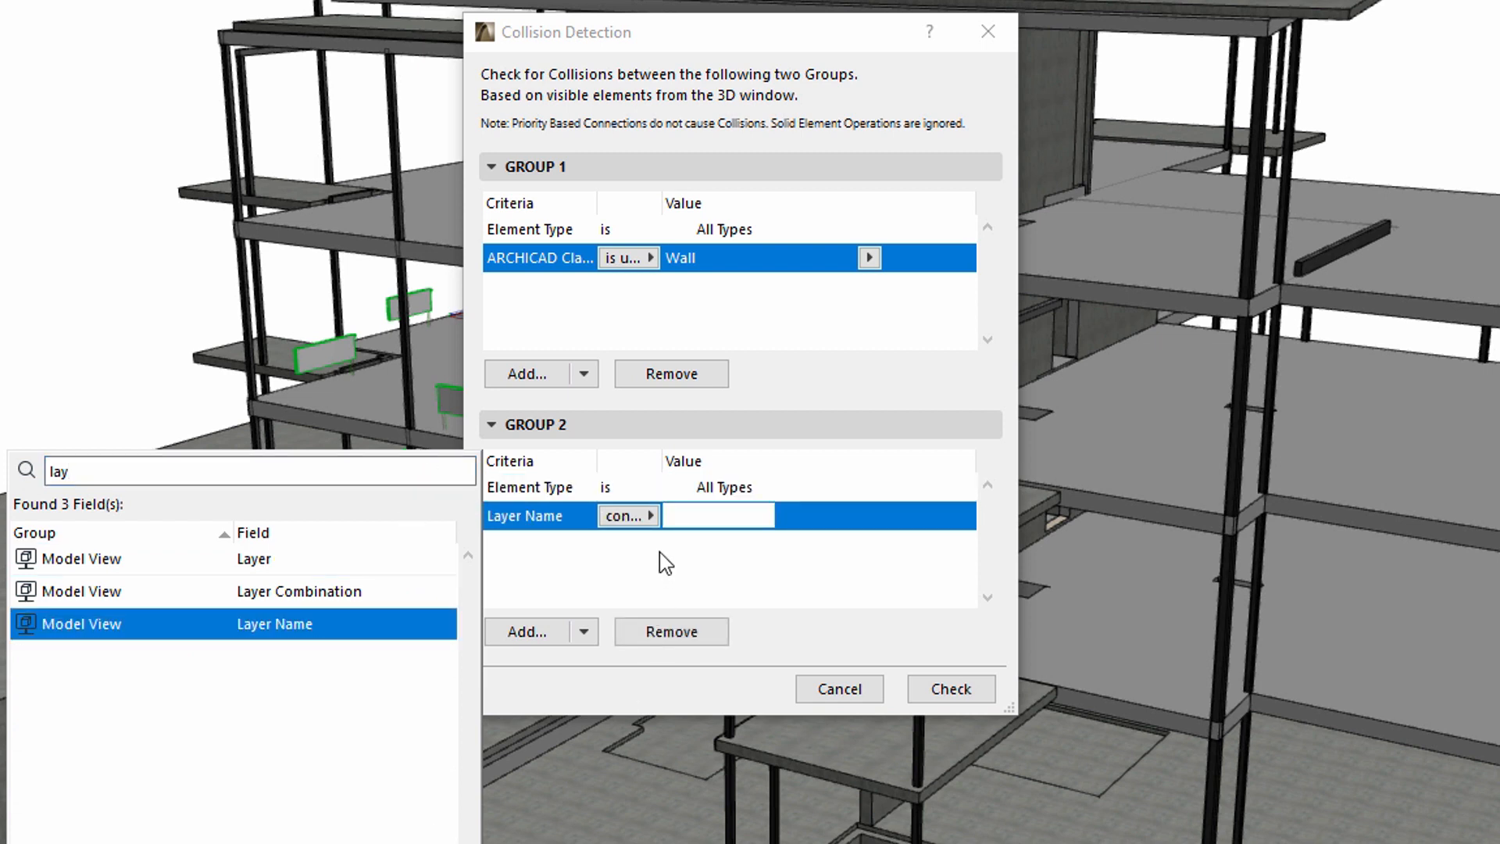
click(628, 516)
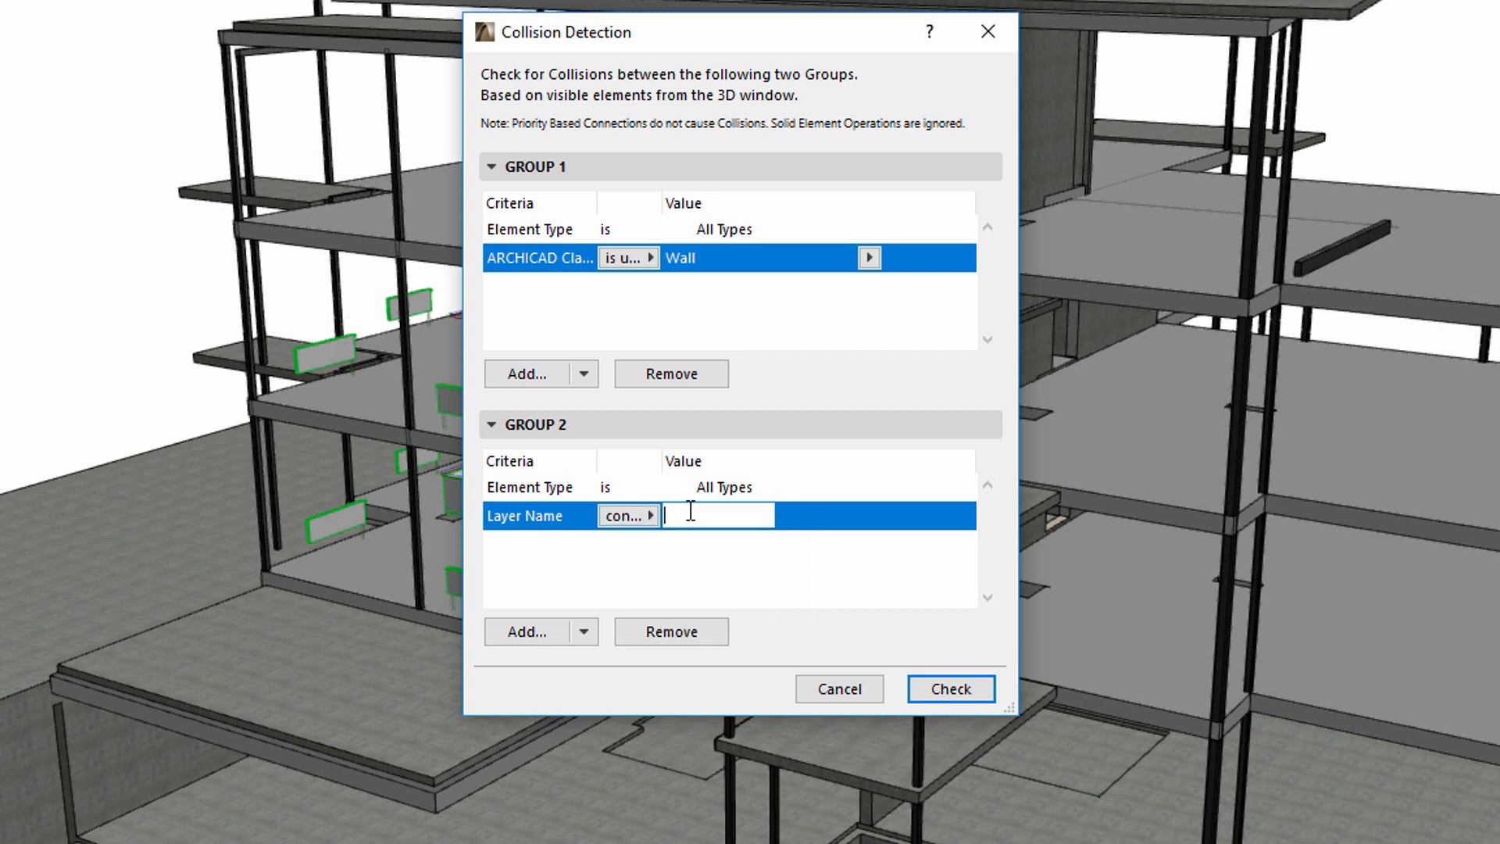
text(warmwater)
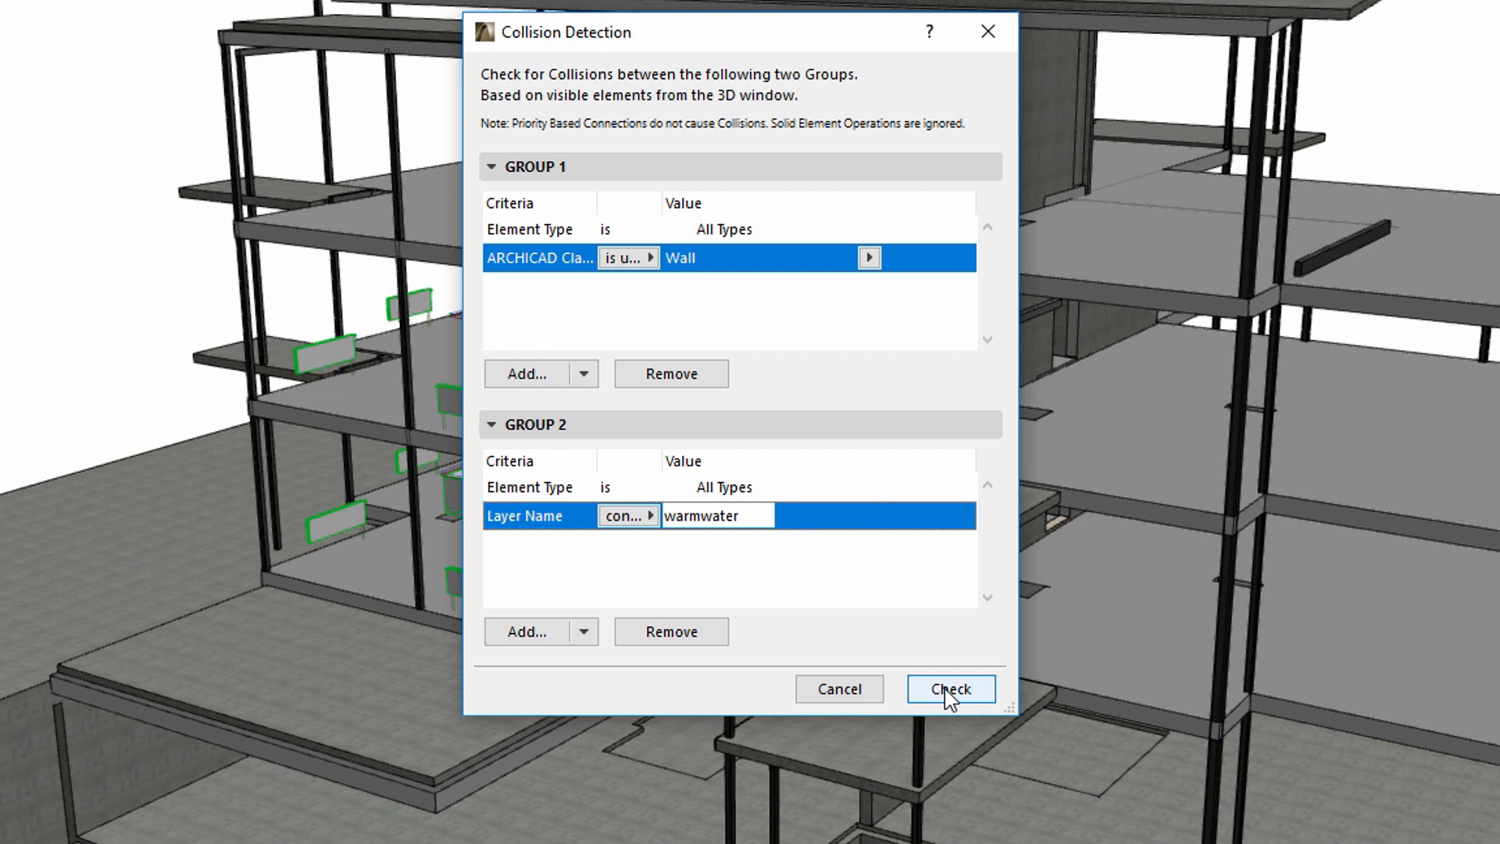
click(950, 689)
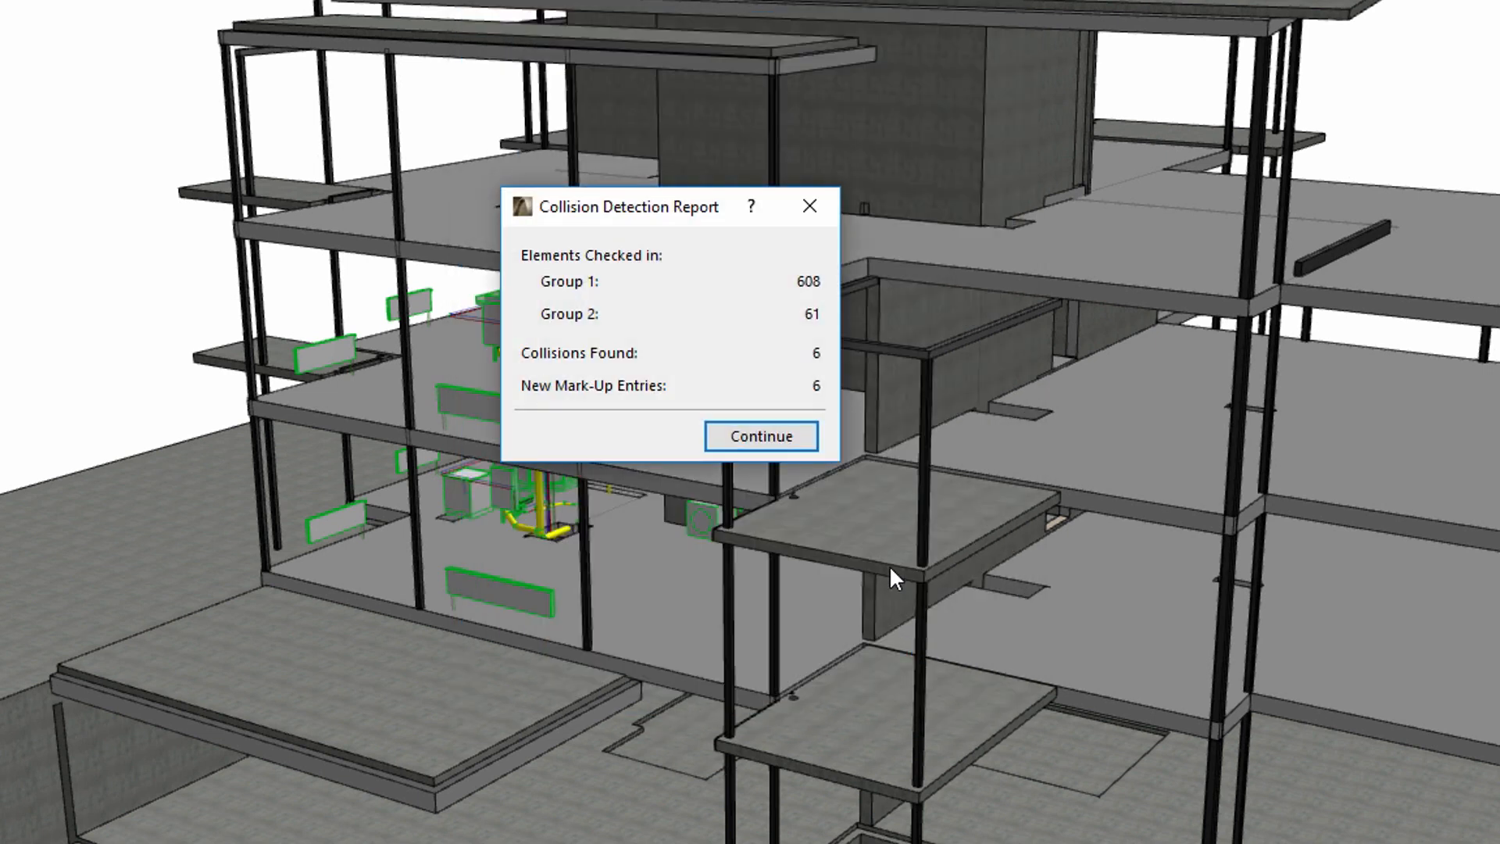
mouse_move(803, 291)
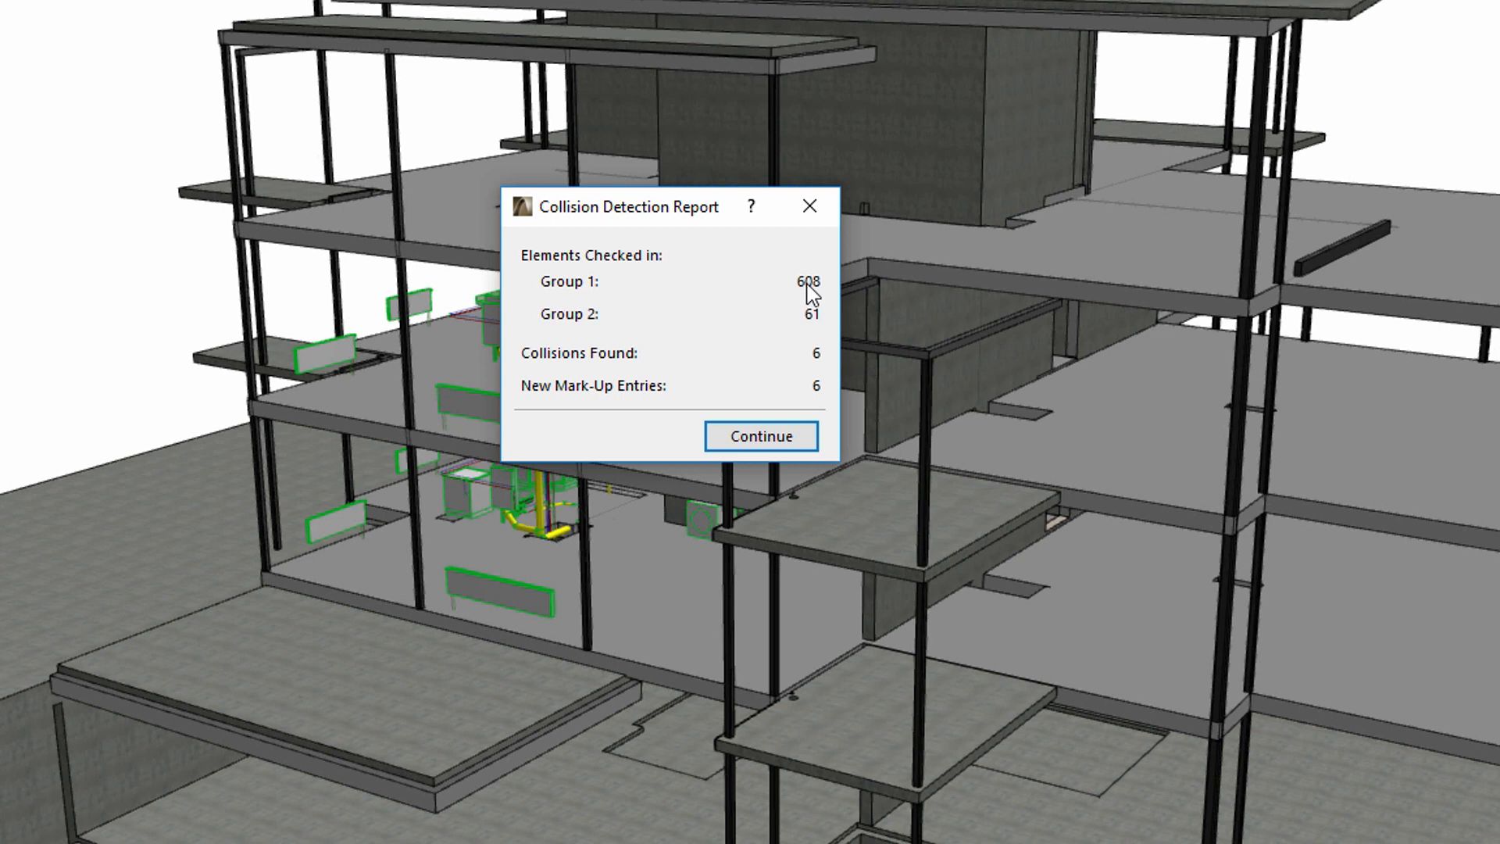
mouse_move(816, 303)
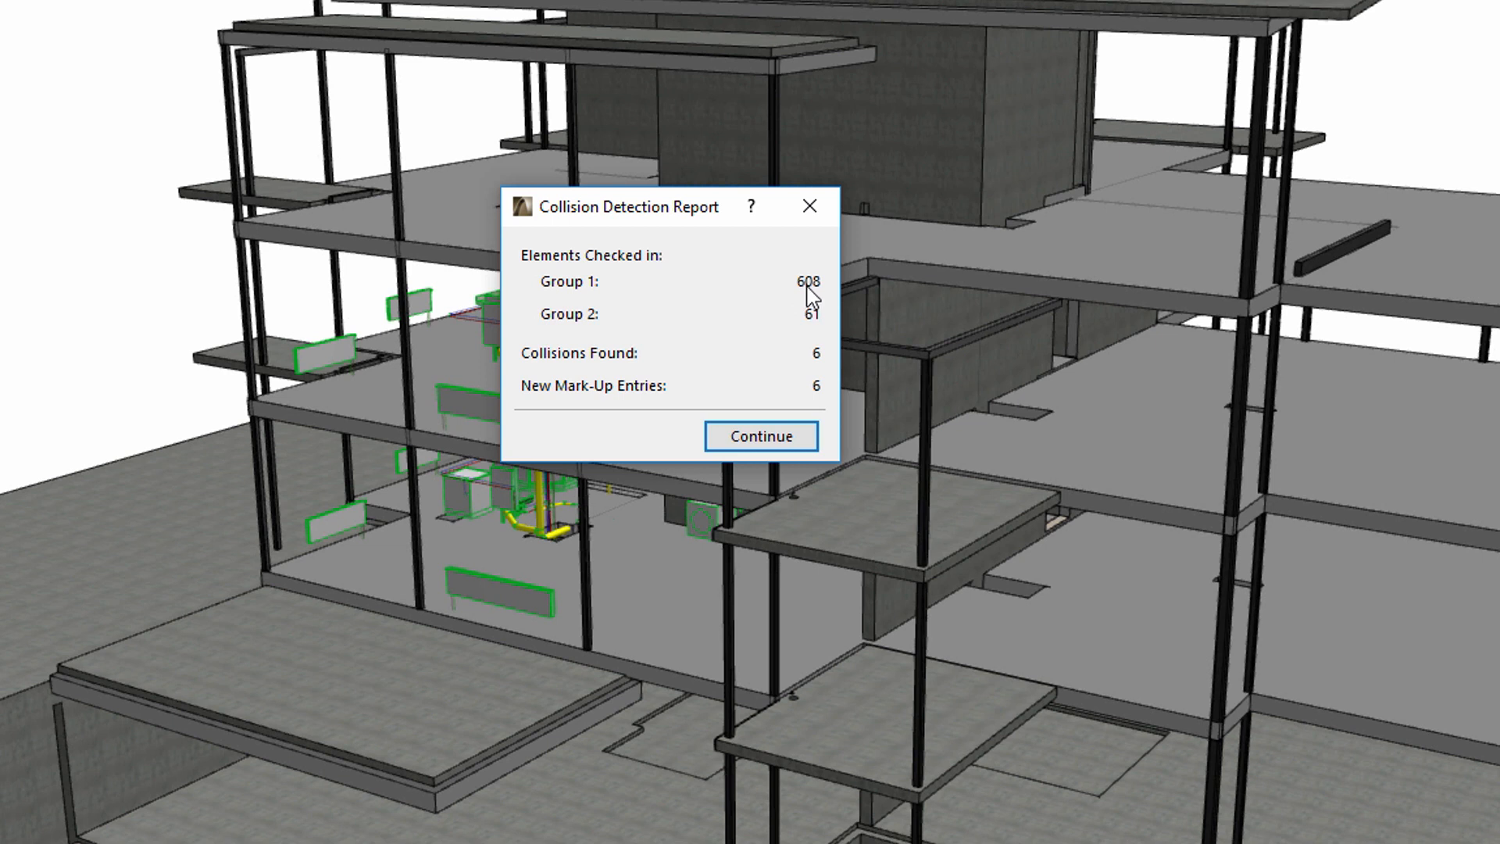
mouse_move(800, 344)
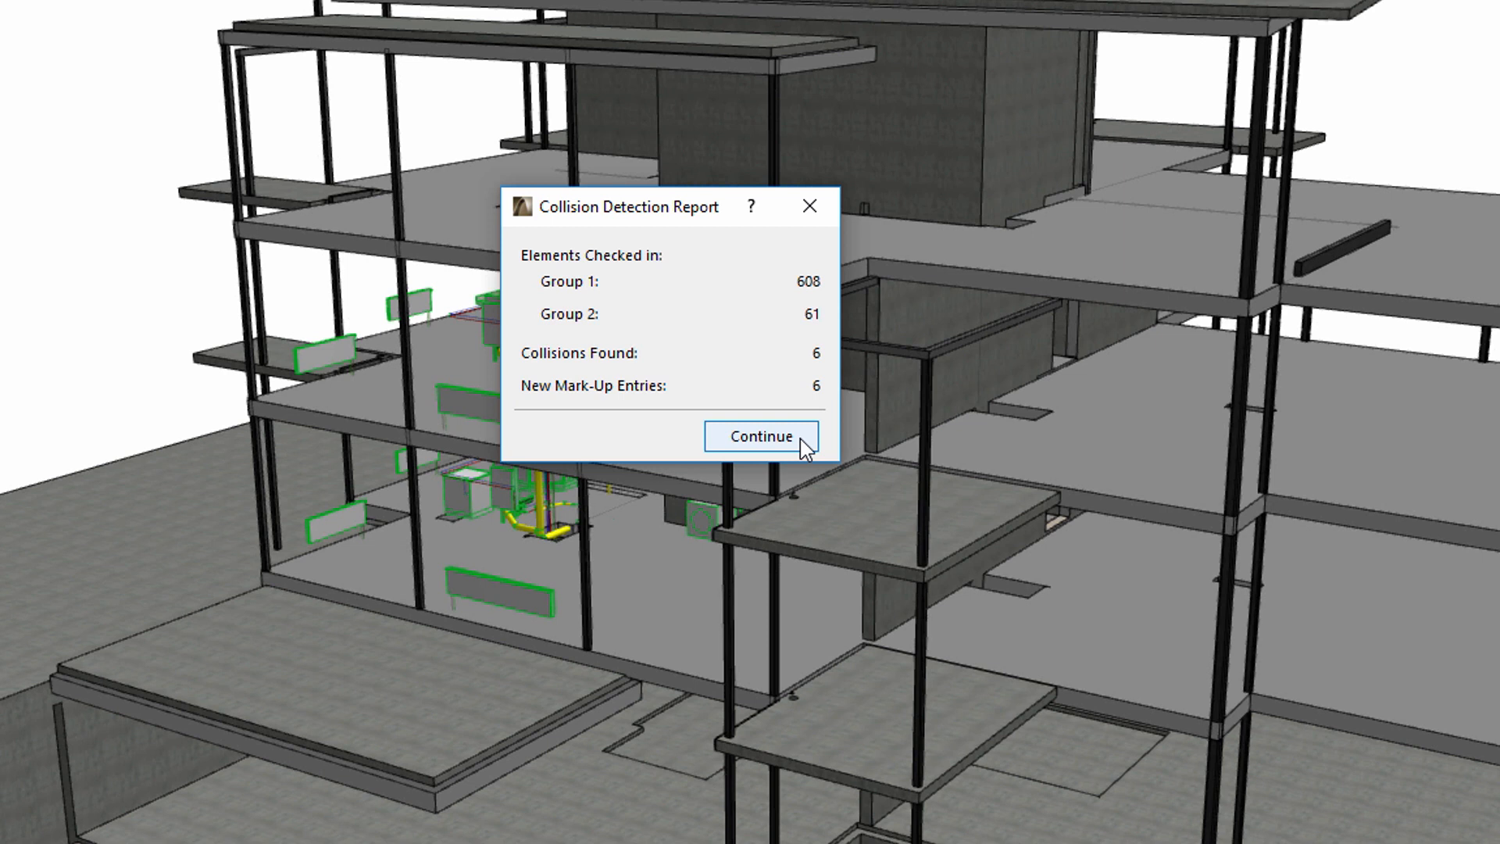
Step: Dismiss the collision report and show the Clash 002 and Clash 003 highlights in the model
click(762, 438)
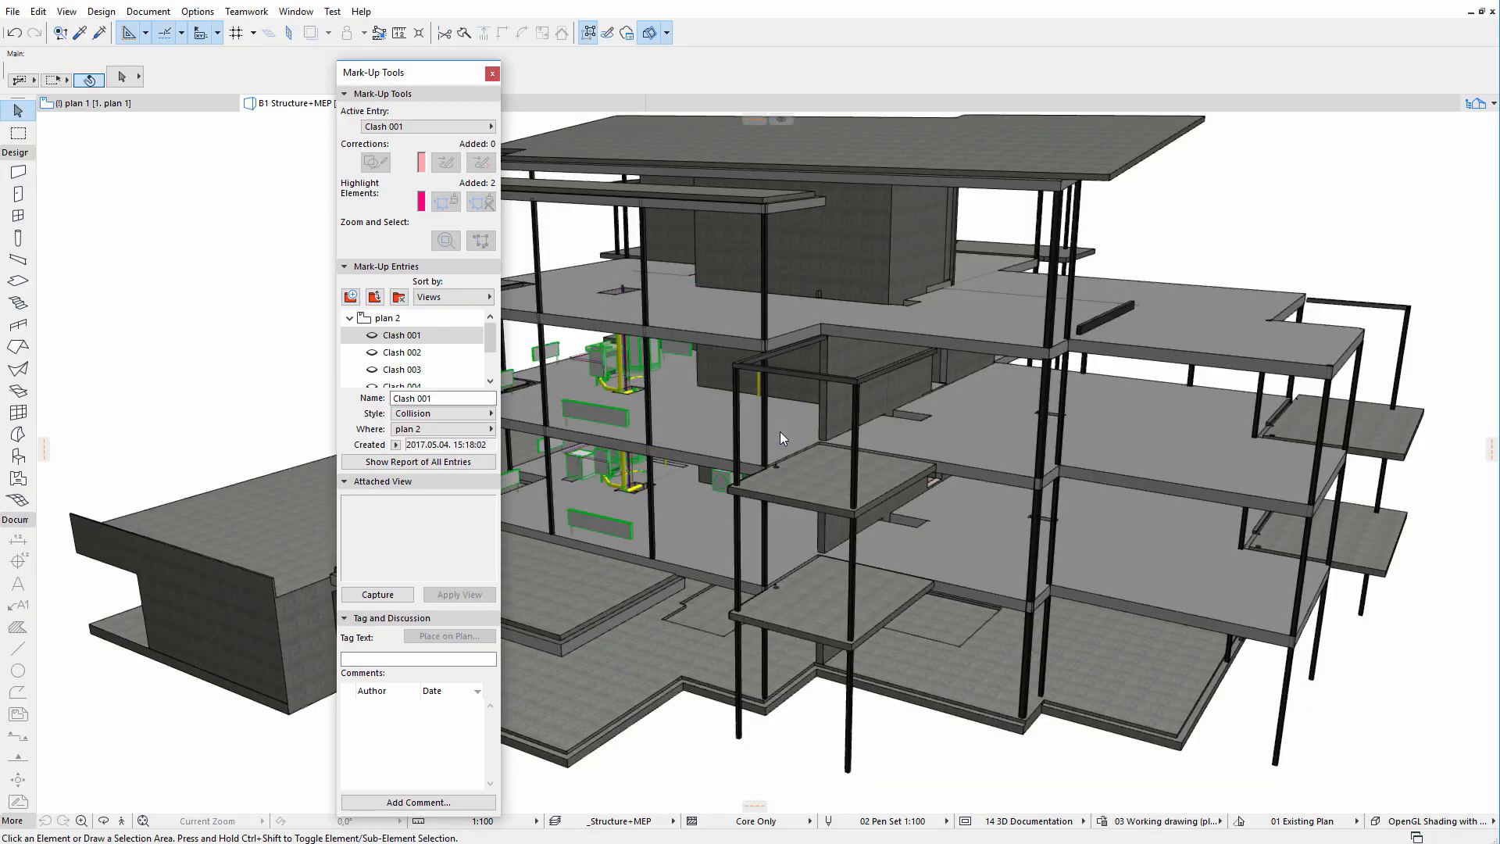
mouse_move(428, 82)
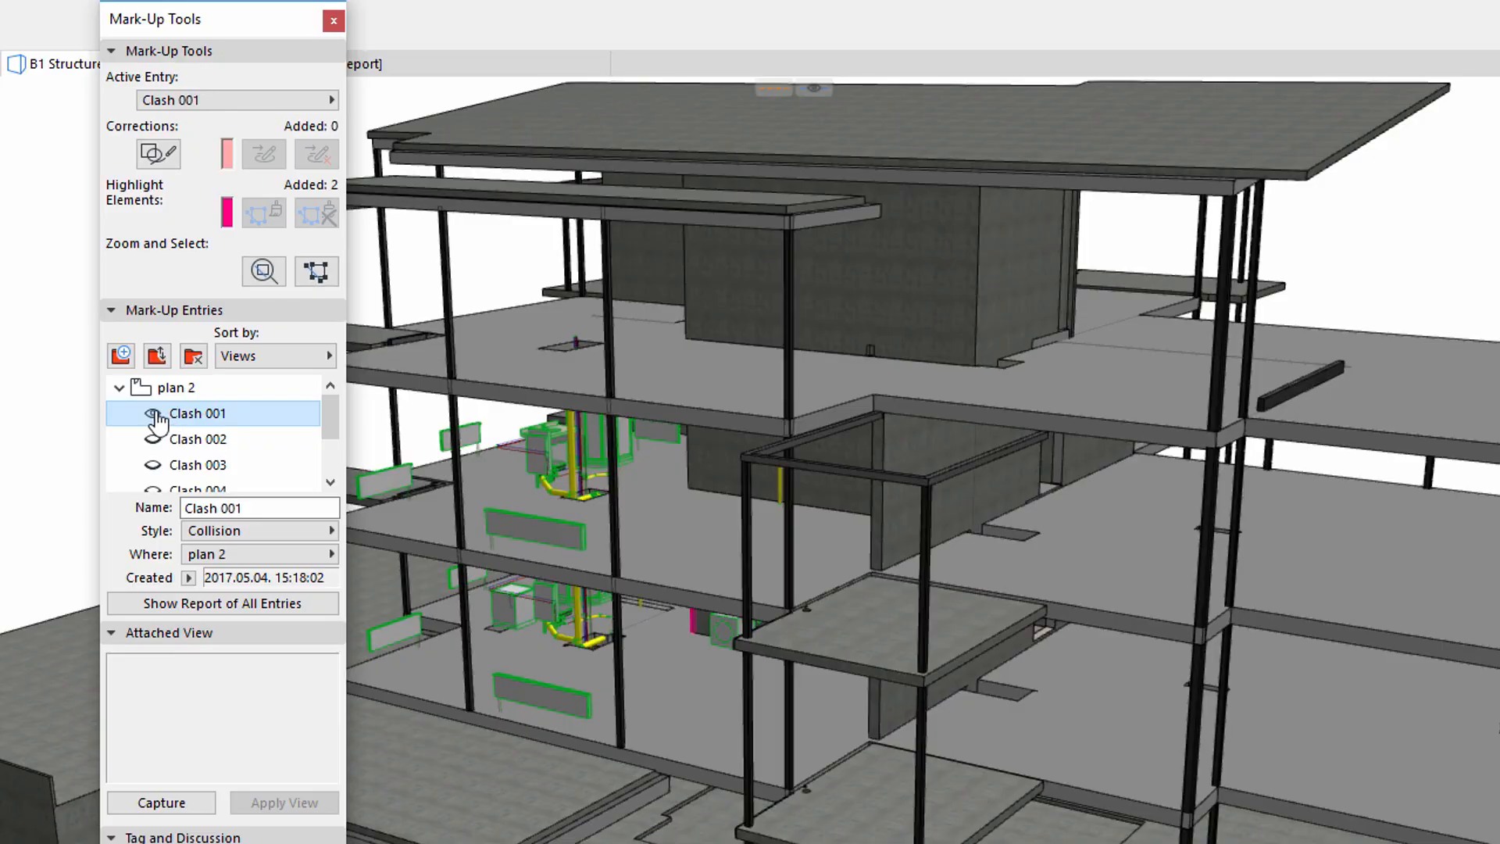
click(197, 439)
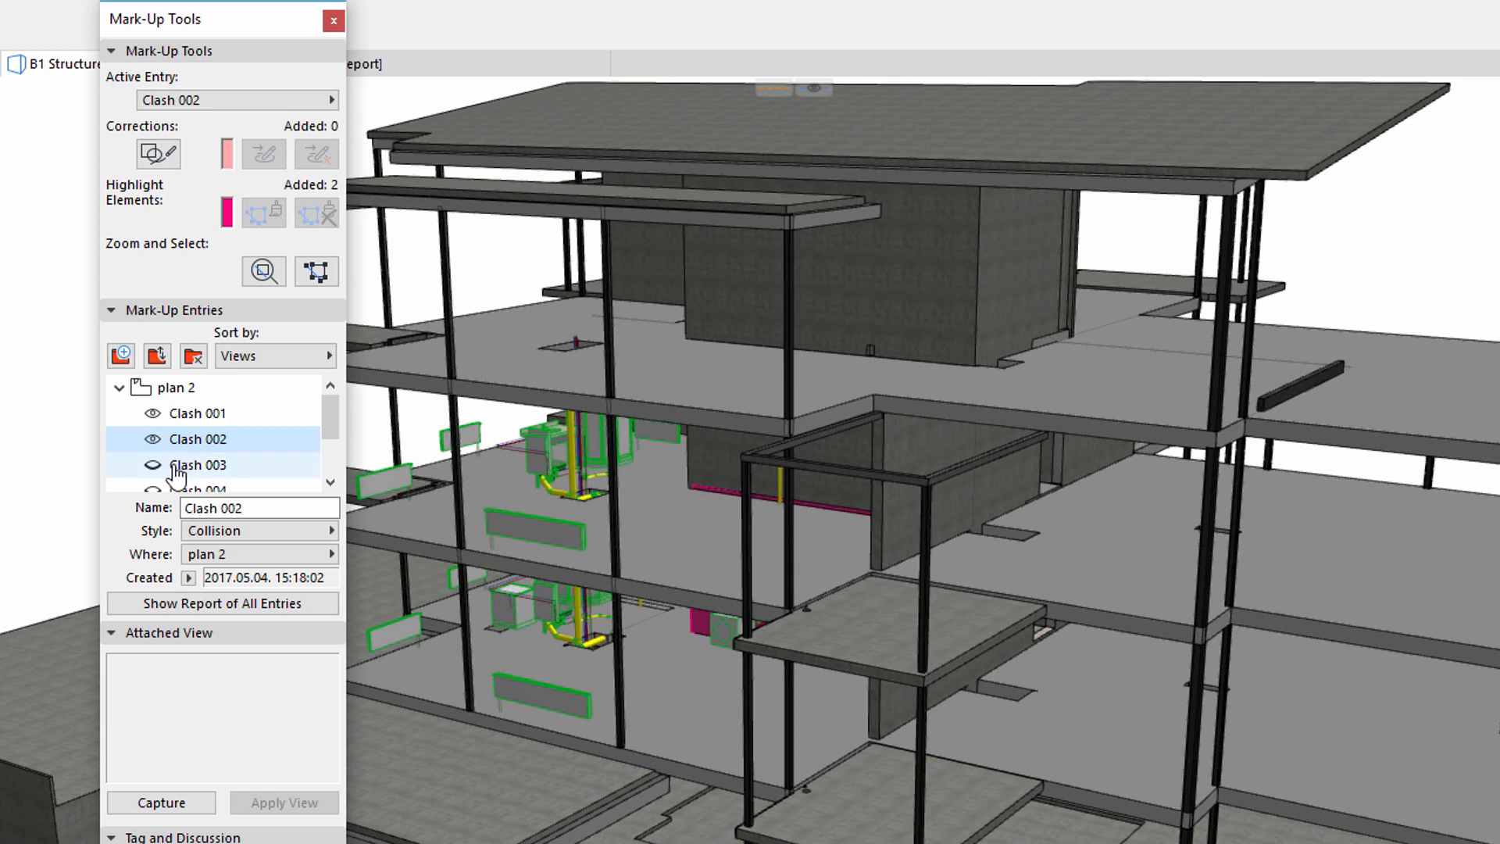
click(197, 465)
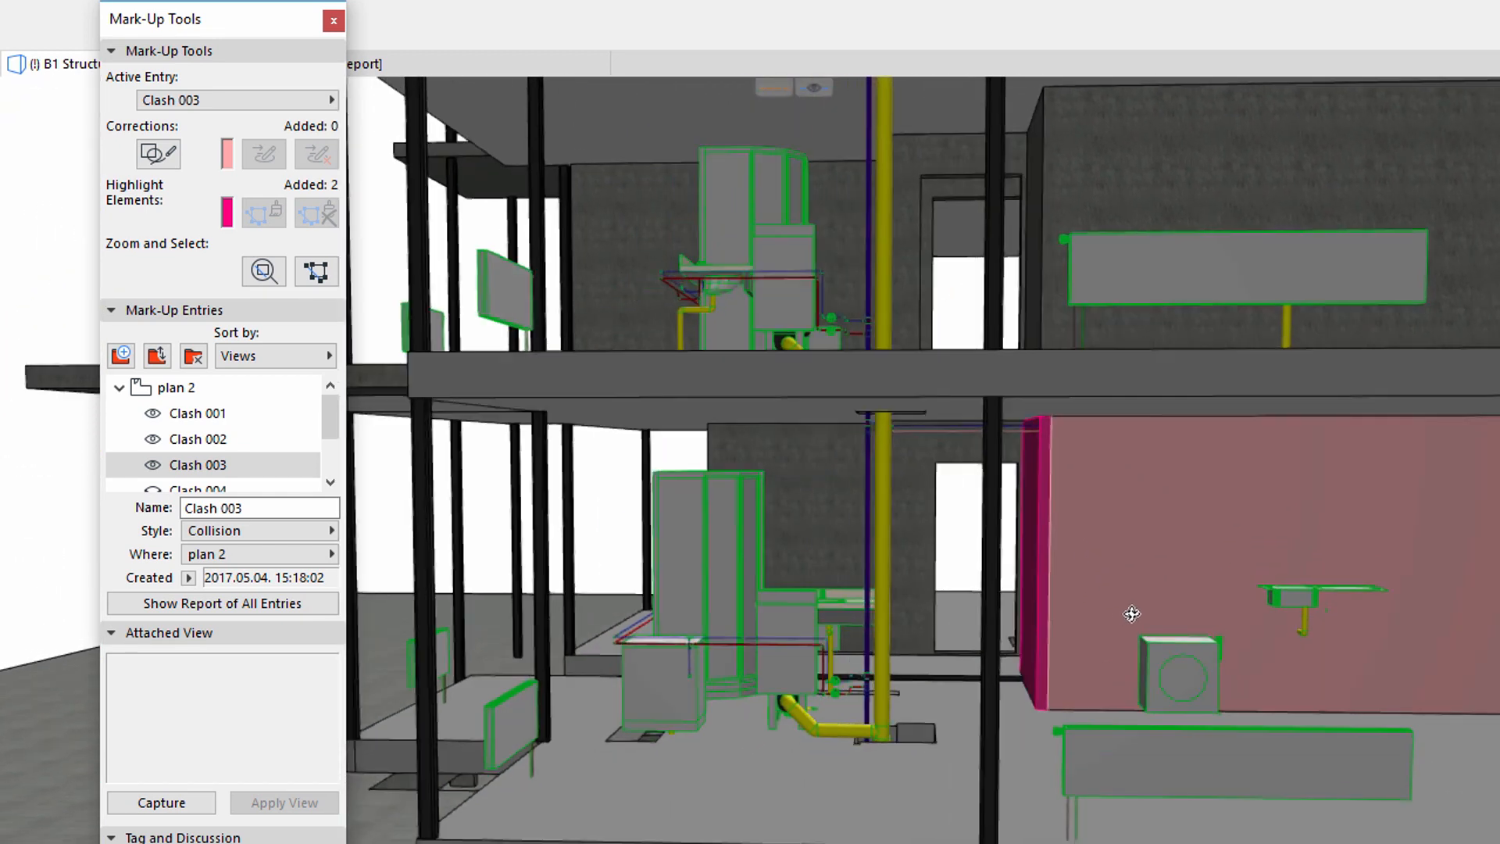
Step: Make Clash 001 the active entry and use Zoom and Select on its elements
click(197, 412)
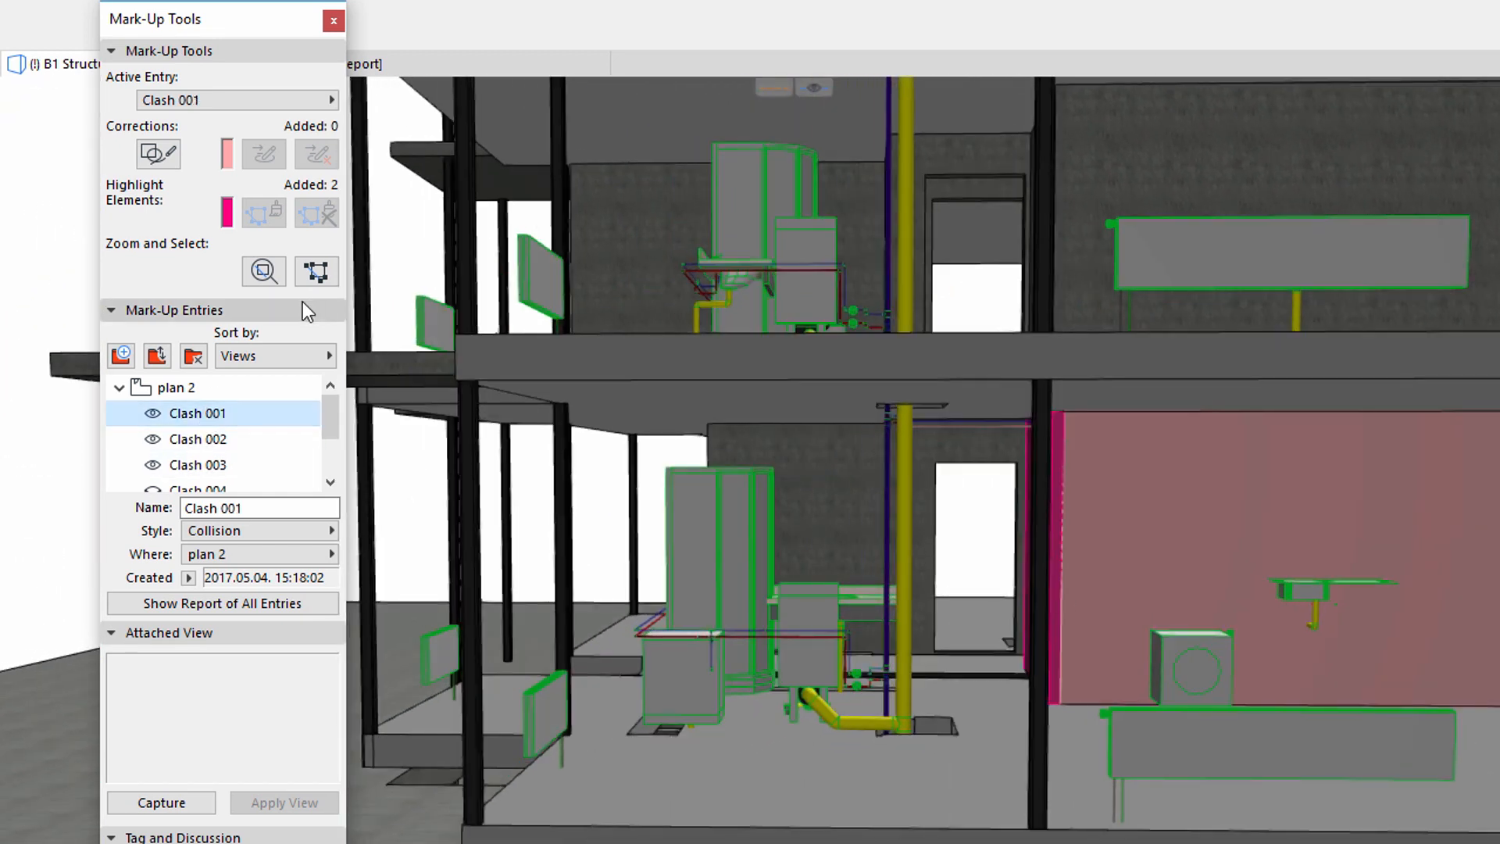
click(316, 272)
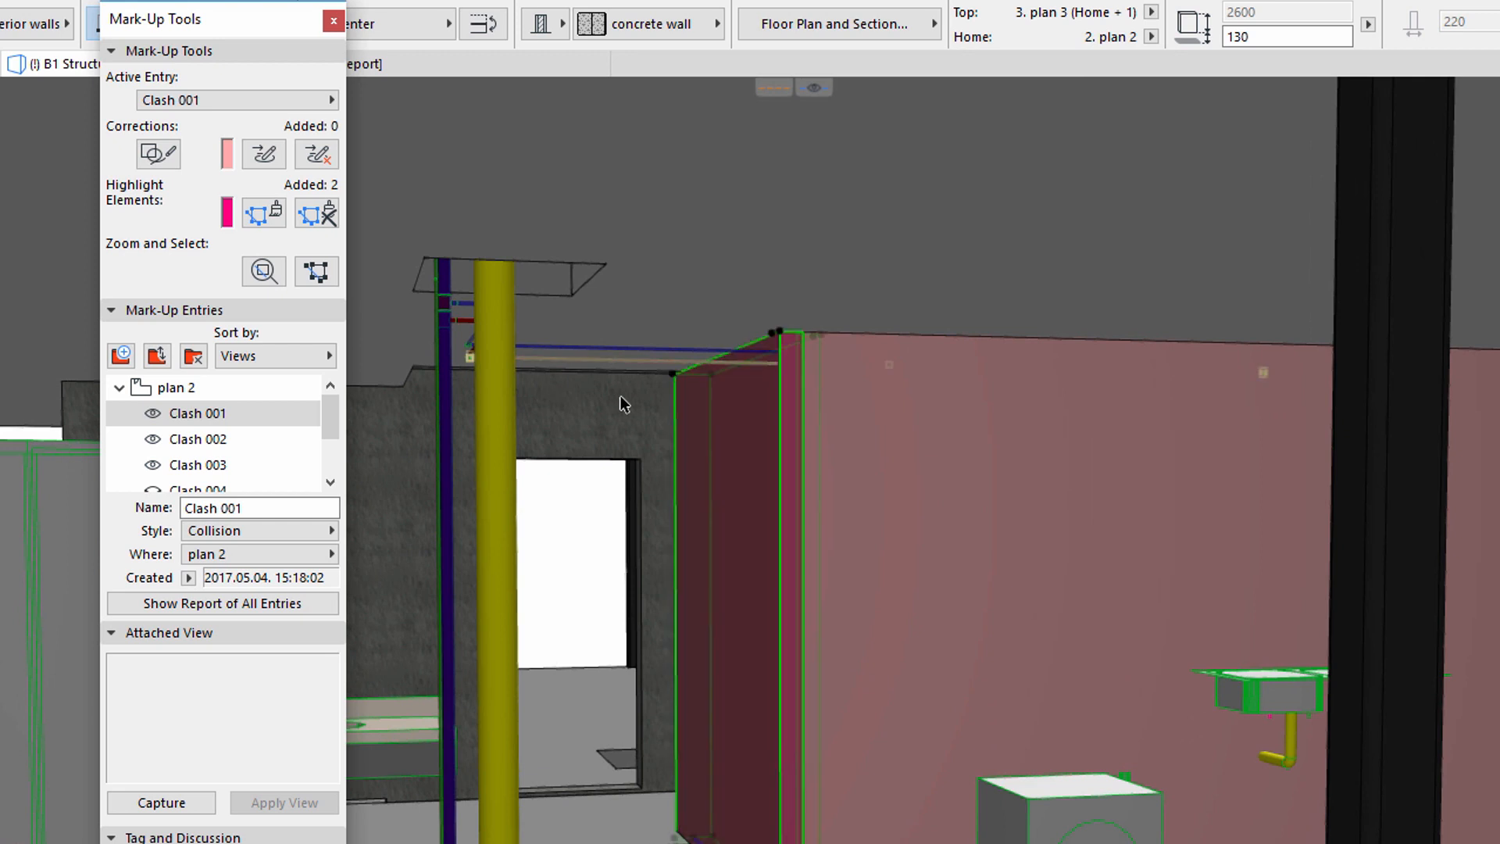
Step: Hide Clash 002's highlights, zoom to Clash 001's elements and select the colliding warm-water pipe
click(197, 439)
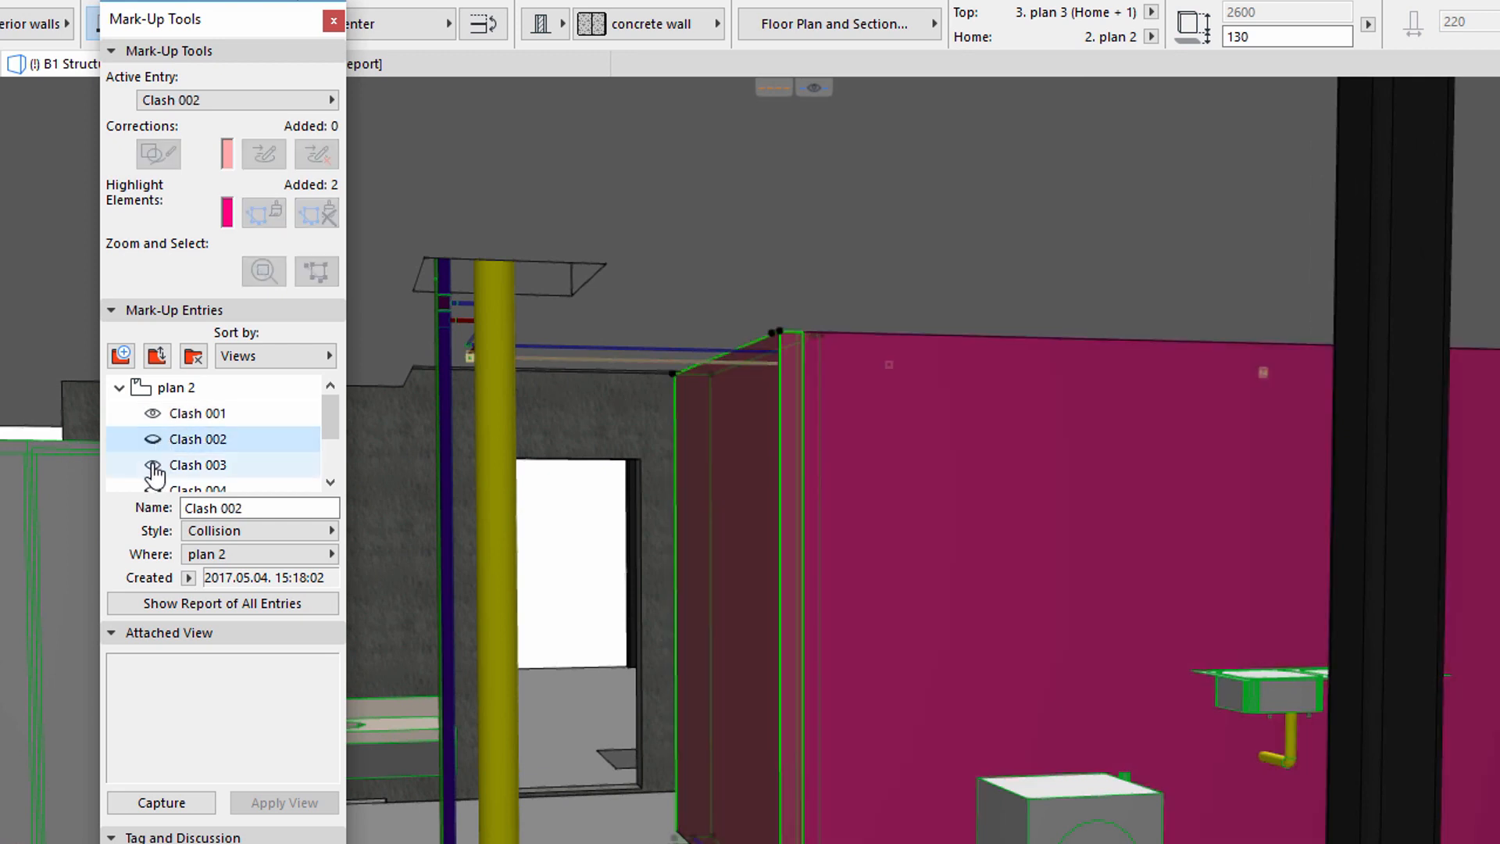
click(197, 466)
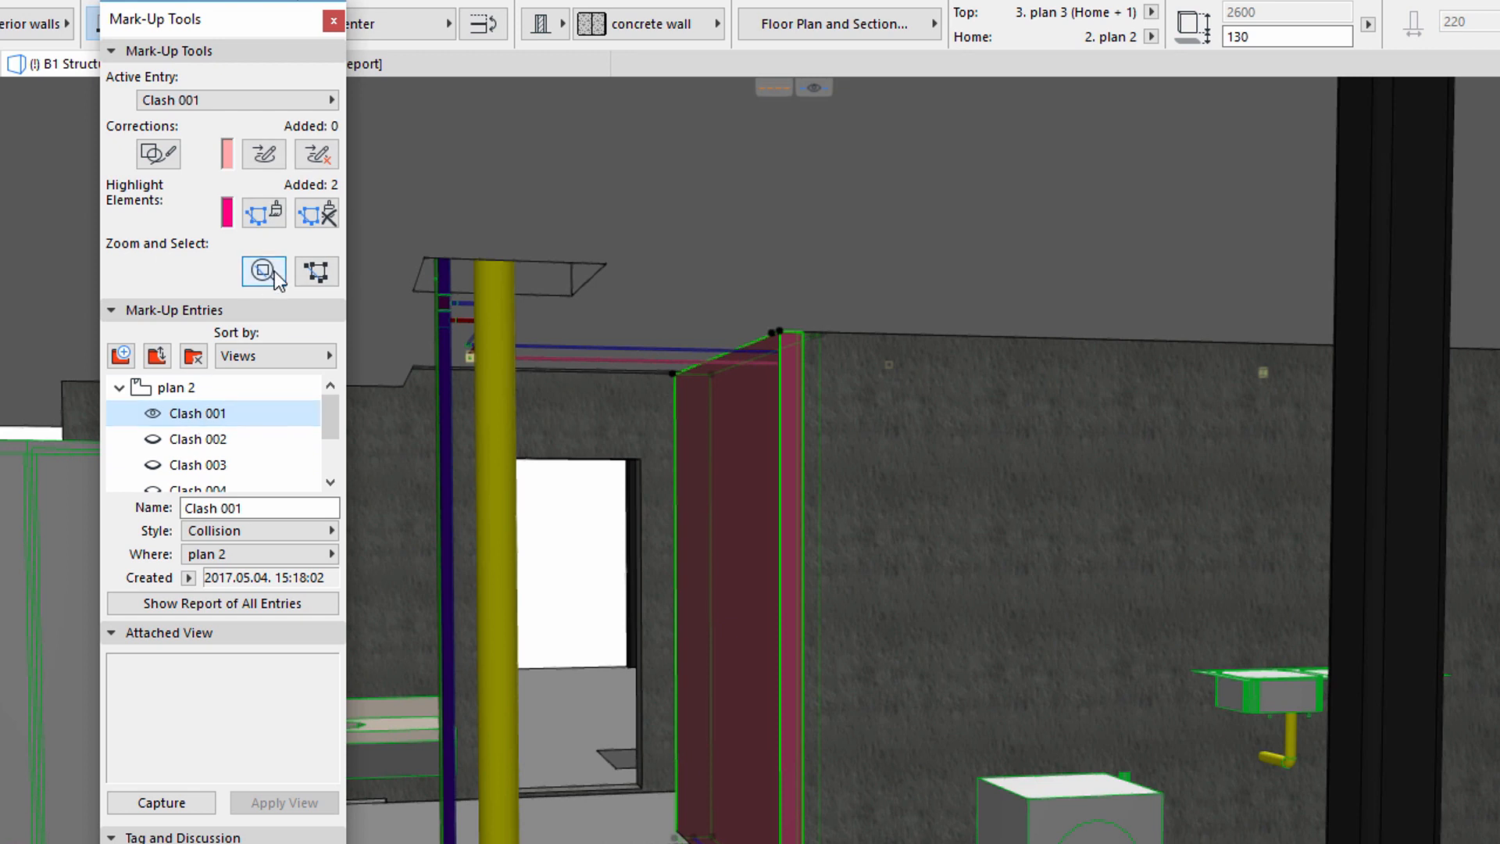
click(316, 272)
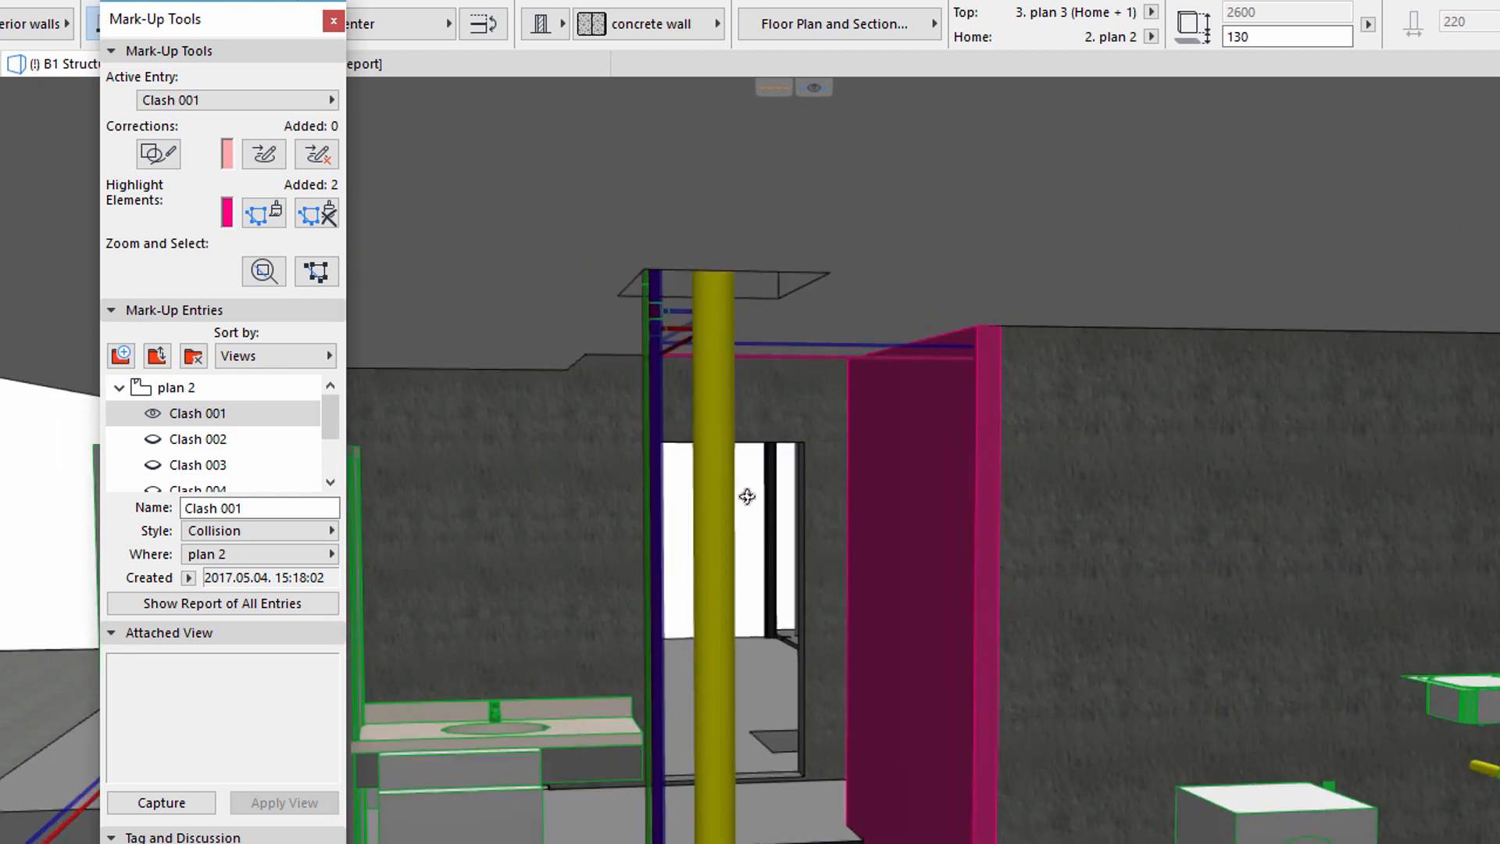
click(909, 461)
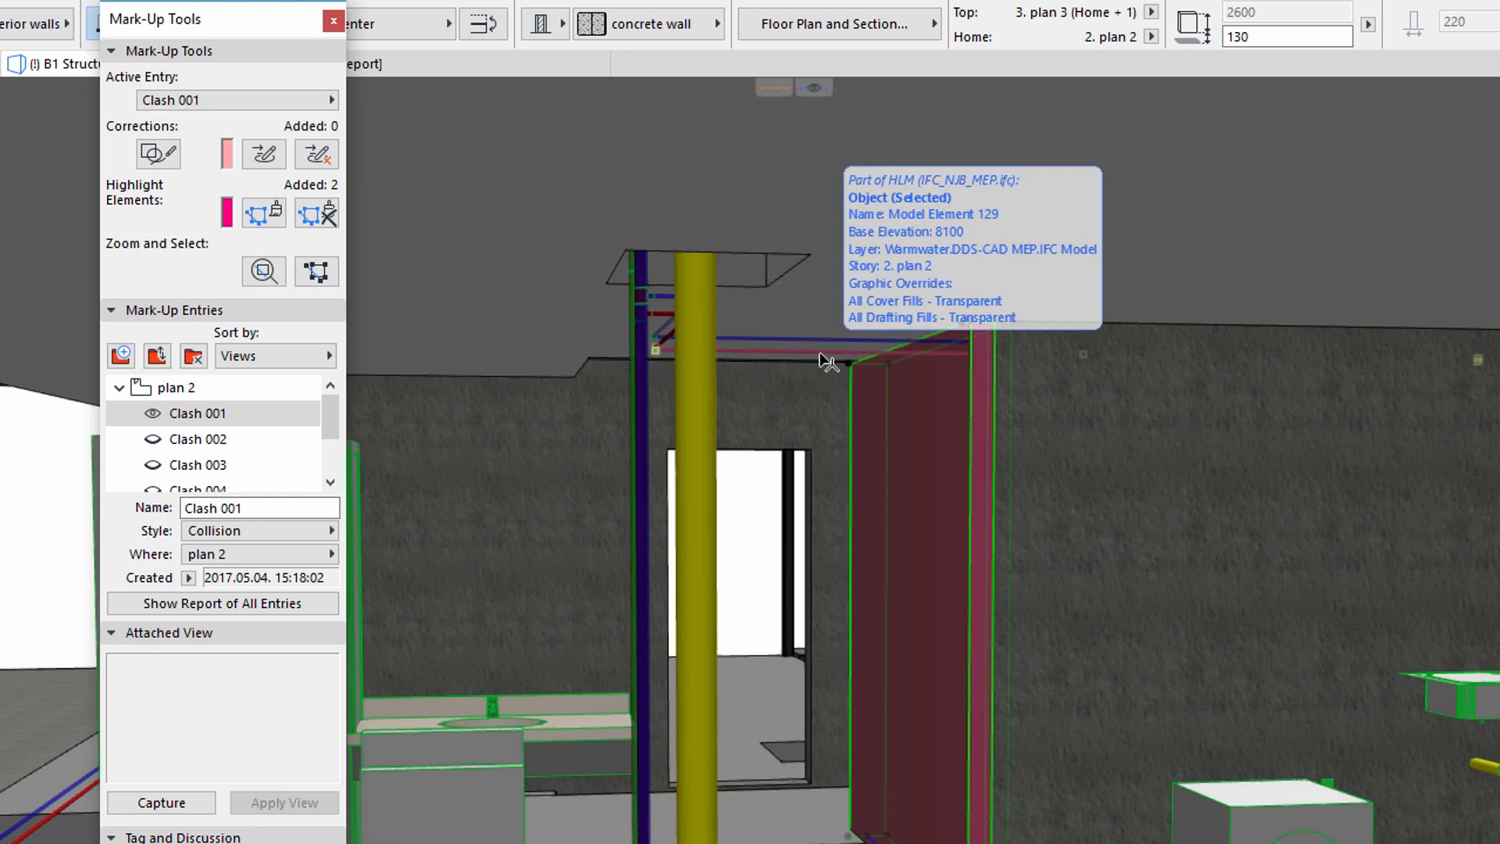
mouse_move(883, 416)
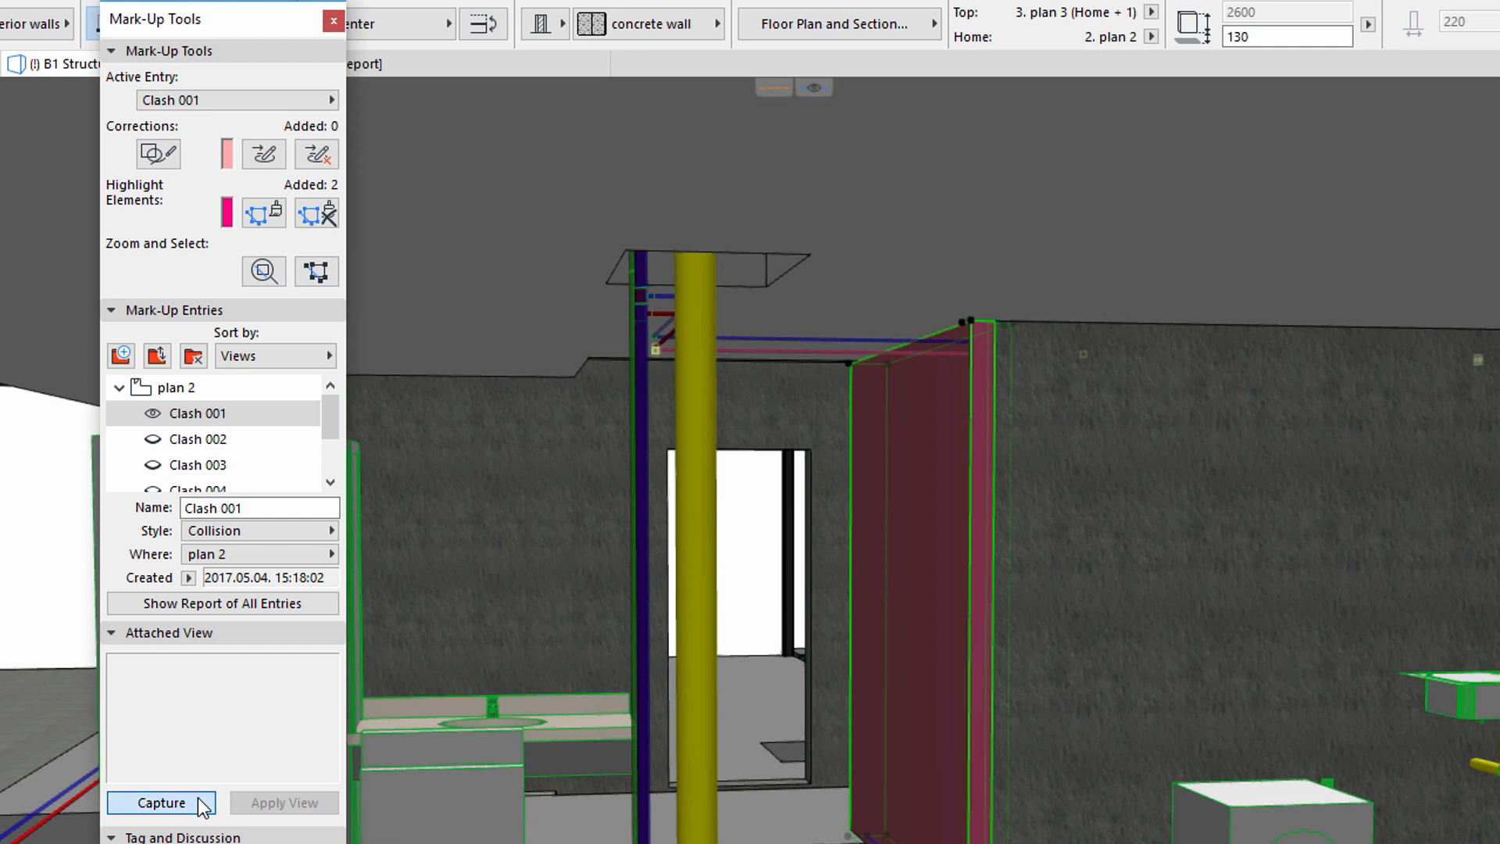
Step: Capture the current view for Clash 001, enter tag text 'Clash 001' and begin a new comment
click(161, 803)
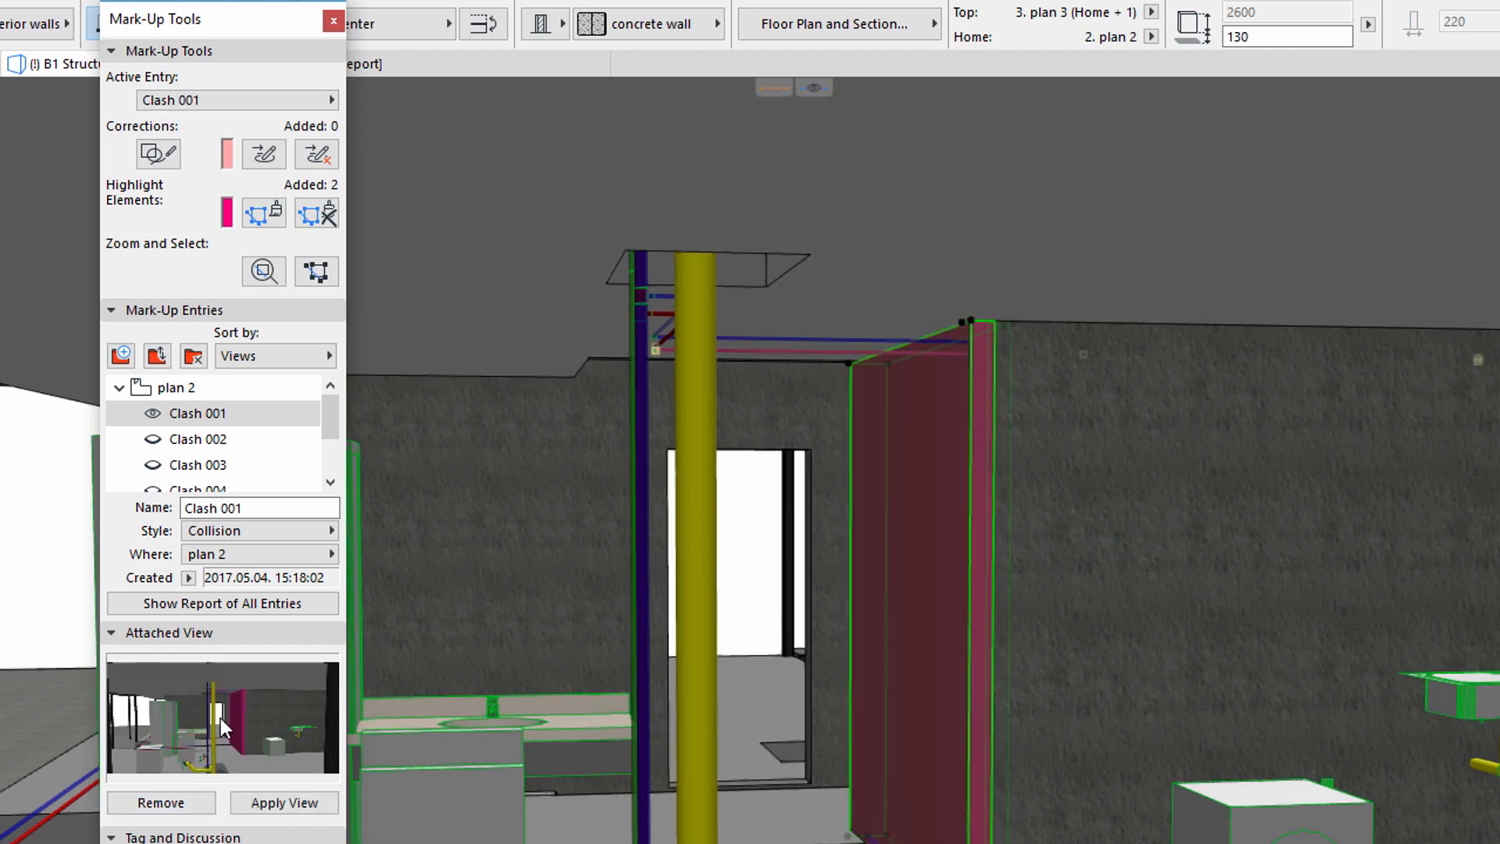
mouse_move(224, 752)
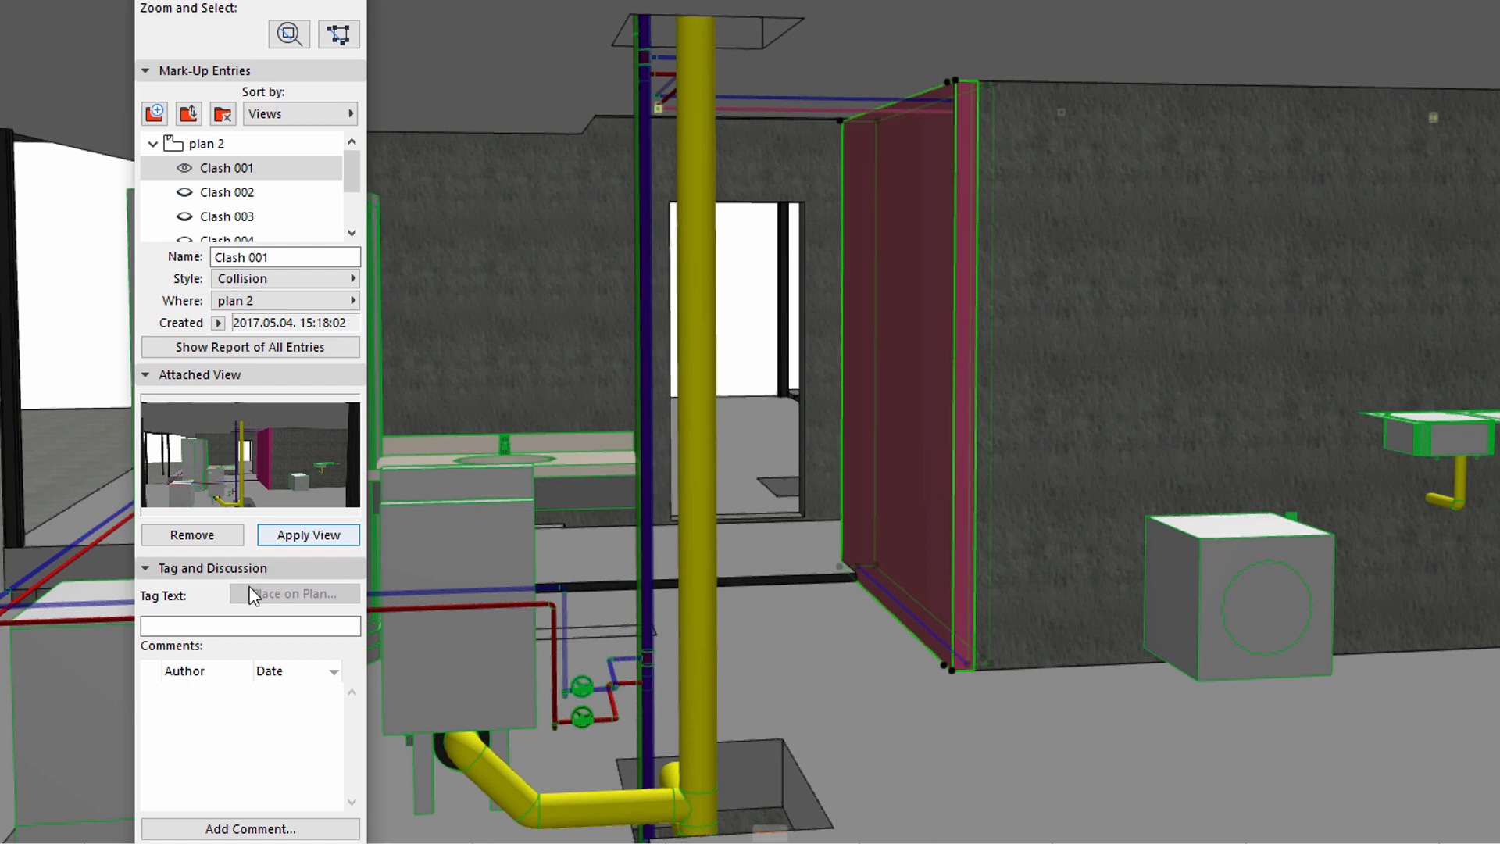
click(250, 625)
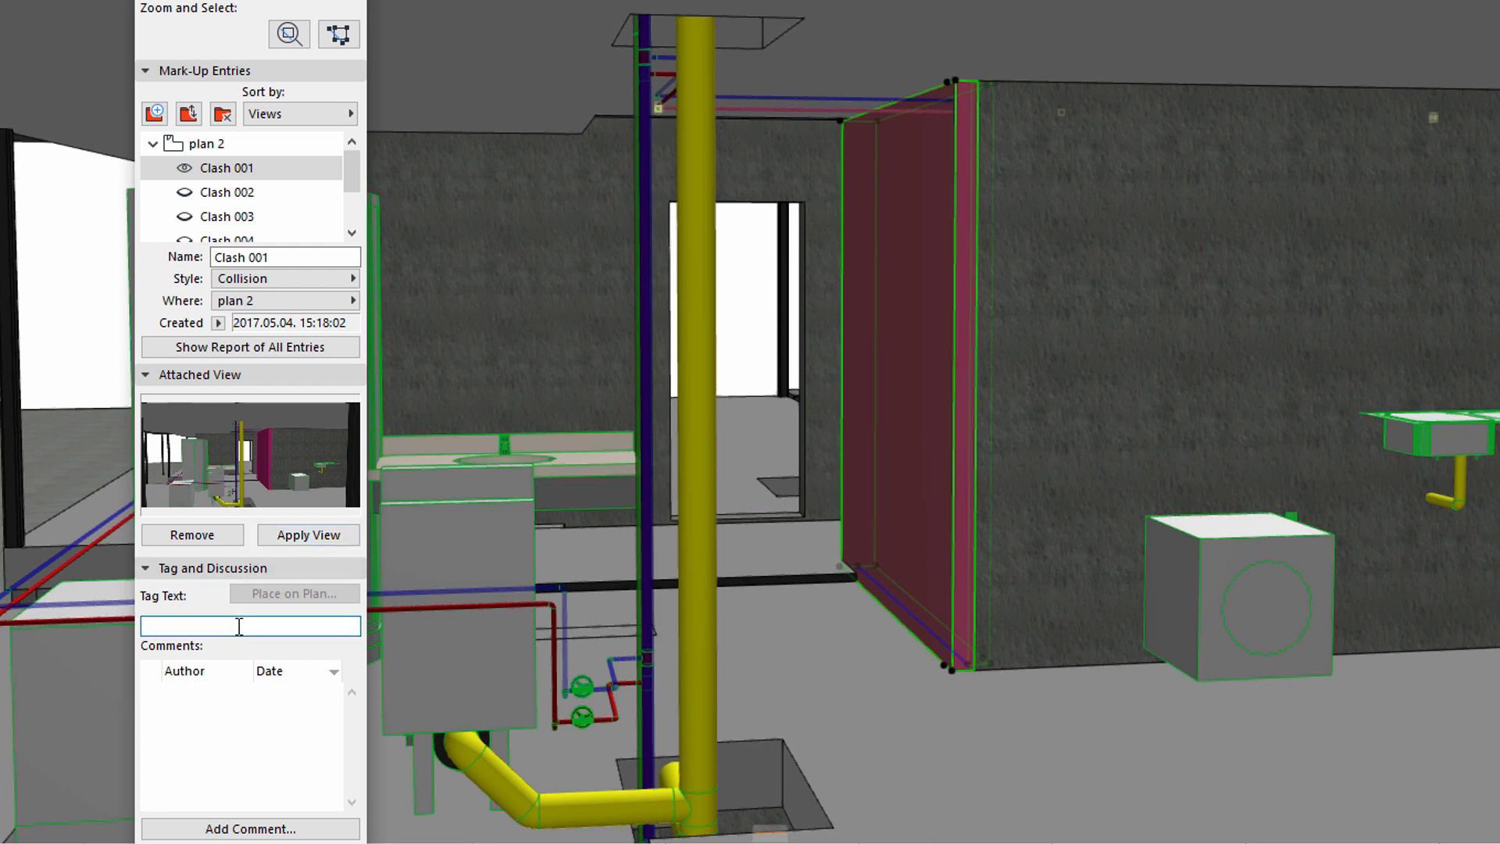
text(Cla)
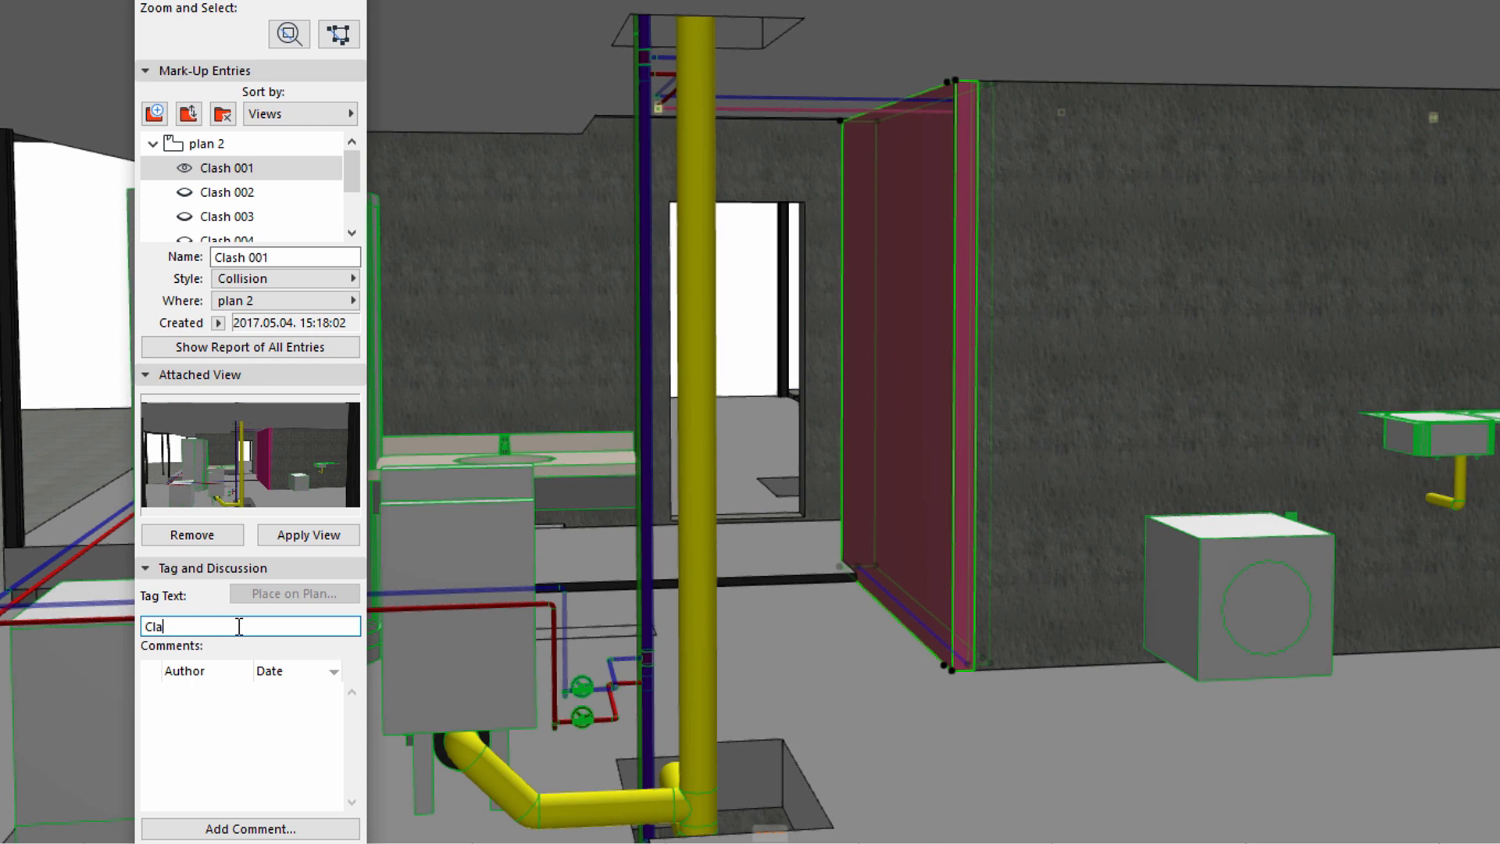
text(sh)
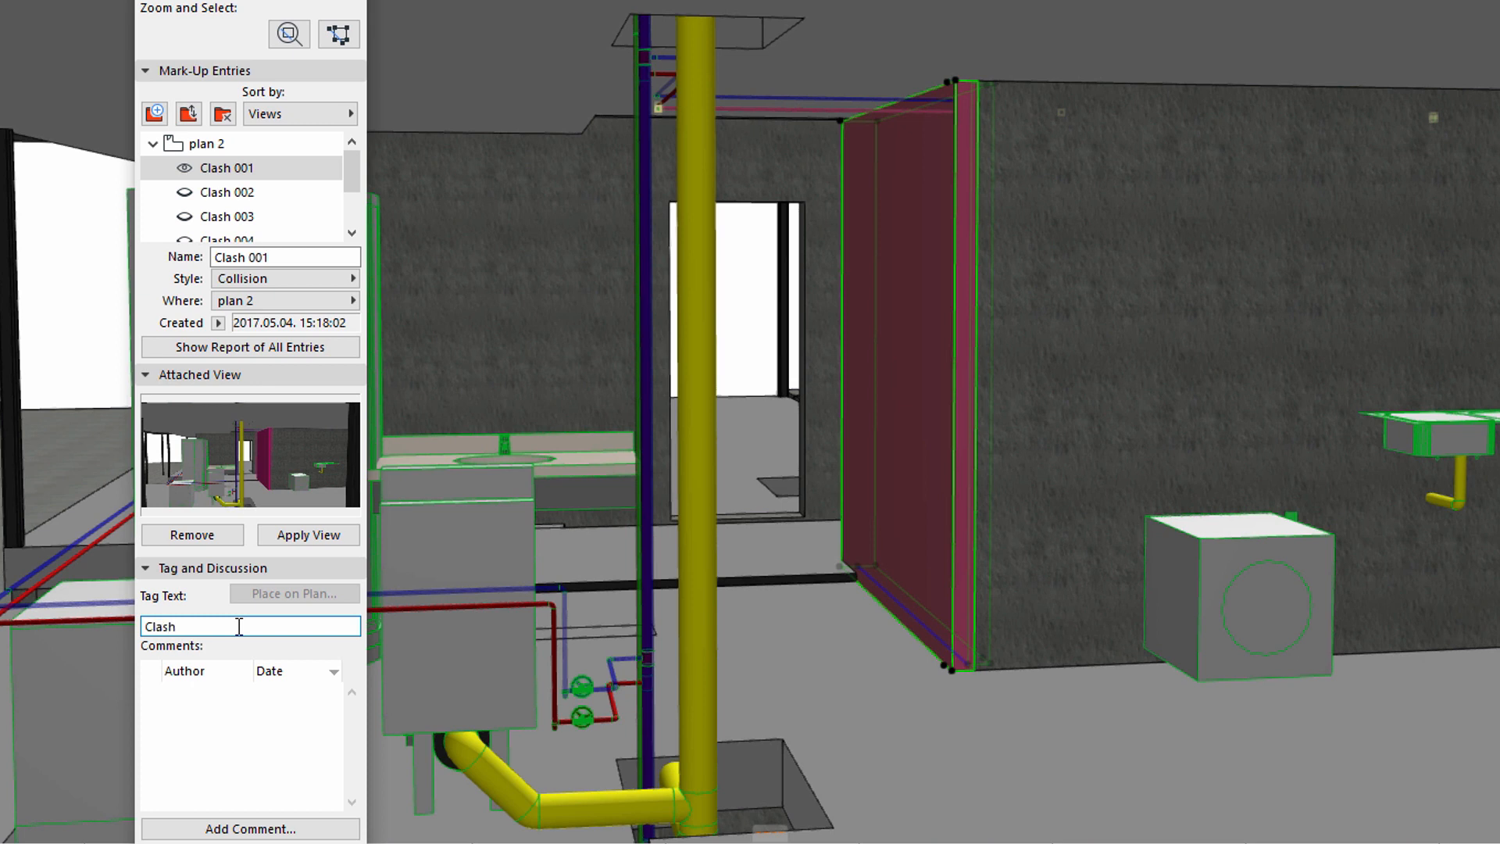
text(001)
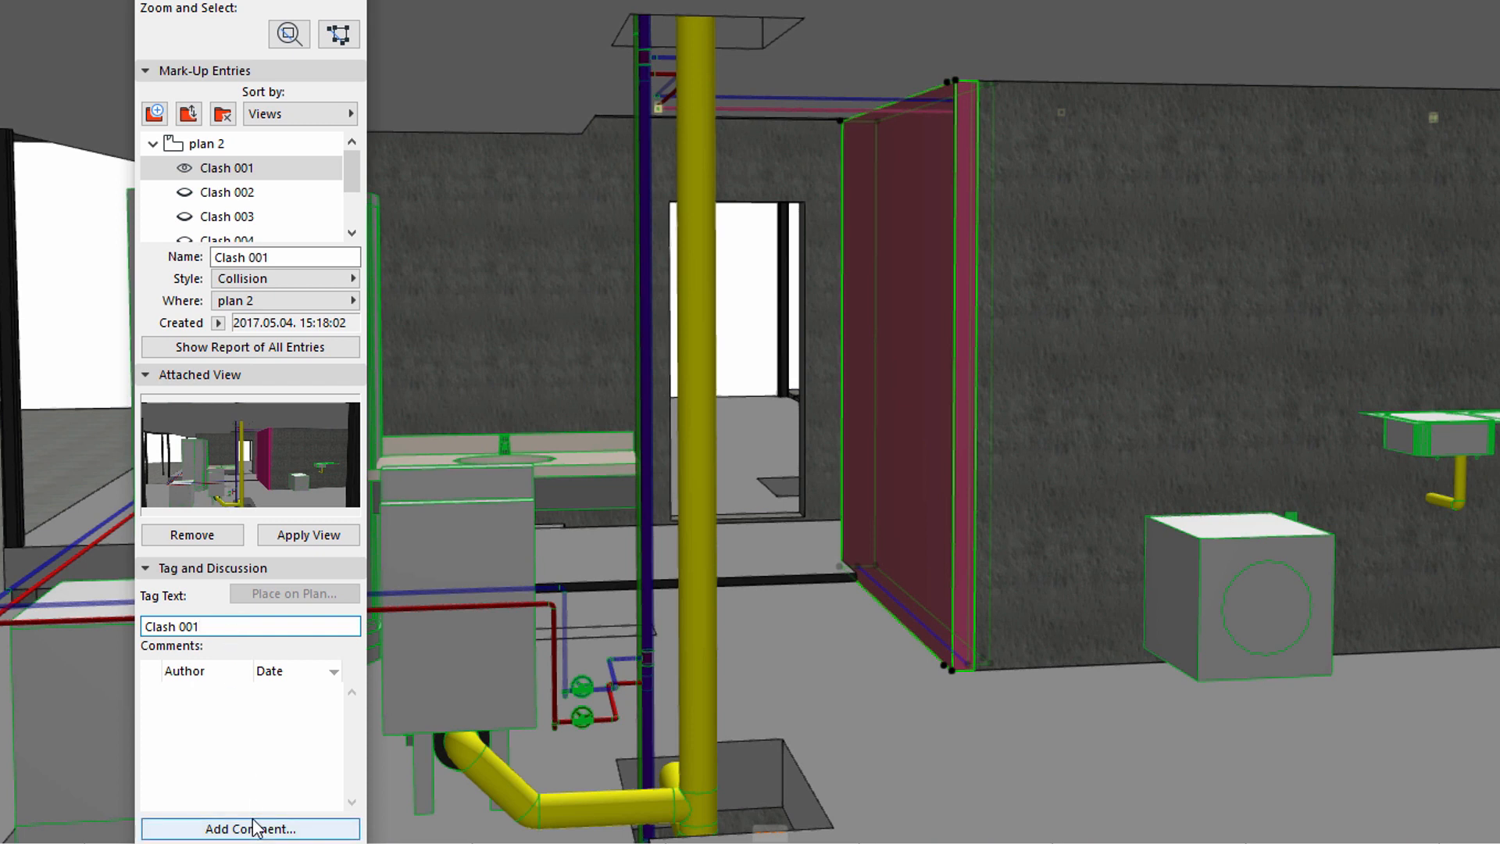
click(250, 829)
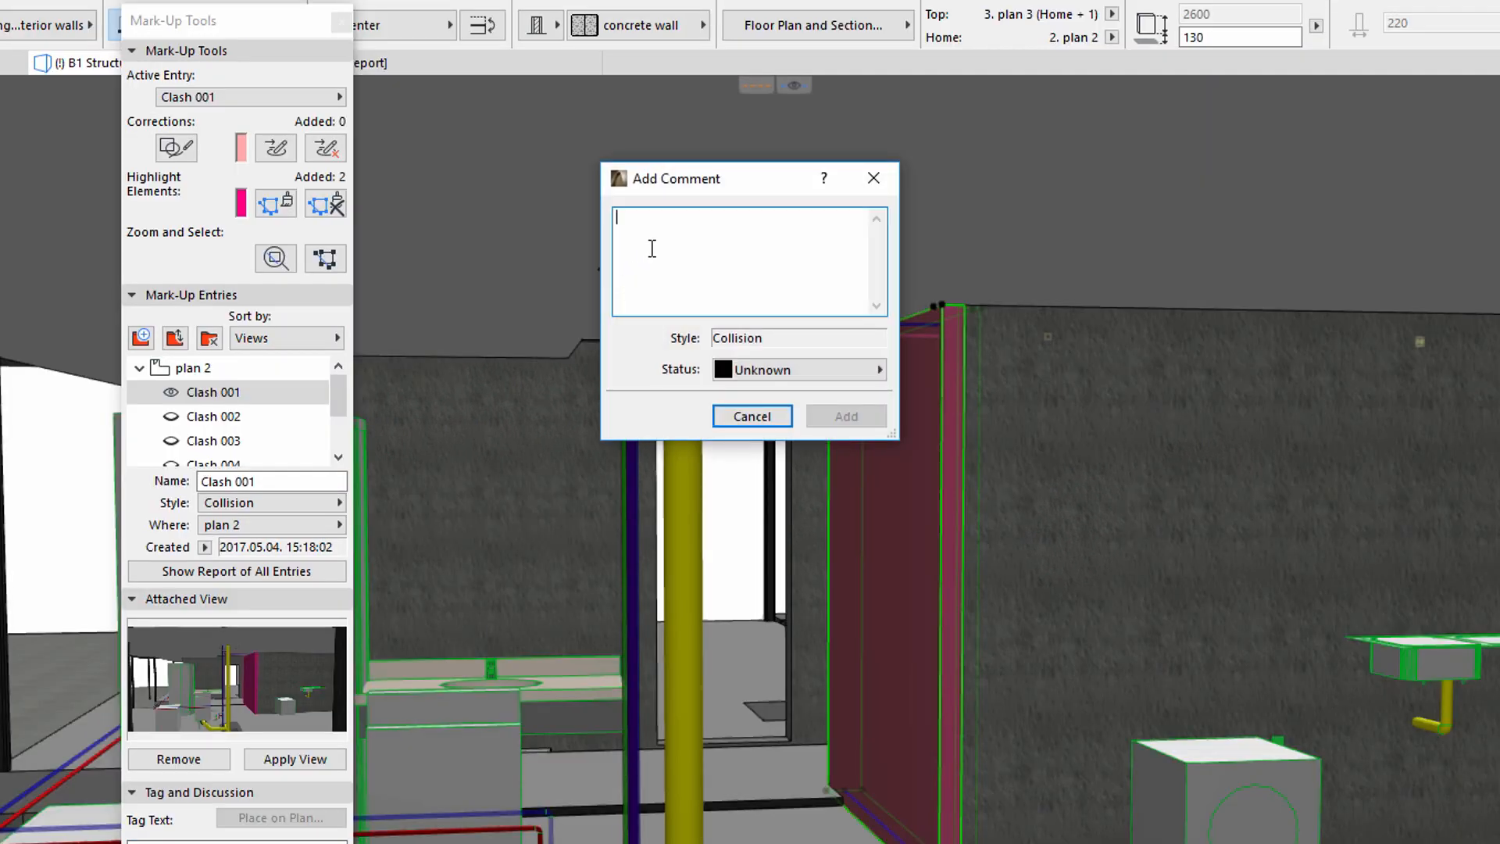
Step: Add the comment 'Please solve the collision' to Clash 001
text(Please solve the collision!)
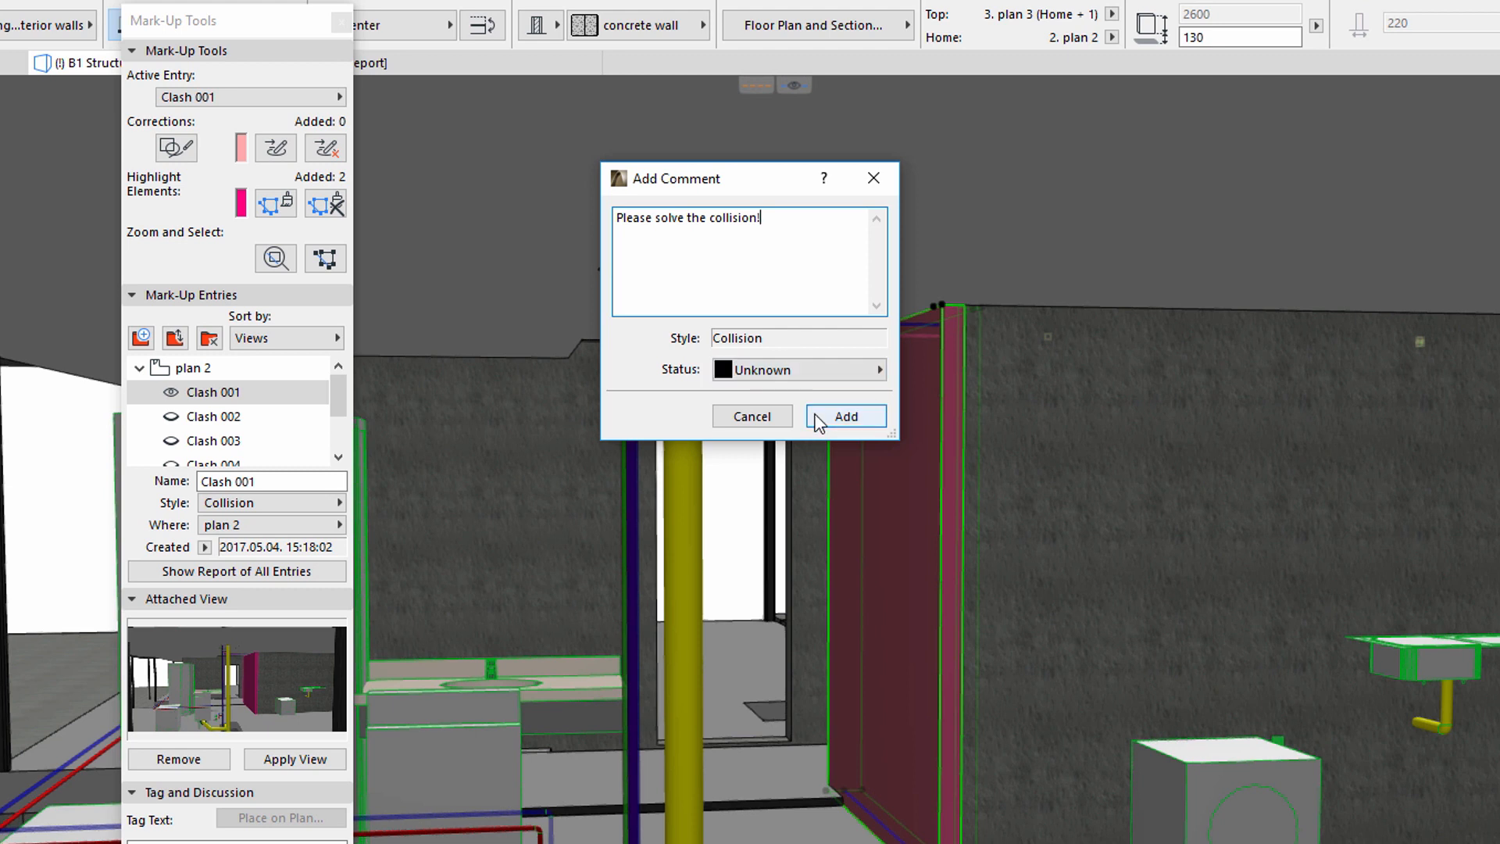
click(845, 416)
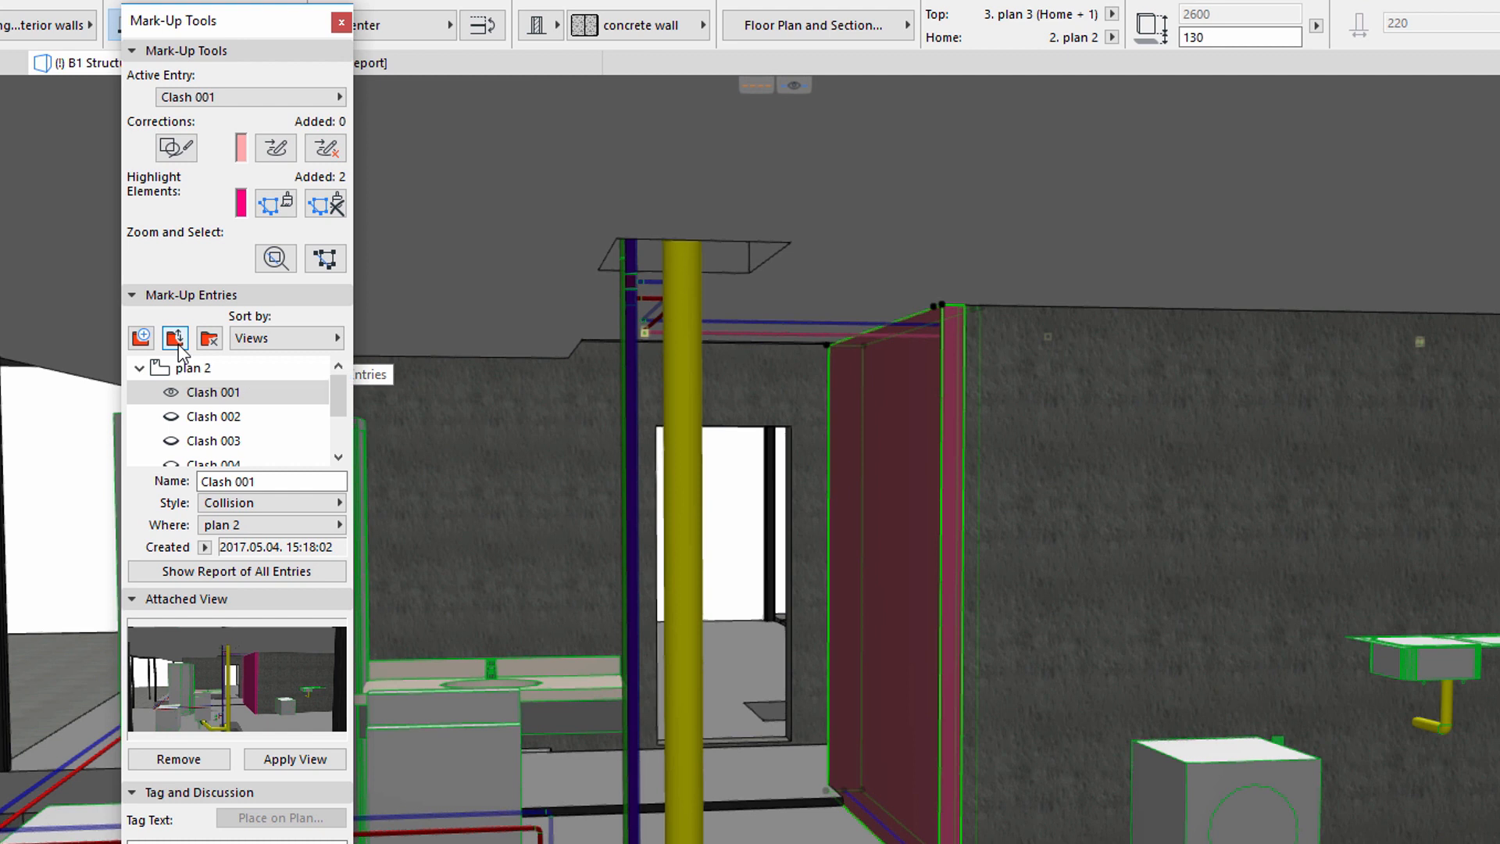
Step: Export the selected Clash 001 entry to a BCF file named clash001 in the STRUCTURE folder
click(175, 338)
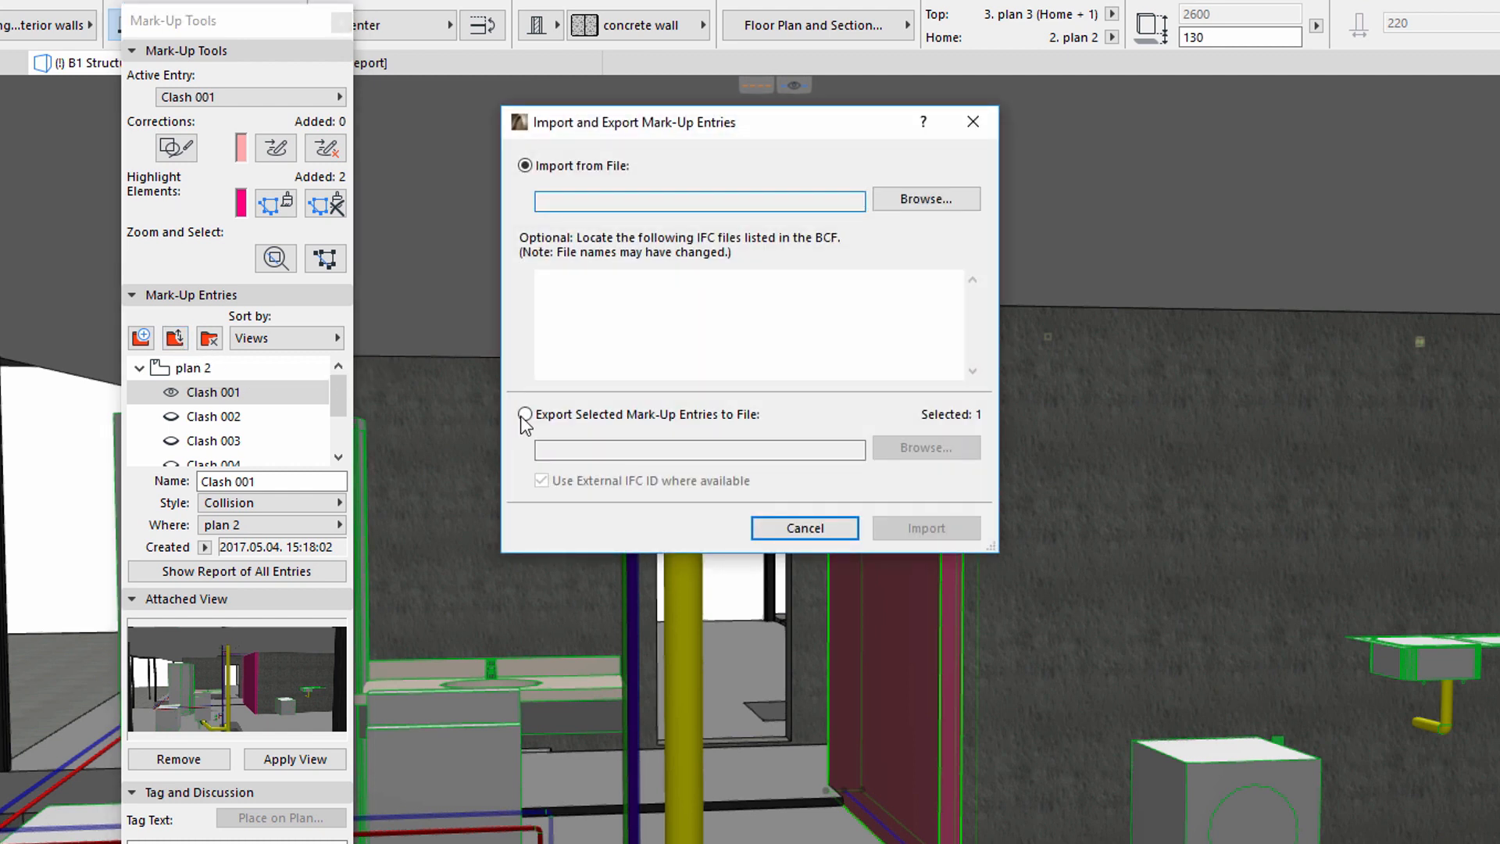
click(525, 414)
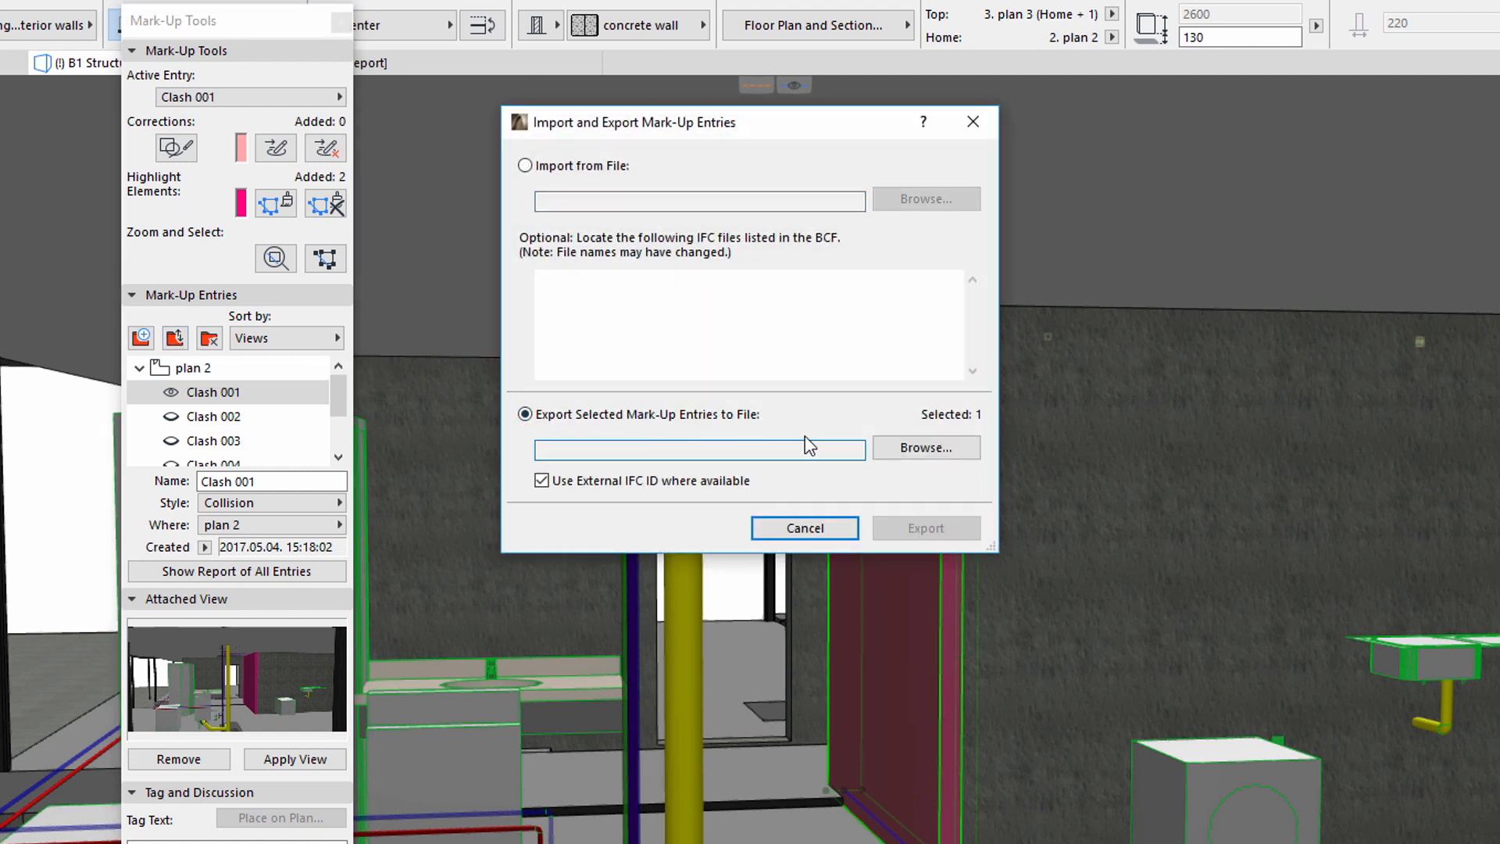
click(925, 447)
text(clash001)
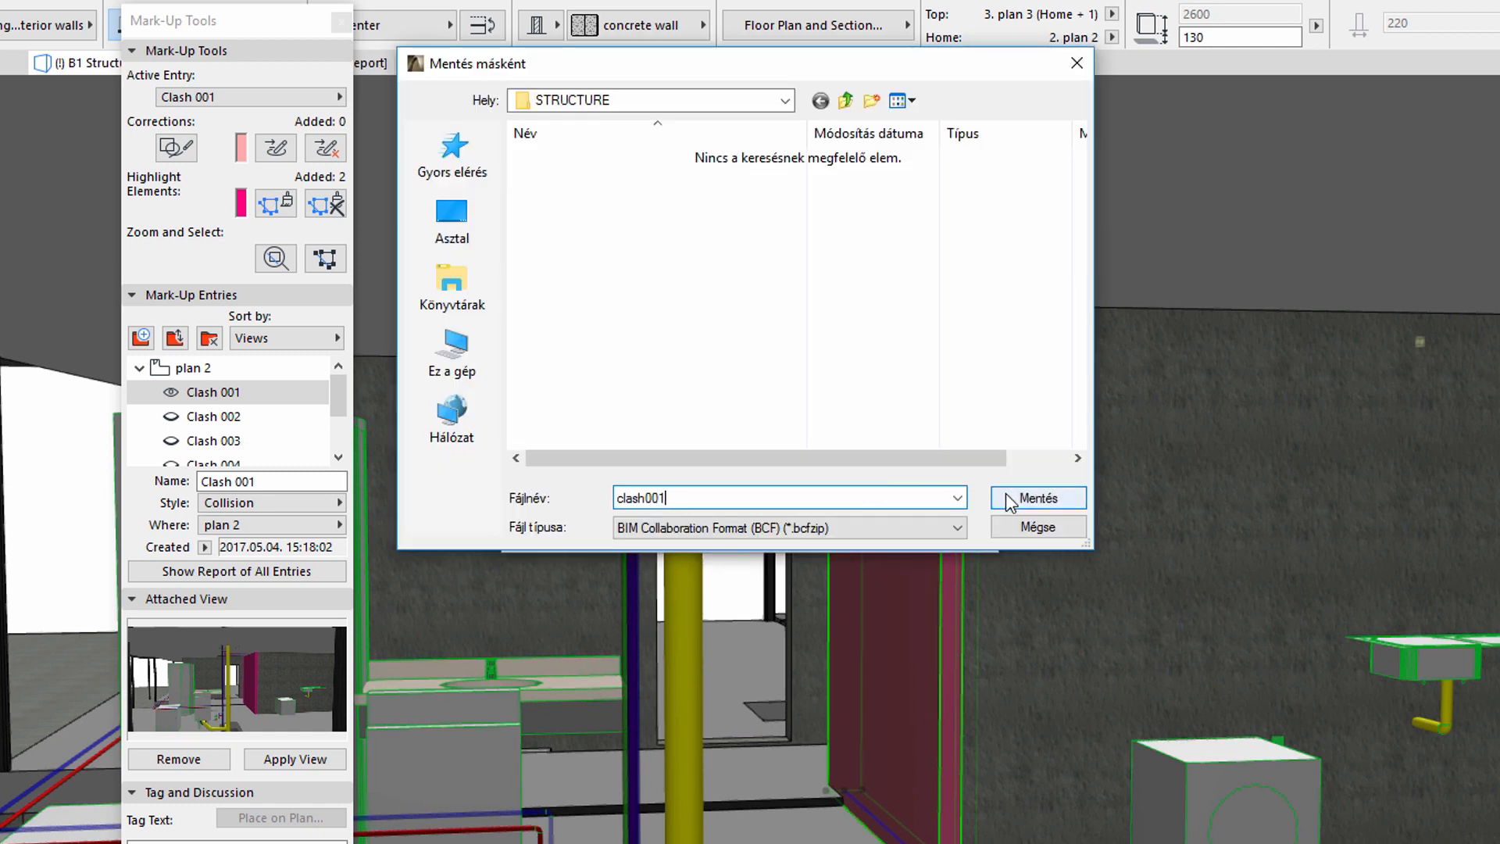
click(1037, 499)
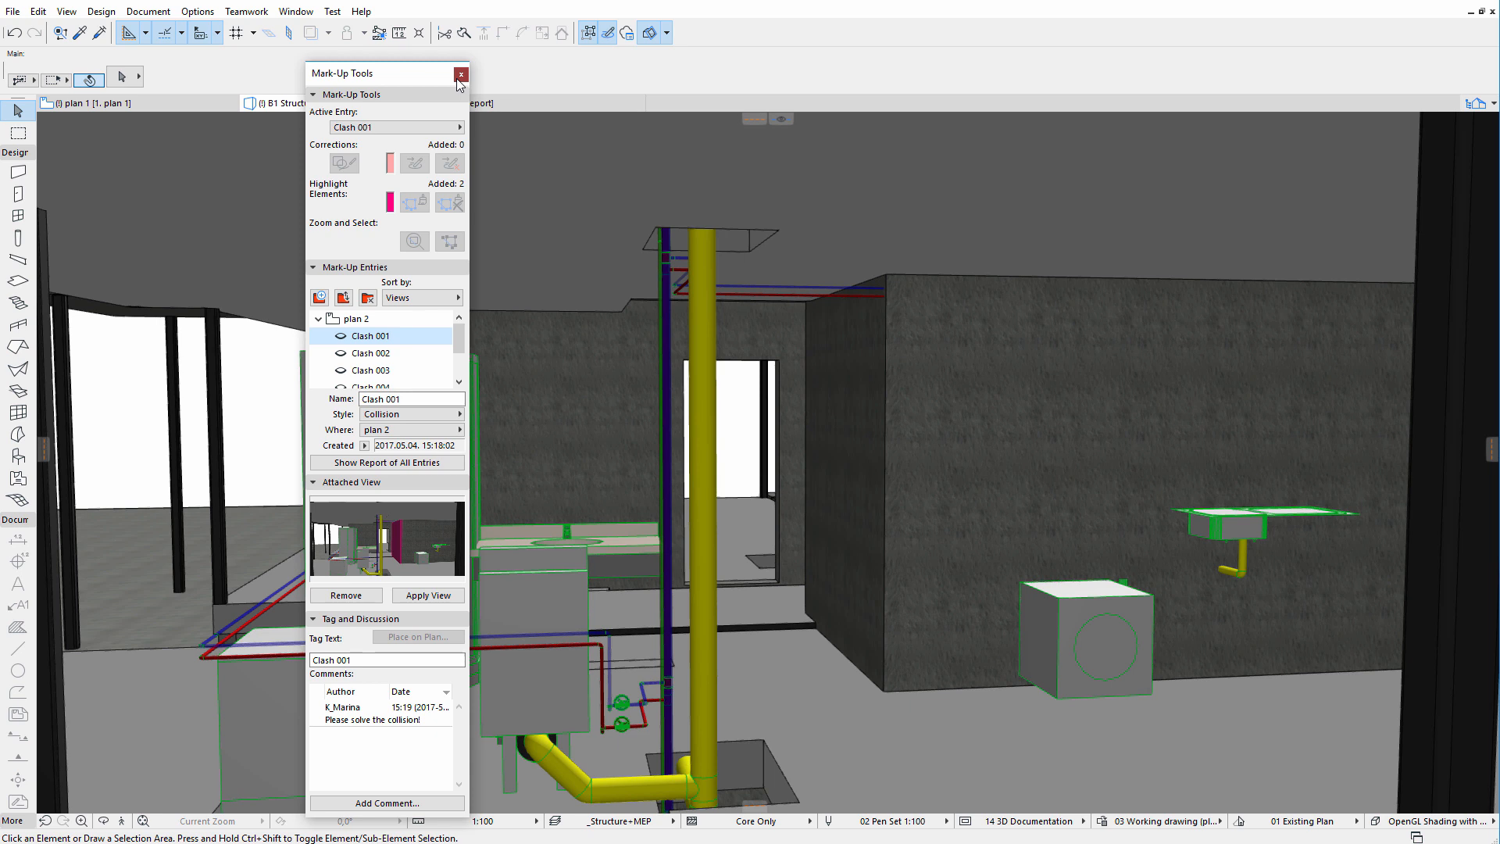
Step: Close Mark-Up Tools and show the architectural model in Tekla BIMsight with its K_Marina note
click(459, 73)
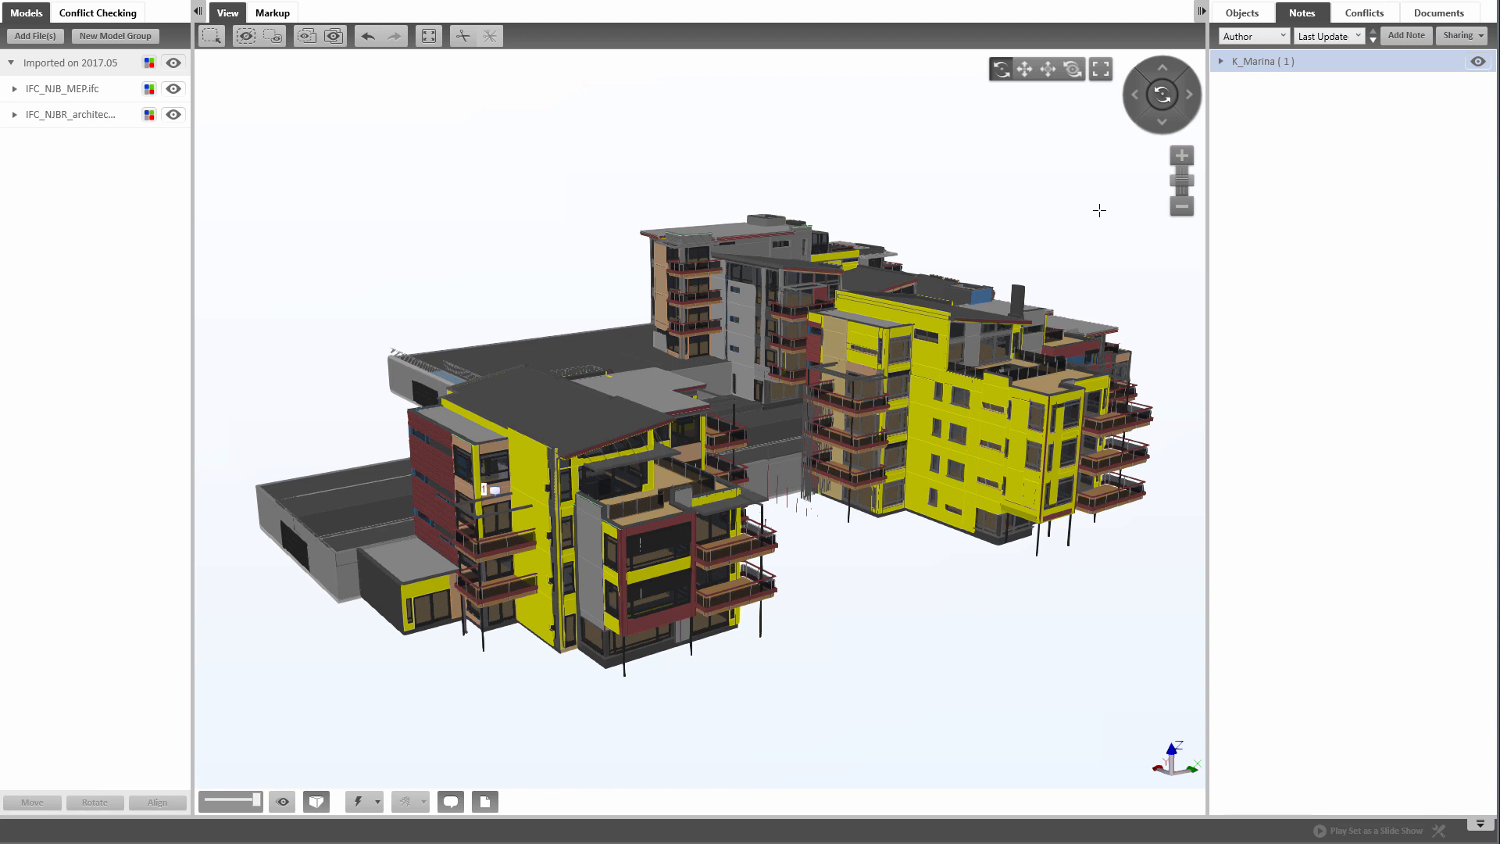
mouse_move(1096, 206)
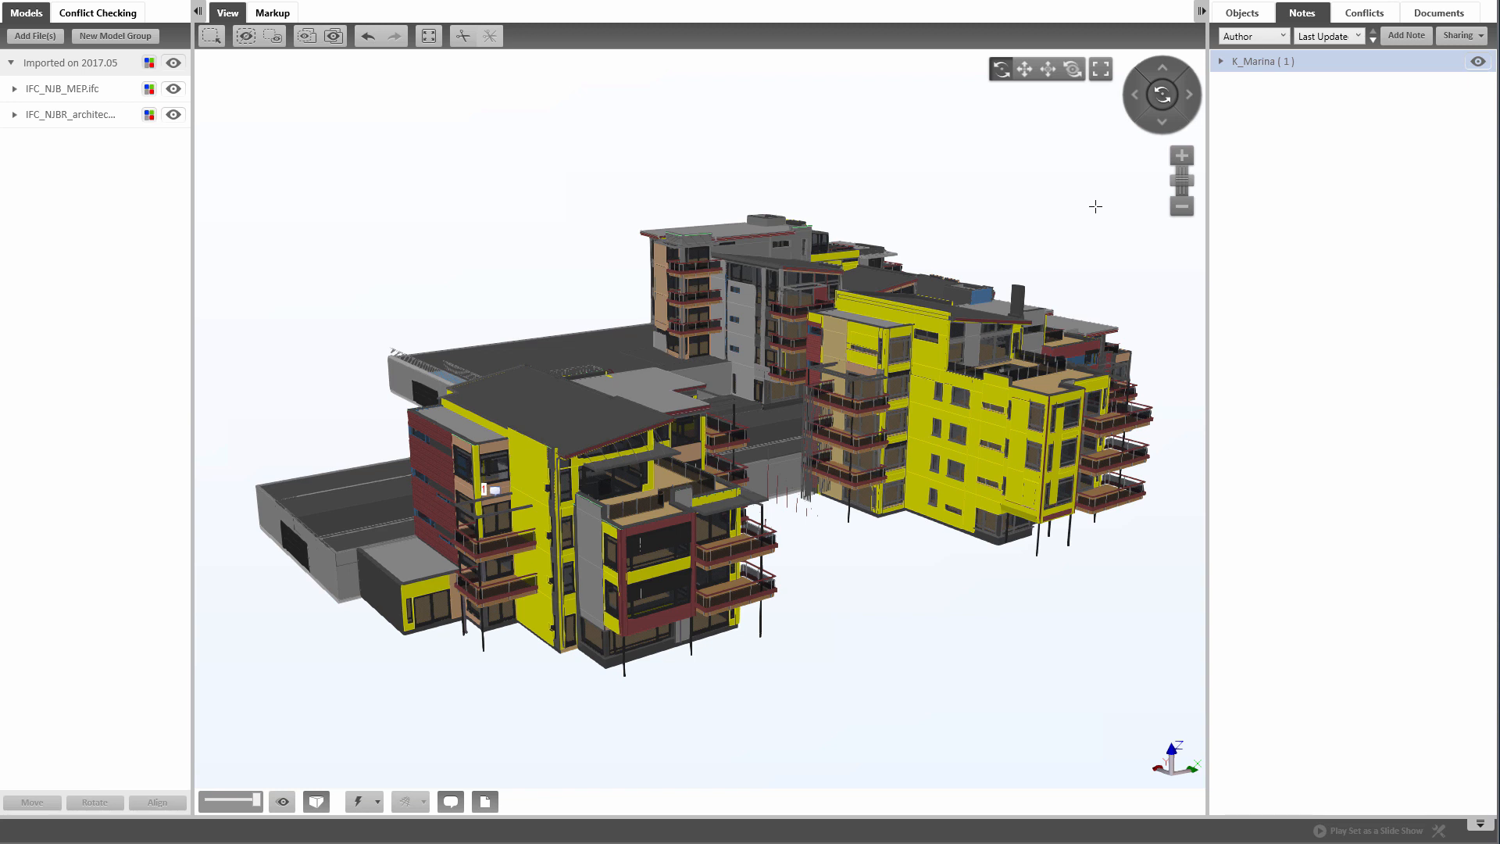
mouse_move(1407, 35)
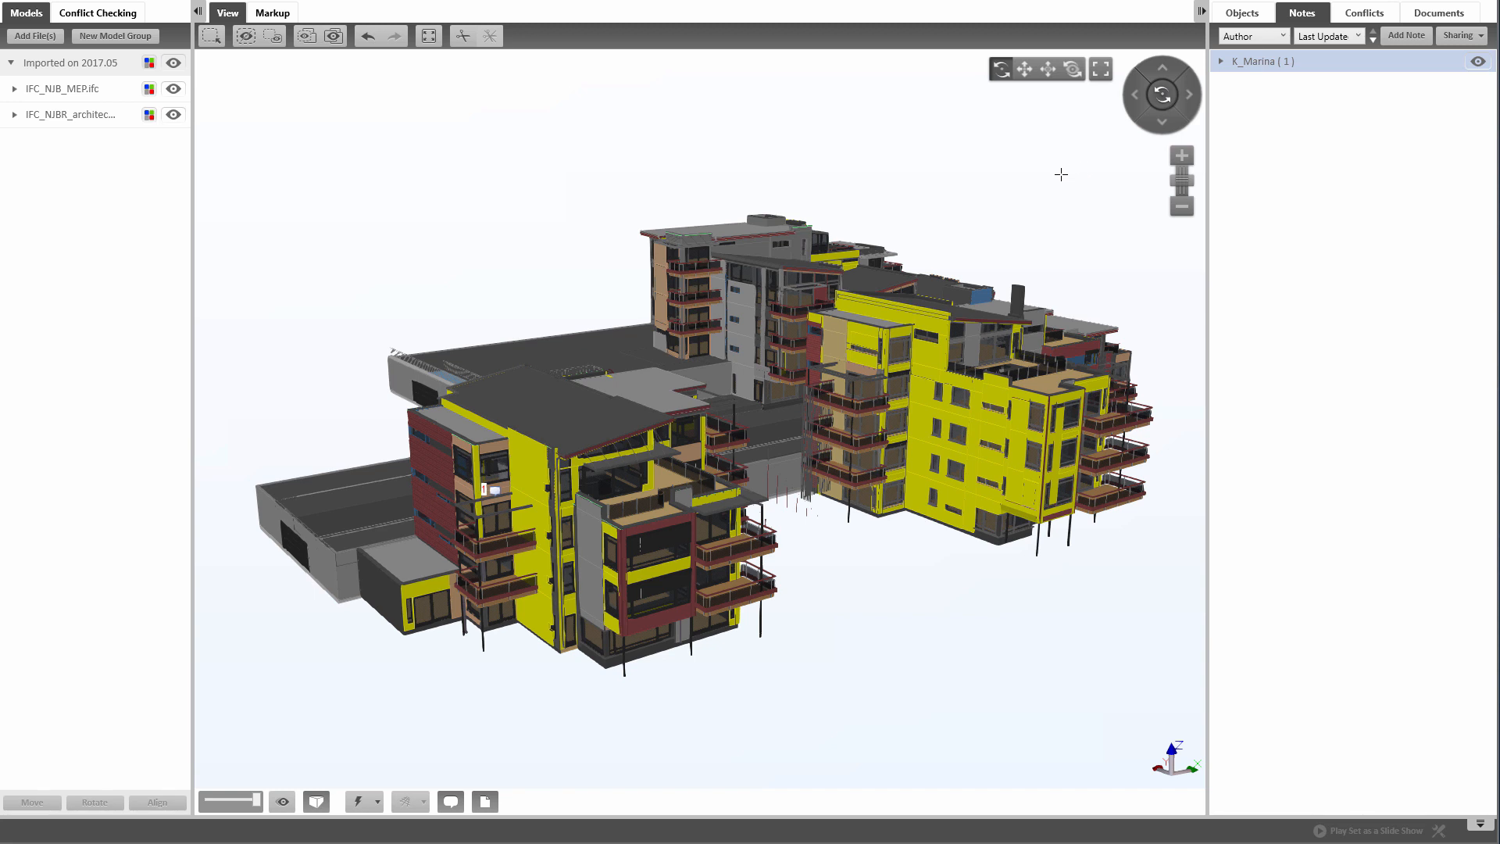
mouse_move(1047, 172)
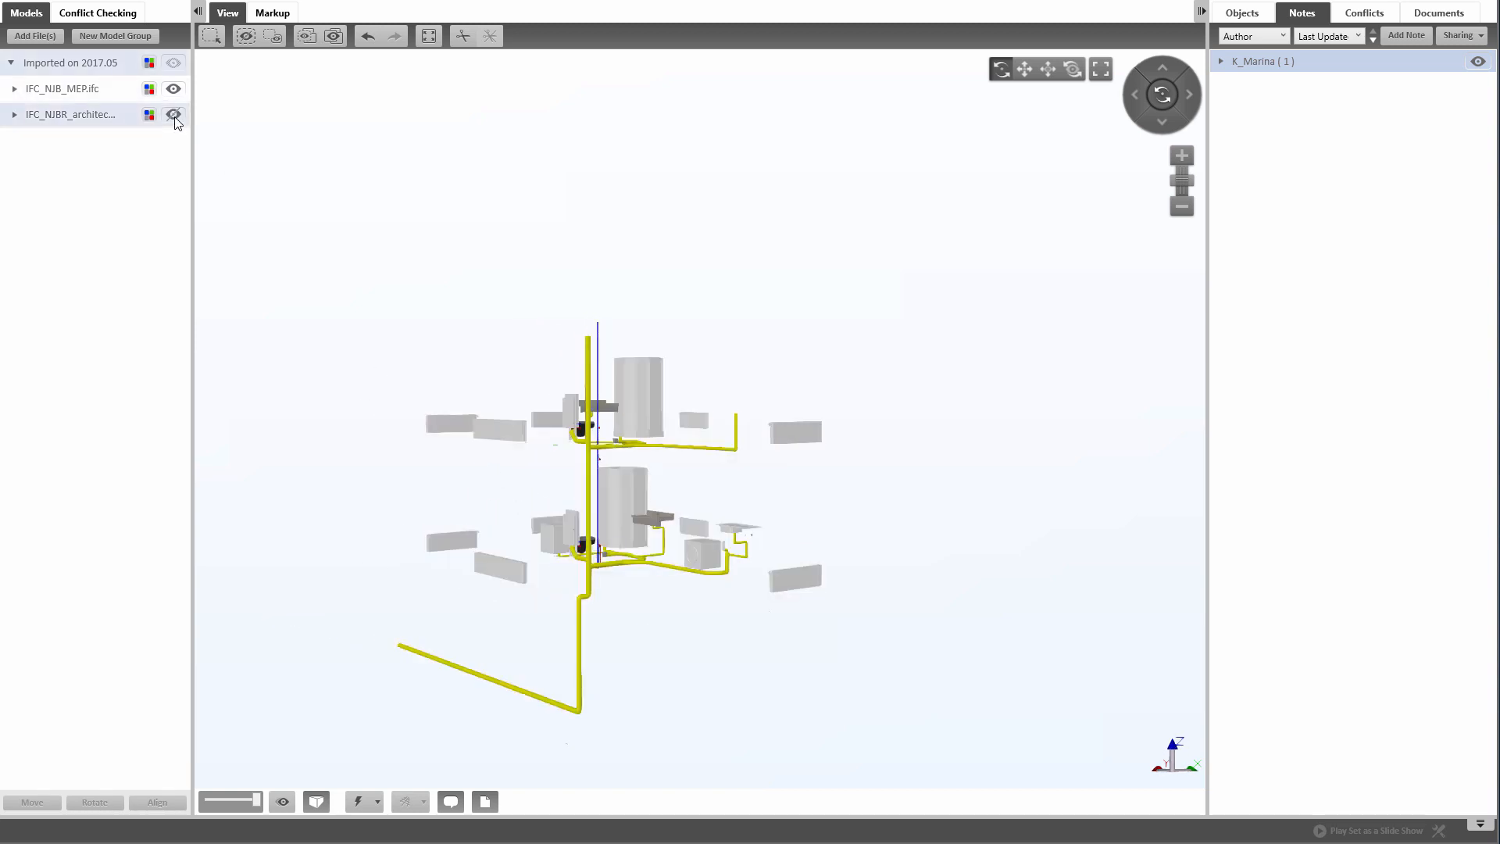
click(172, 116)
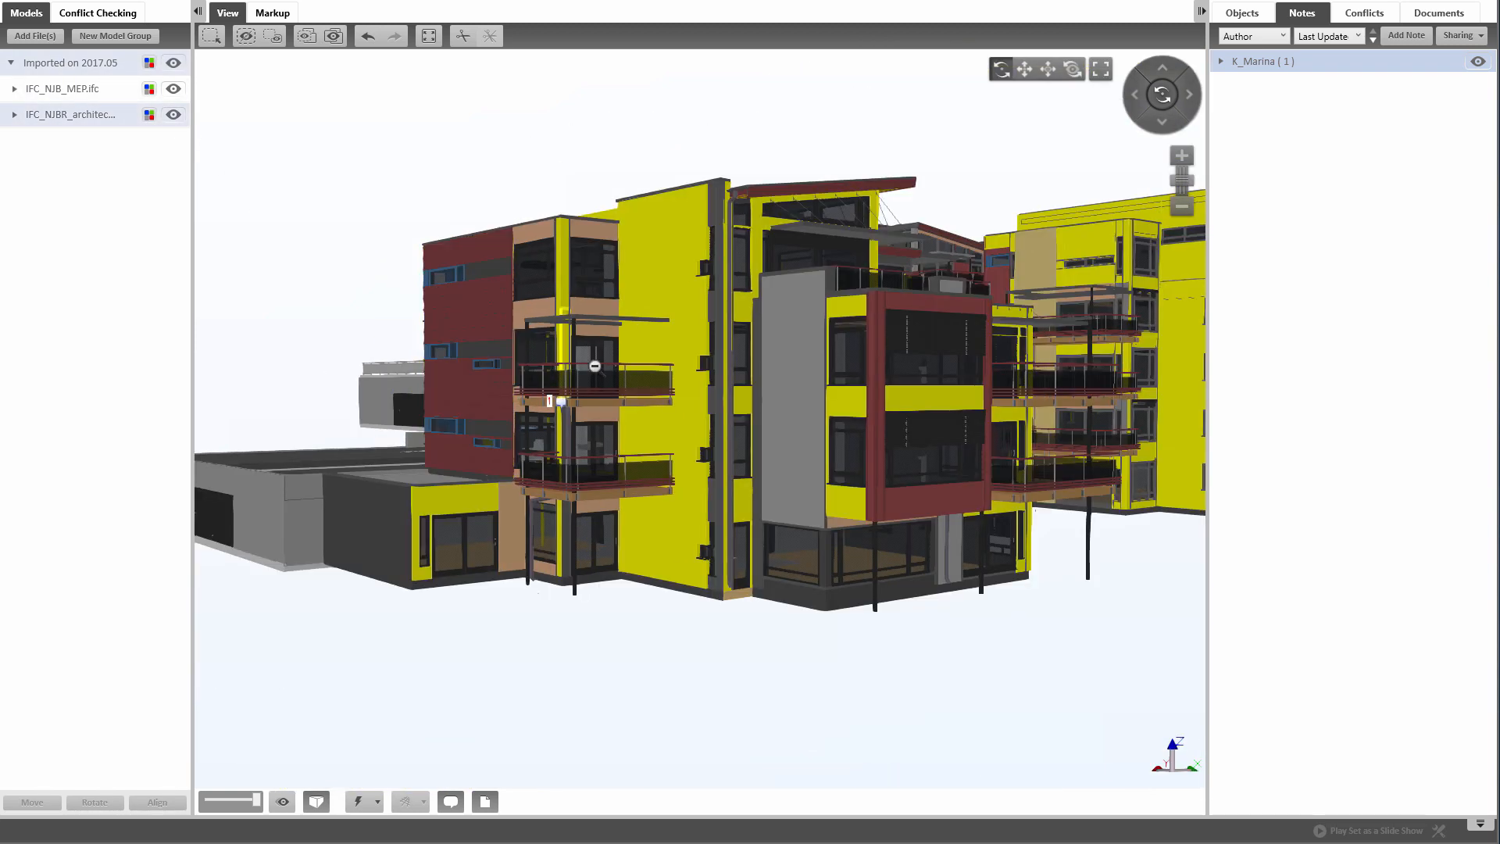
click(172, 114)
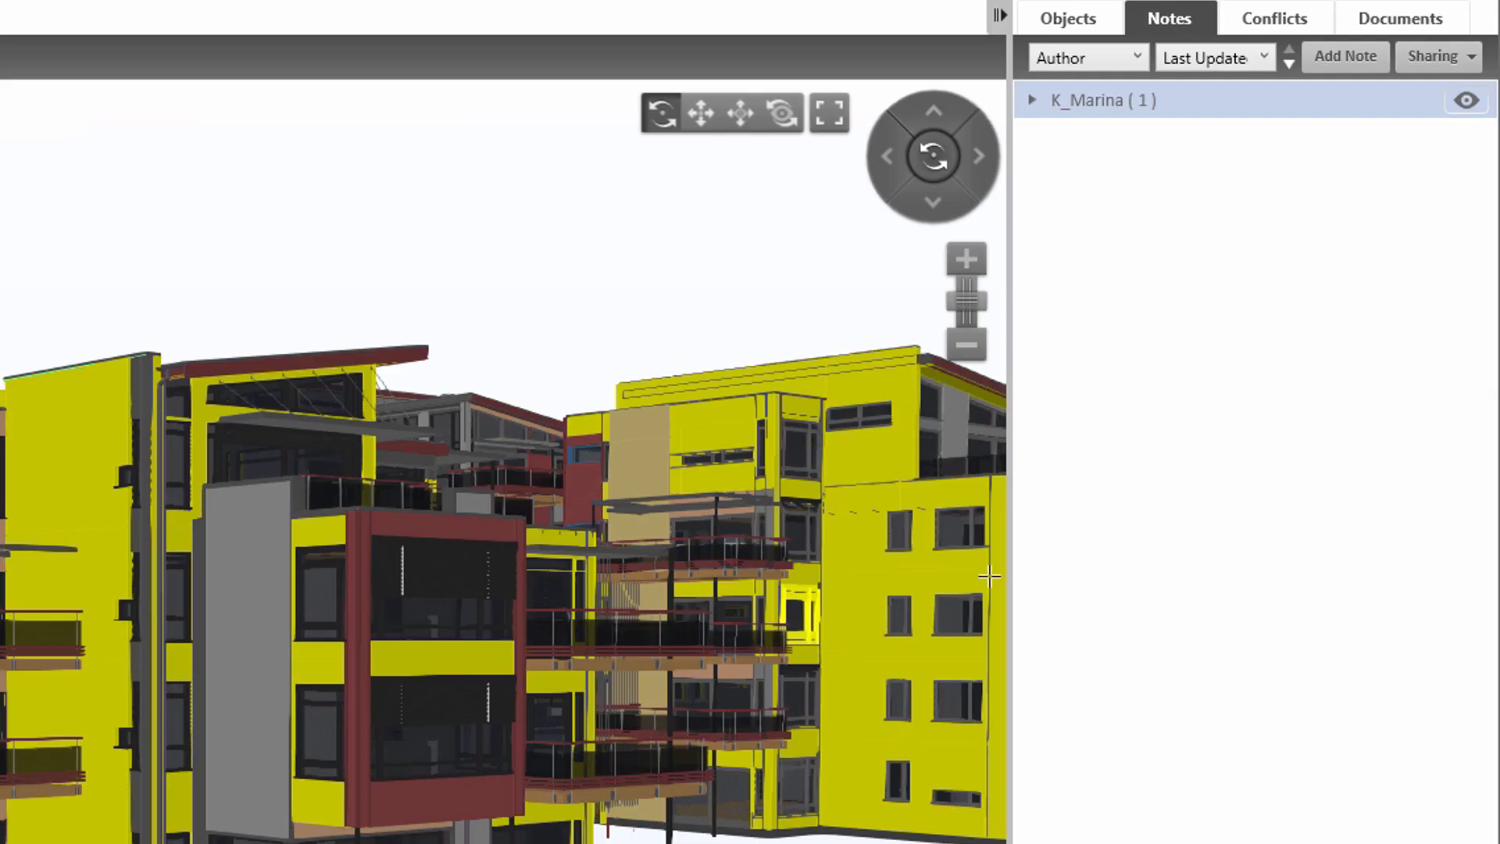
Step: Import clash001.bcfzip via Sharing > Import Notes and open the 'Please solve the collision' note
click(1438, 56)
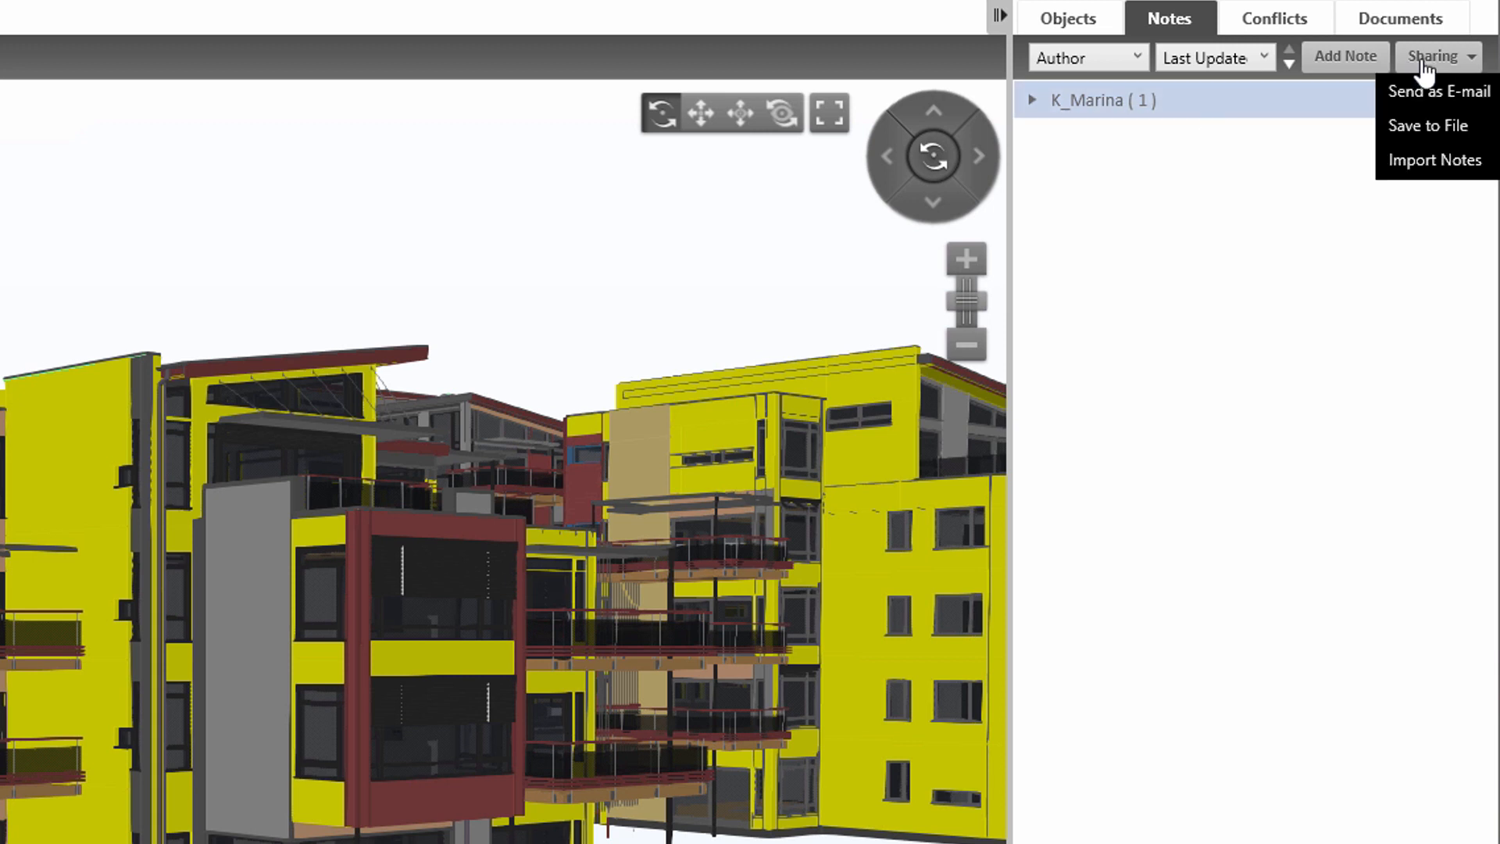
mouse_move(1434, 160)
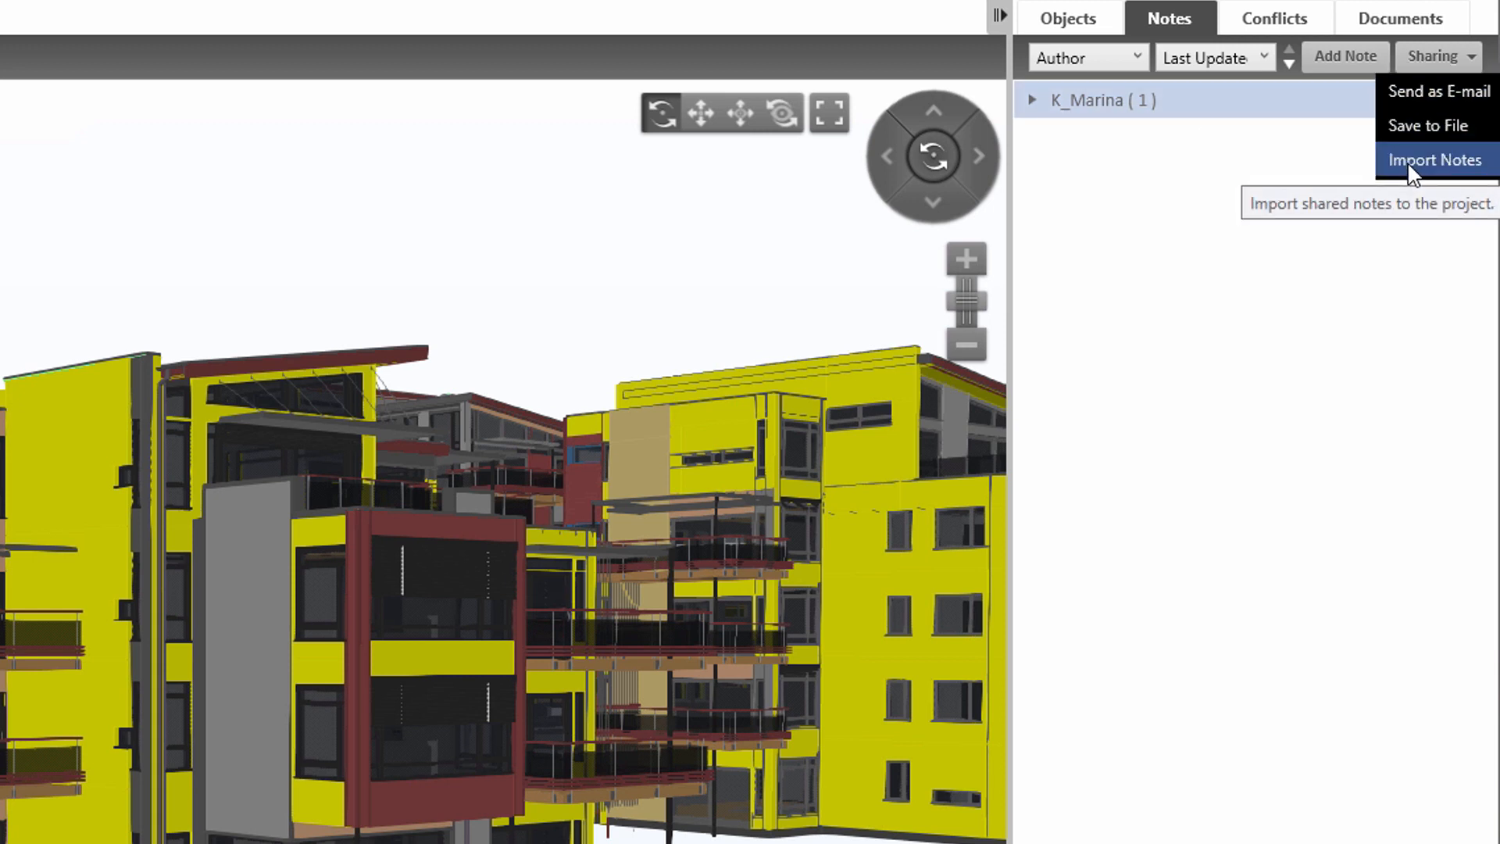
click(1434, 159)
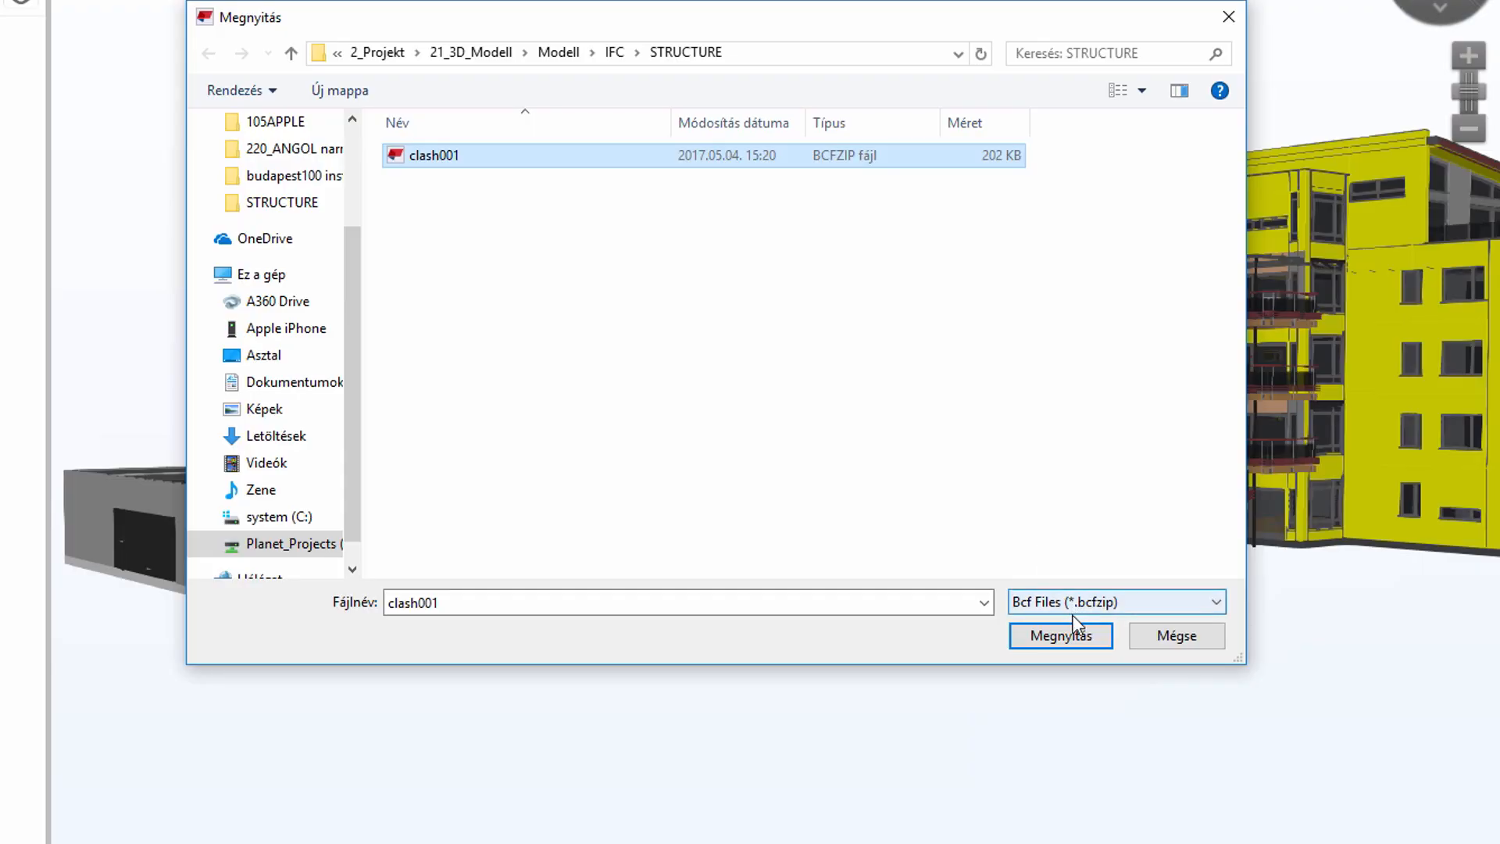
click(1061, 636)
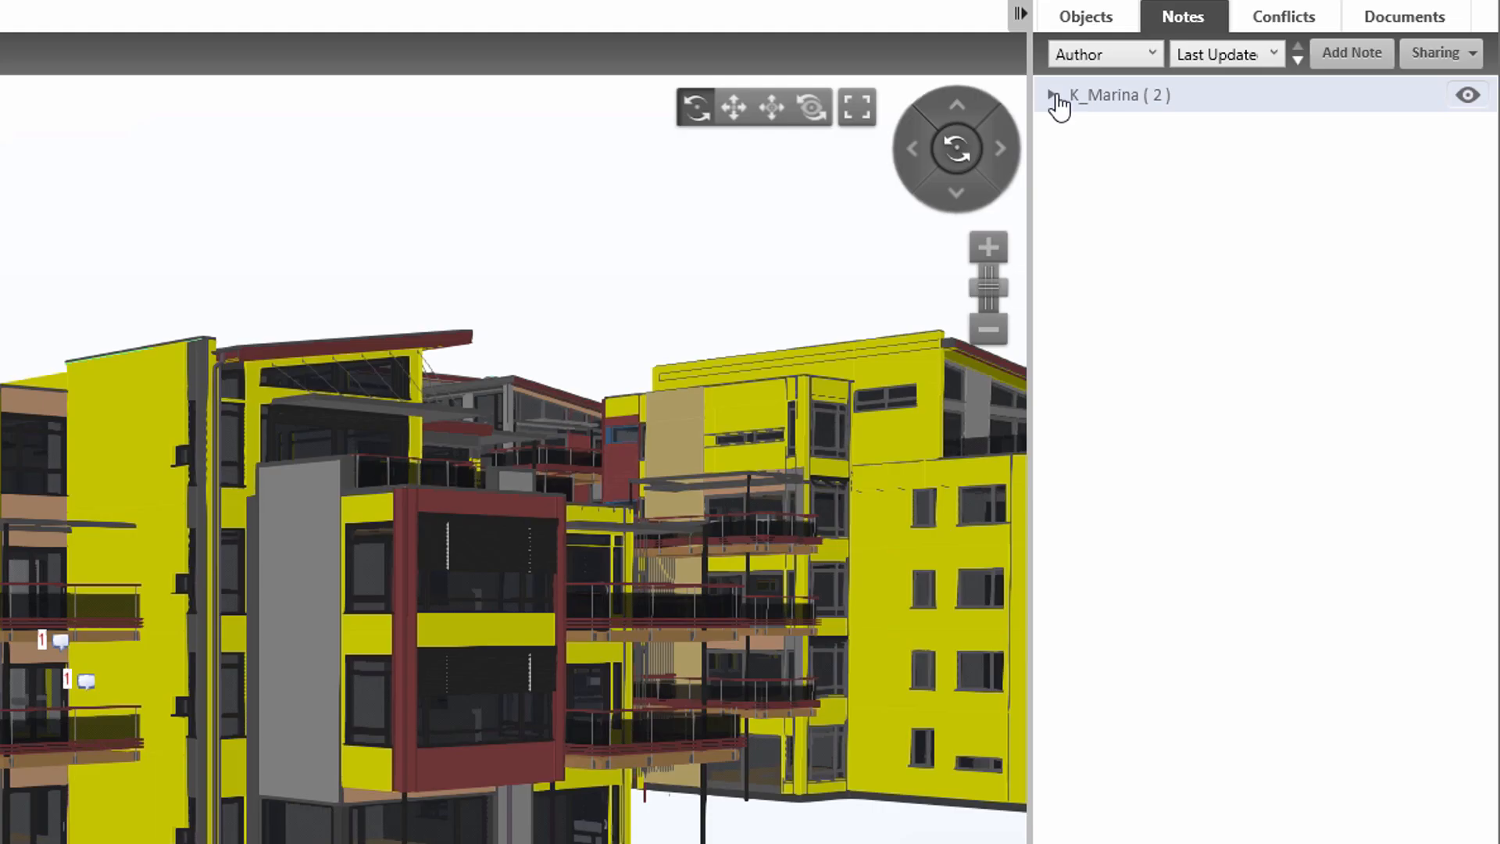
click(1053, 96)
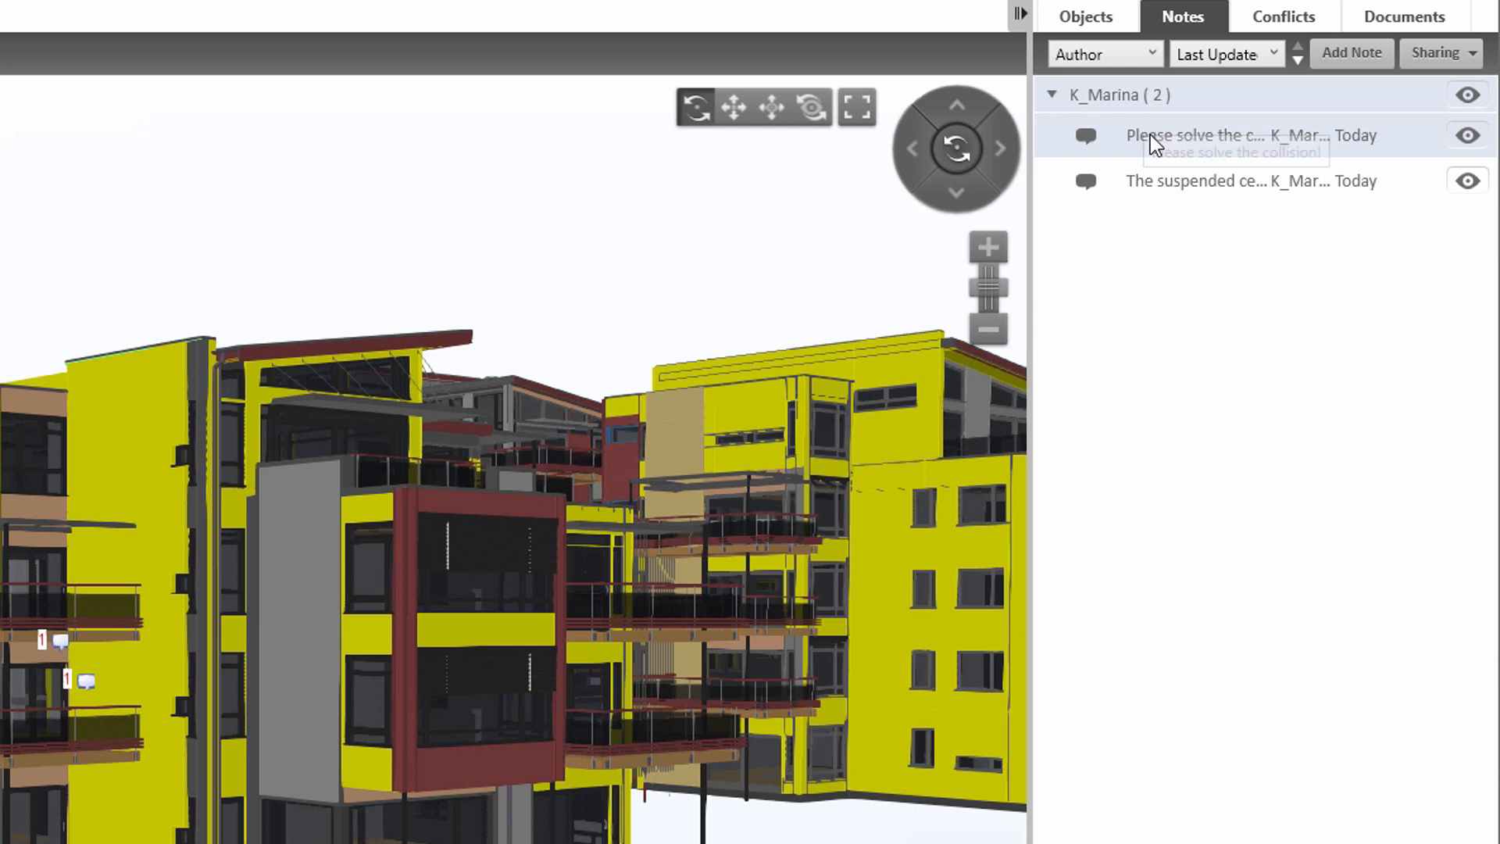
mouse_move(1130, 153)
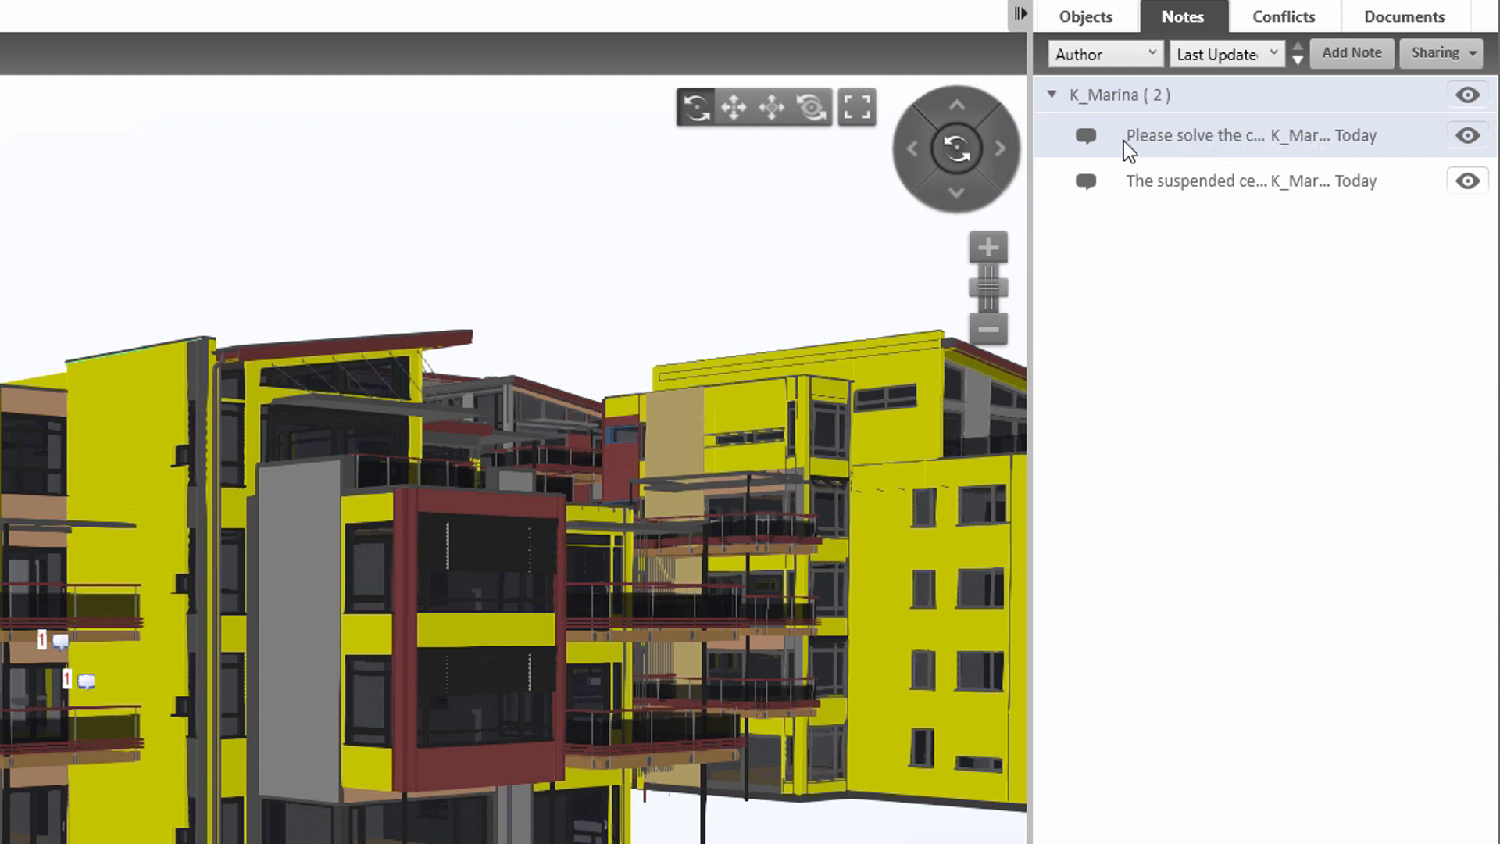
click(1192, 134)
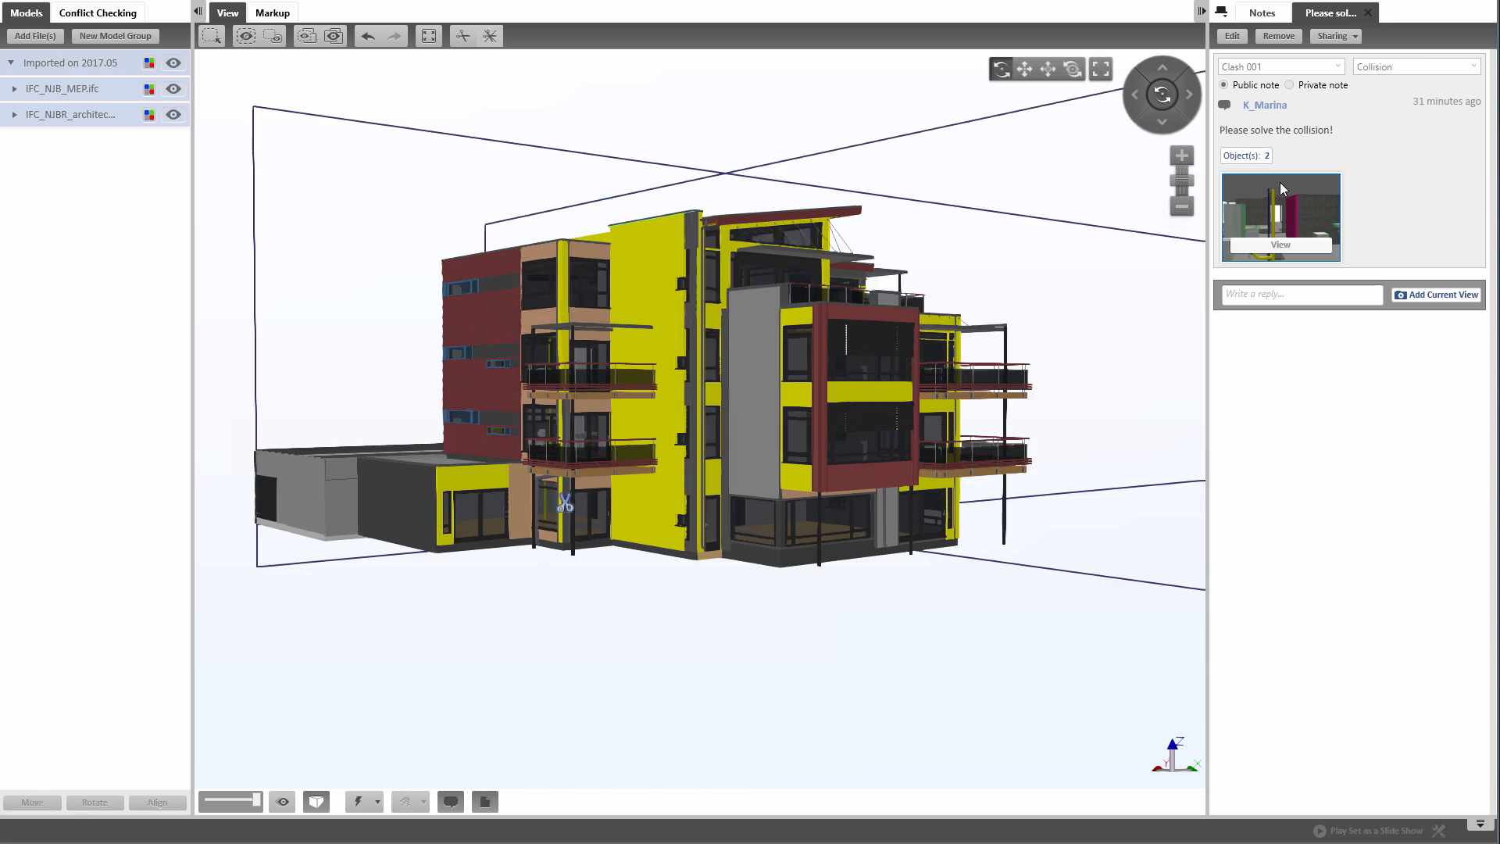
Step: Jump to the note's saved view of the pipes meeting the wall, then return to the notes list
click(1280, 244)
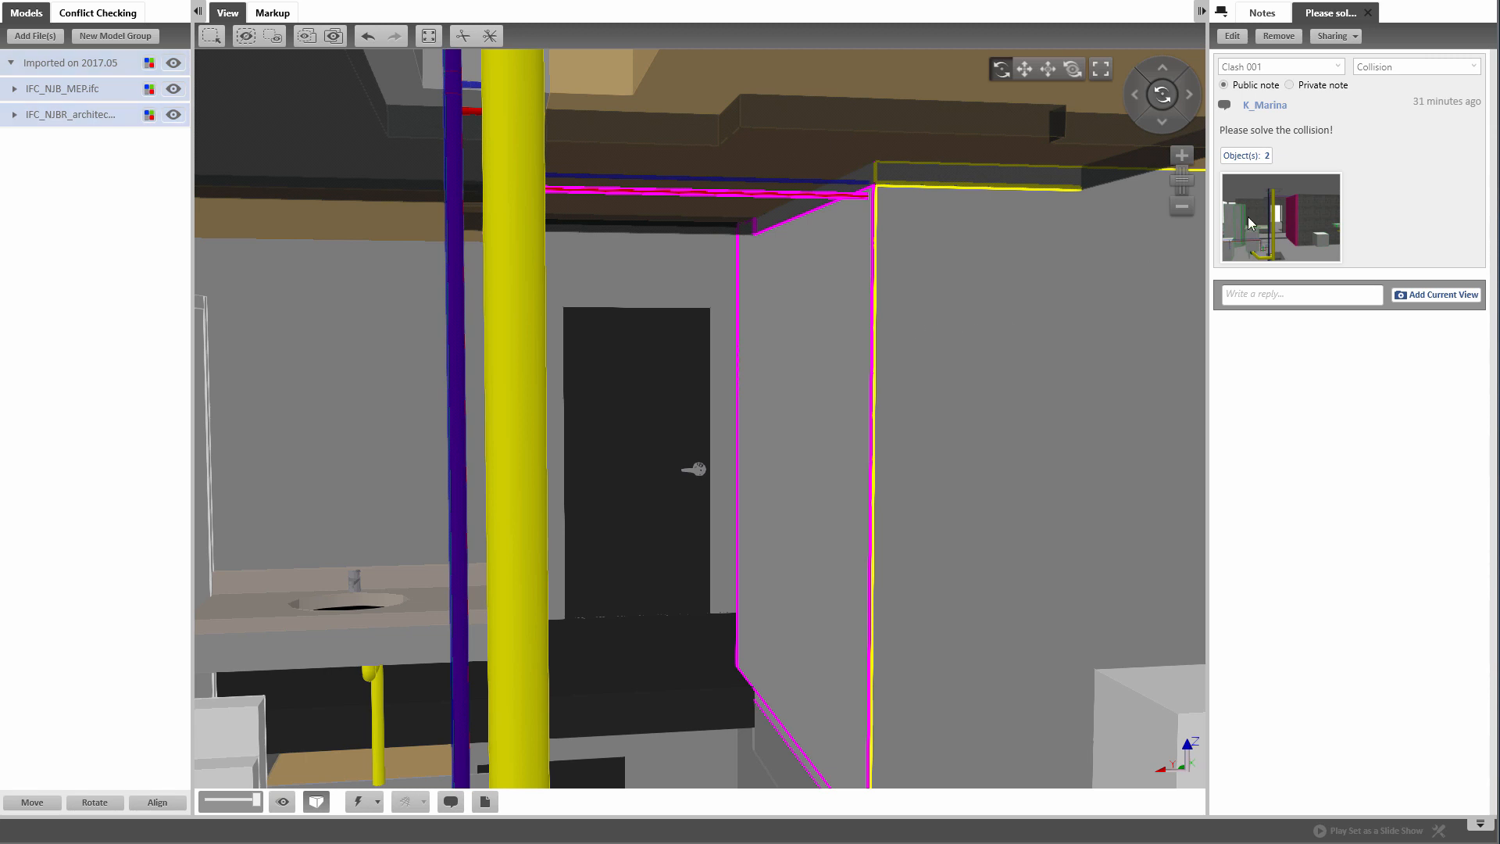
mouse_move(1251, 222)
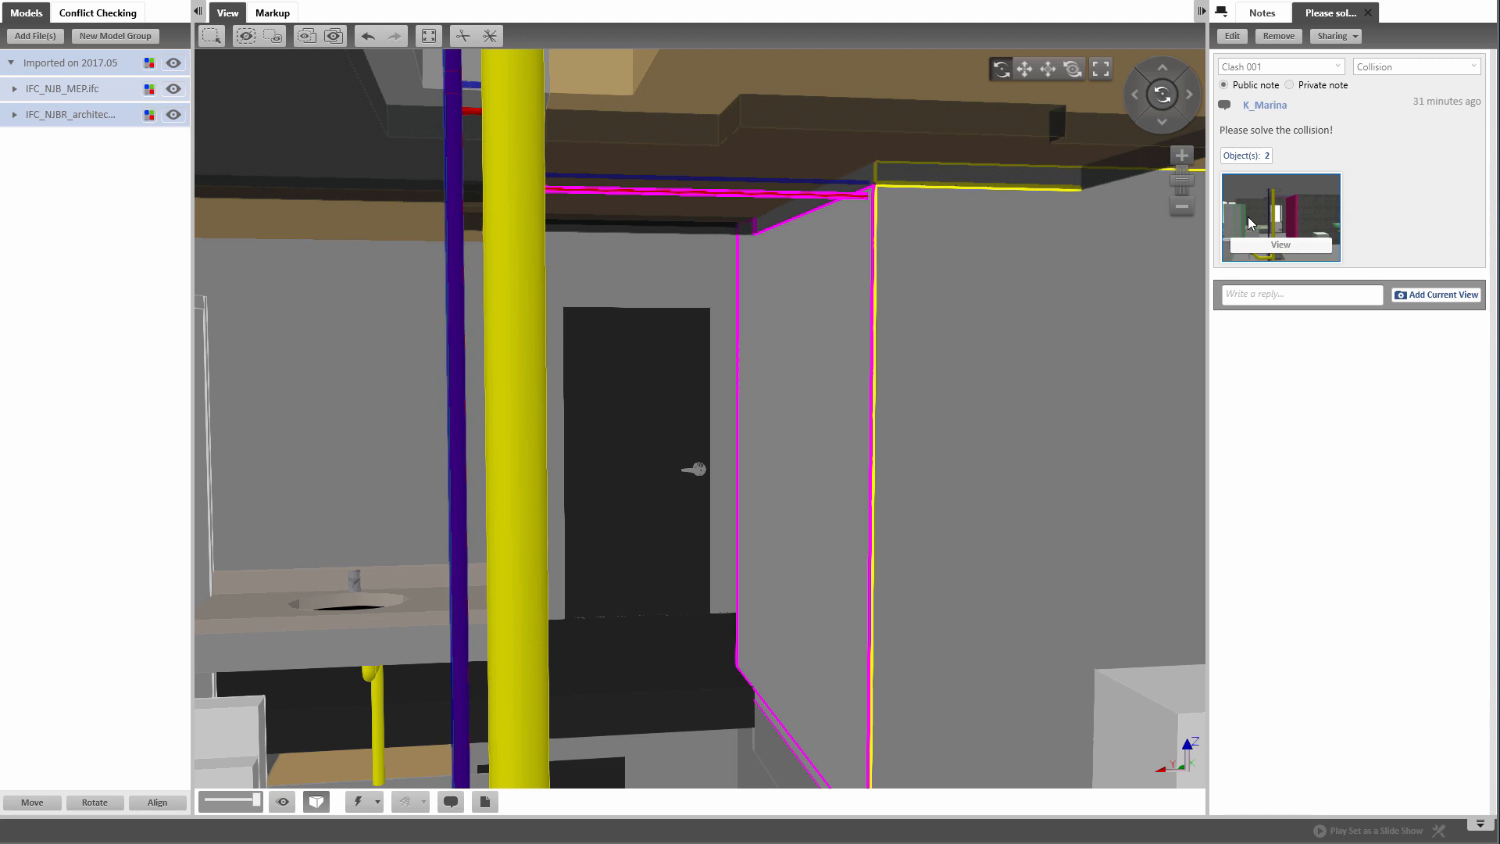
mouse_move(1310, 115)
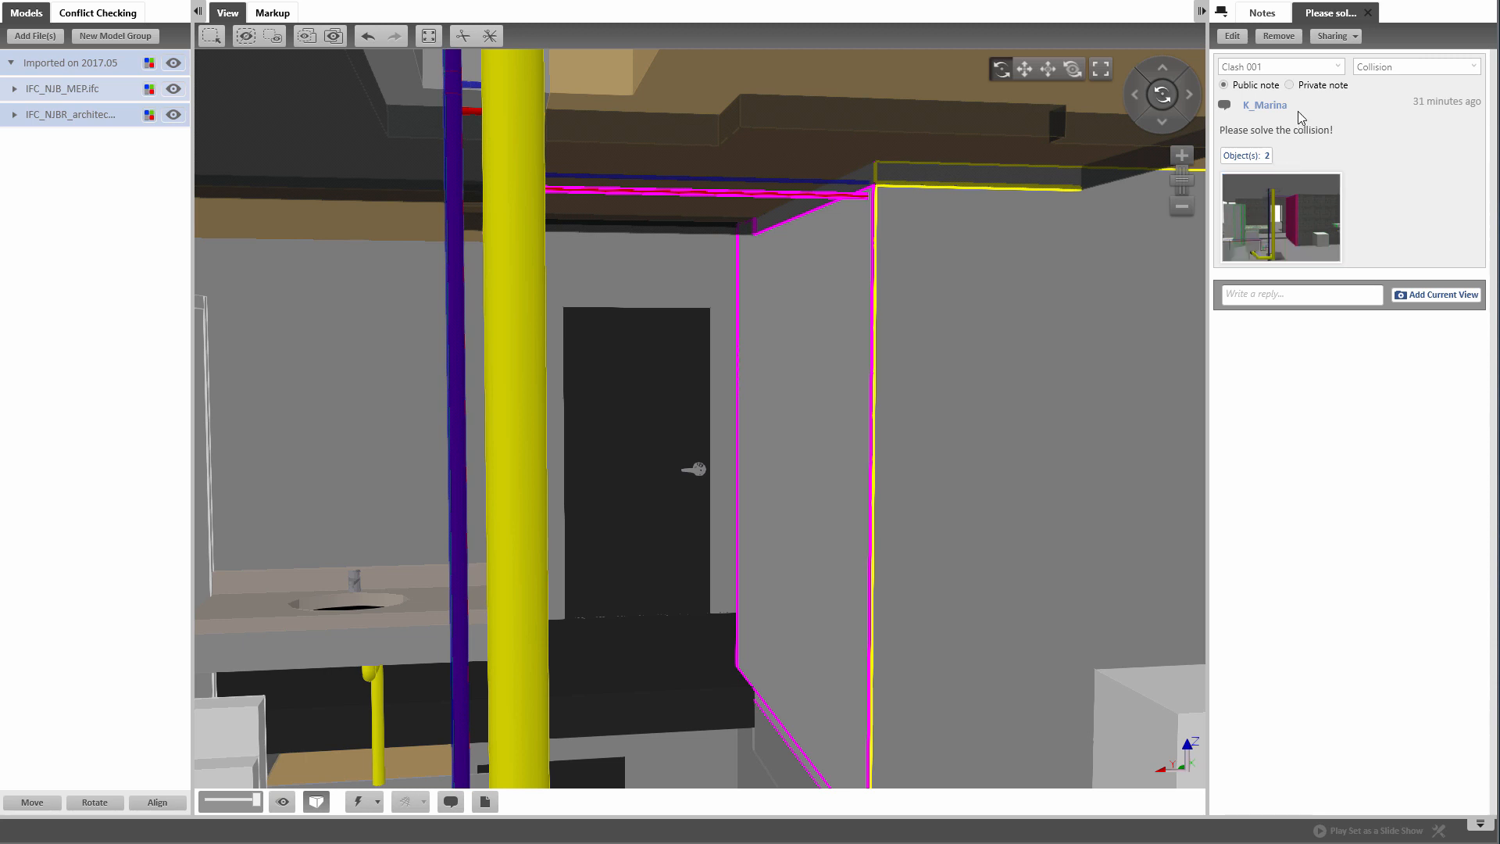
click(1261, 13)
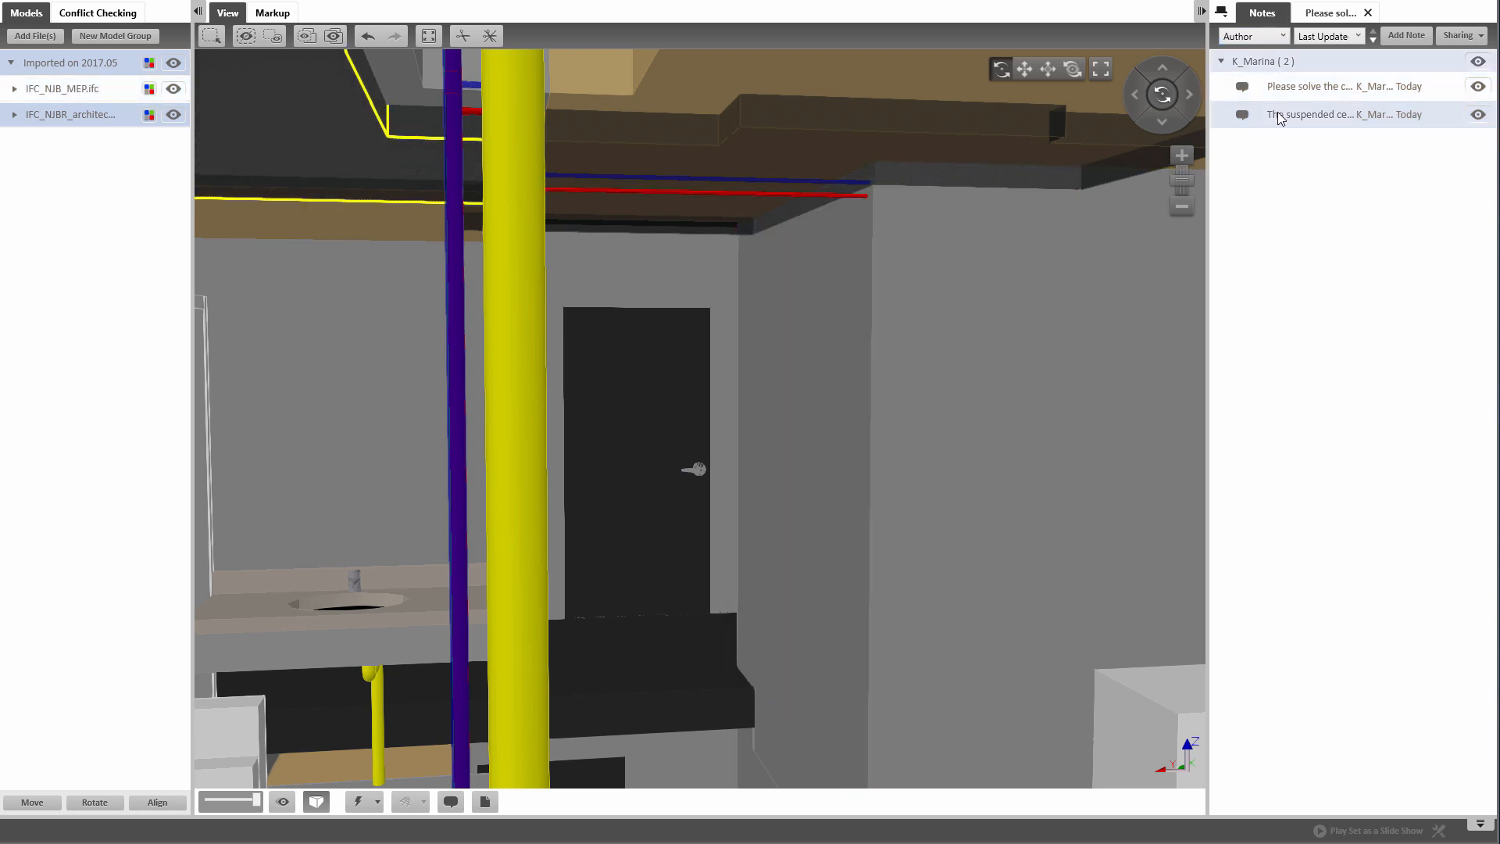
Step: Save the suspended ceiling height note to a BCF file named ceiling and switch back to ARCHICAD
click(1319, 114)
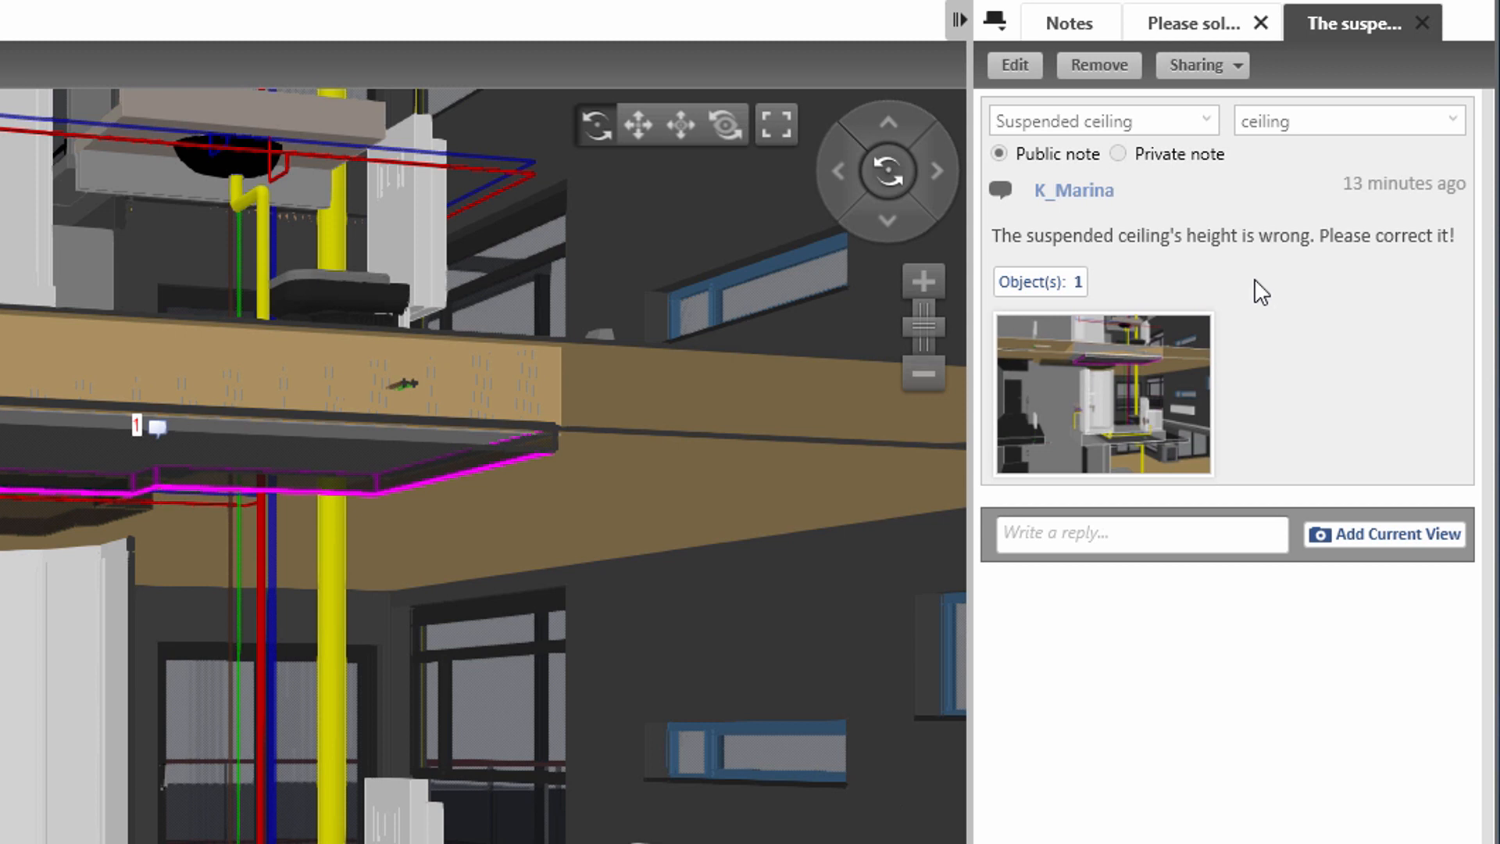
mouse_move(1253, 278)
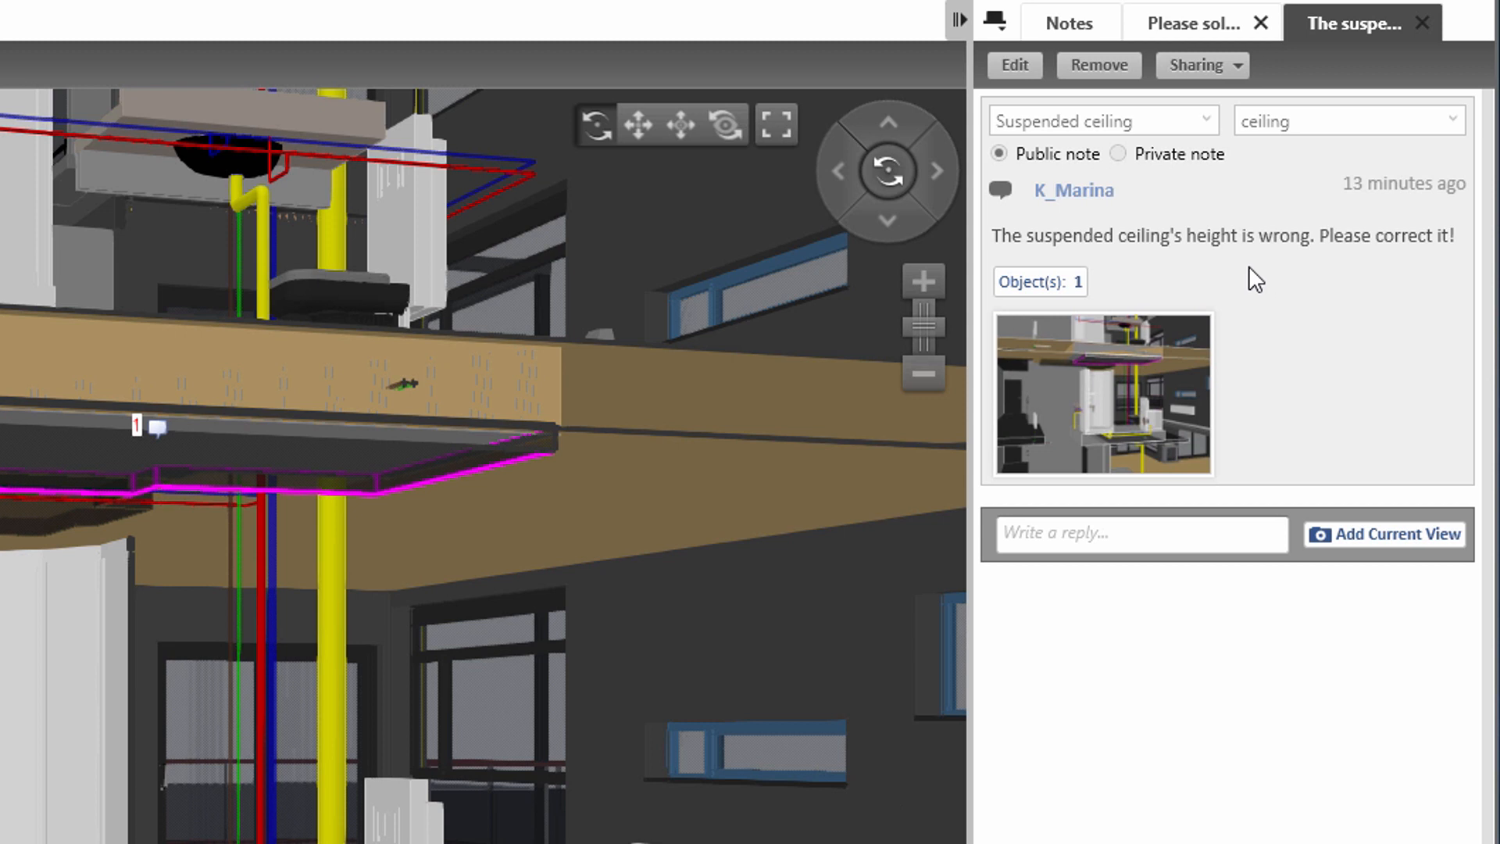
mouse_move(1242, 260)
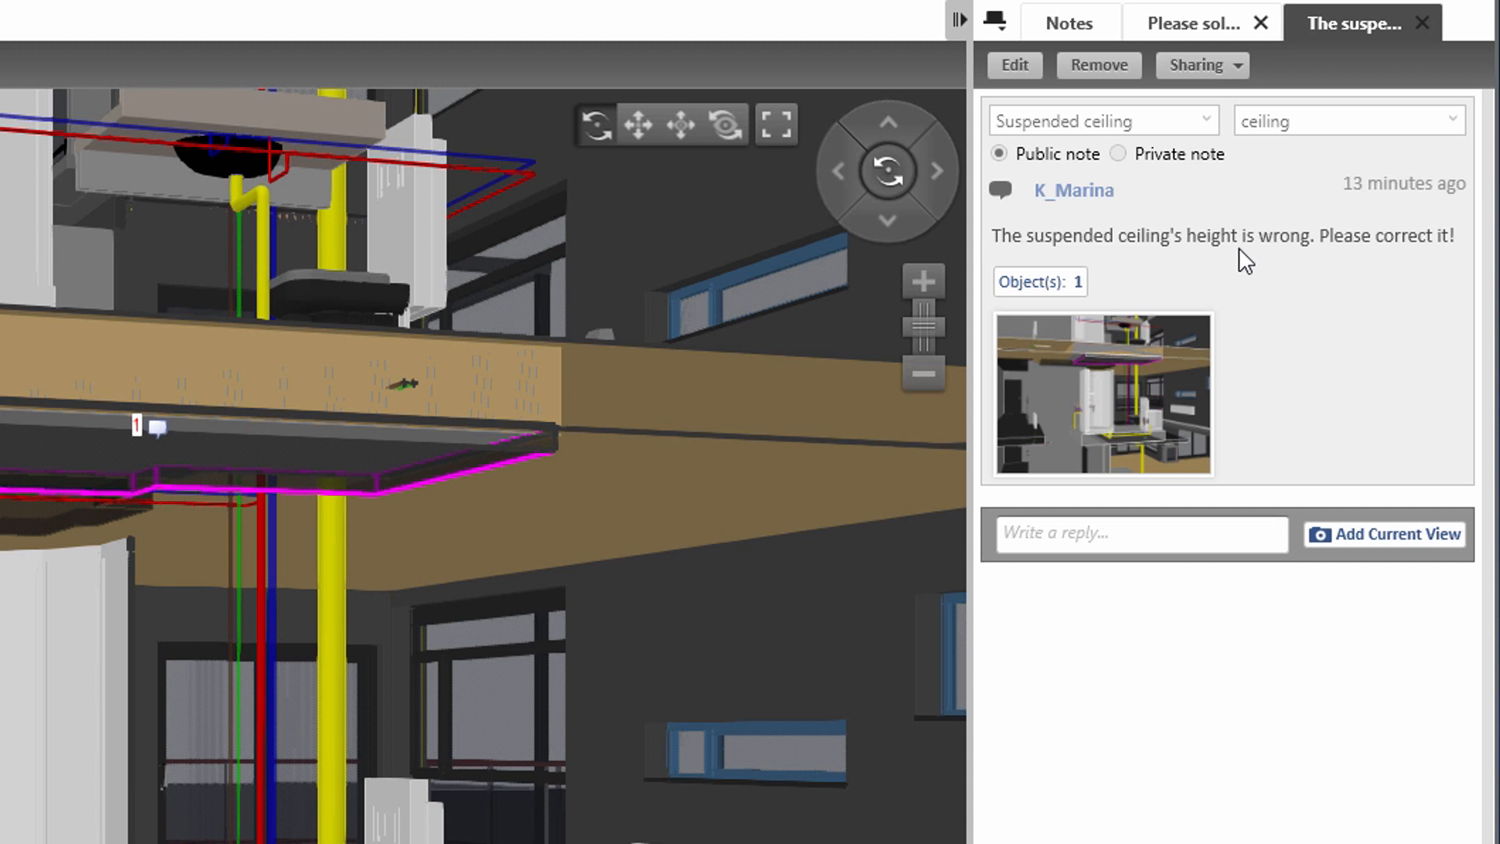
click(1200, 66)
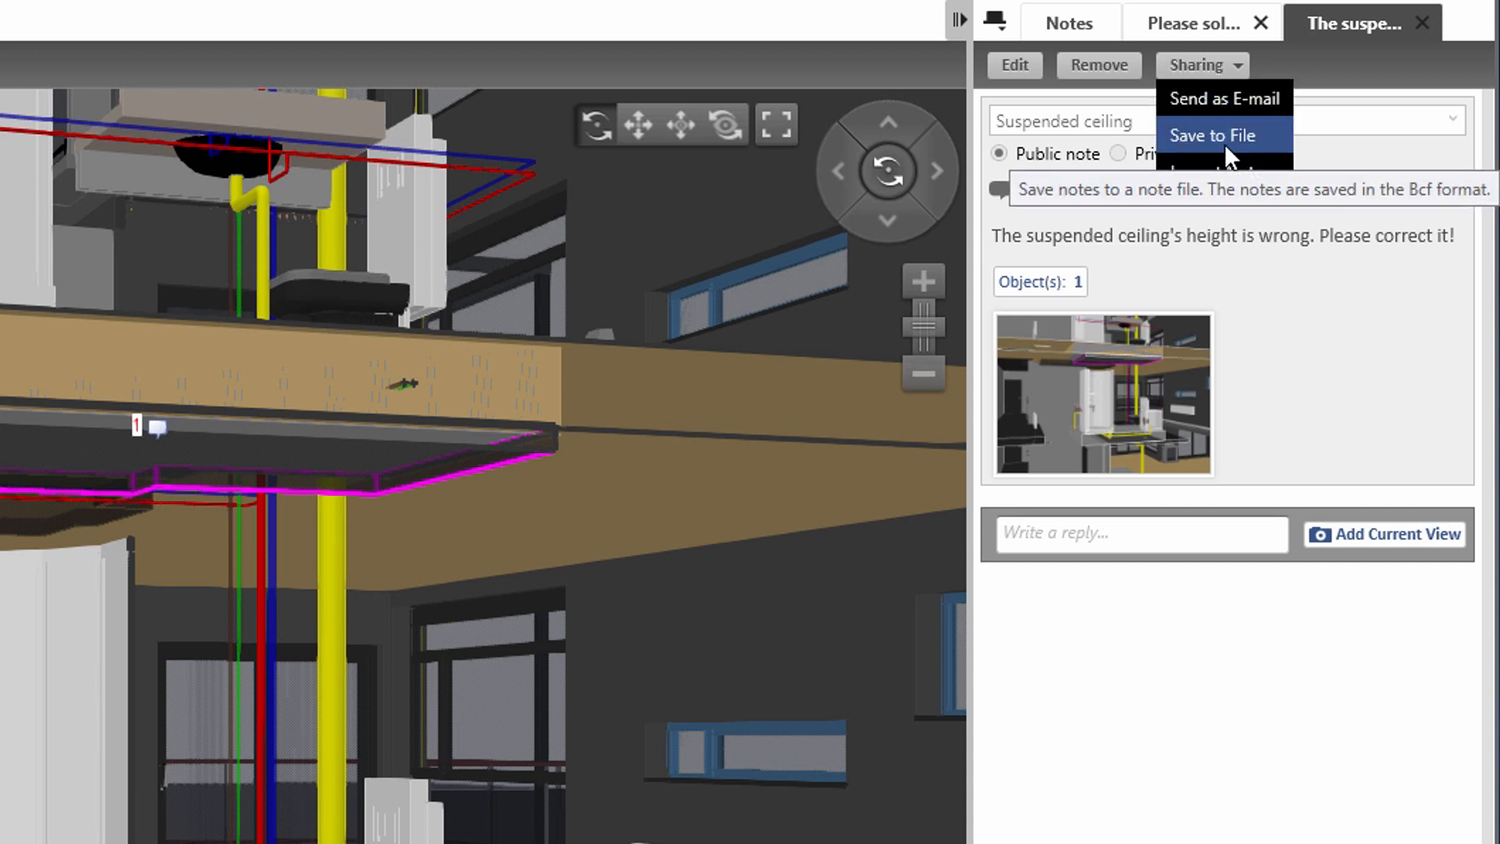
click(1211, 134)
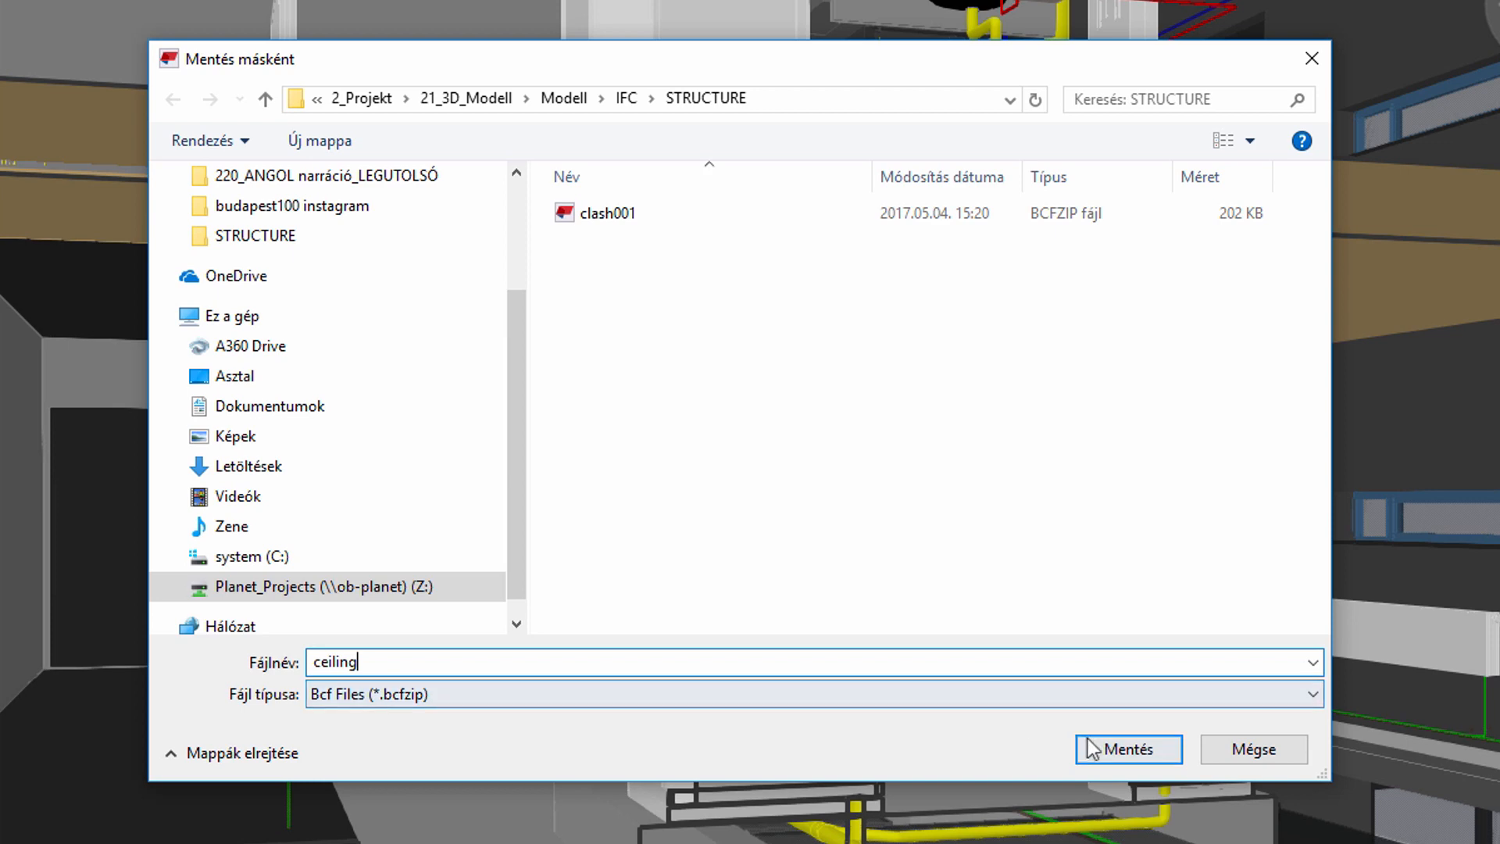
click(1128, 750)
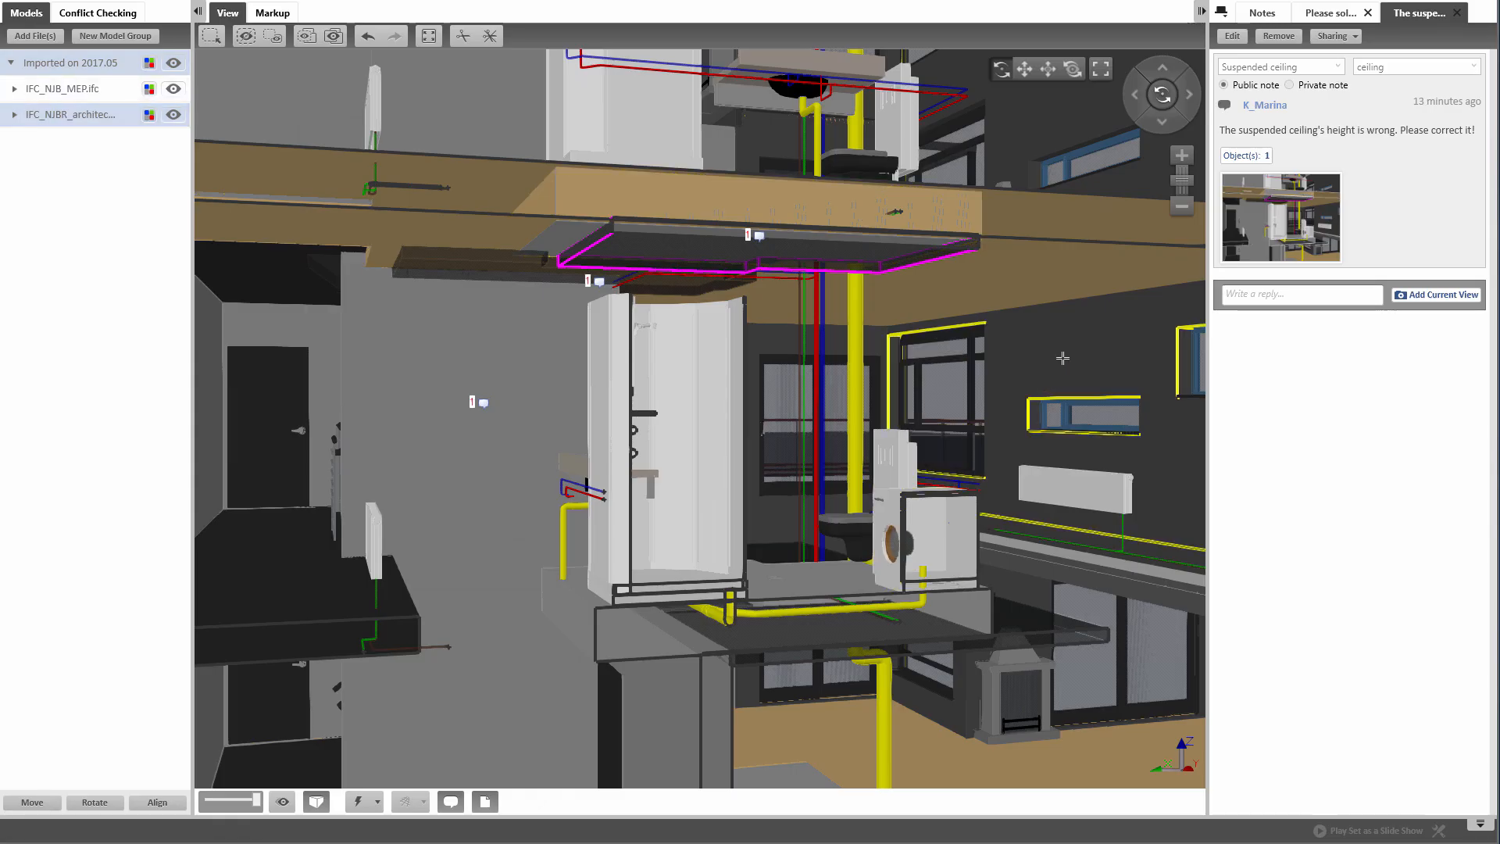
click(157, 13)
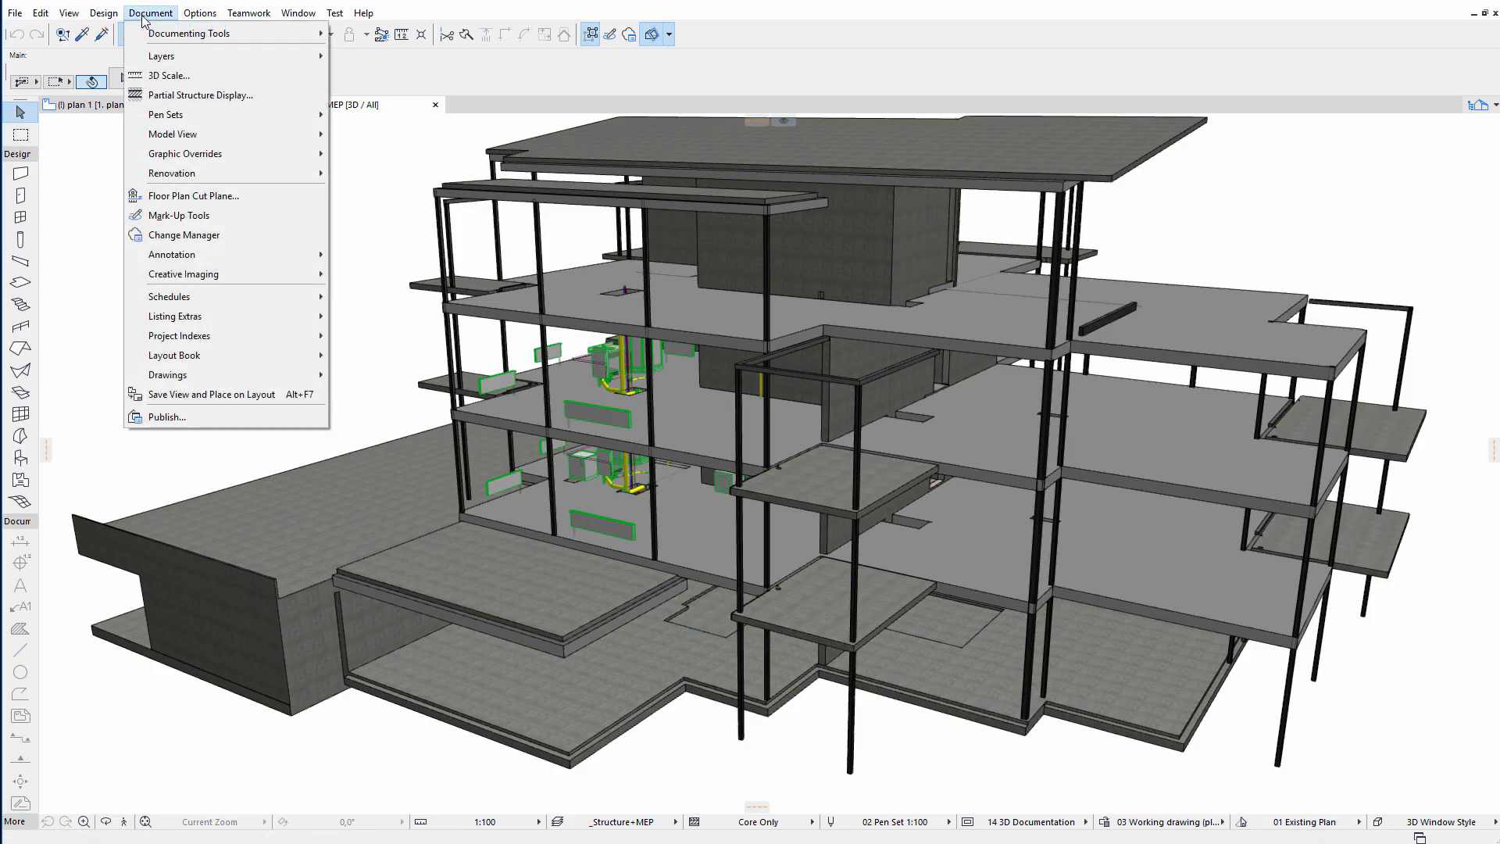
Step: Import ceiling.bcfzip through Mark-Up Tools, adding a Suspended ceiling entry to the list
click(178, 214)
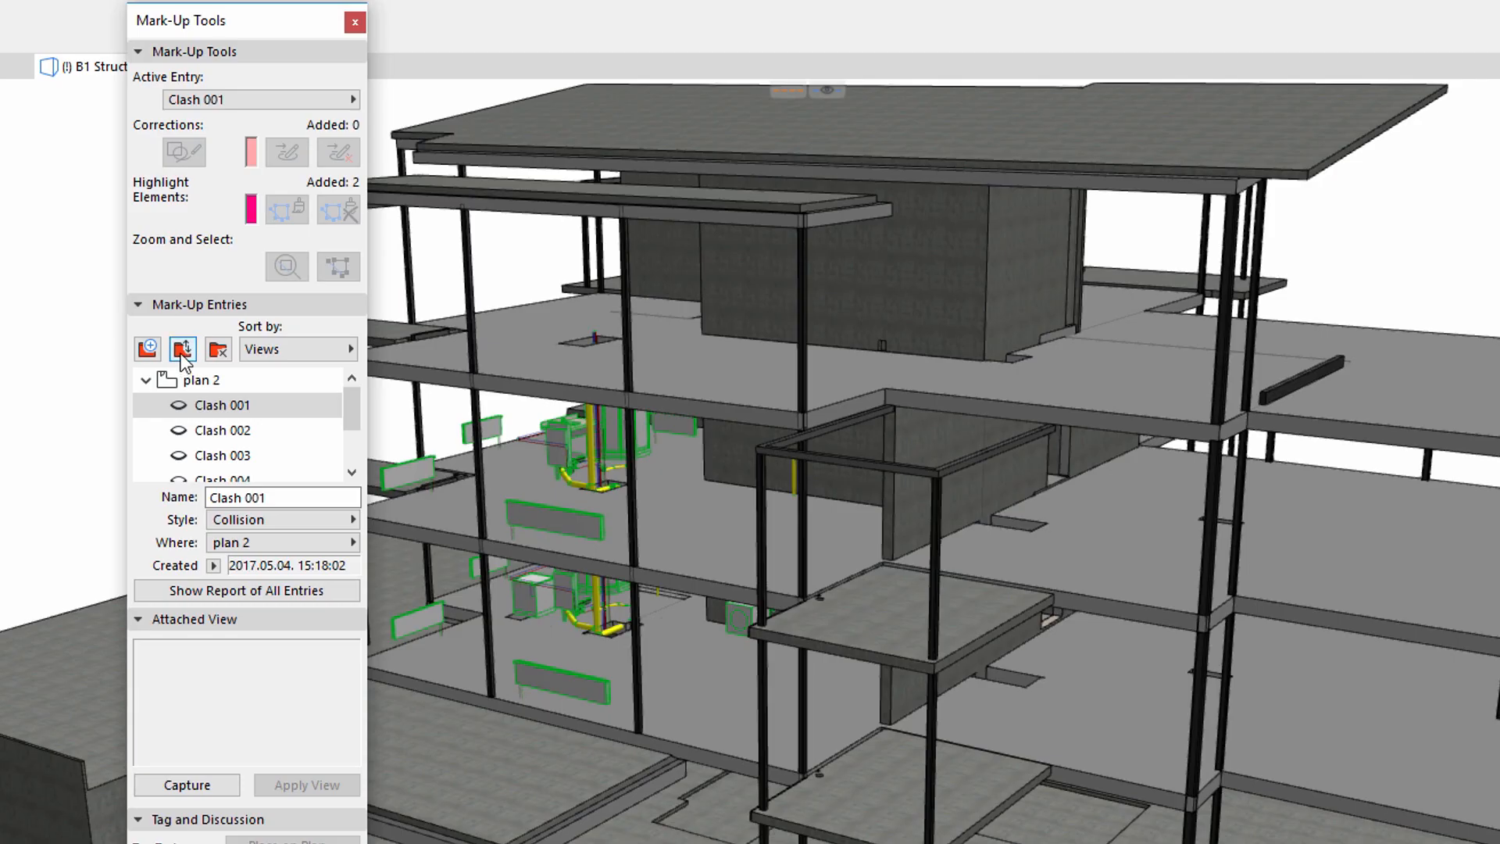
click(147, 349)
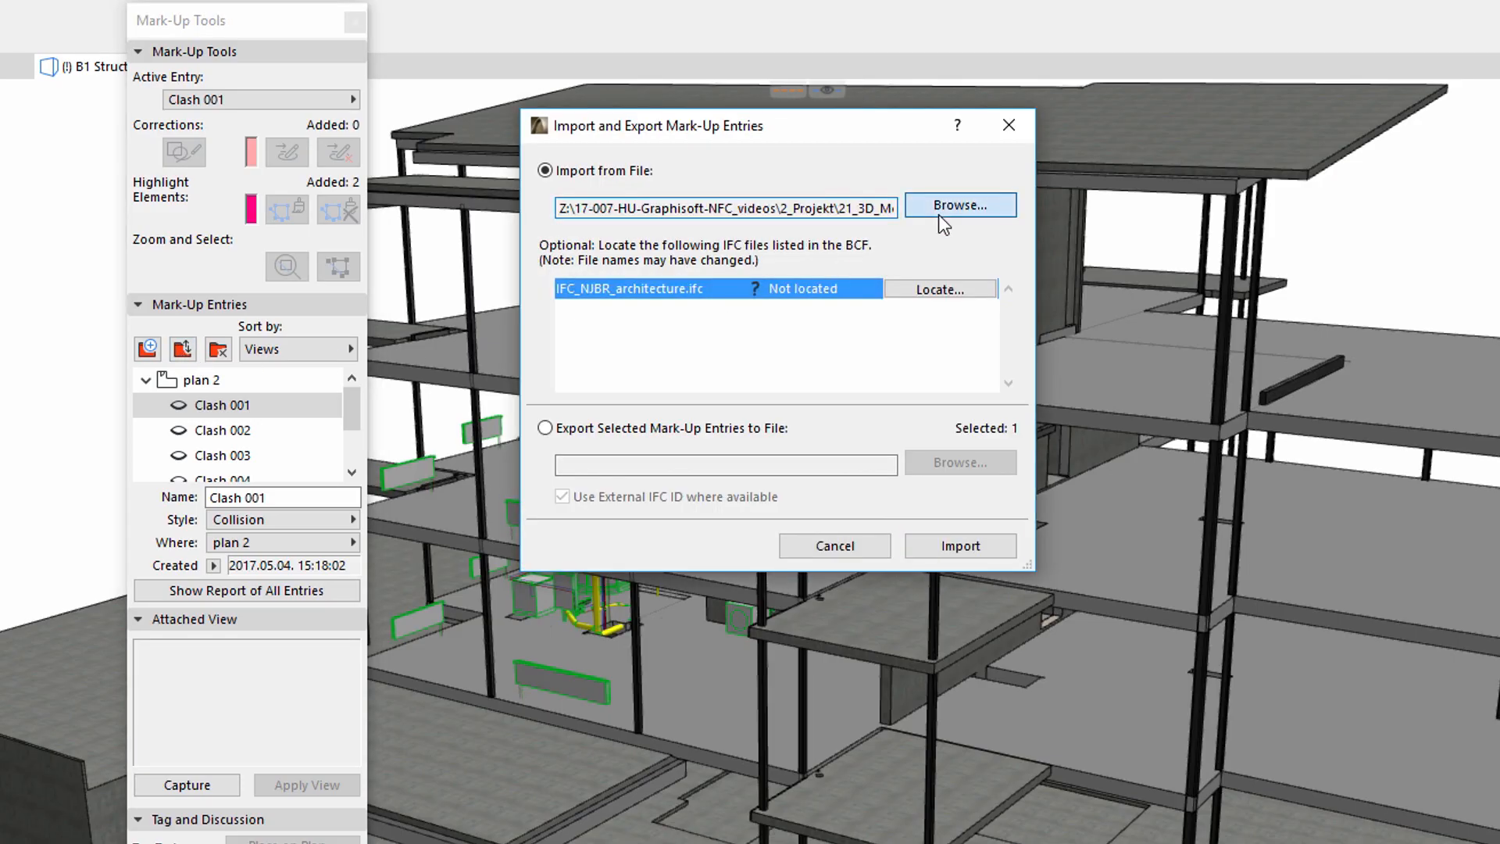
click(960, 205)
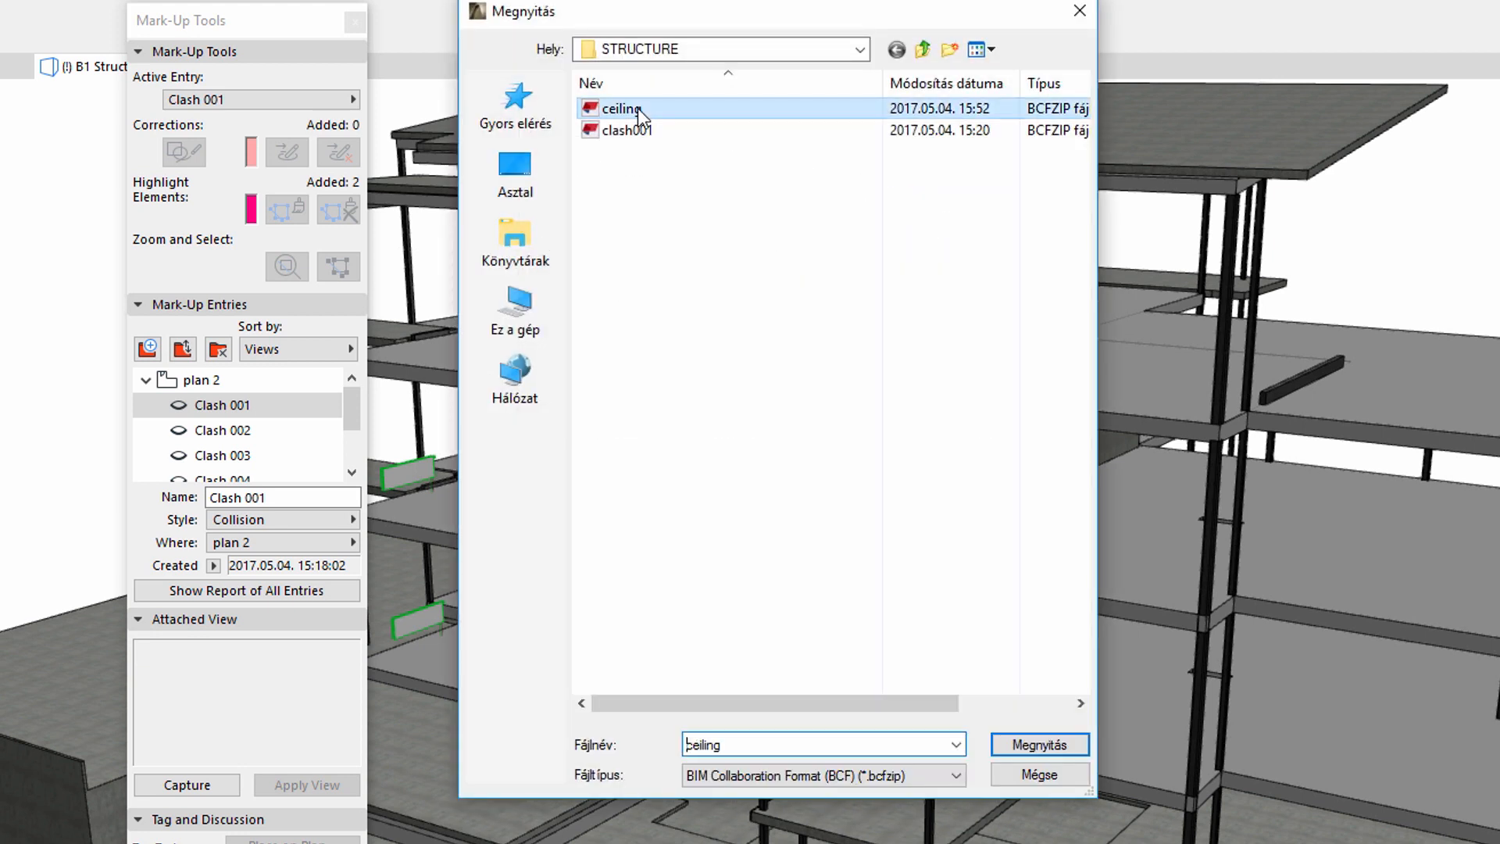
click(1044, 744)
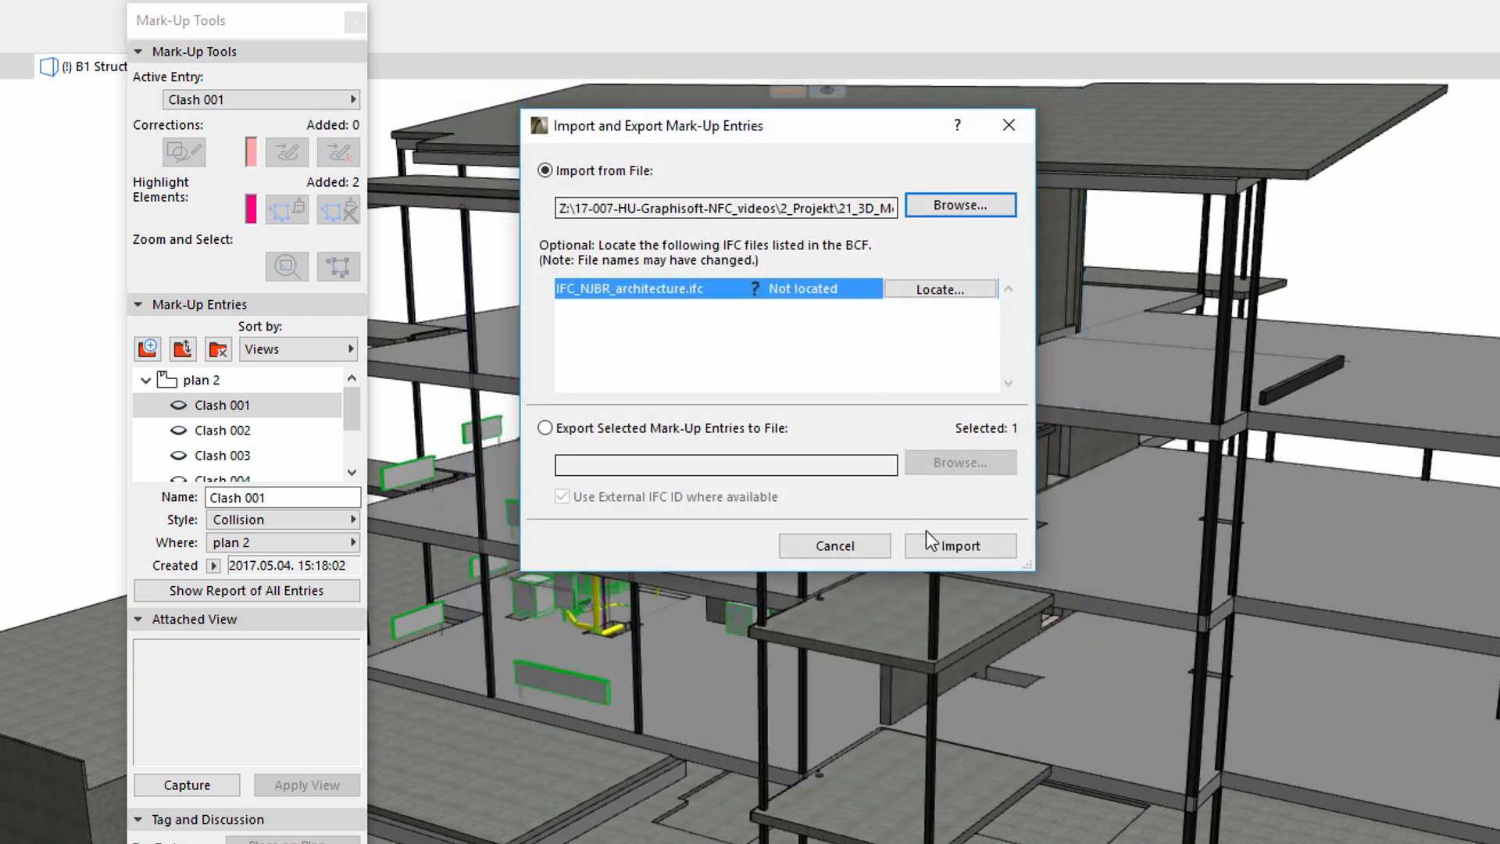
click(959, 545)
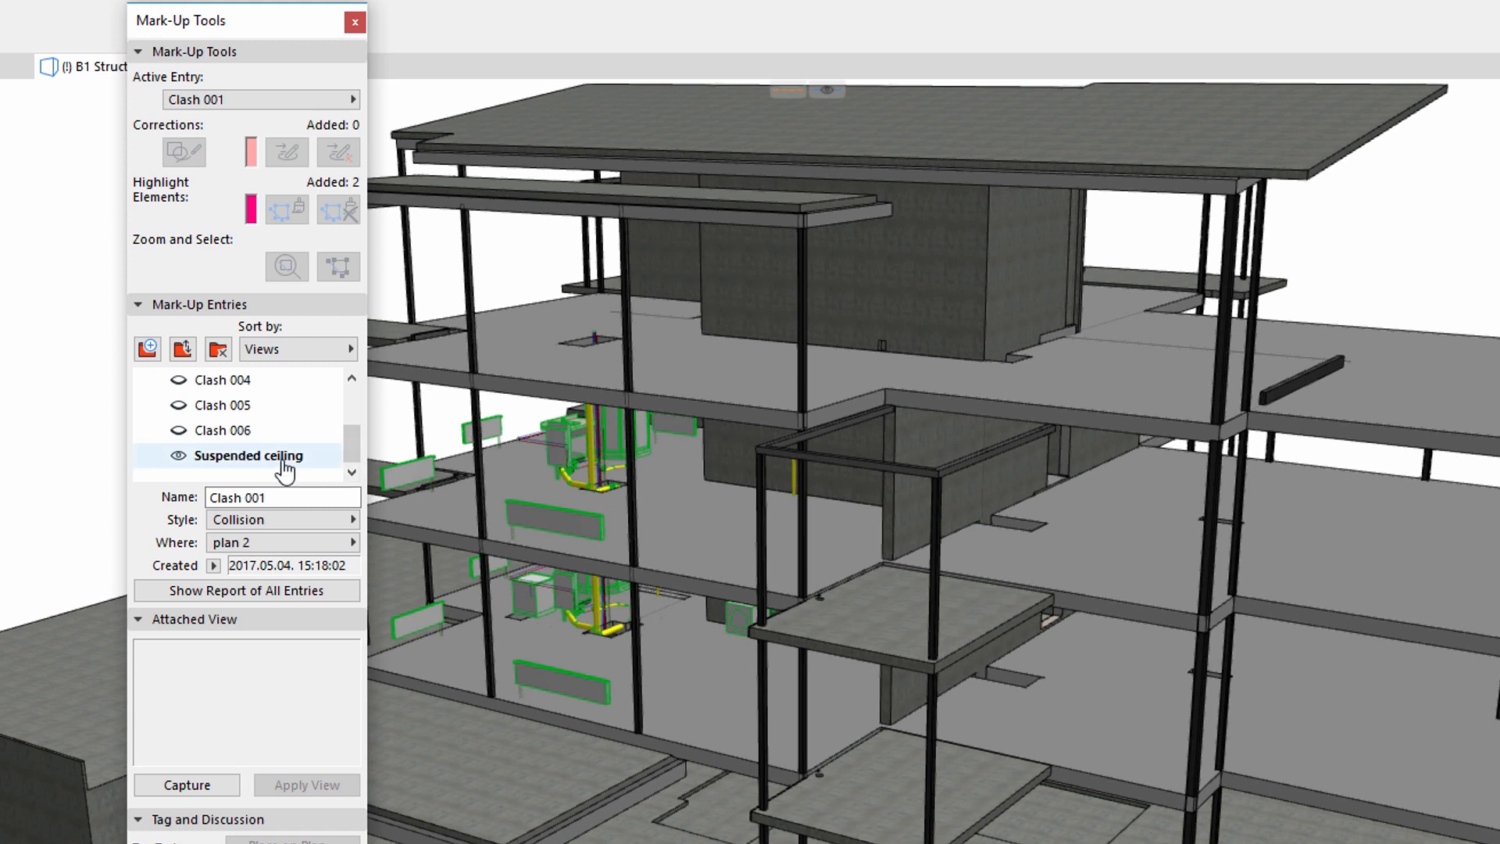
Step: Activate the Suspended ceiling entry and apply its attached view of the ceiling slab above the plumbing
click(248, 456)
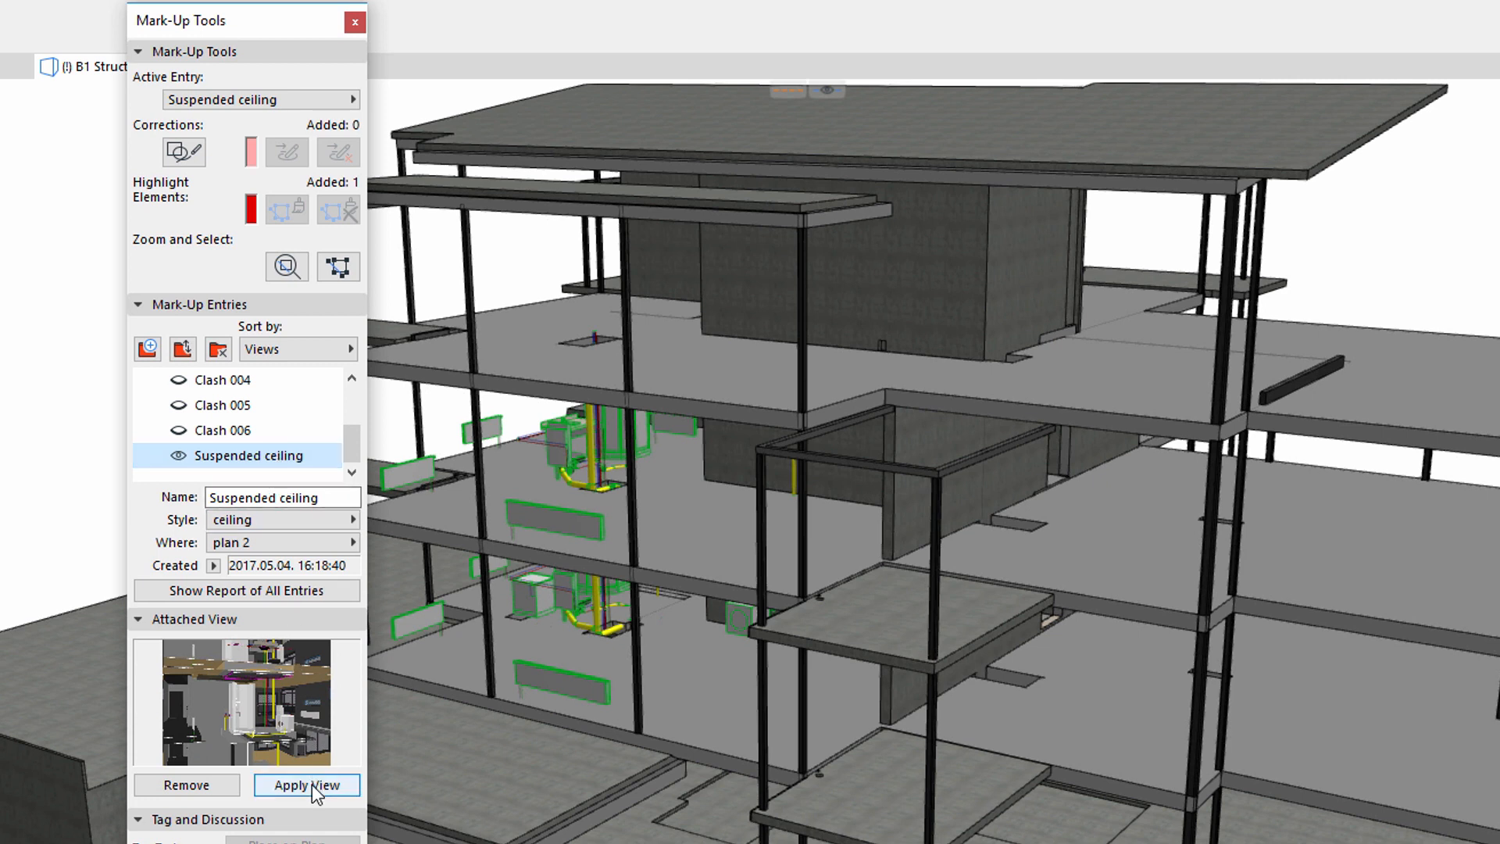
click(307, 785)
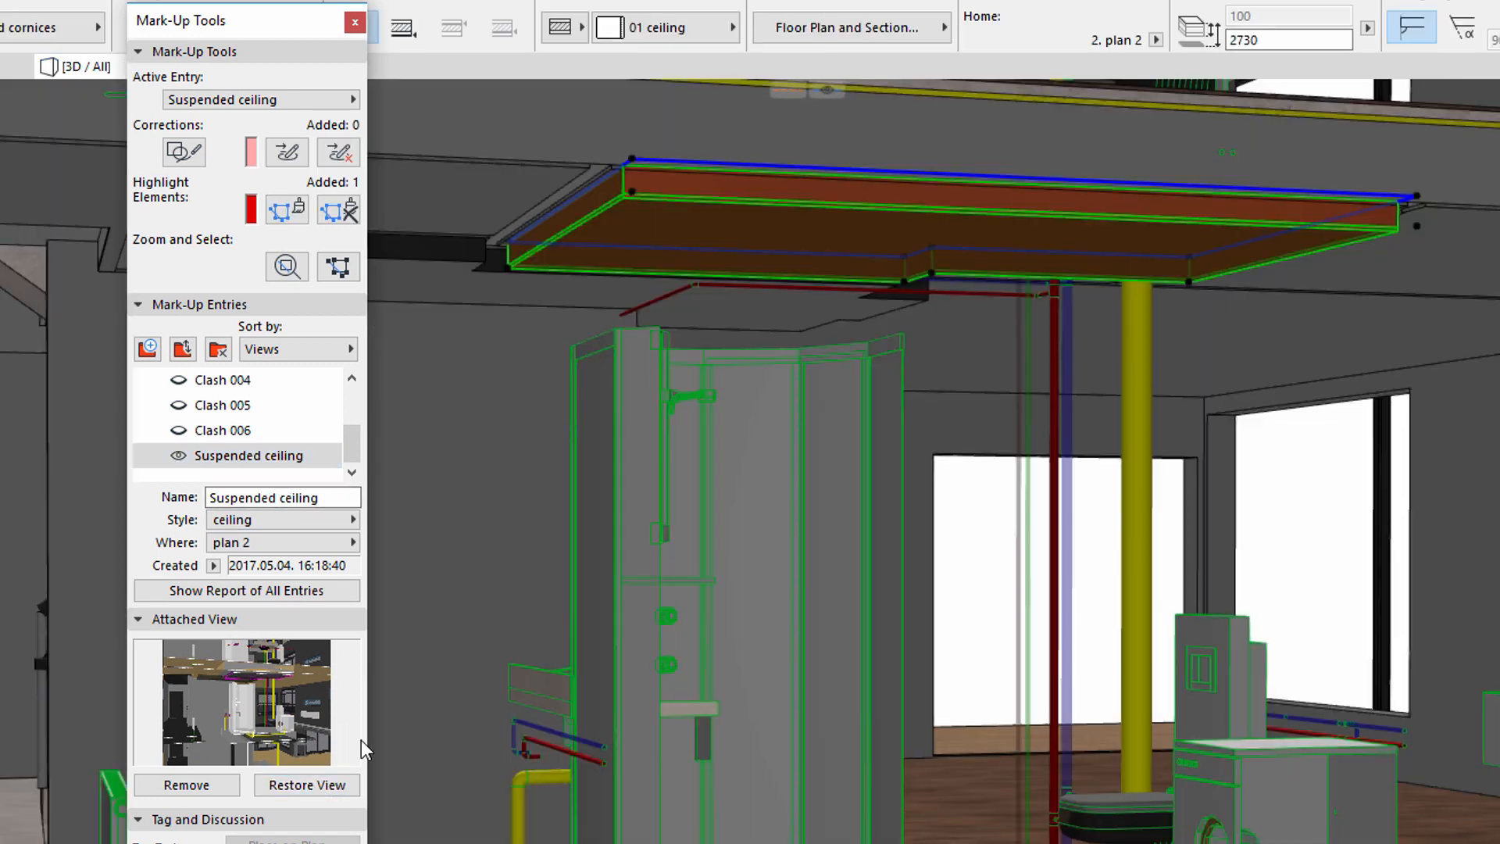
mouse_move(785, 221)
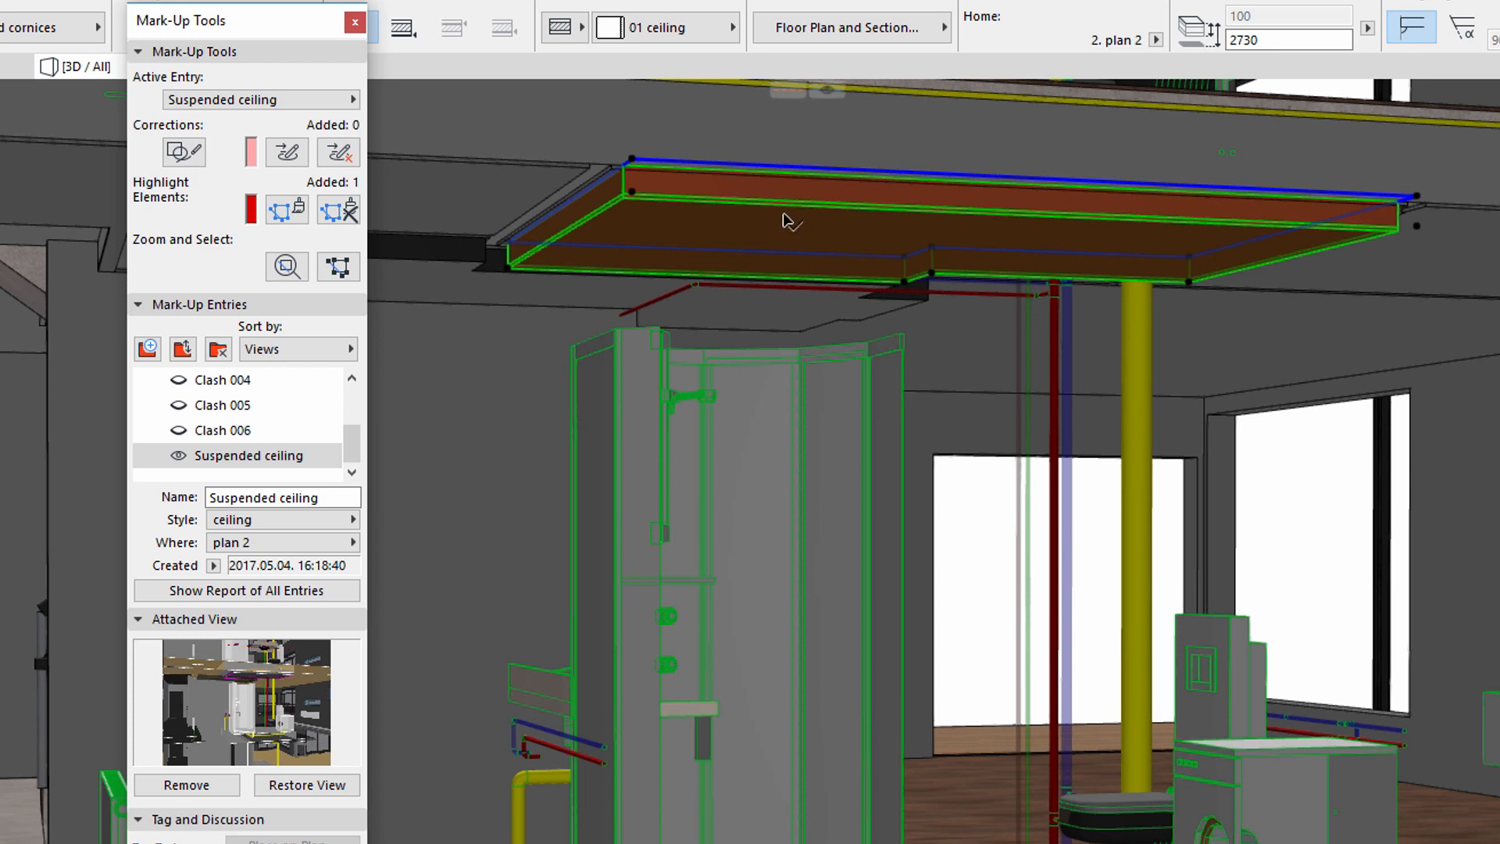
mouse_move(781, 241)
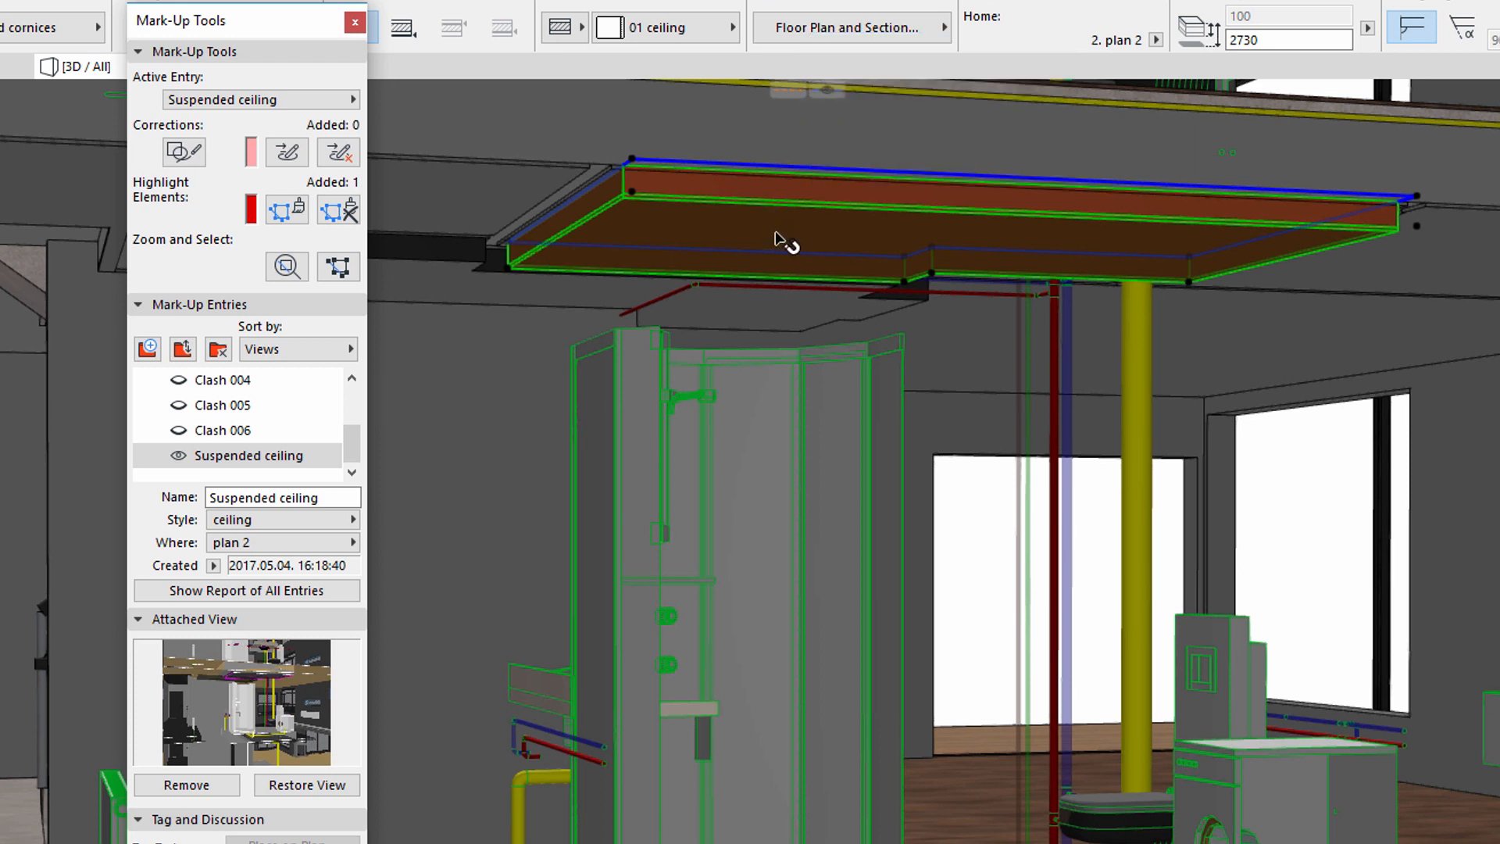